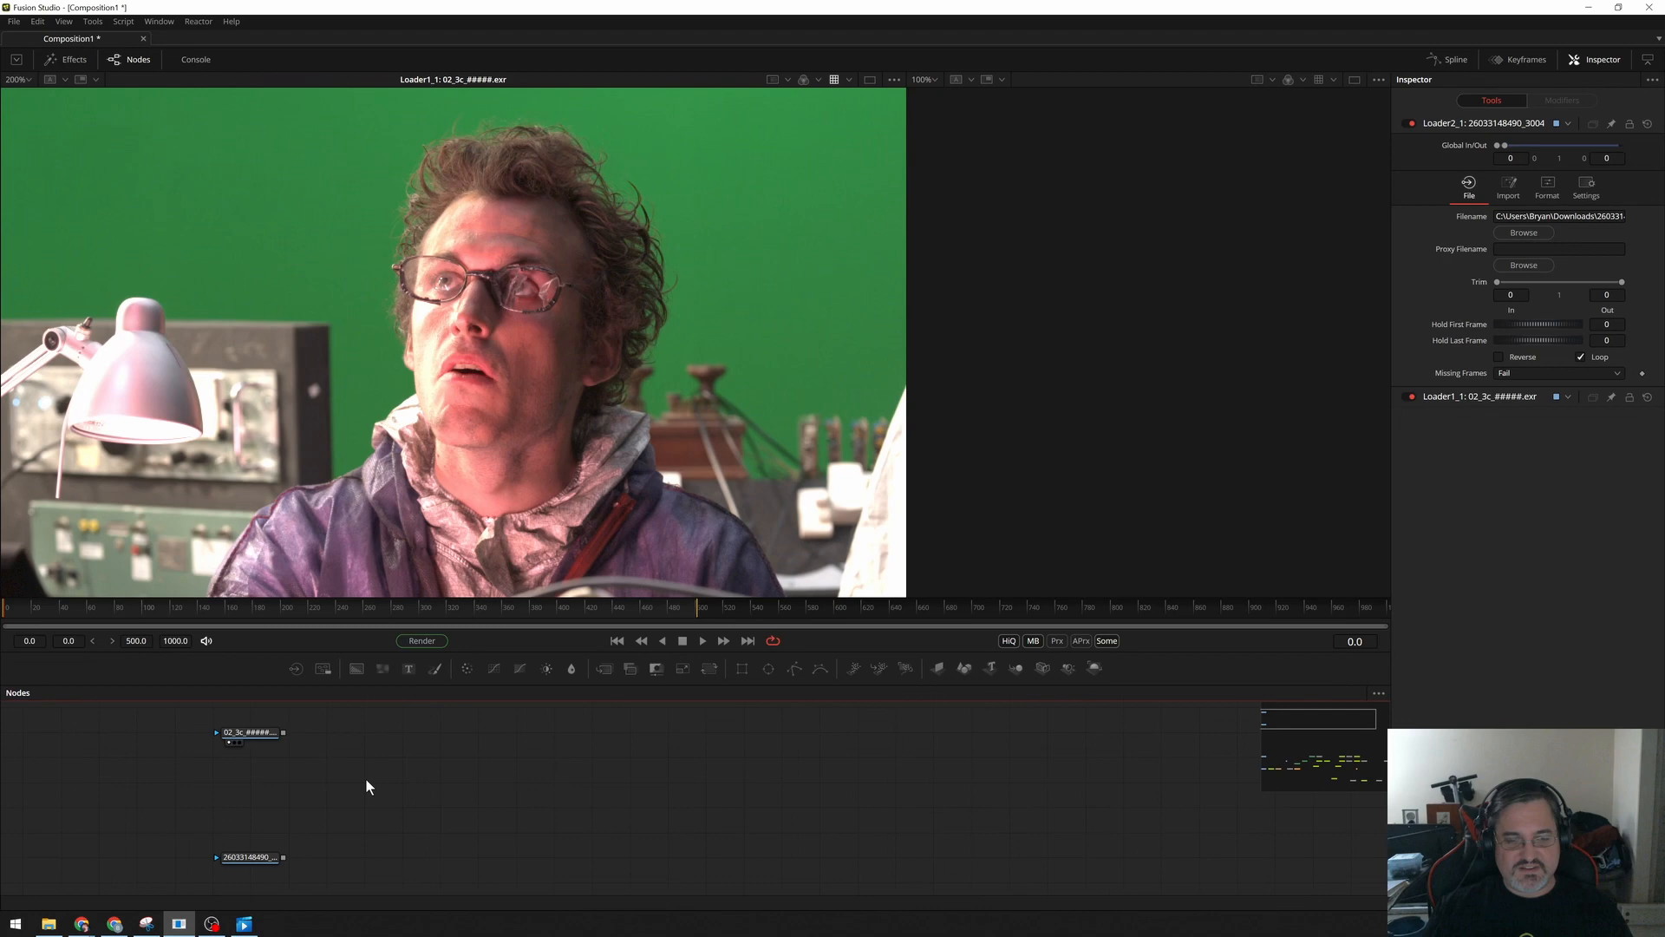
mouse_move(358, 781)
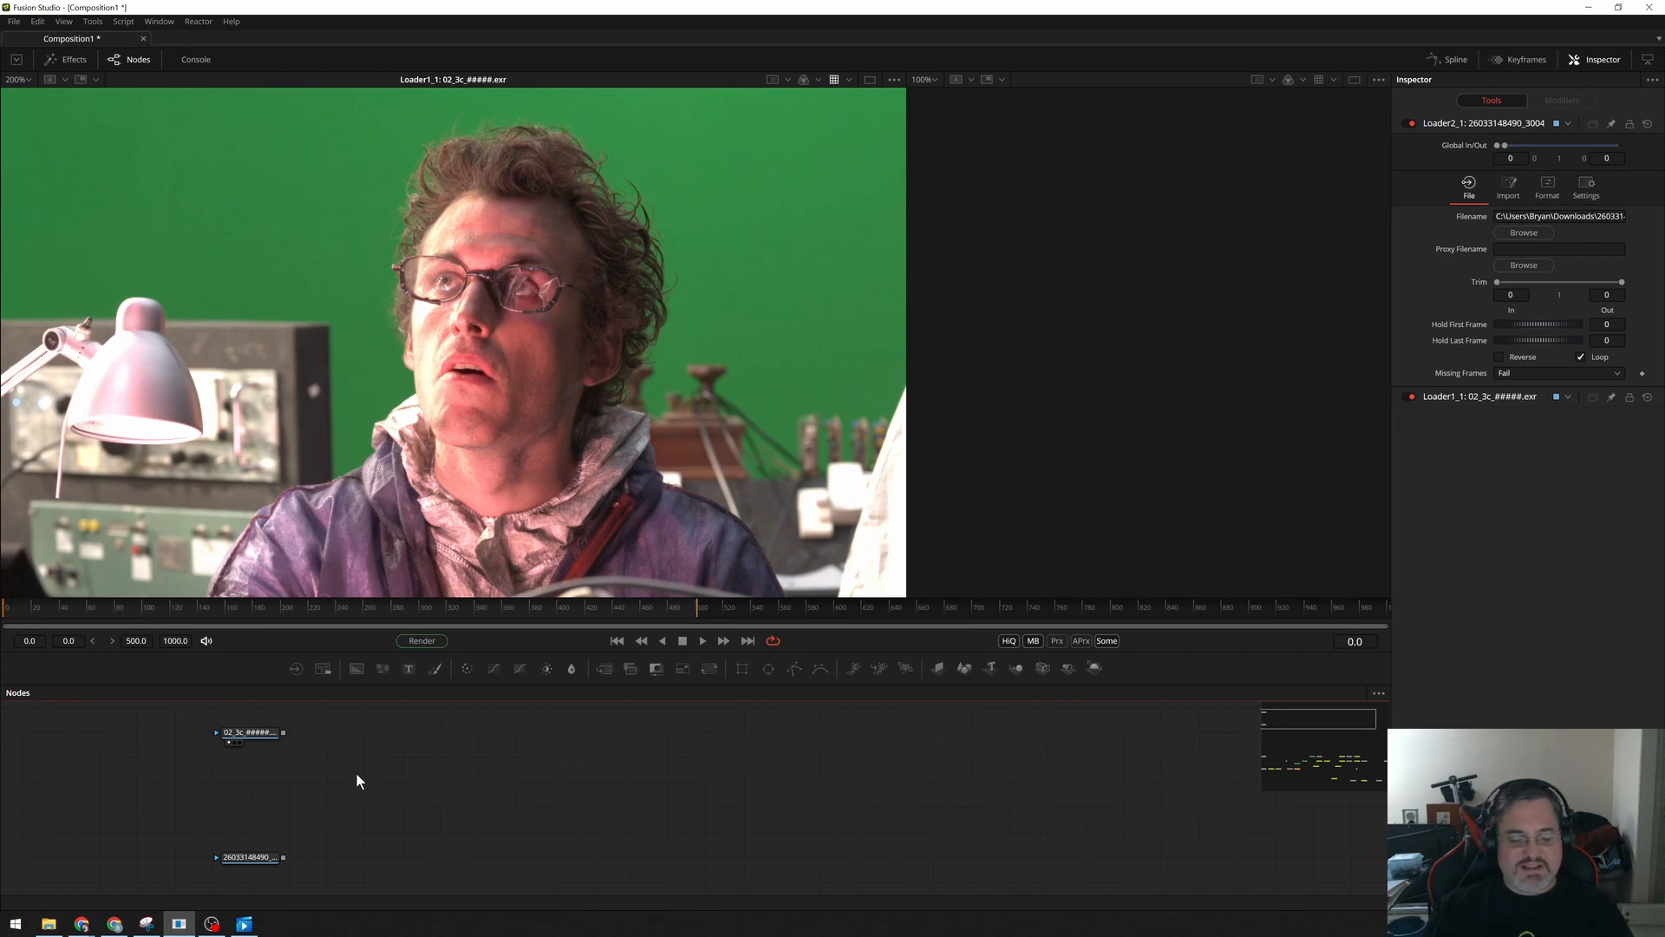
mouse_move(359, 758)
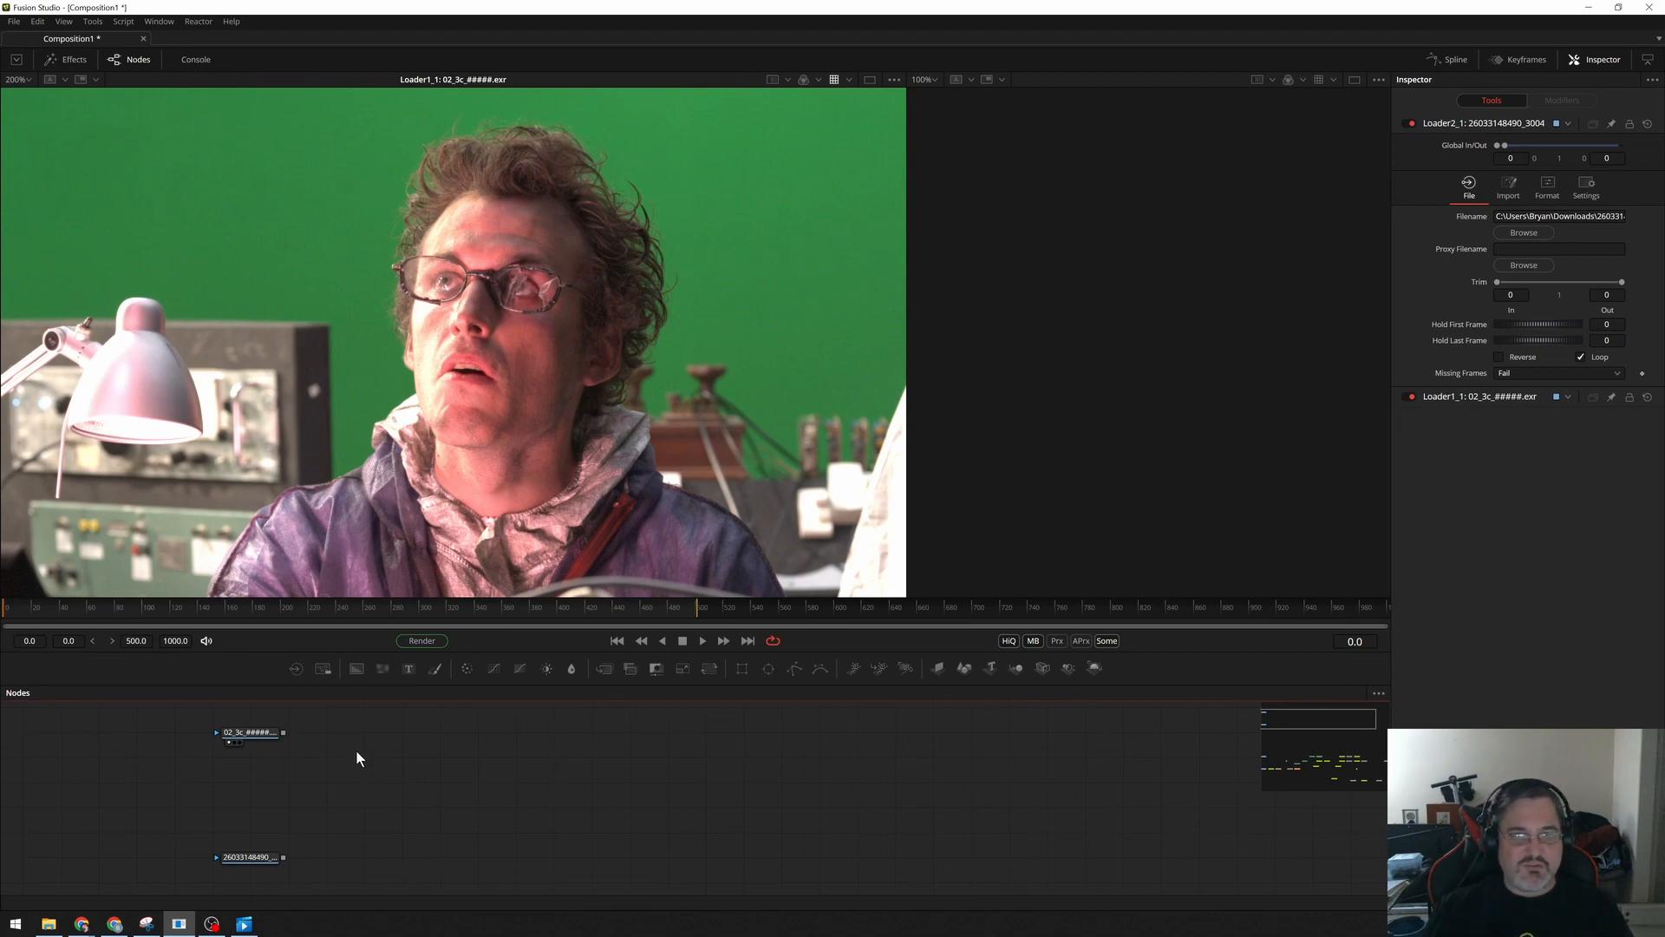
mouse_move(601, 259)
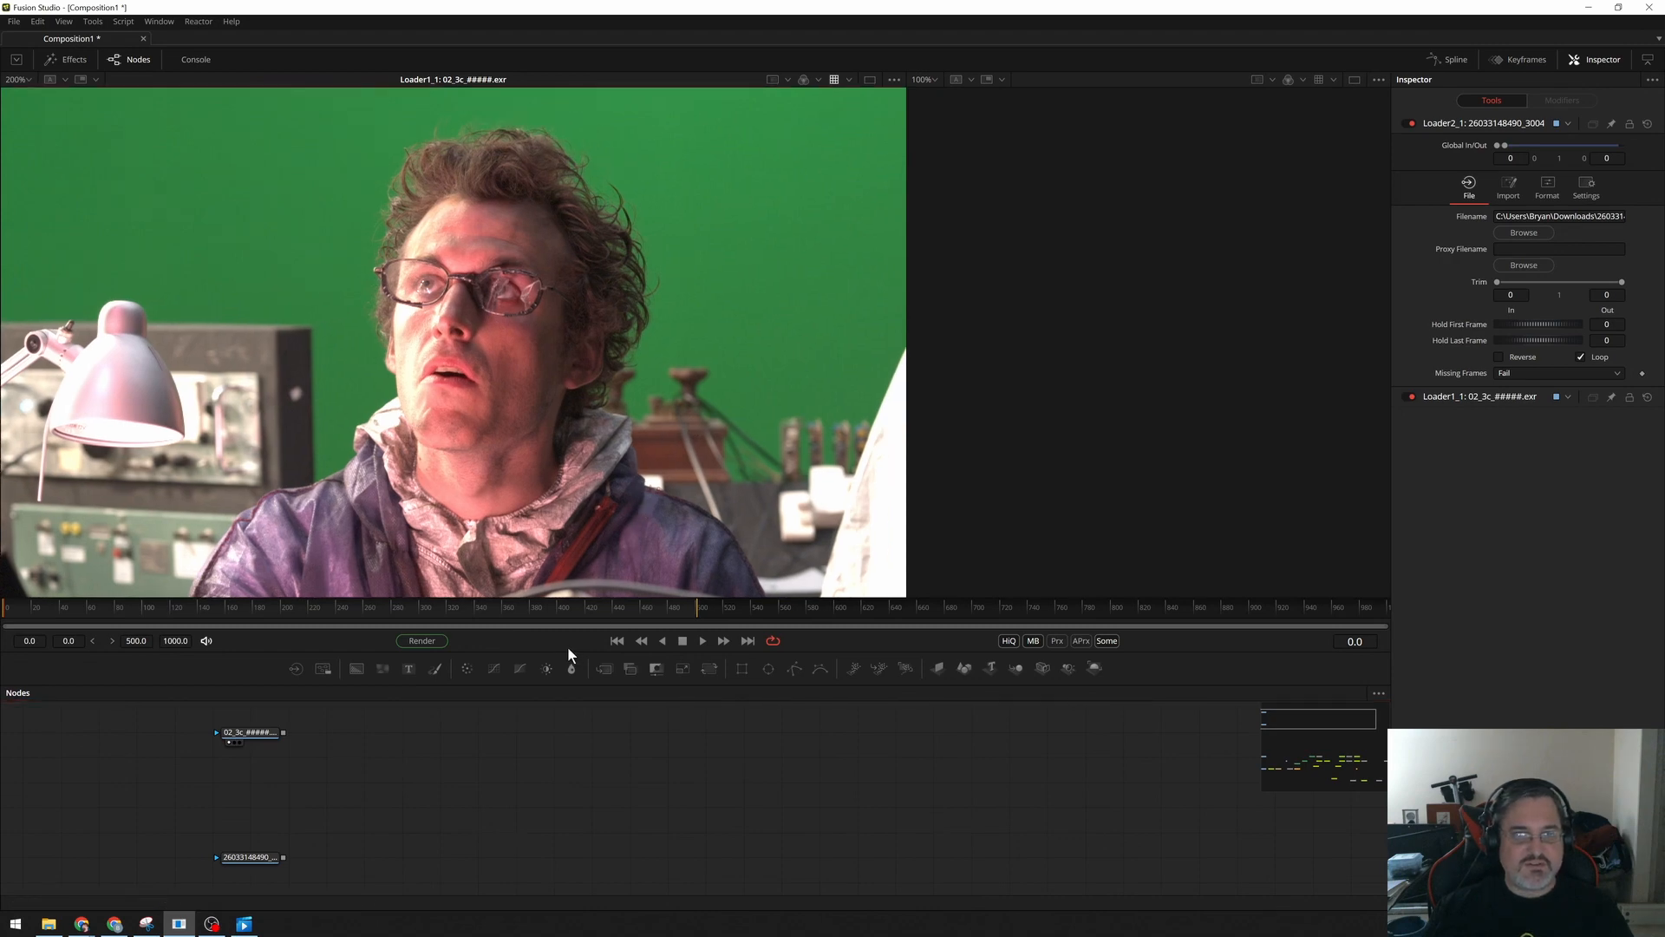
mouse_move(472, 799)
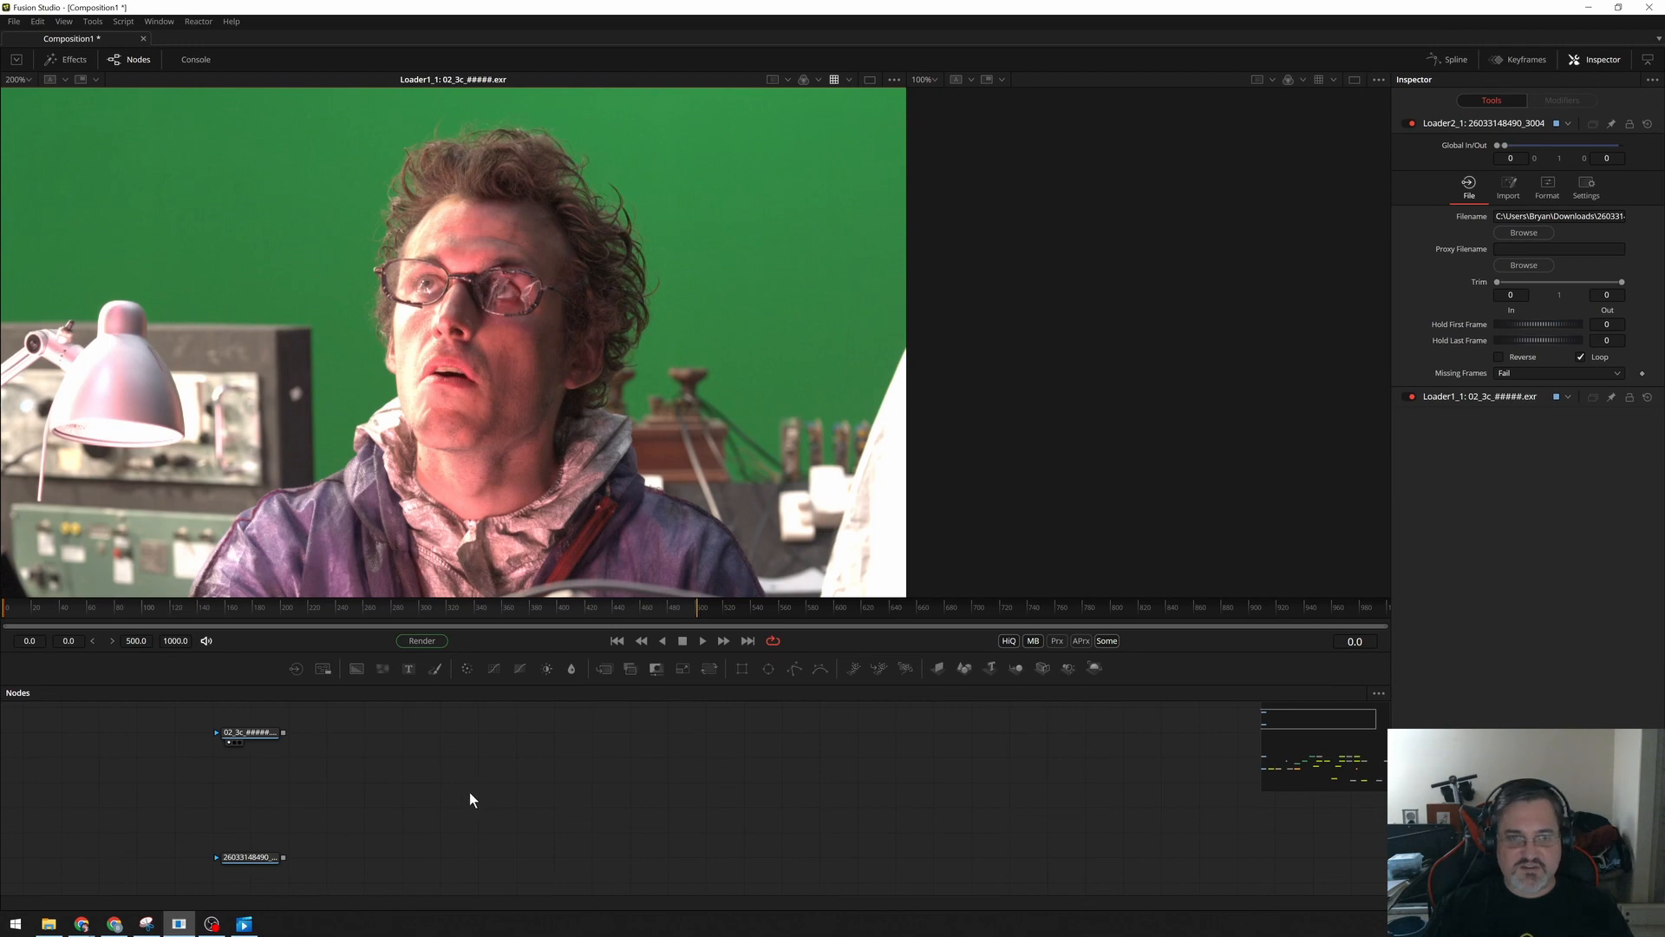
mouse_move(441, 789)
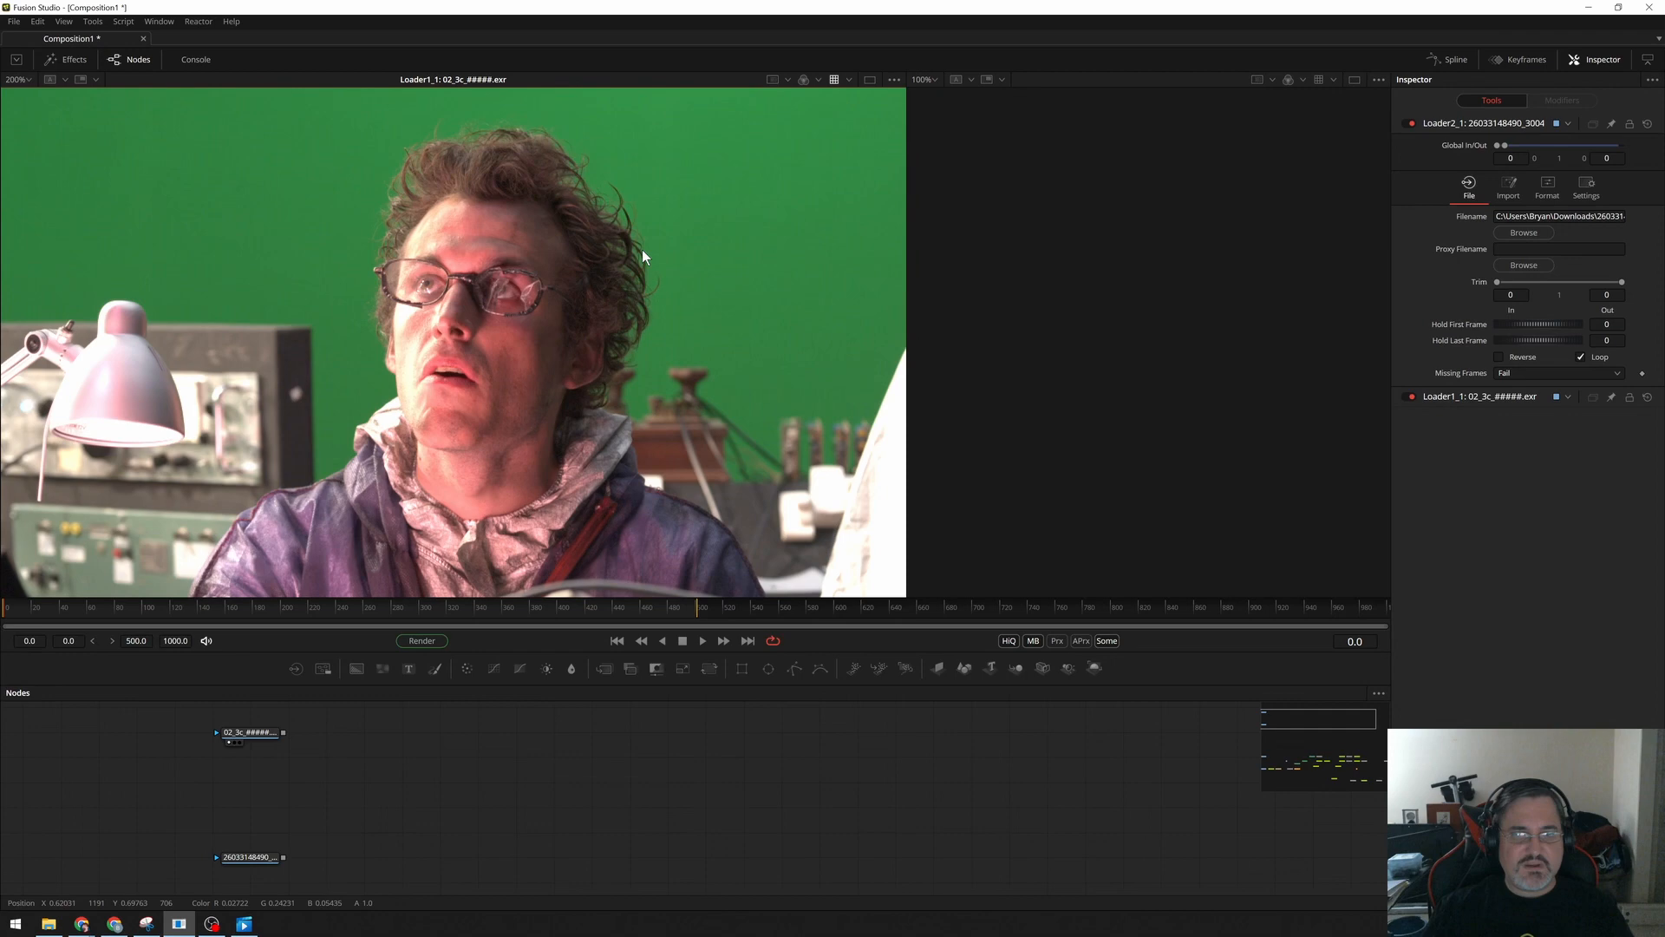
mouse_move(415, 211)
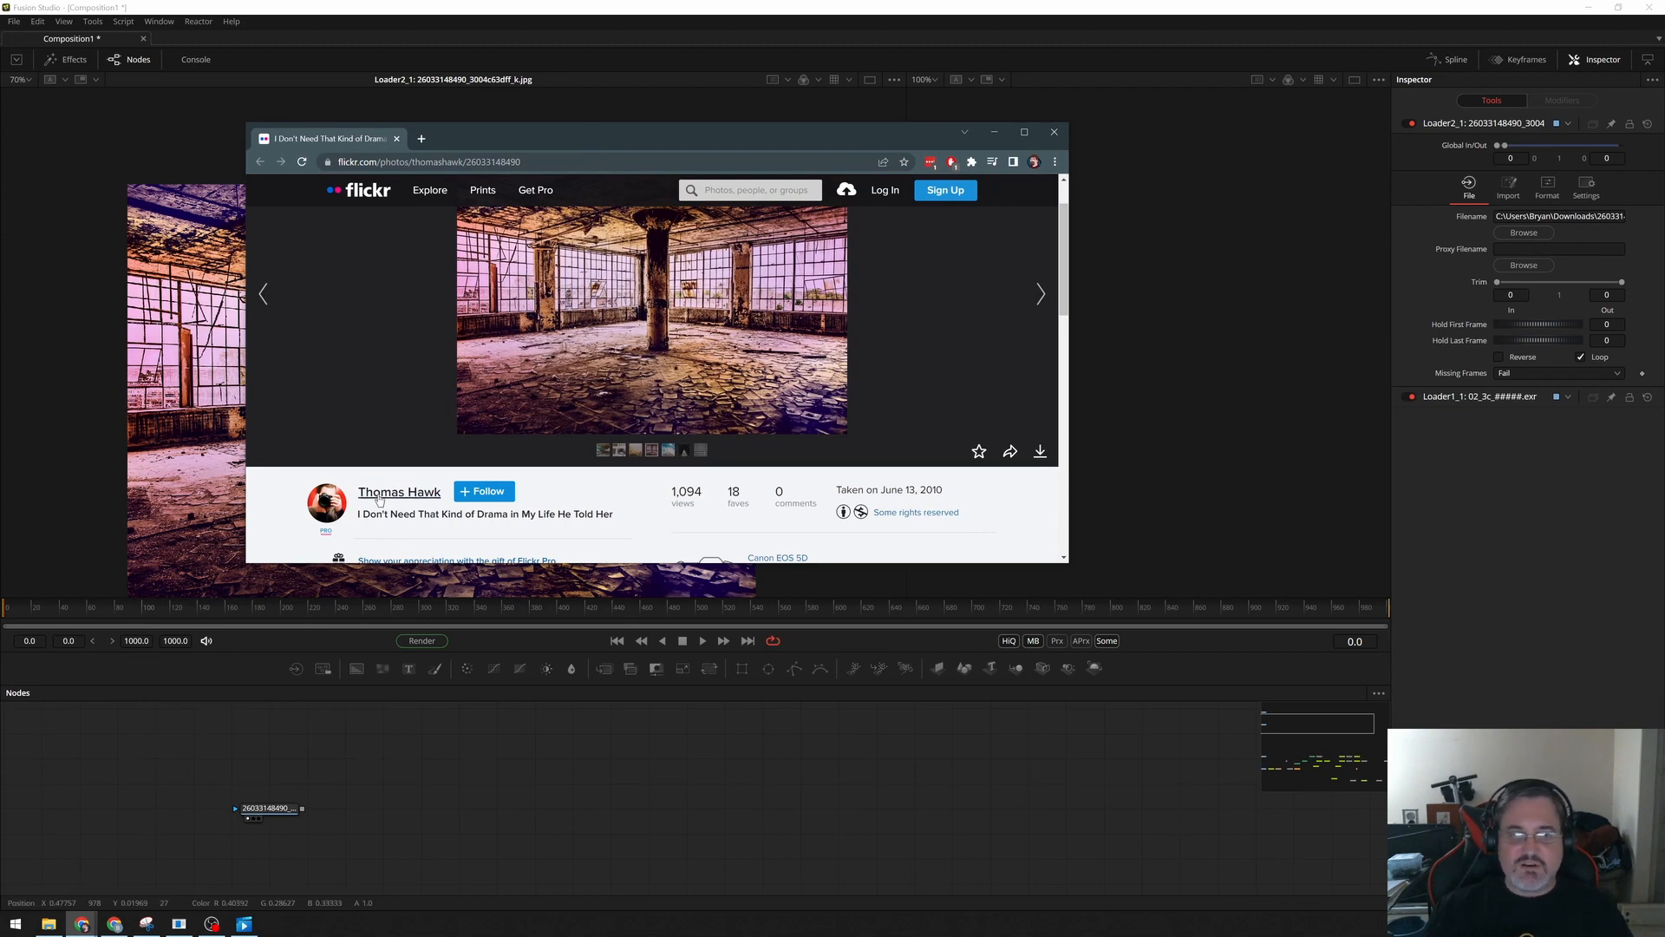
mouse_move(398, 492)
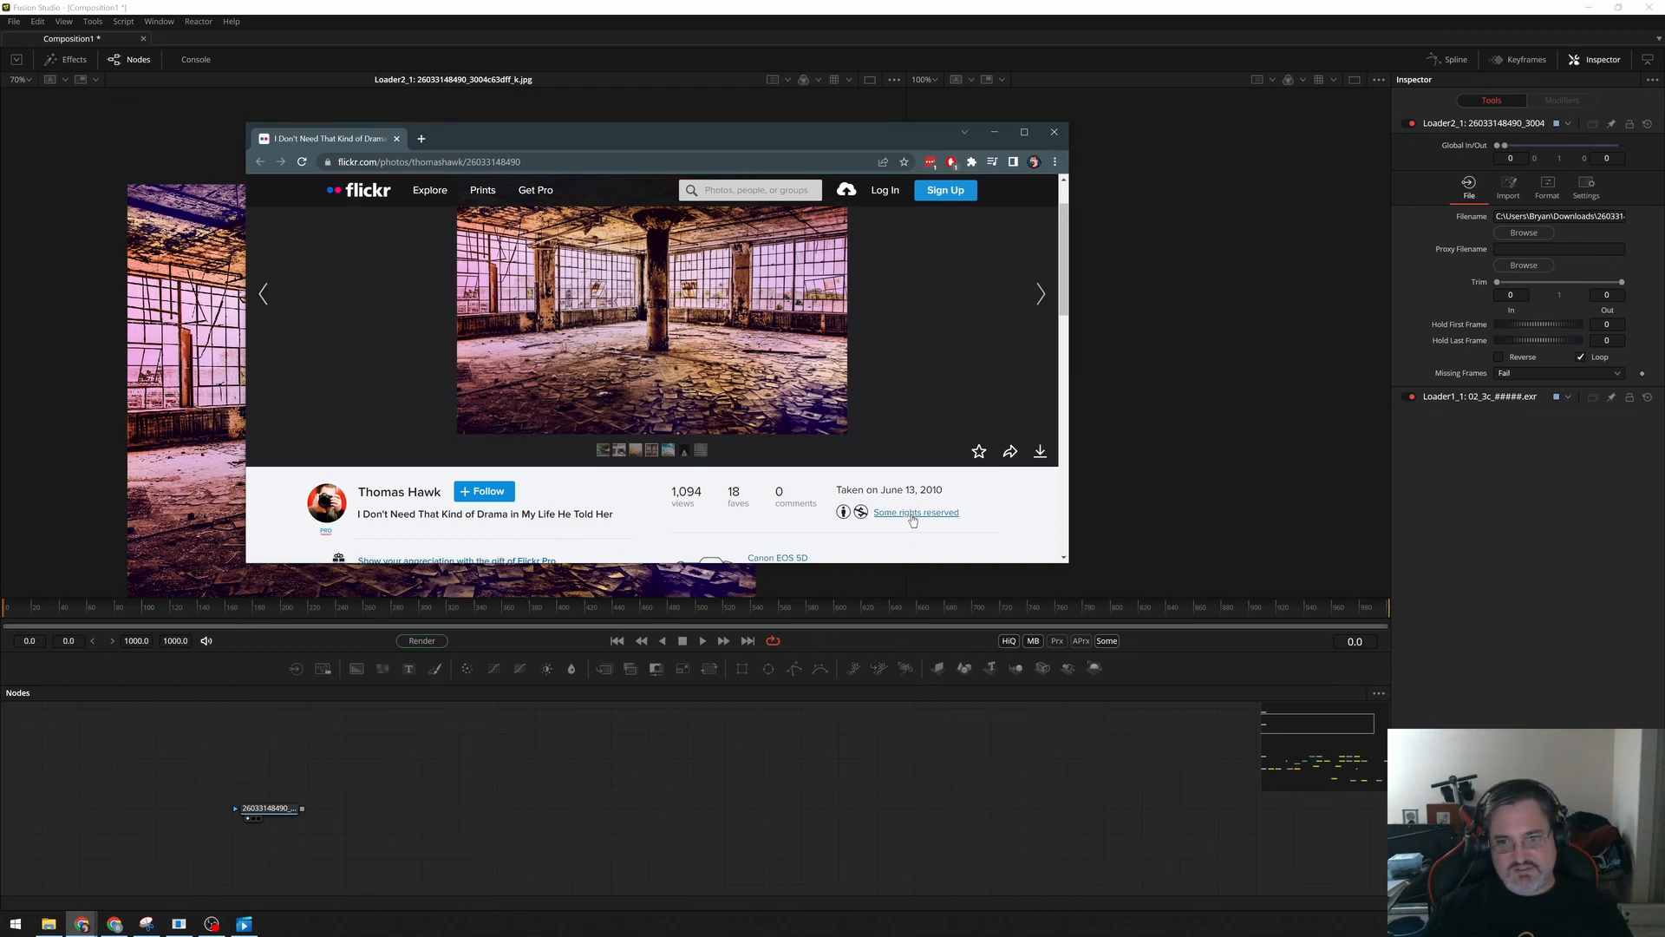
mouse_move(861, 512)
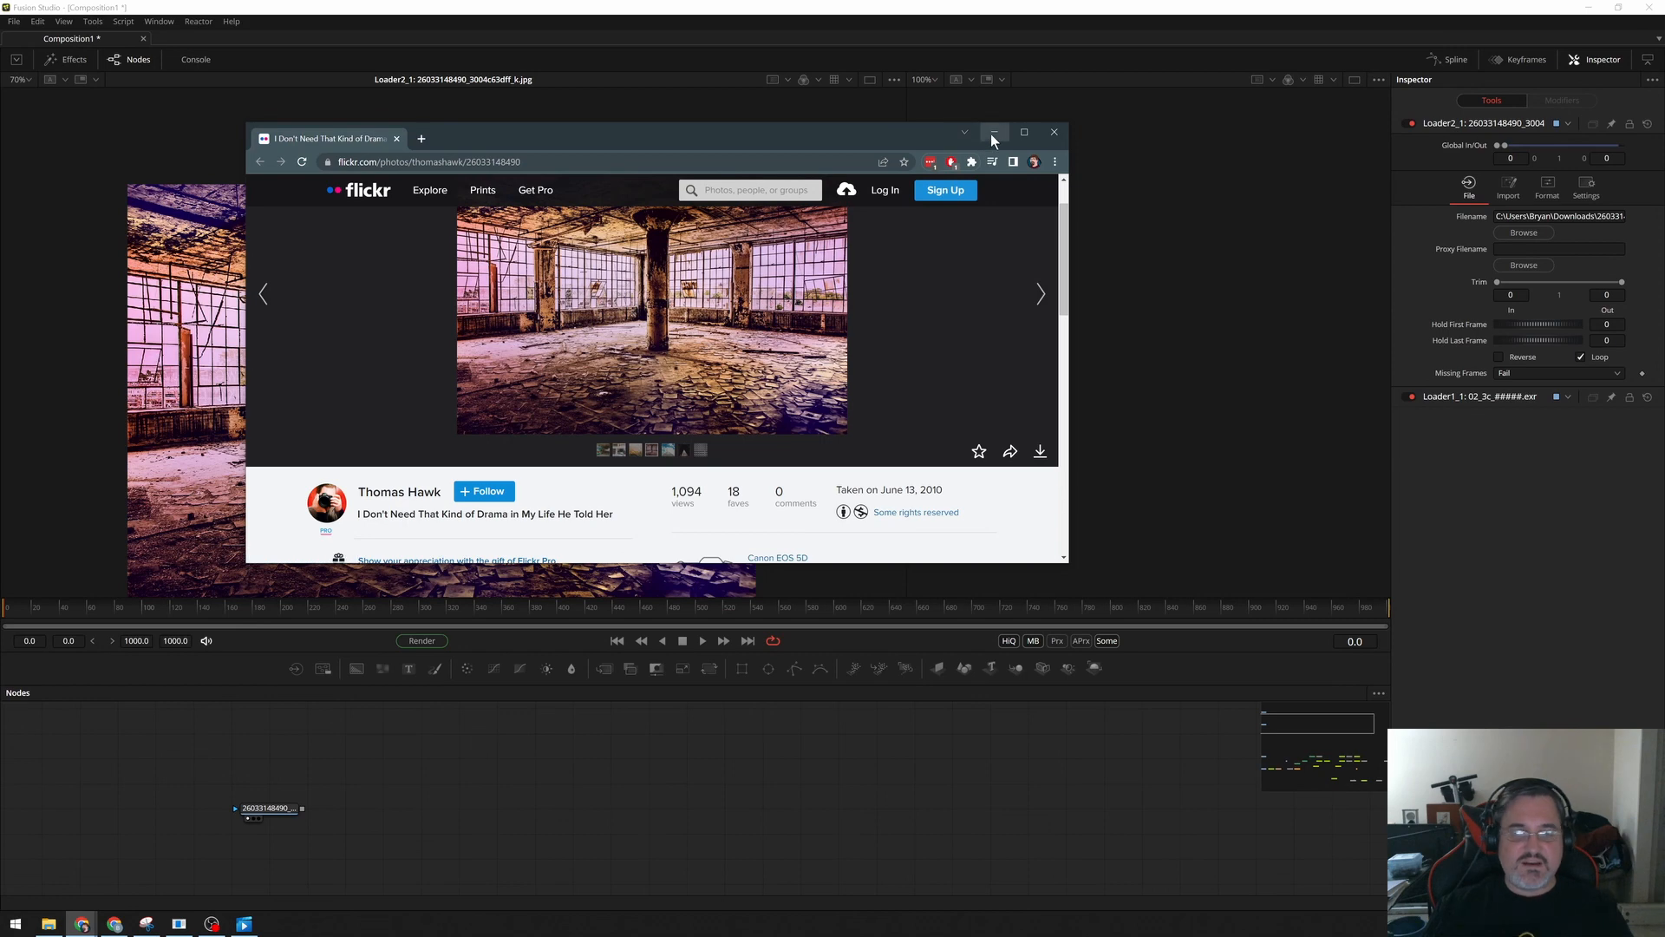
Minimize Chrome after reviewing the Flickr factory photo's 'Some rights reserved' licence.
left_click(993, 131)
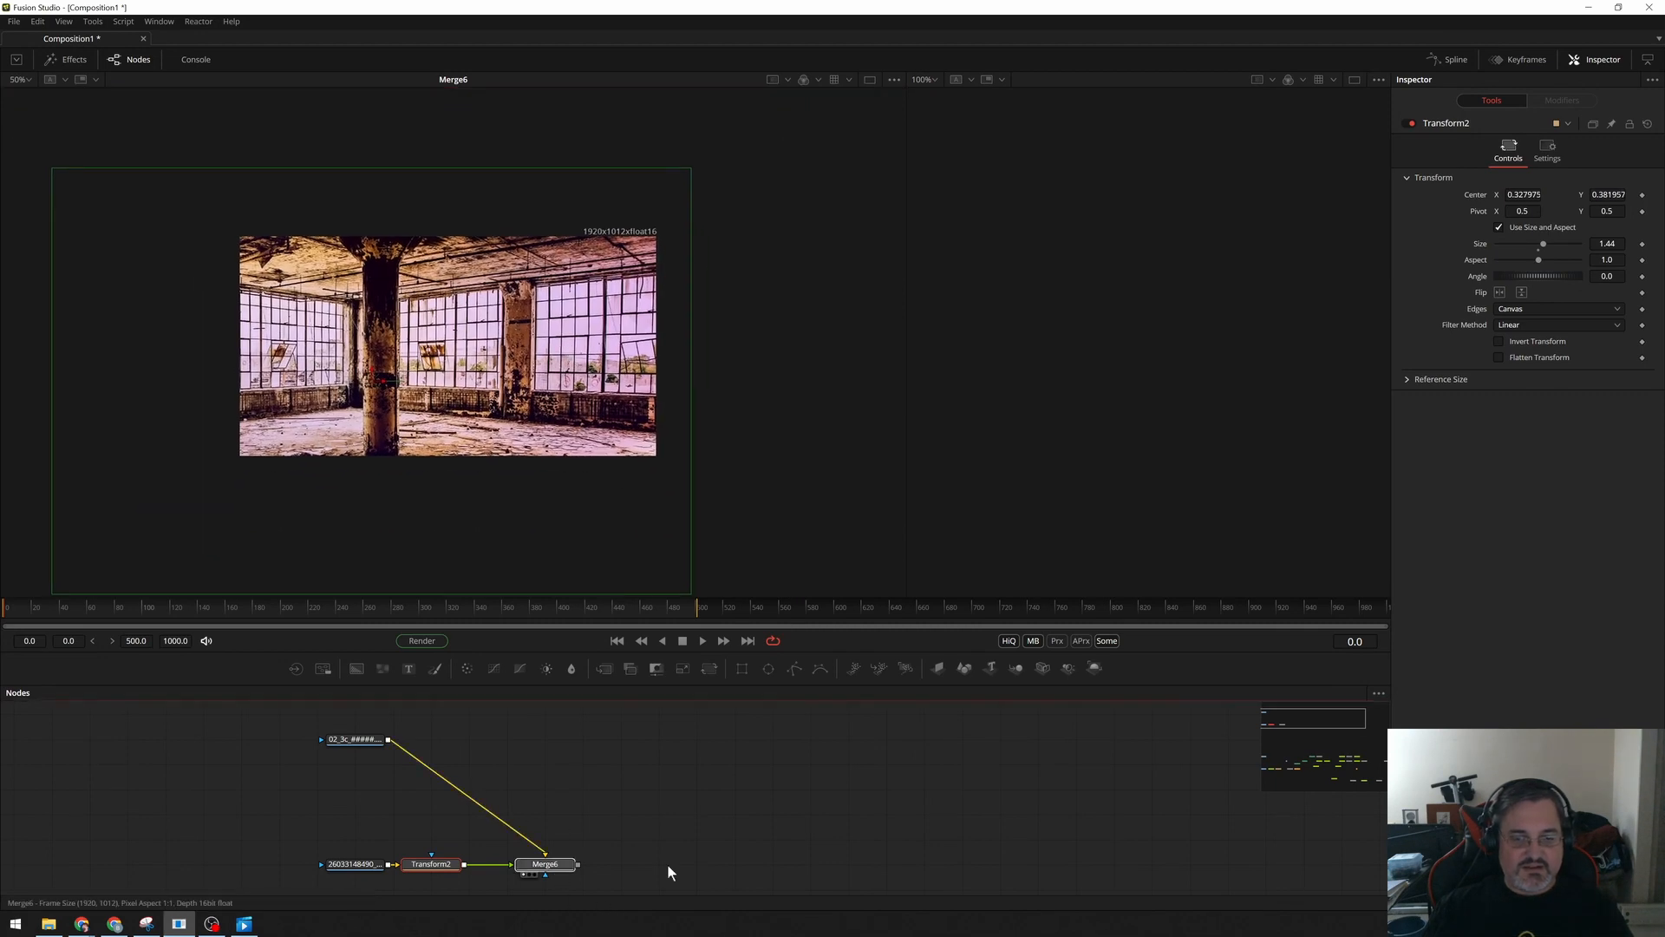
Add a Defocus node after Merge6 via the 'df' search, then a DeltaKeyer on Loader1.
type("dfo")
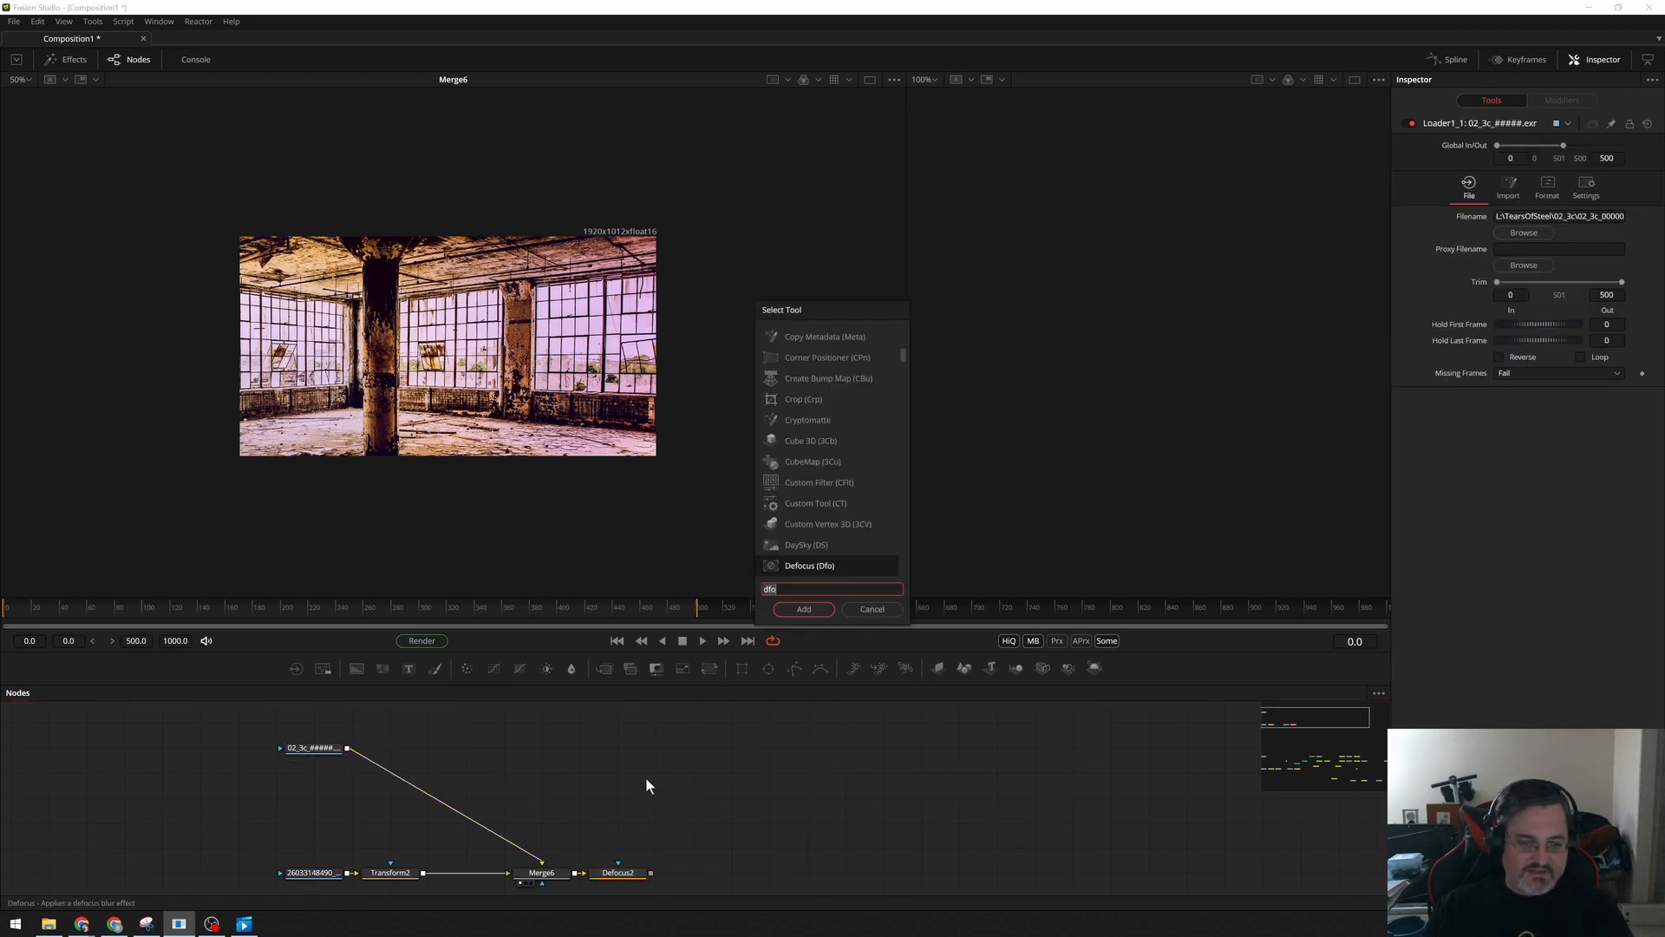
left_click(803, 608)
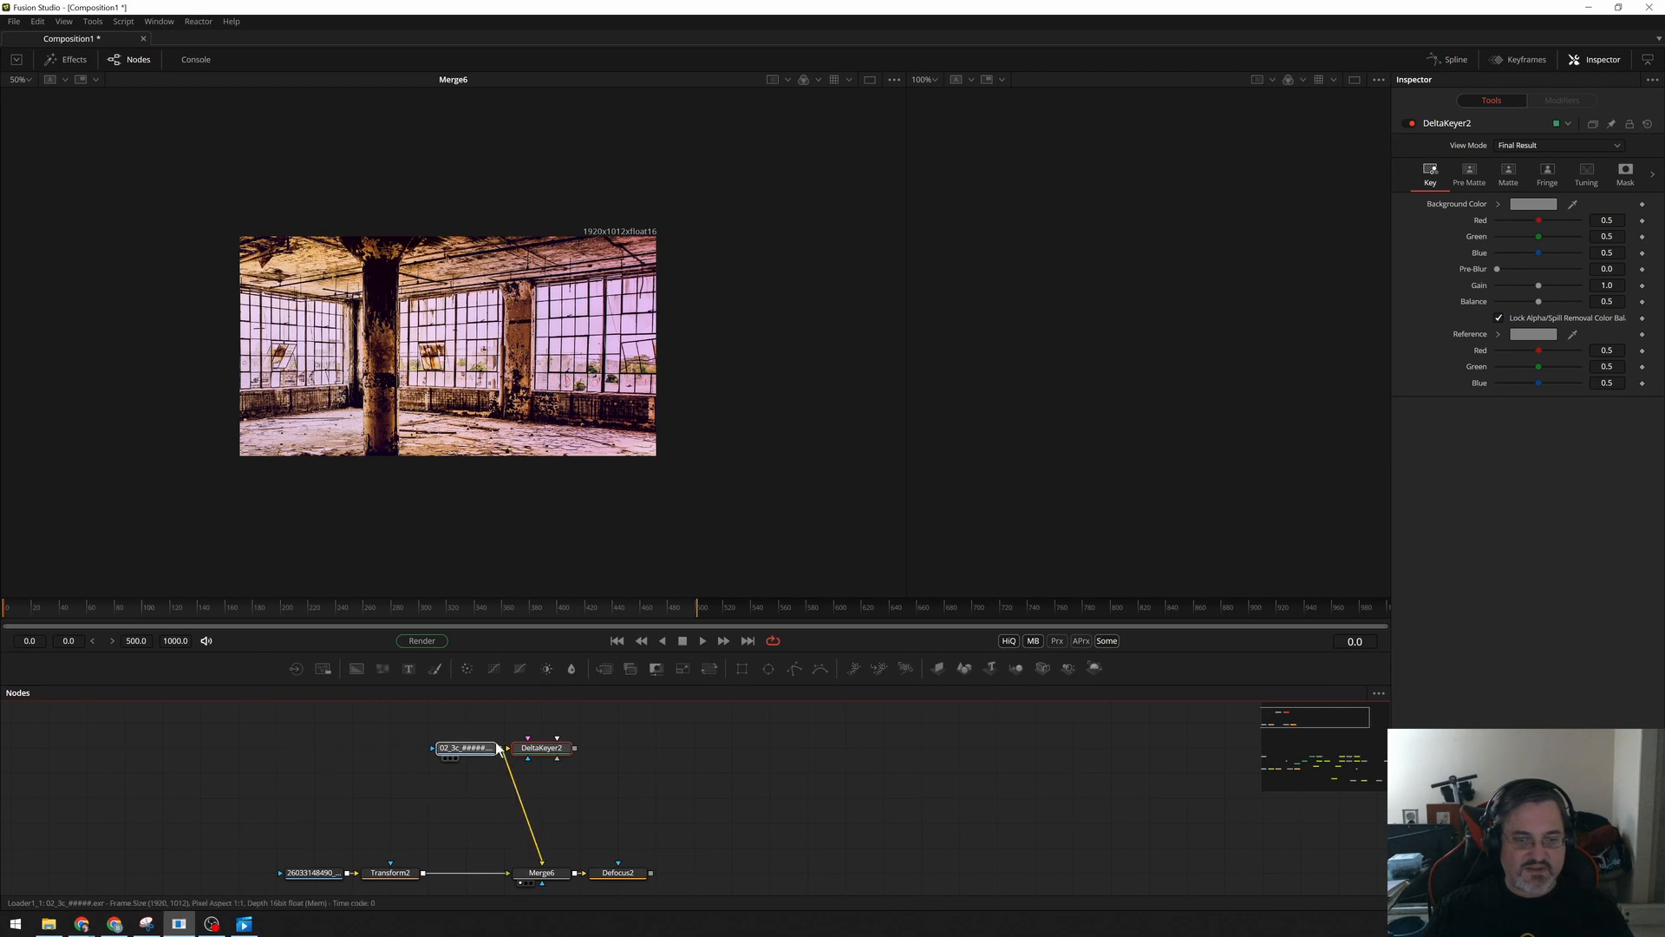
left_click(313, 748)
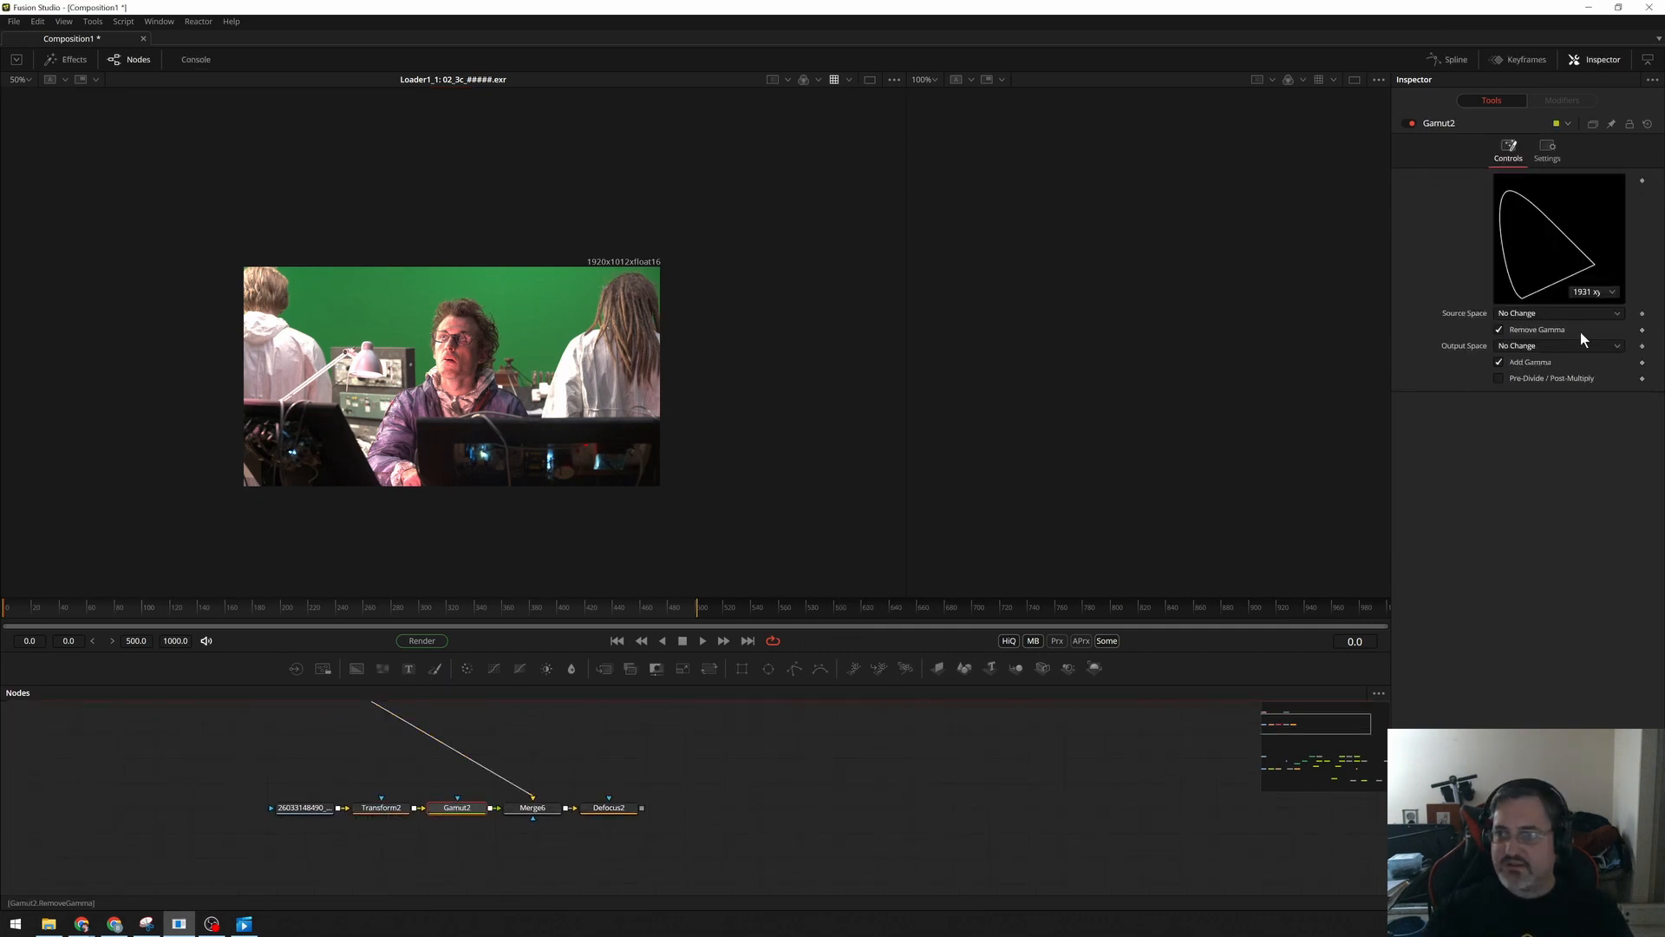
Set the Gamut node's Source Space to sRGB.
left_click(1556, 312)
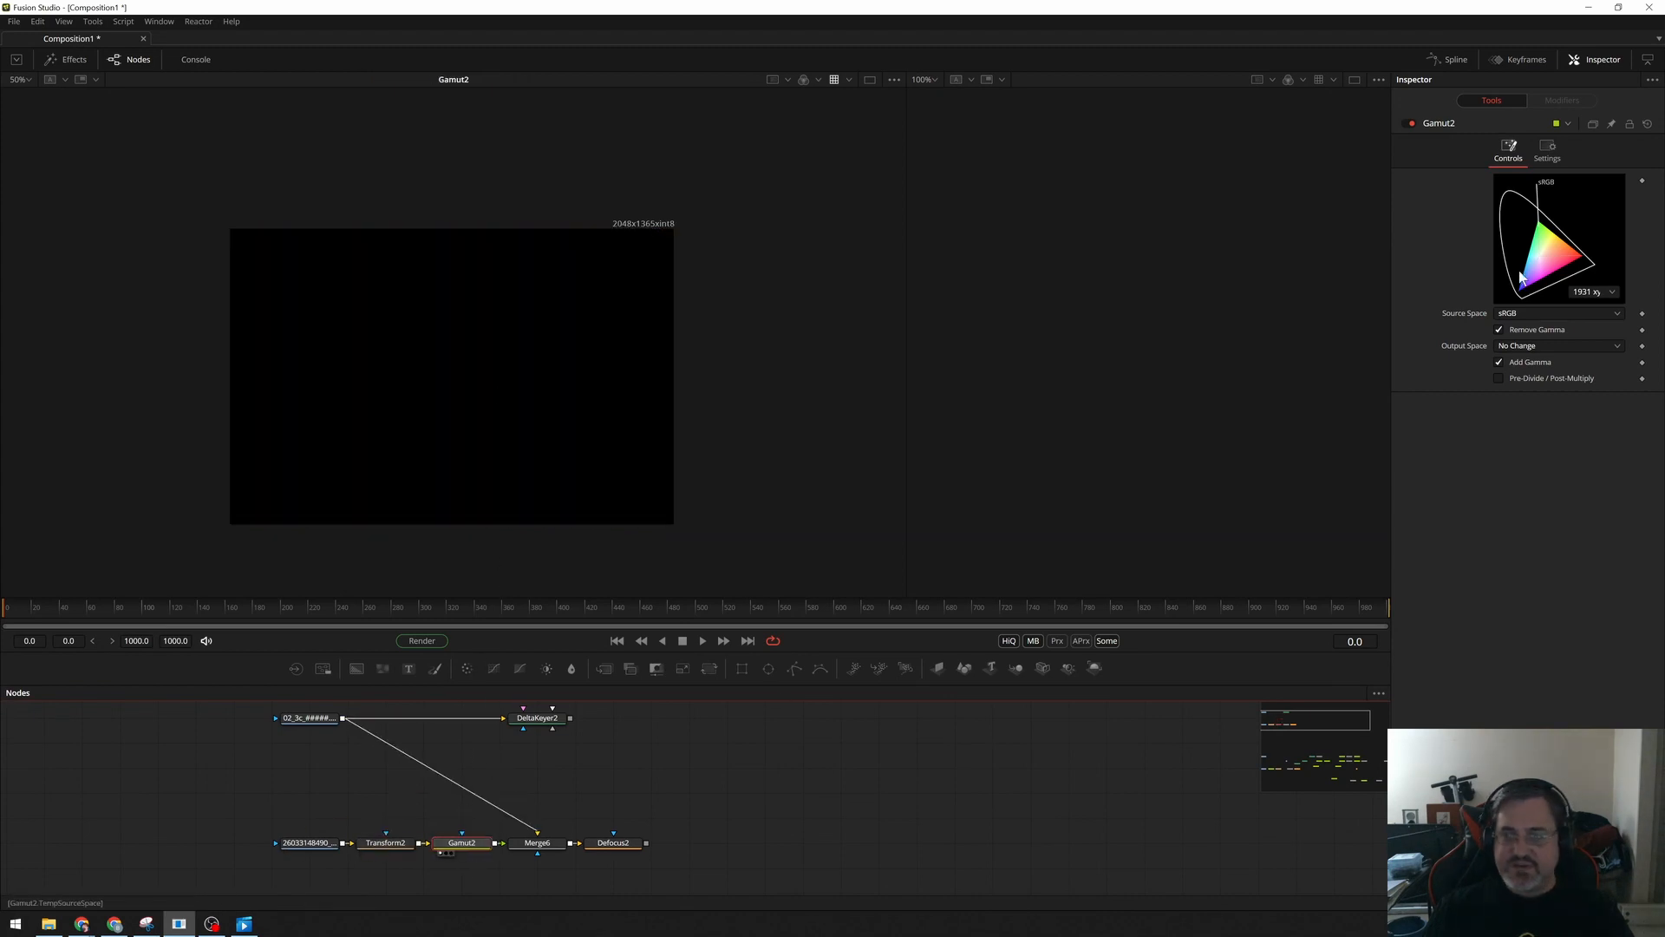
left_click(1547, 146)
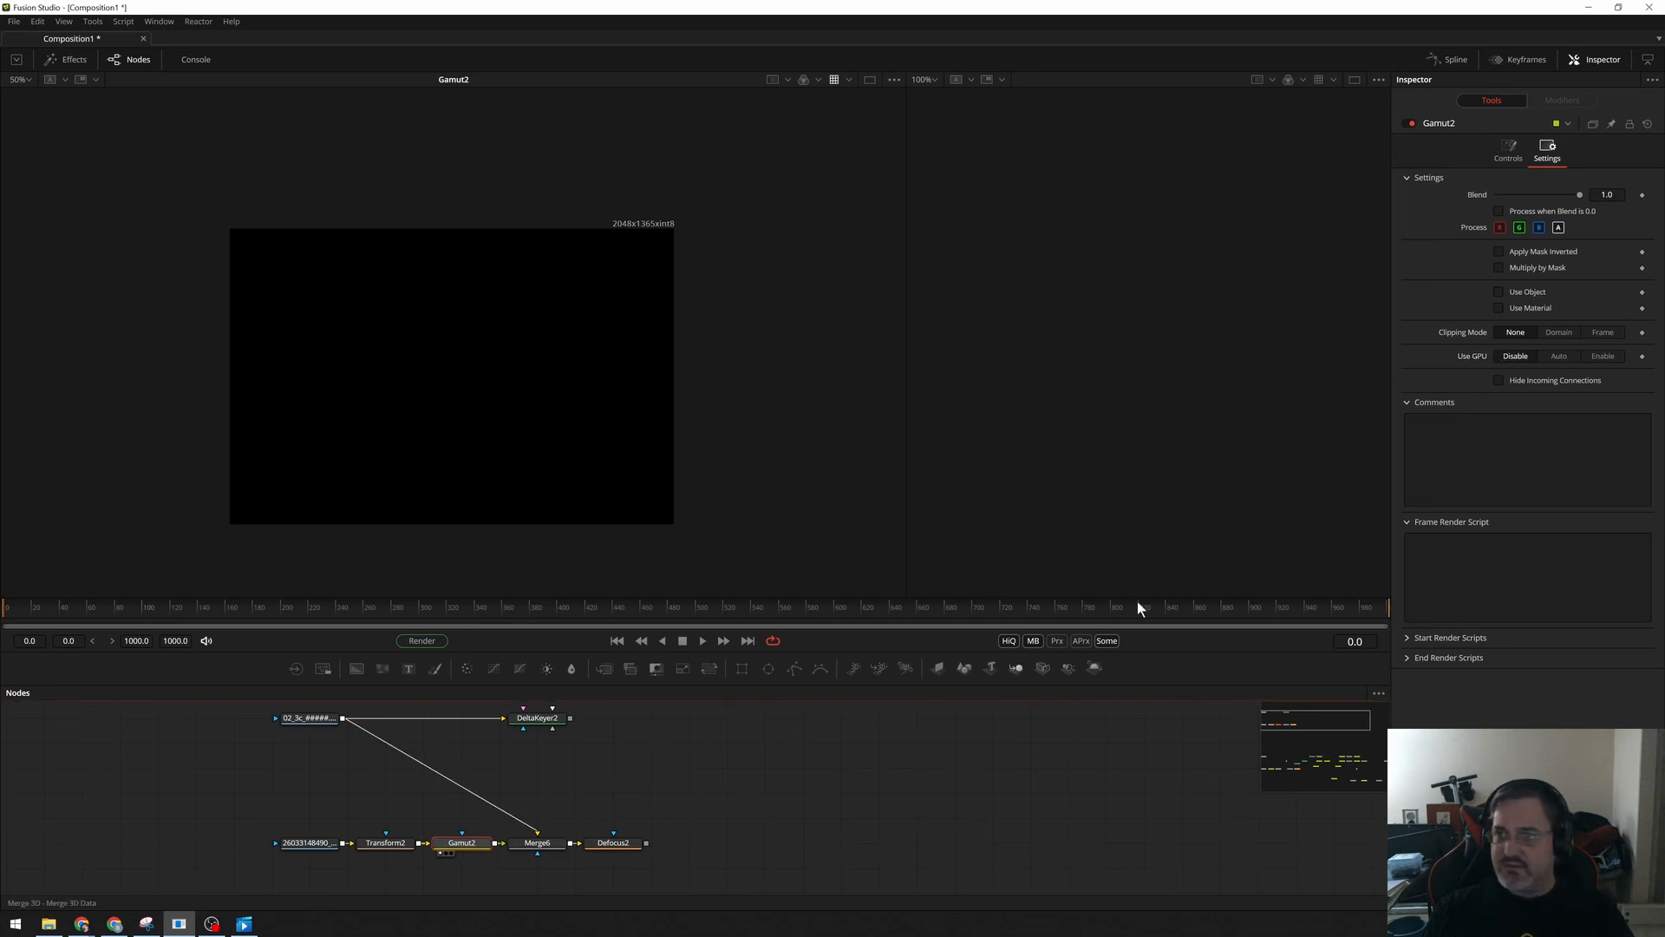
left_click(1507, 152)
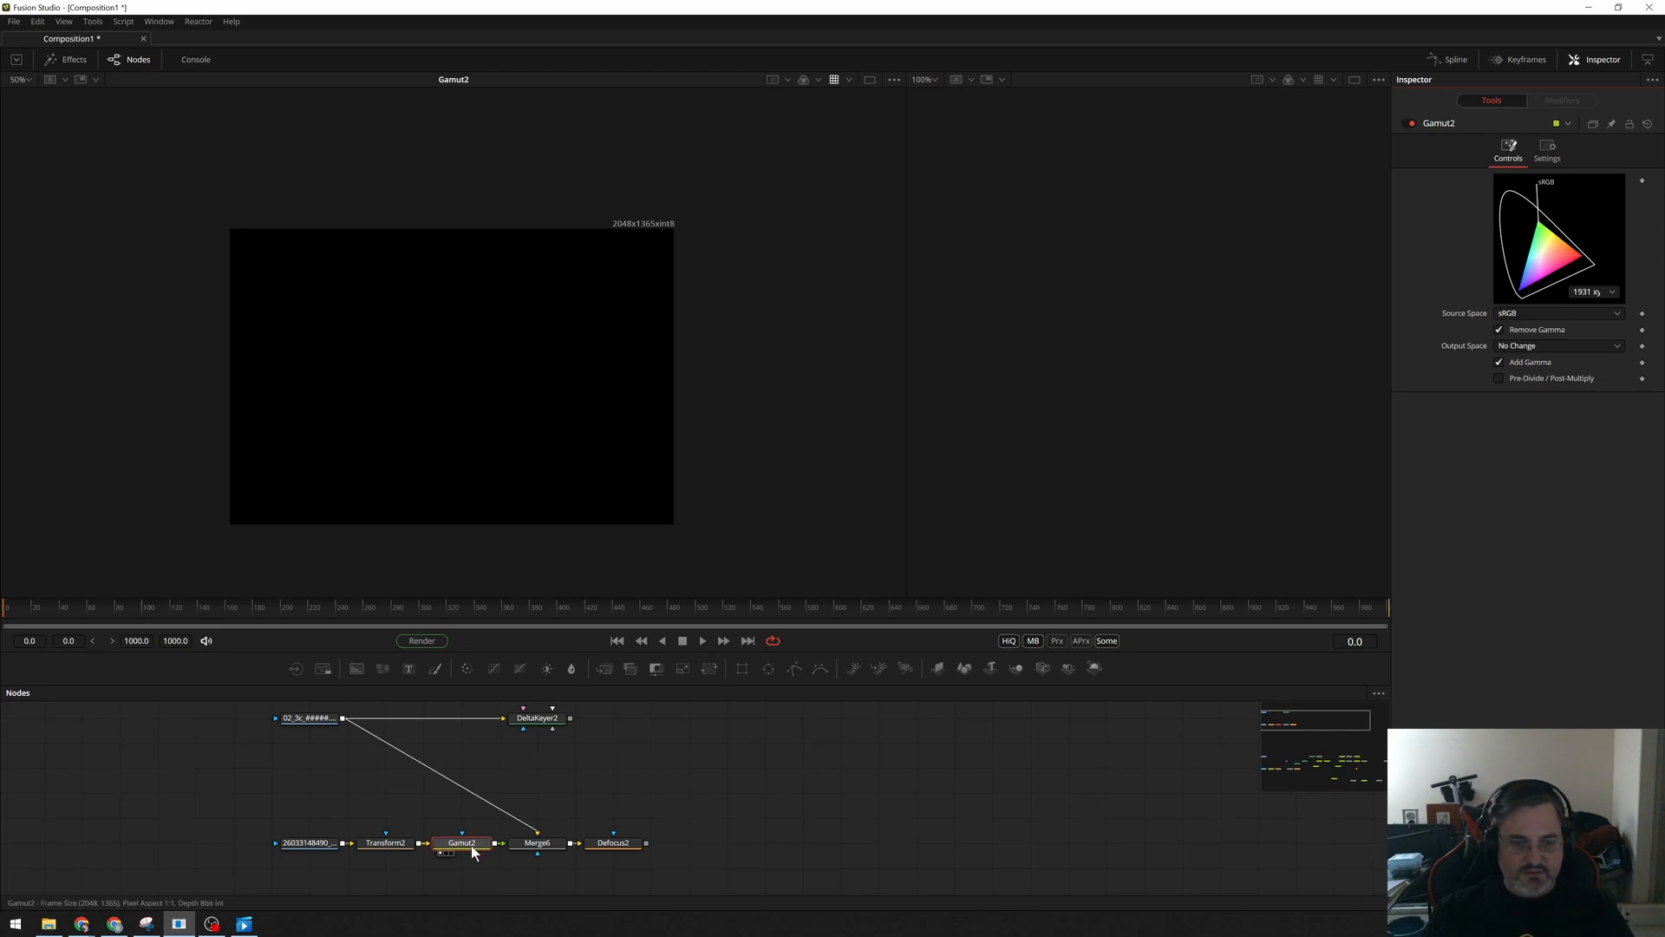
Move Gamut2 between Merge6 and Defocus2 in the node graph.
left_click(462, 842)
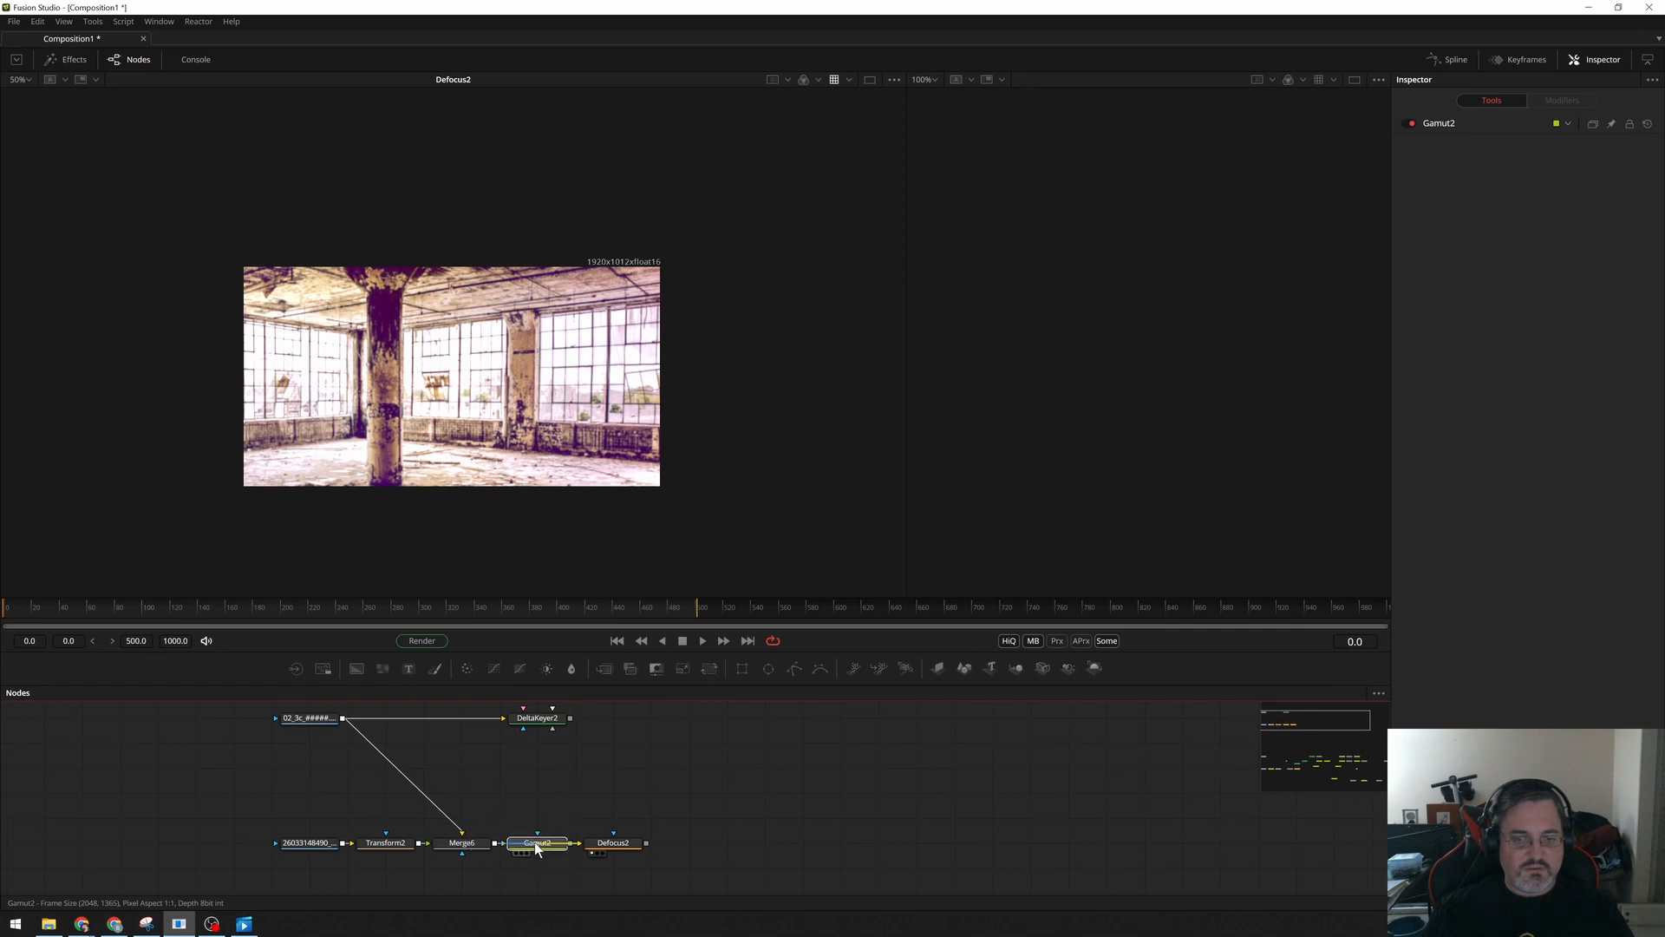
left_click(536, 842)
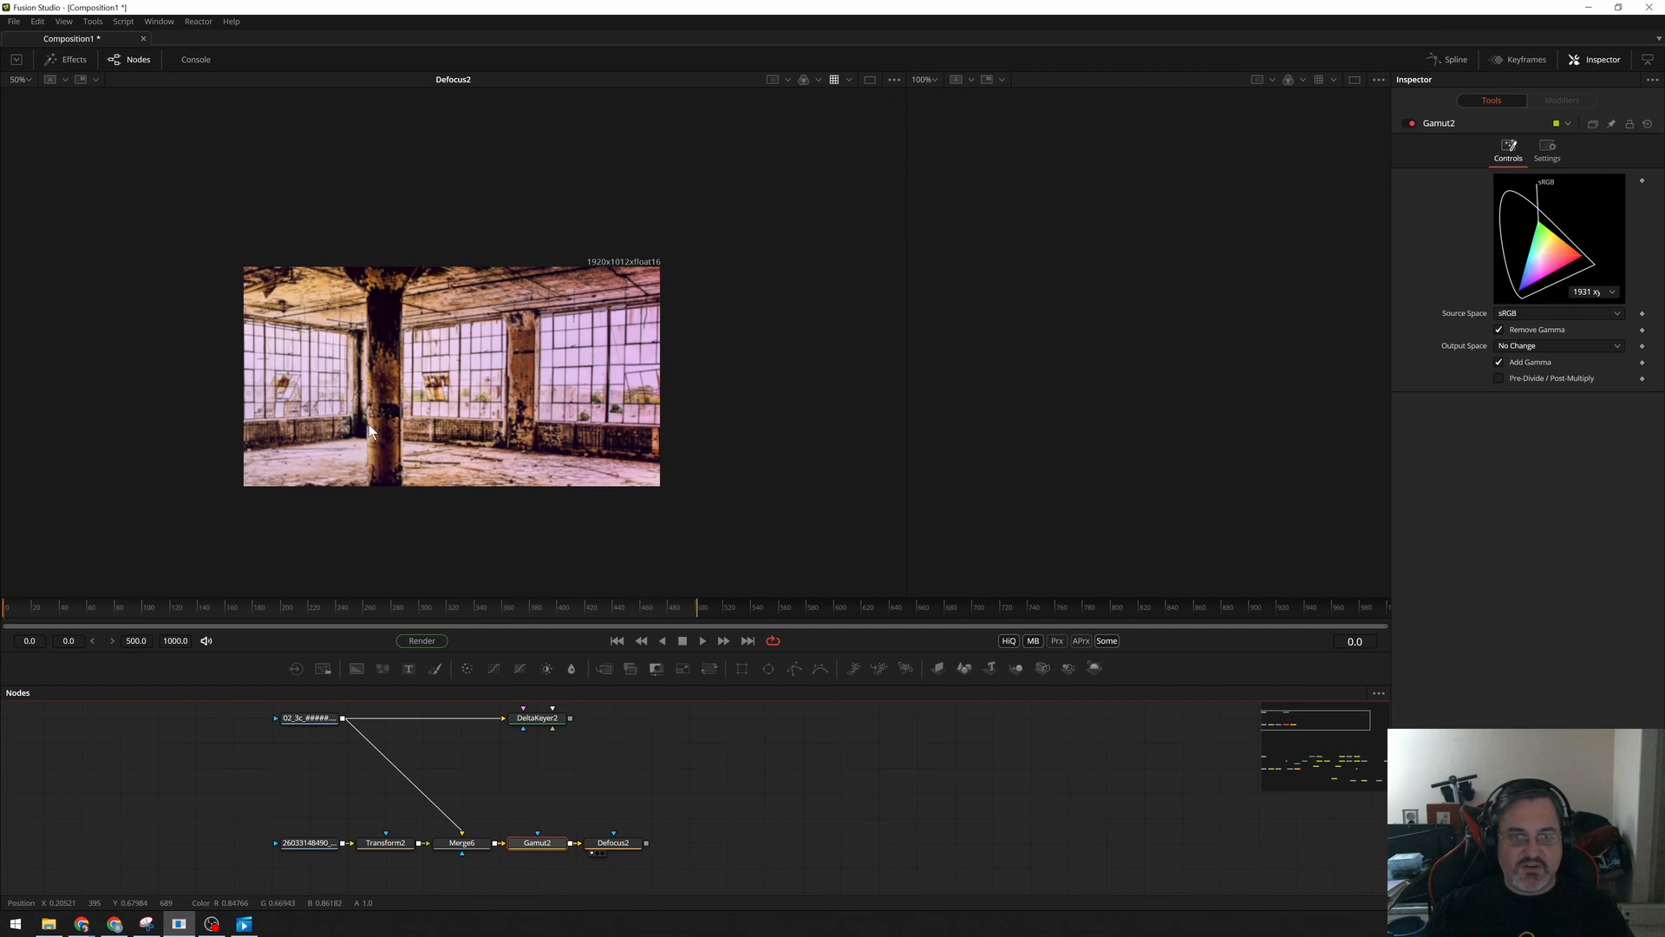
left_click(650, 842)
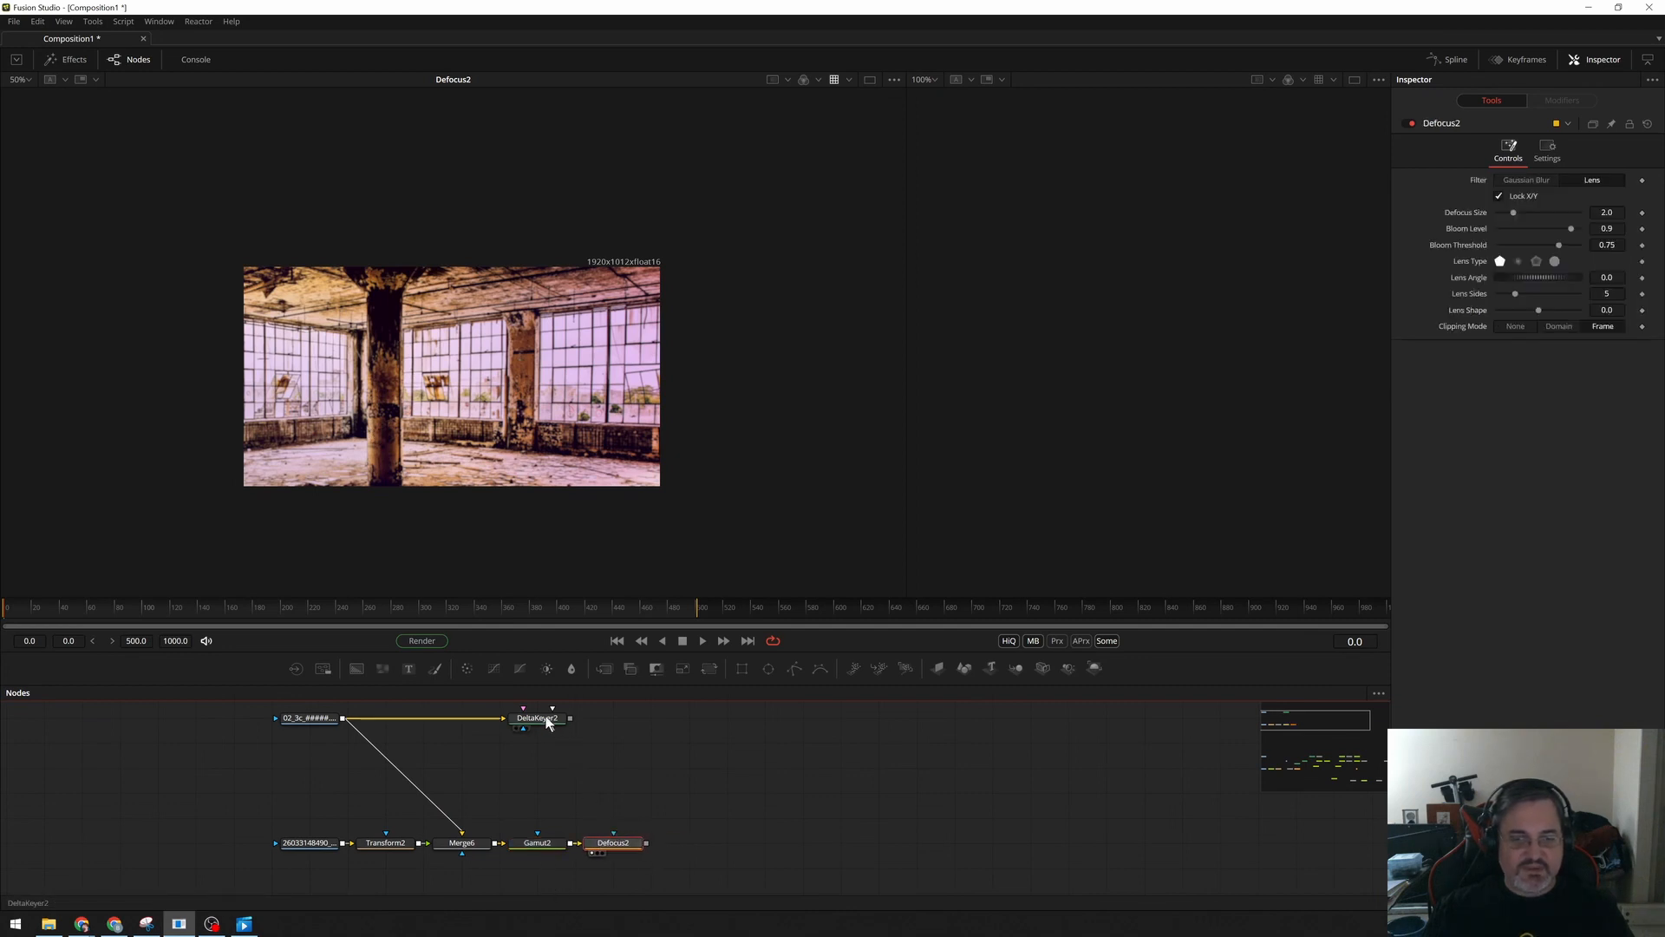
View DeltaKeyer2 on the green screen and raise Matte Threshold Low to about 0.178.
left_click(536, 717)
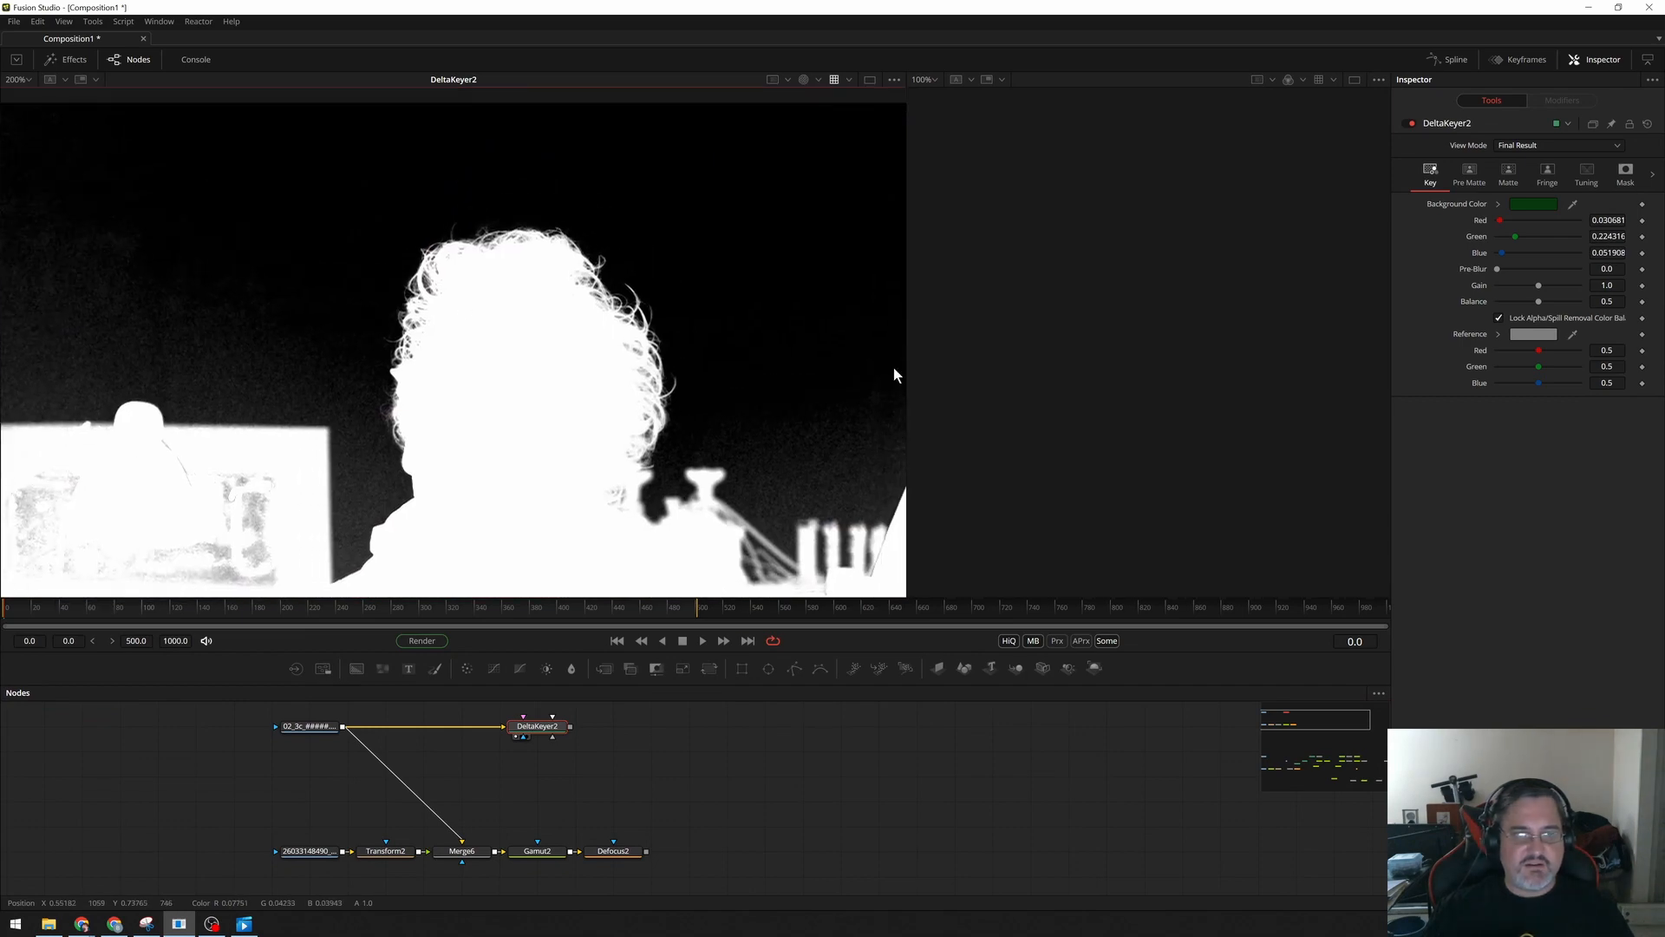
left_click(1508, 174)
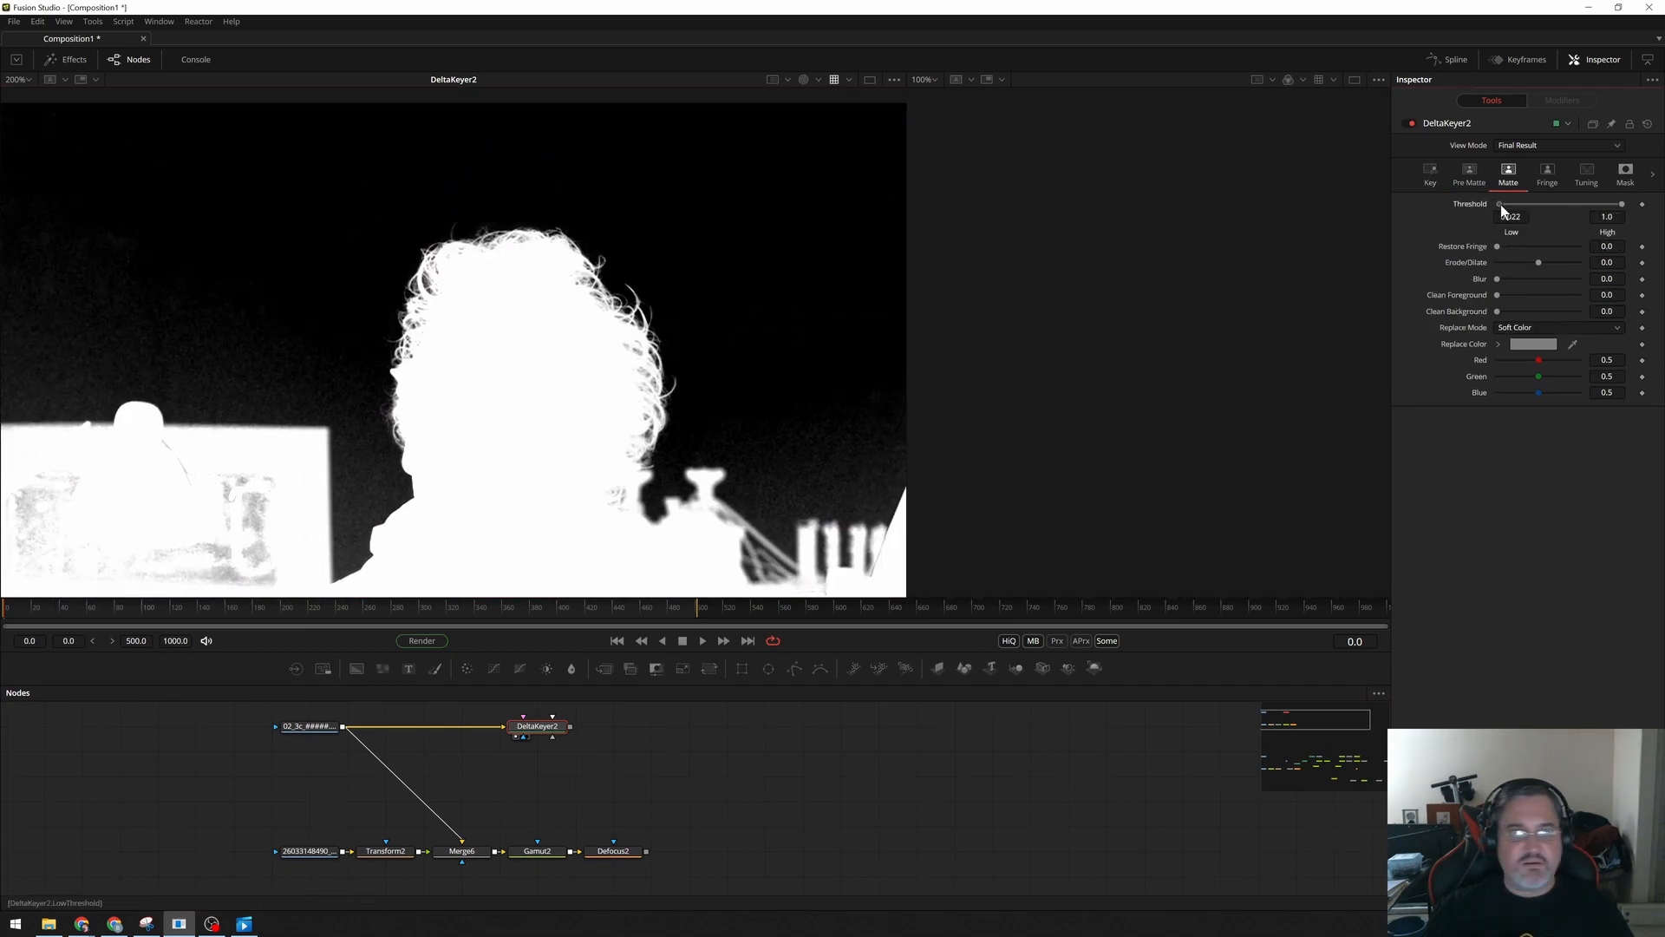
left_click_drag(1499, 204, 1519, 204)
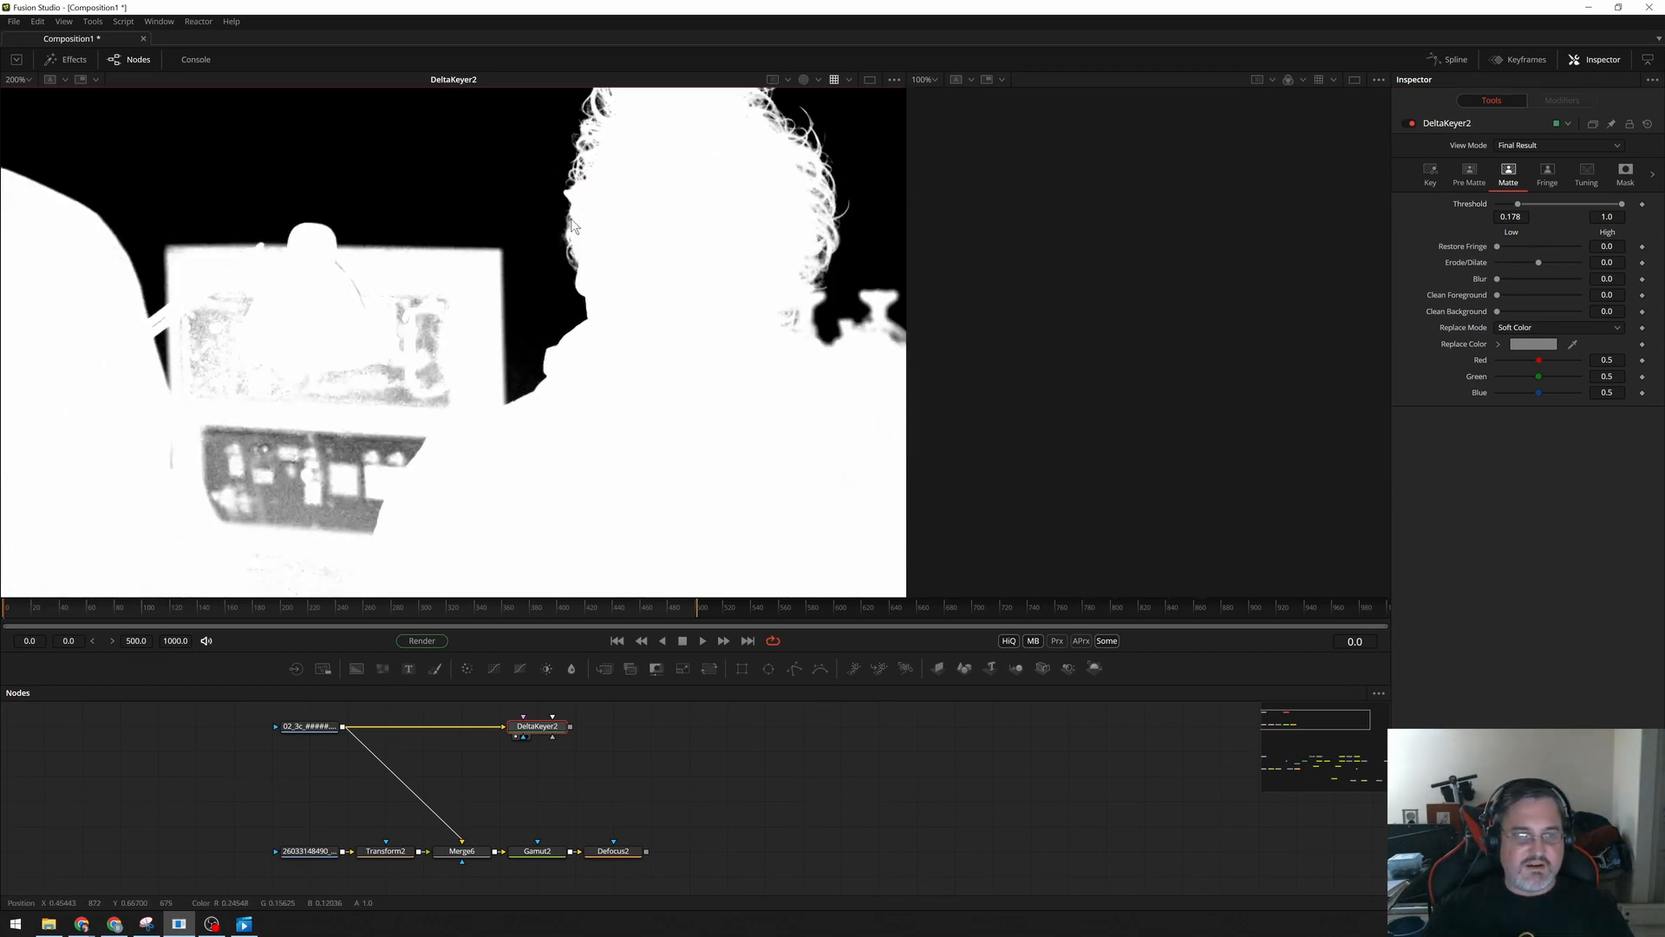
mouse_move(487, 472)
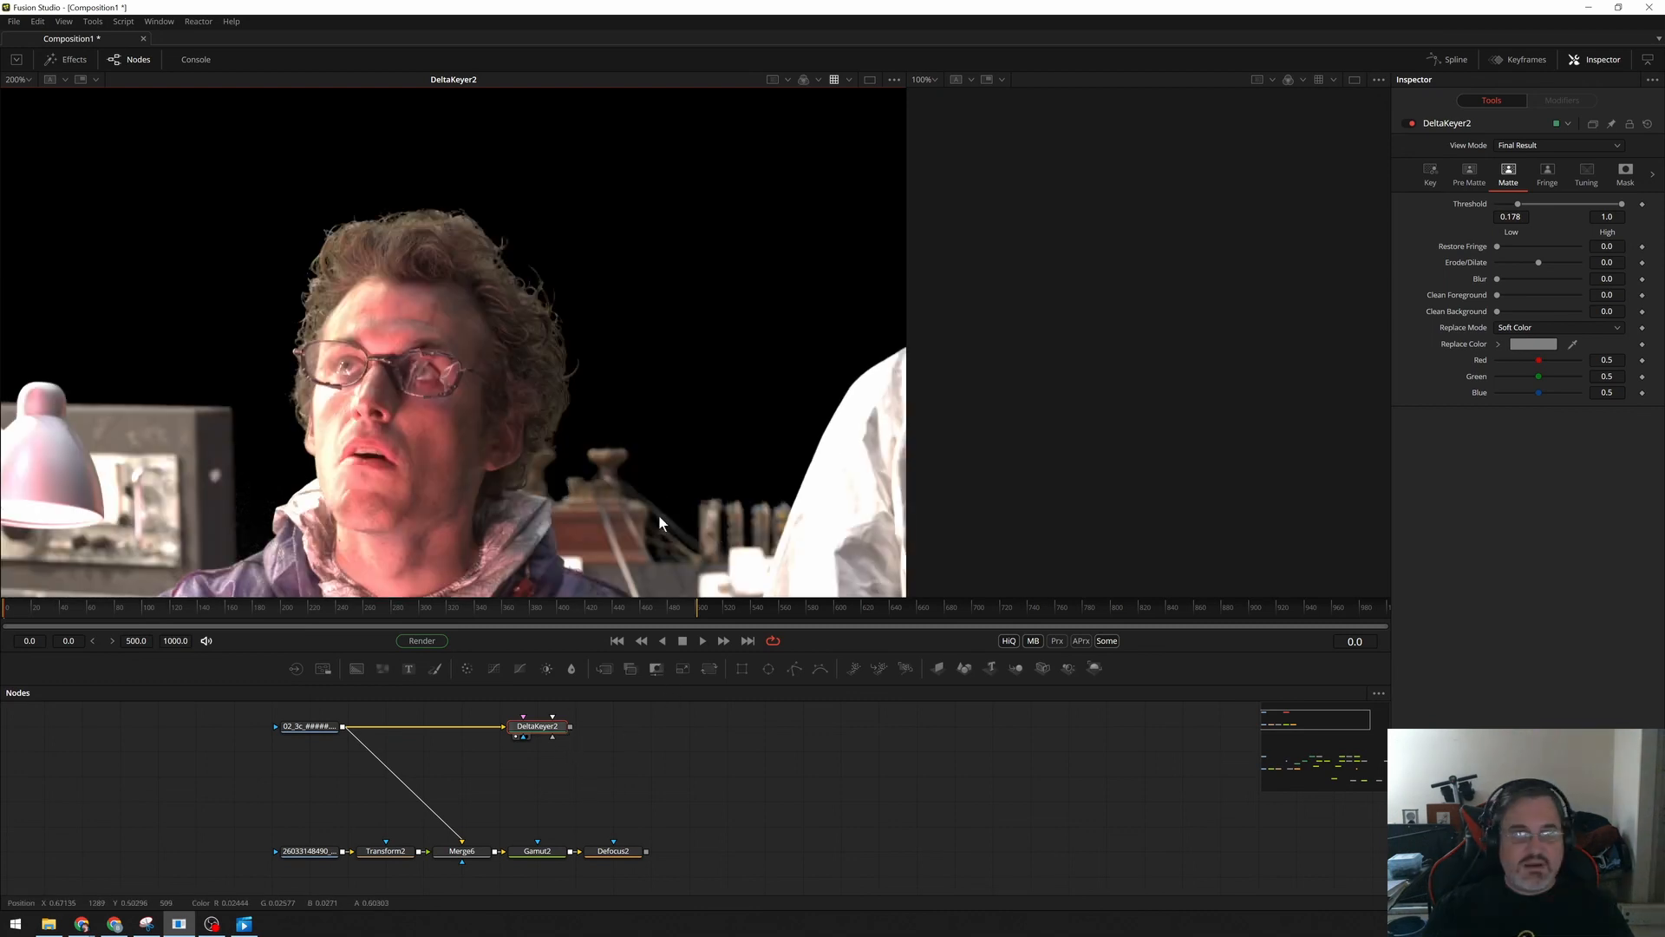
mouse_move(609, 765)
type("matte")
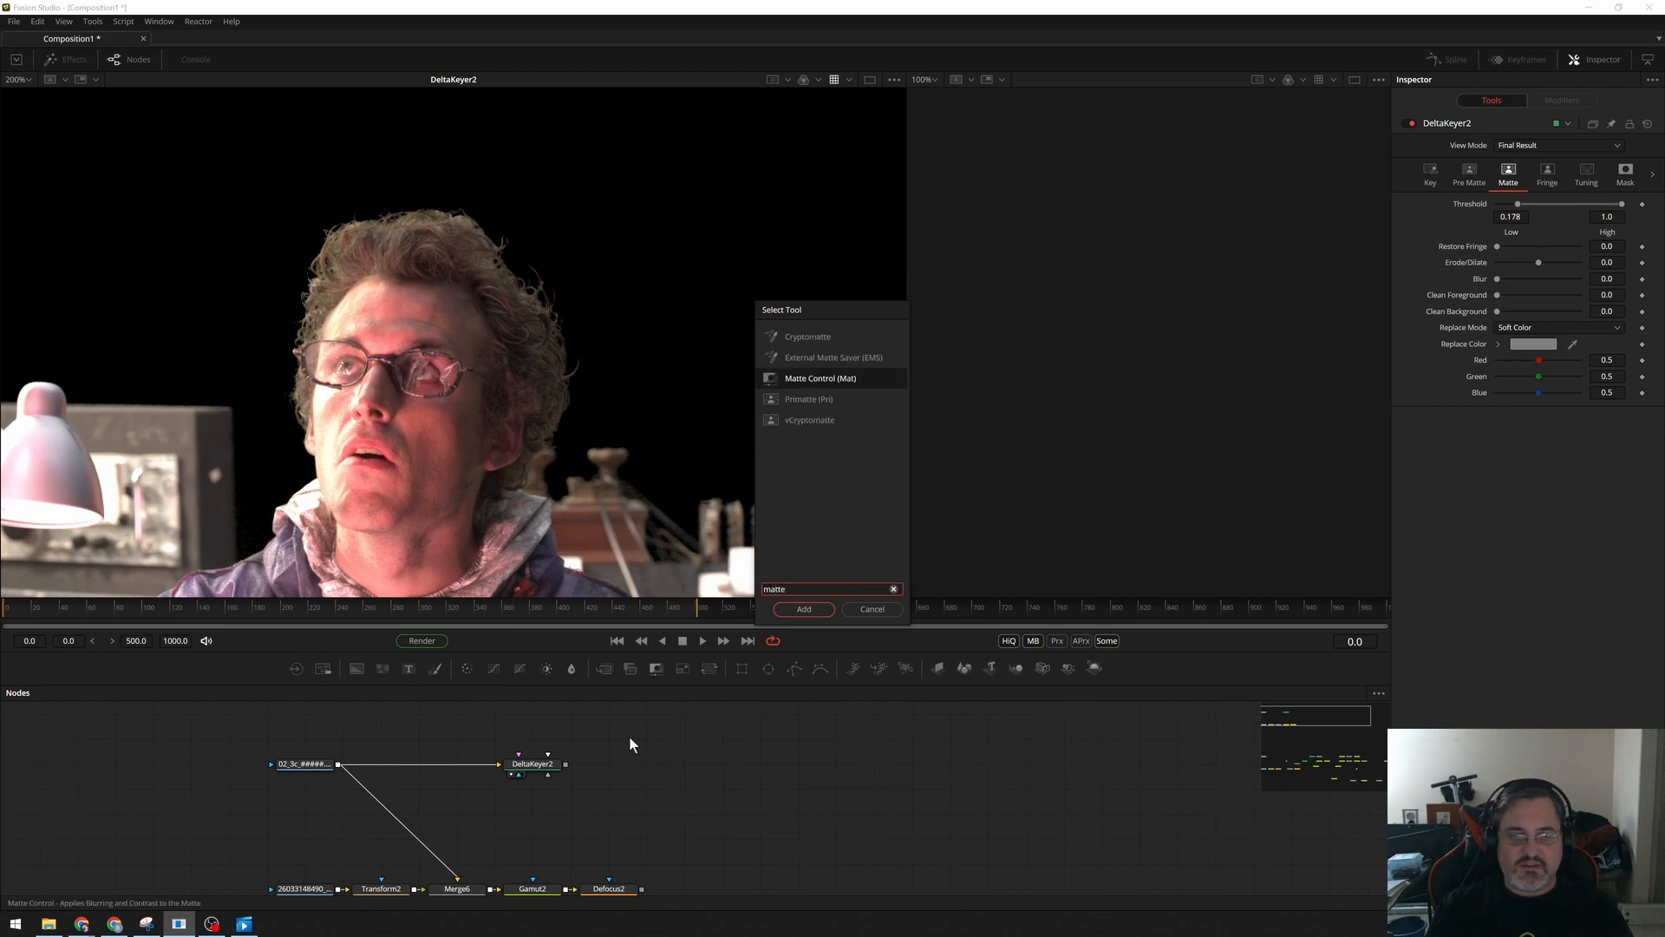
Add a Matte Control with green spill suppression using the Burnt method.
left_click(803, 608)
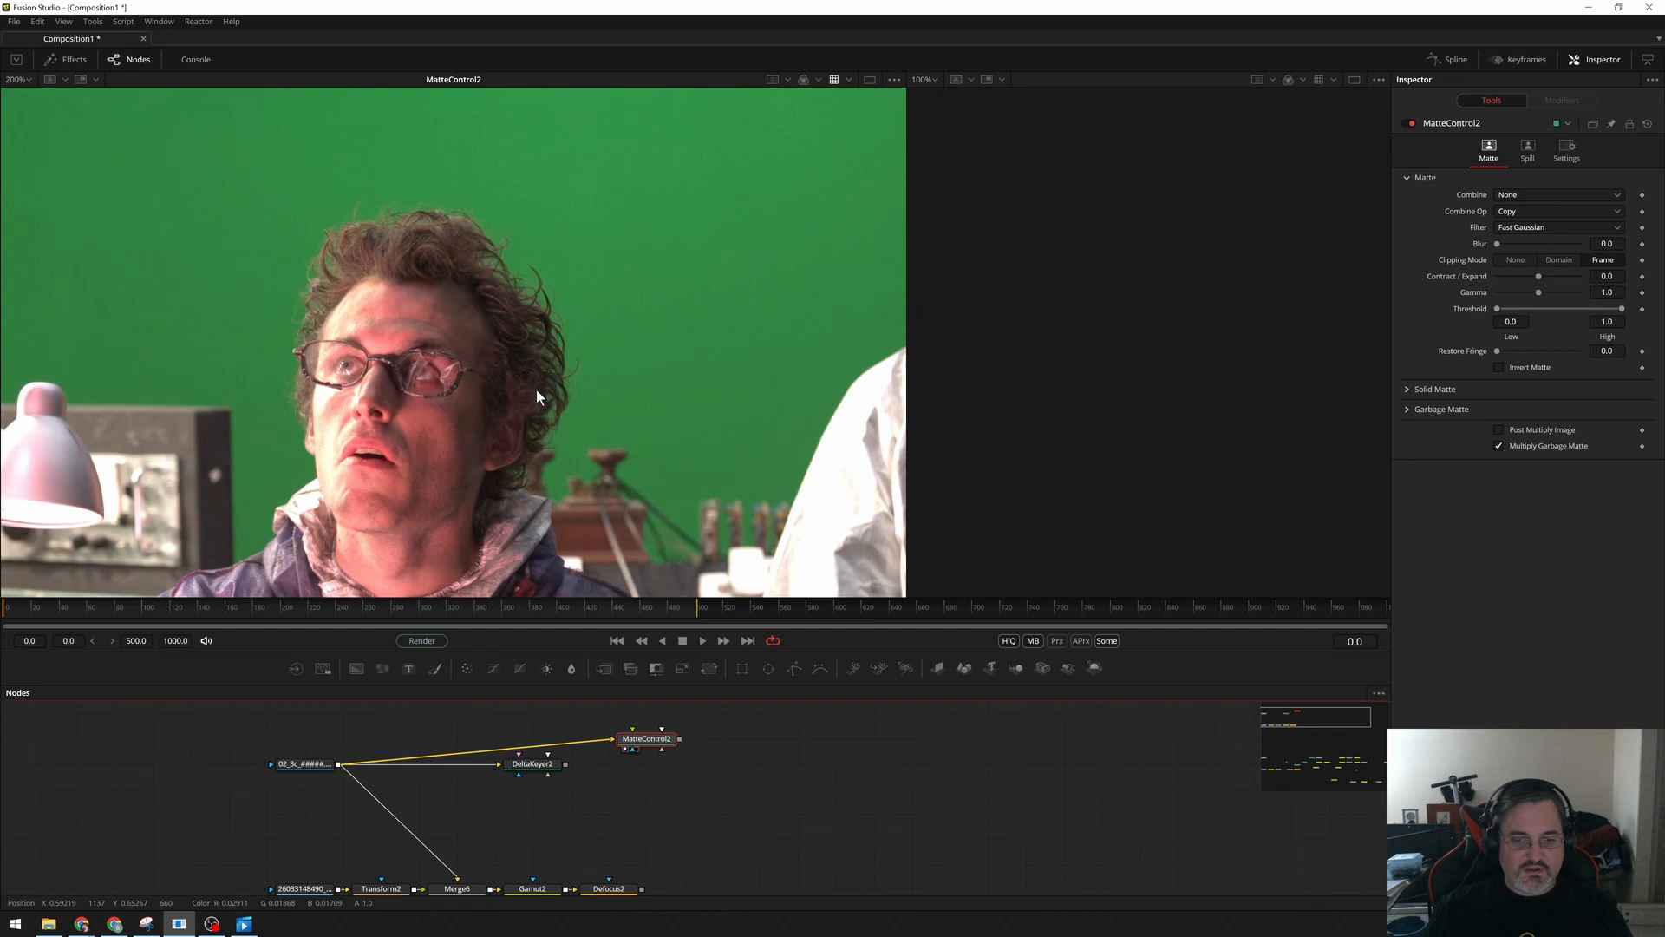
left_click(1527, 151)
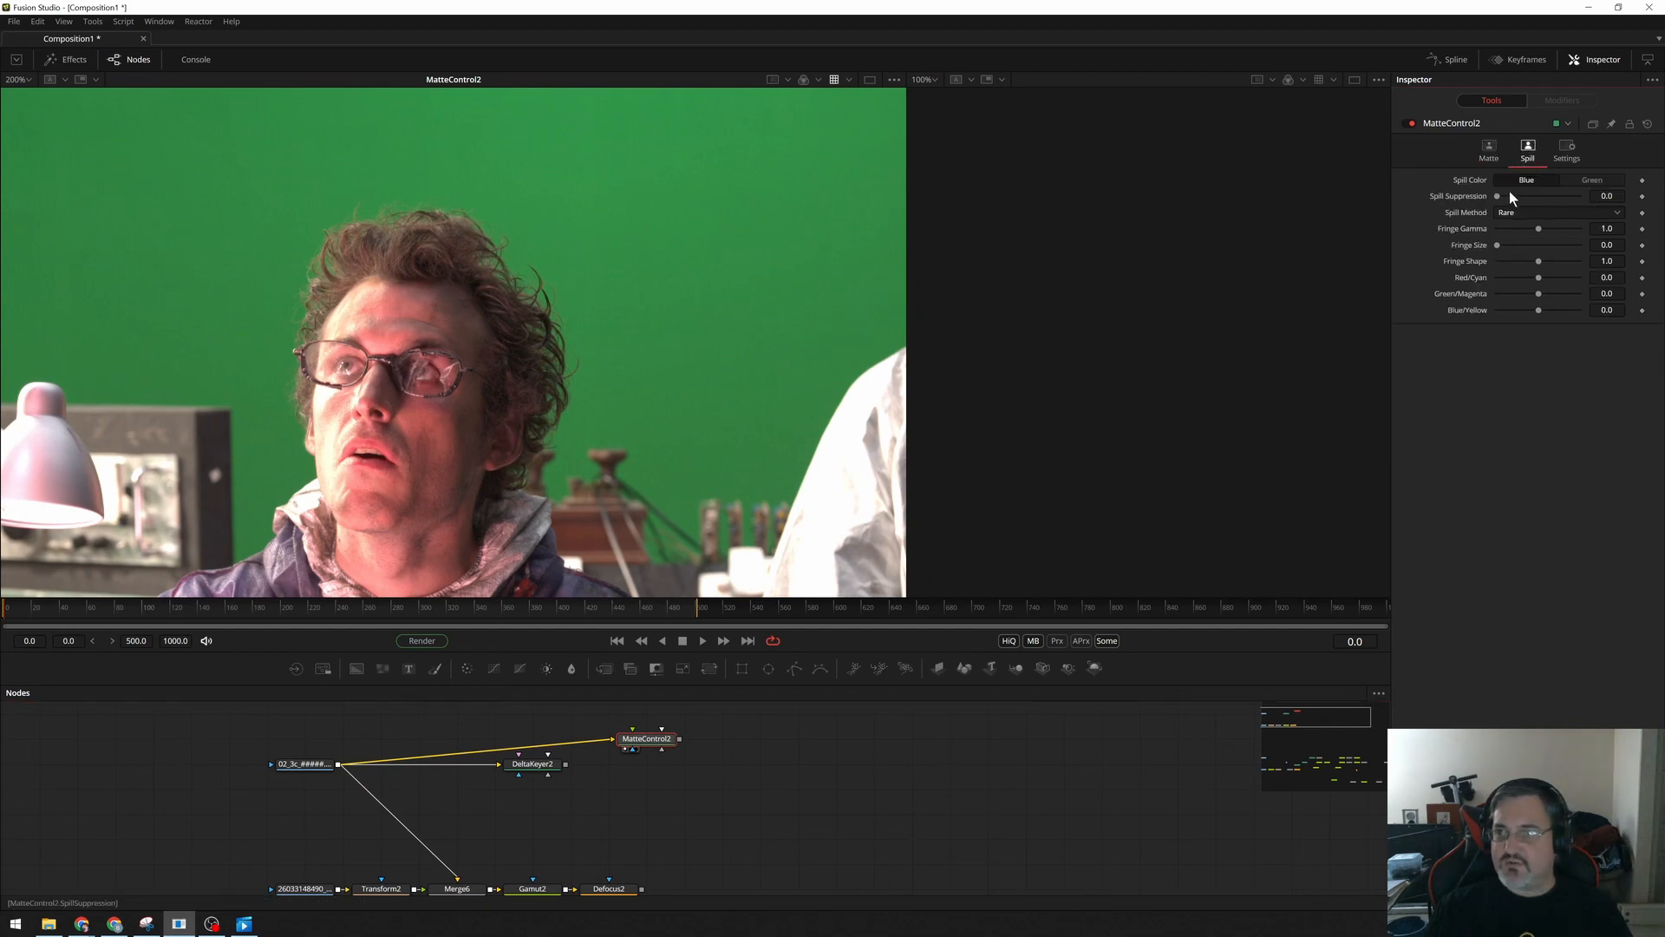
left_click(1559, 213)
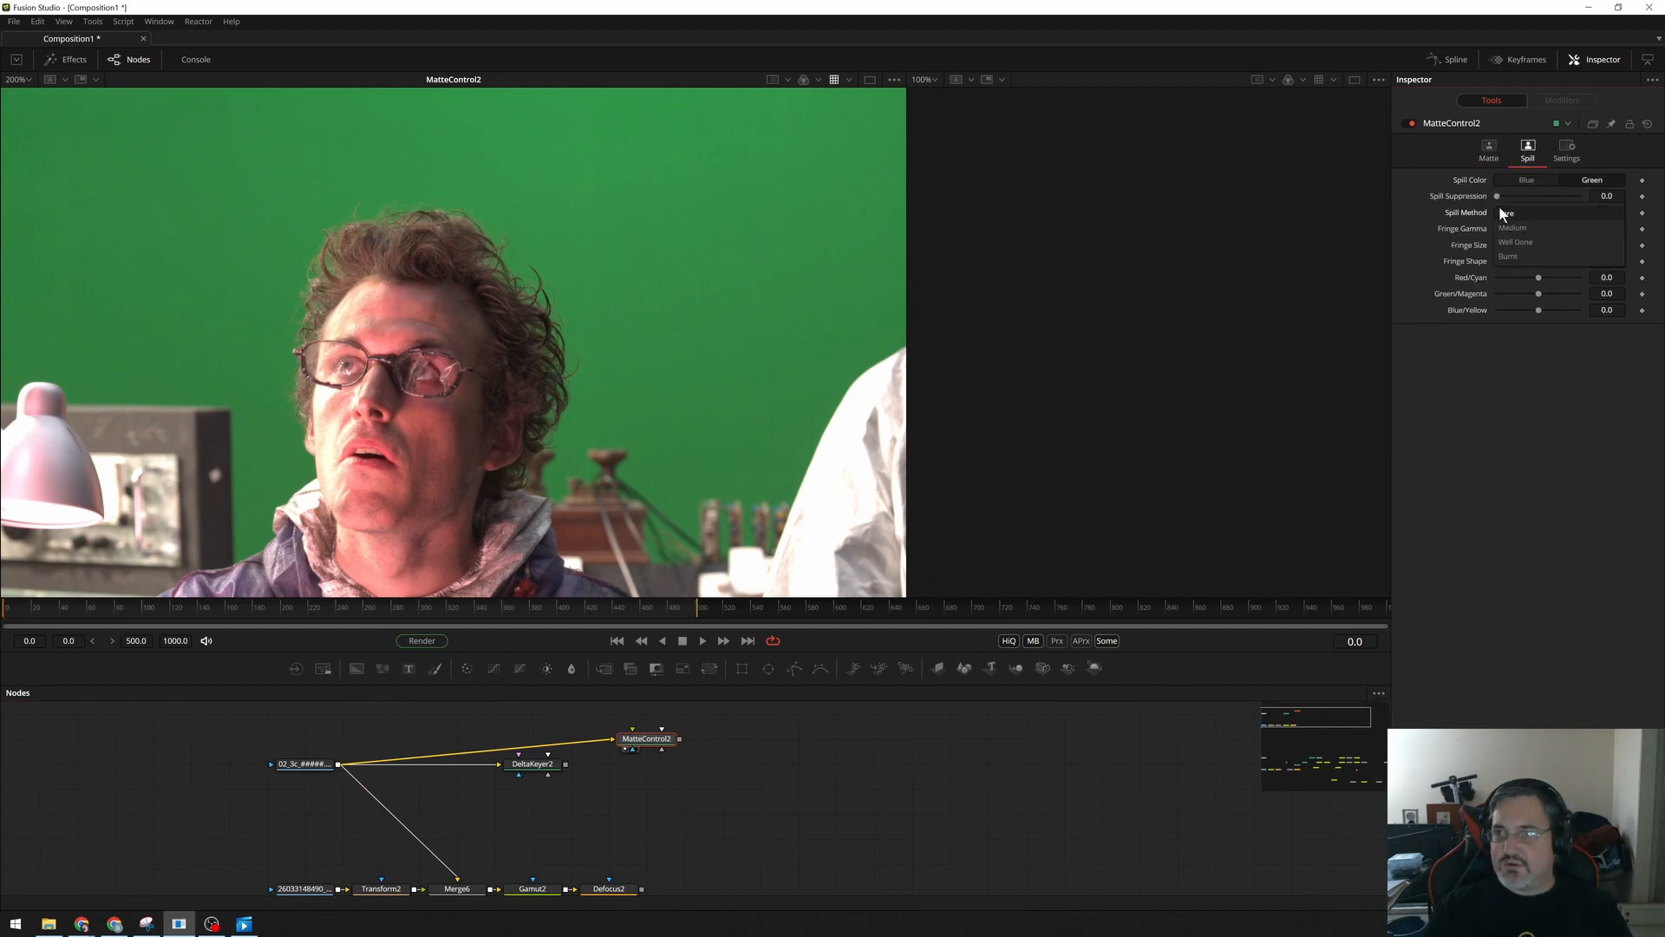
left_click(1514, 241)
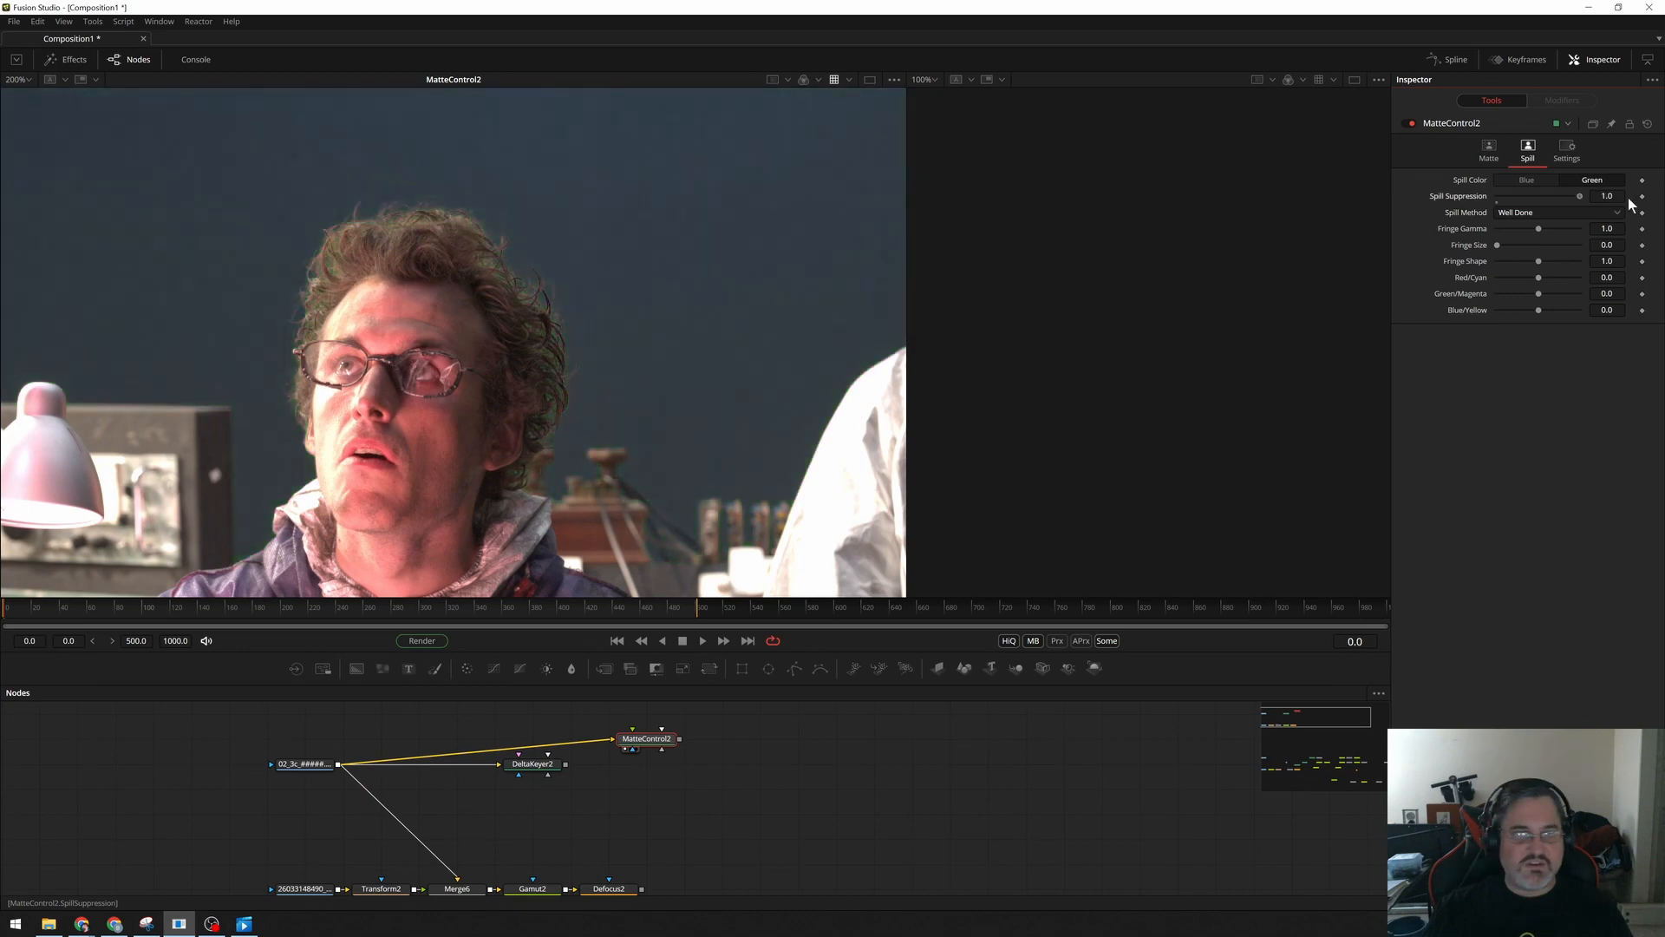
left_click(1559, 211)
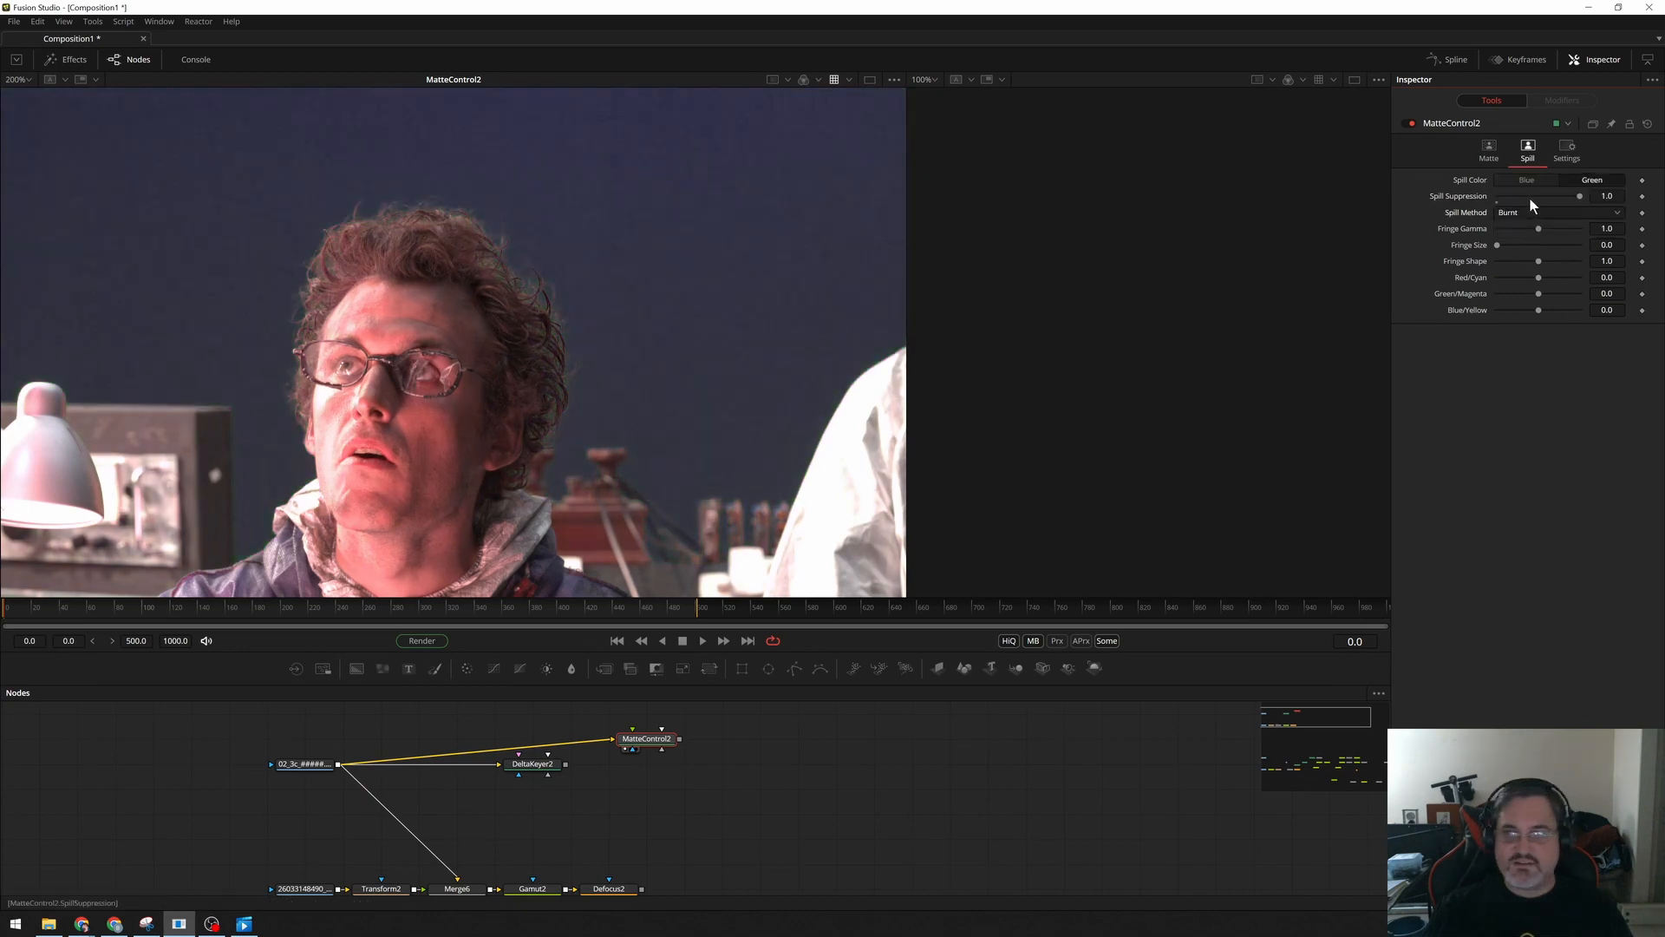
left_click(1559, 212)
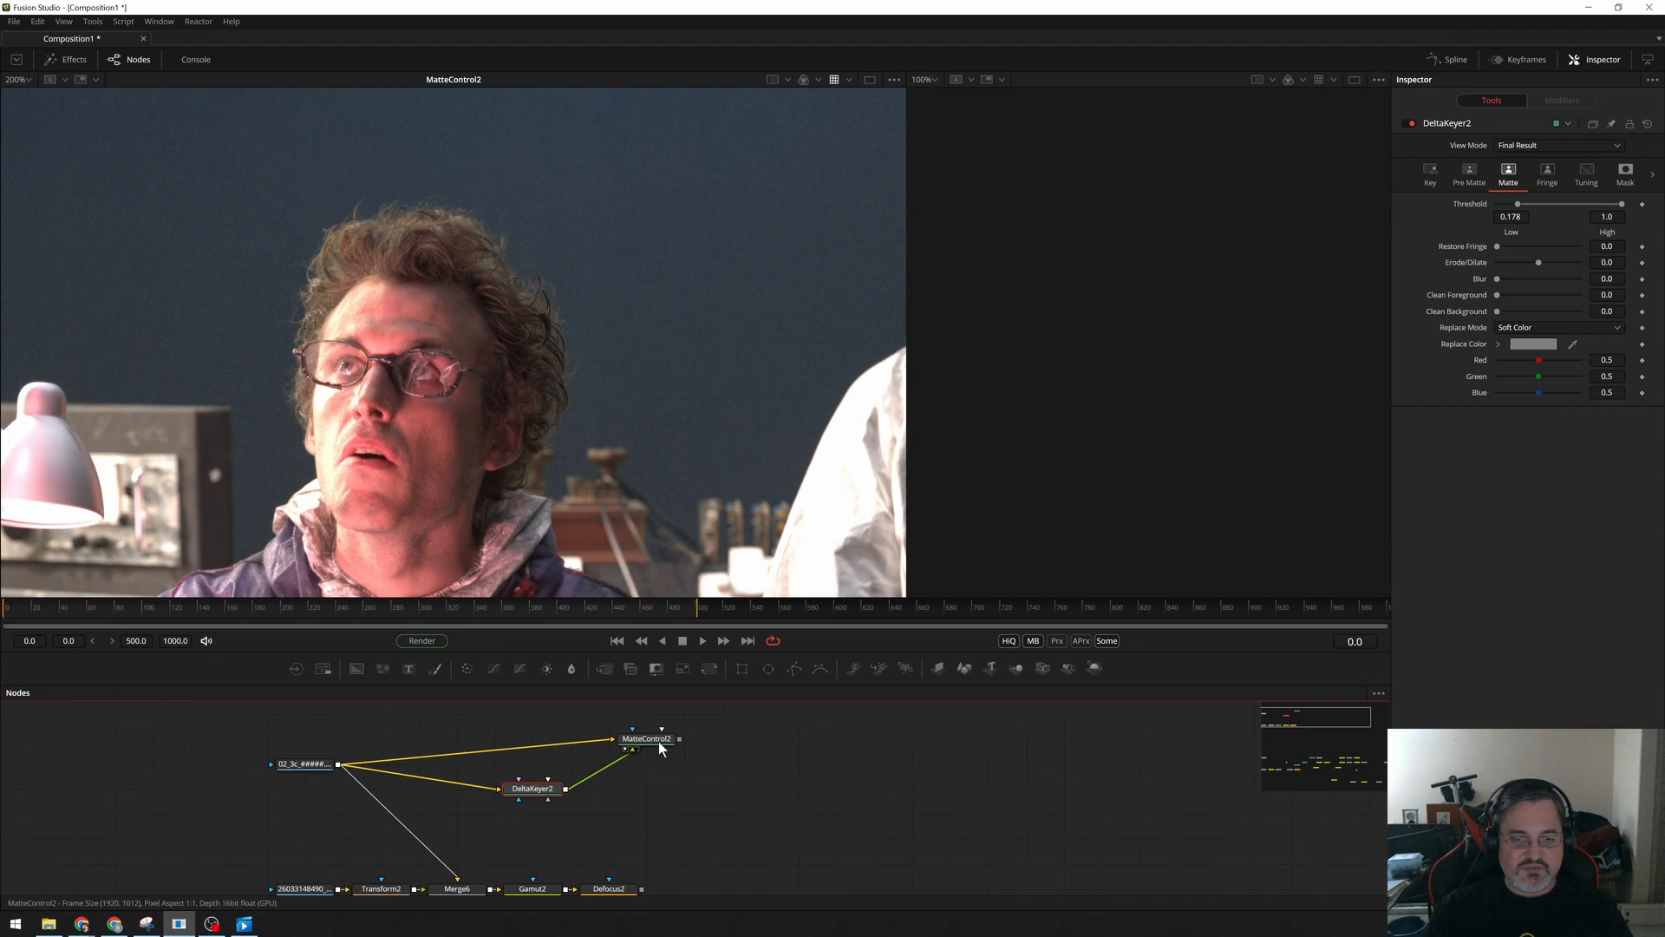
Set MatteControl2 to combine the Delta Keyer's alpha into its matte.
left_click(648, 738)
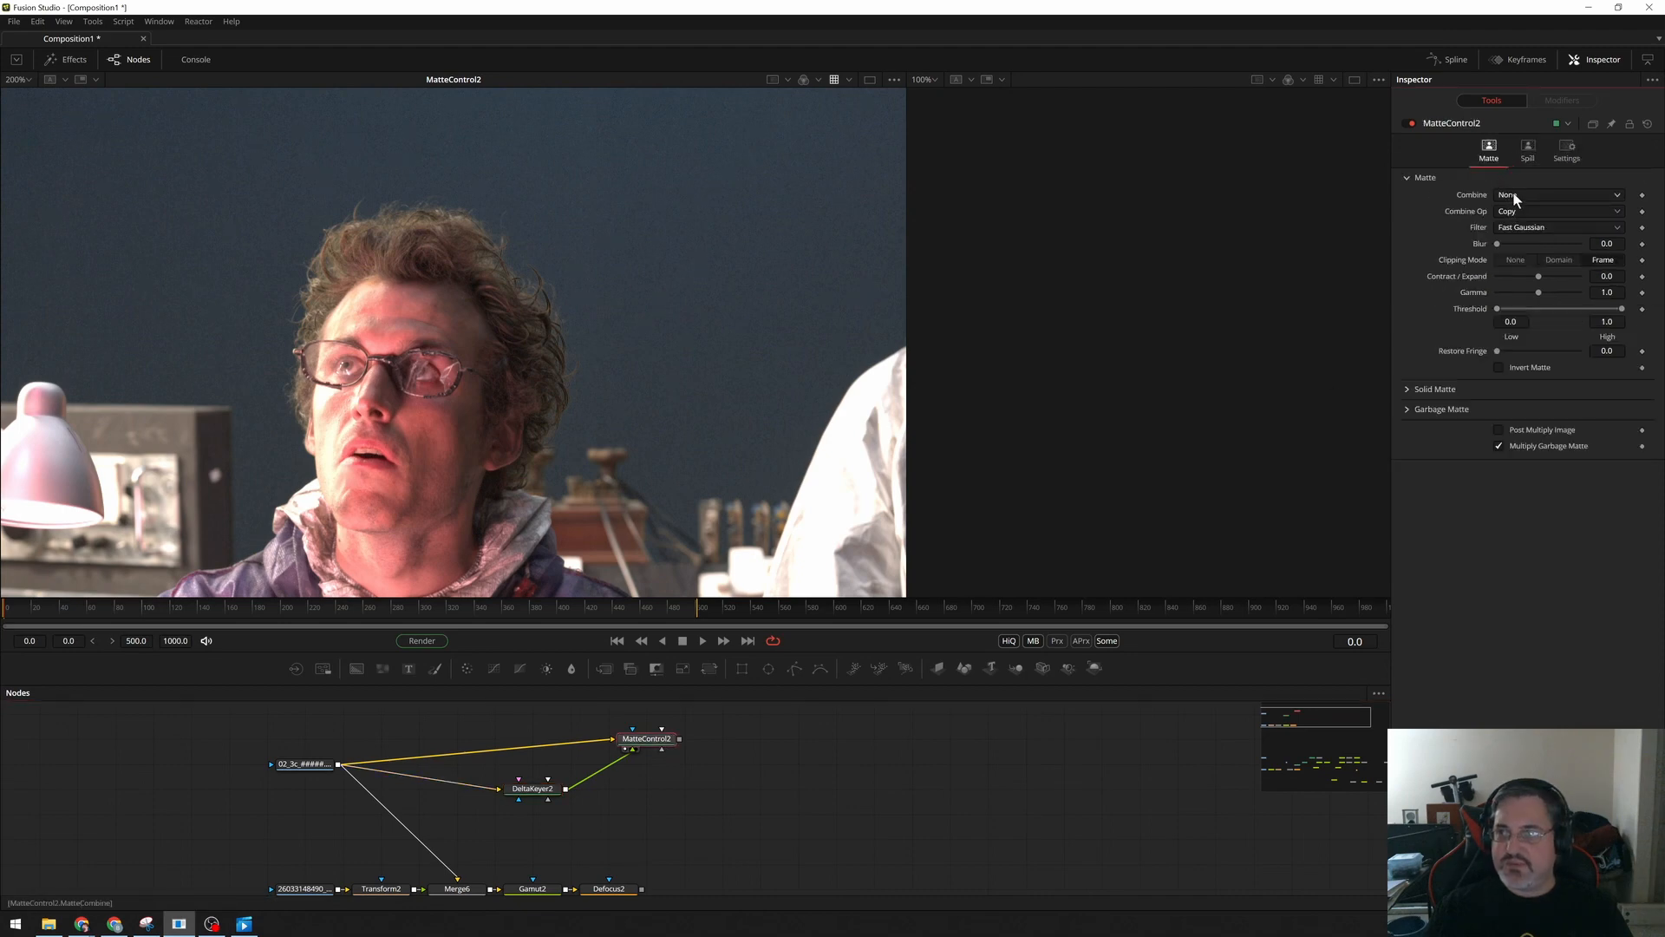
left_click(1559, 194)
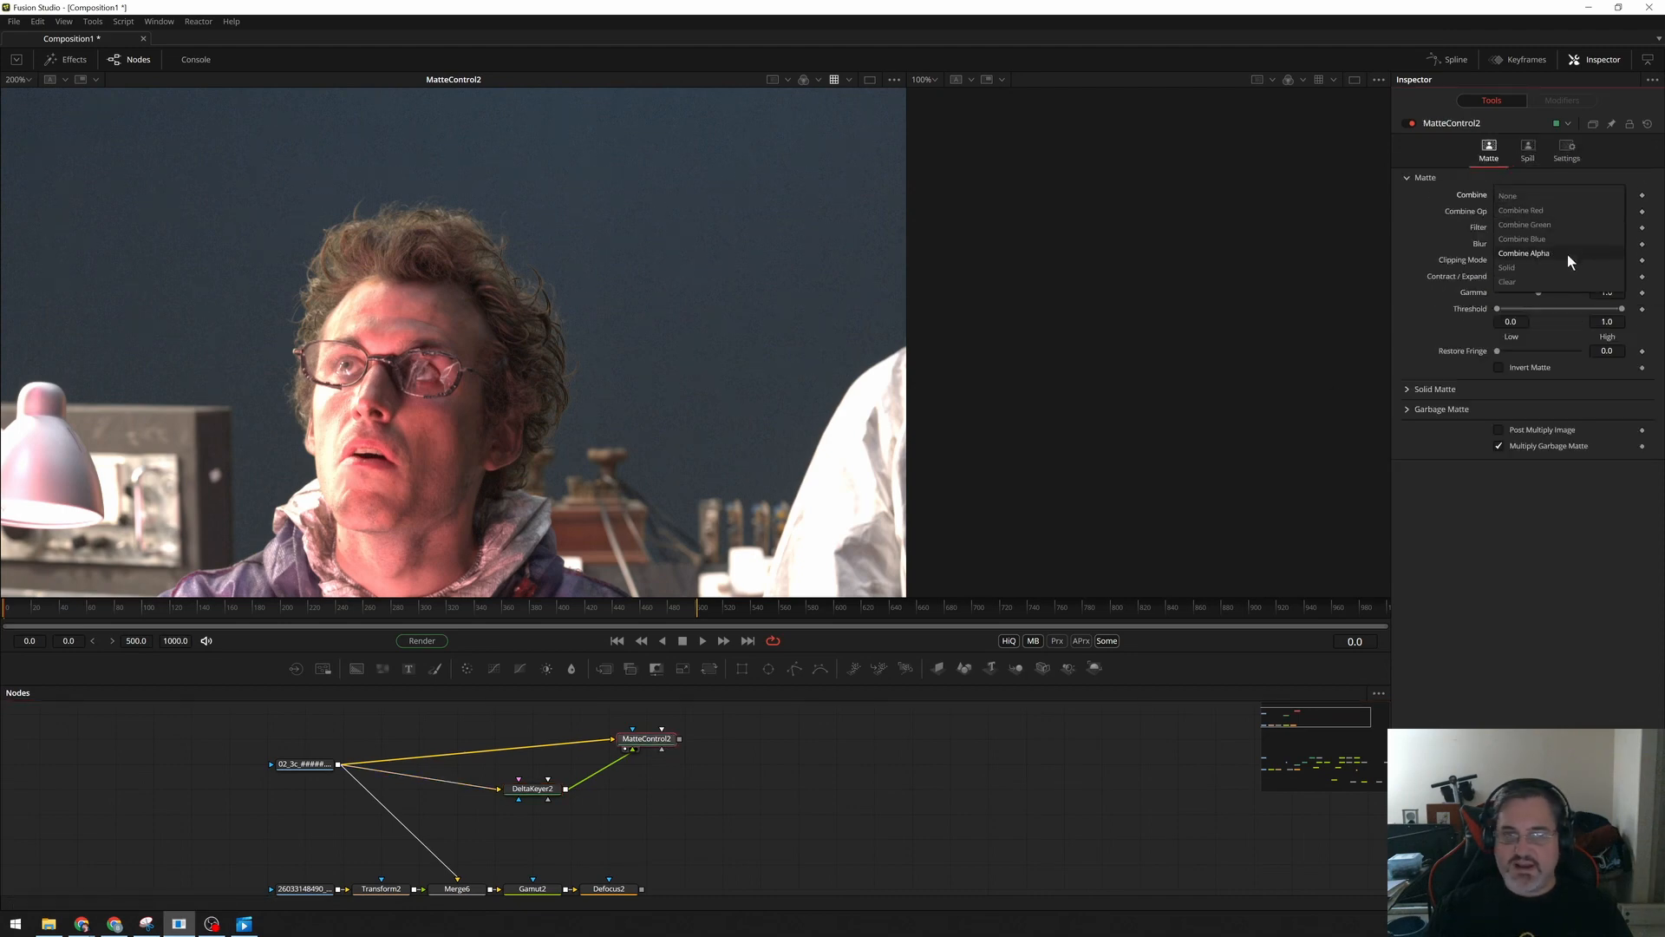
left_click(1524, 252)
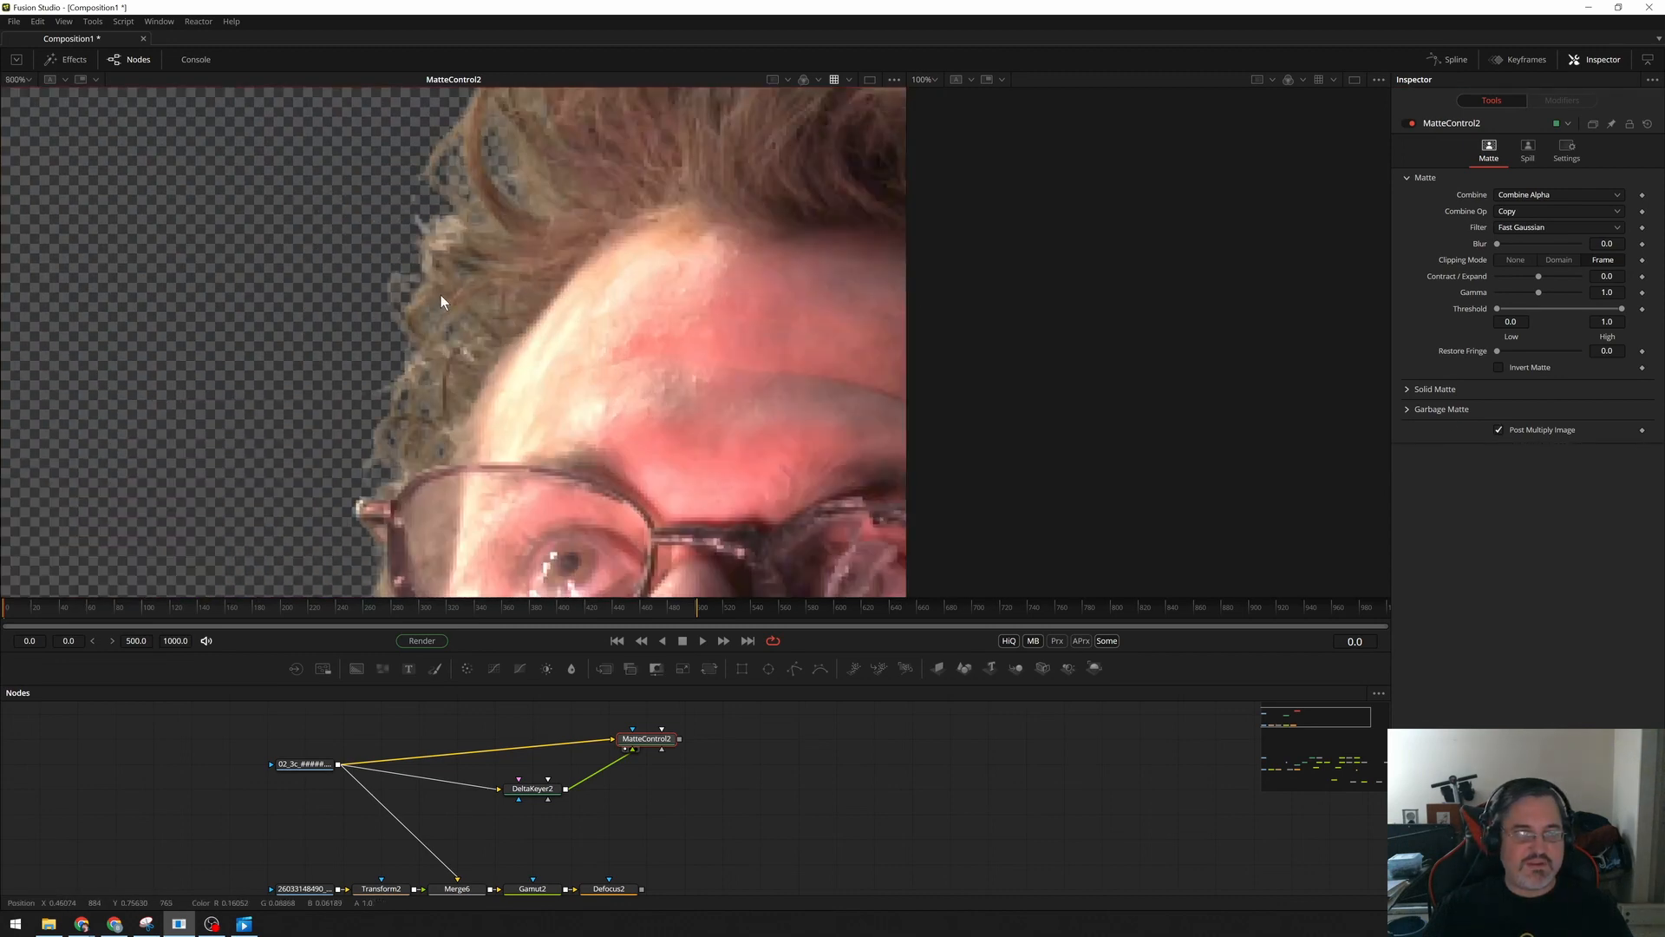
scroll("down", 3)
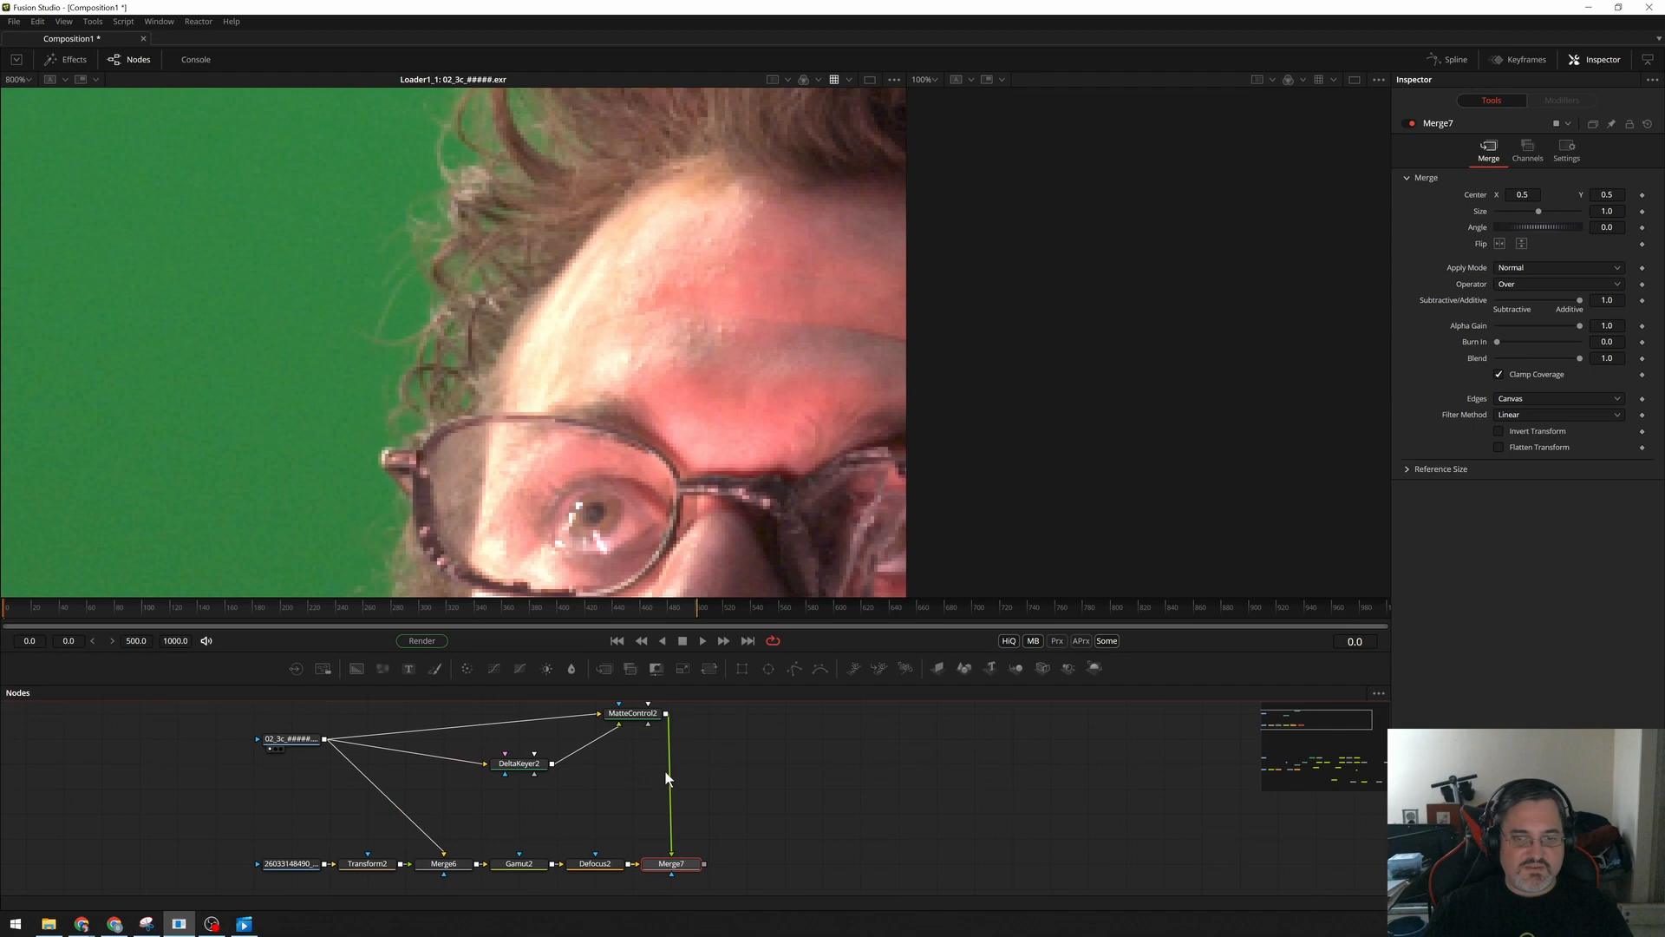
mouse_move(600, 818)
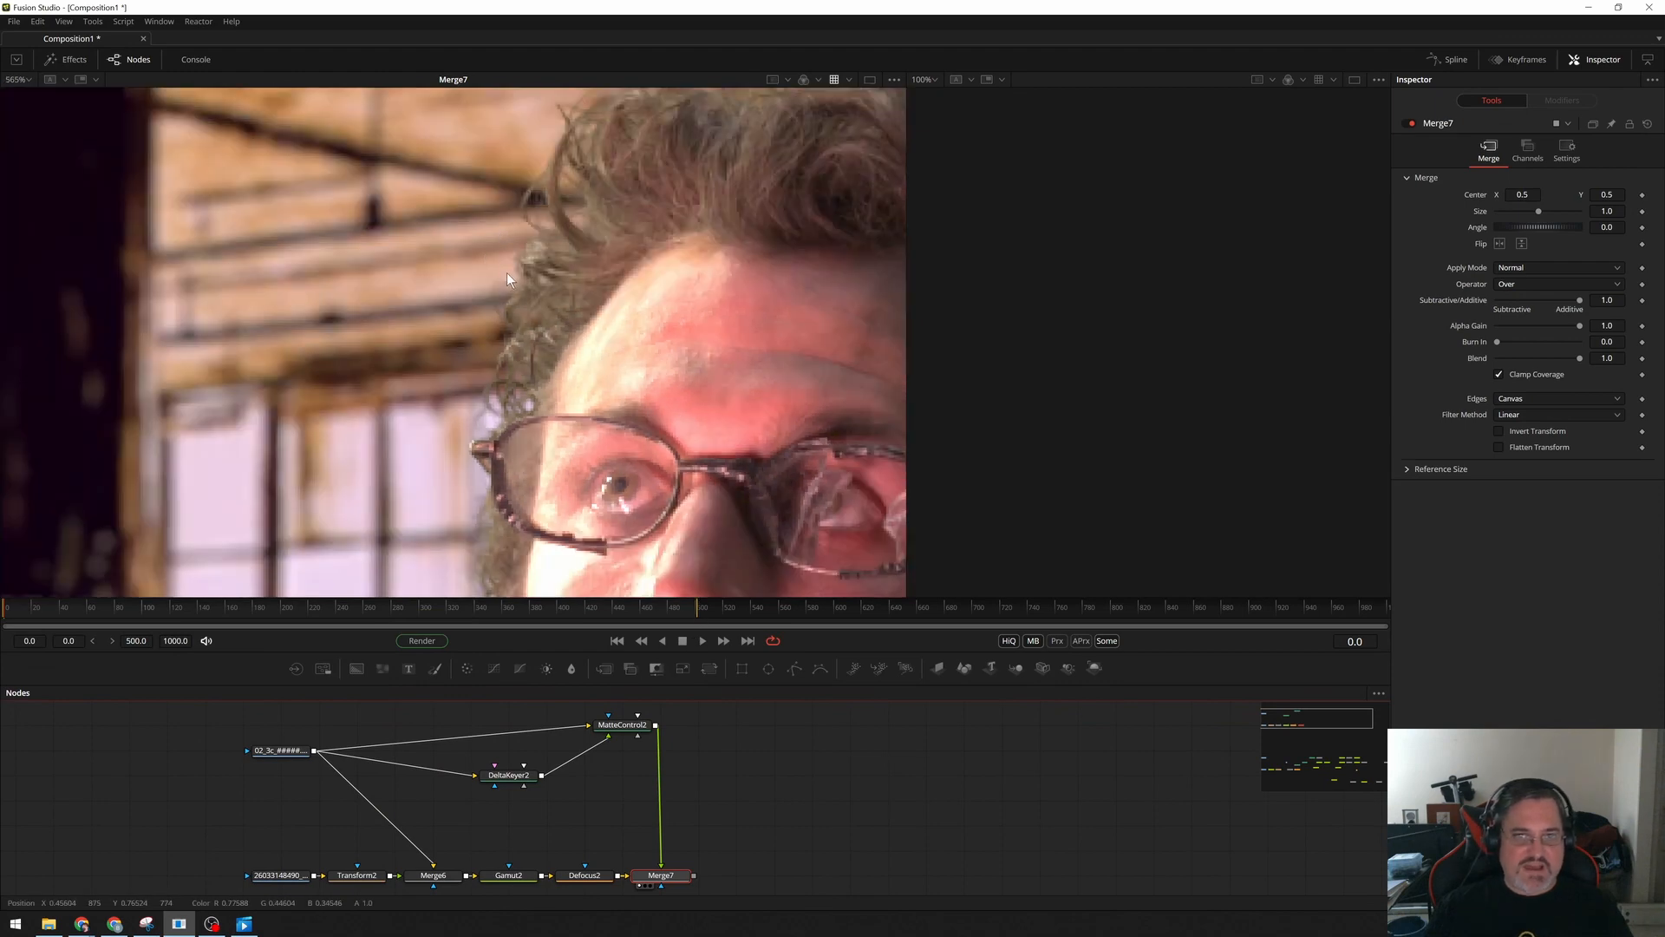
Merge MatteControl2 as foreground over Defocus2 and view Merge7.
left_click(279, 751)
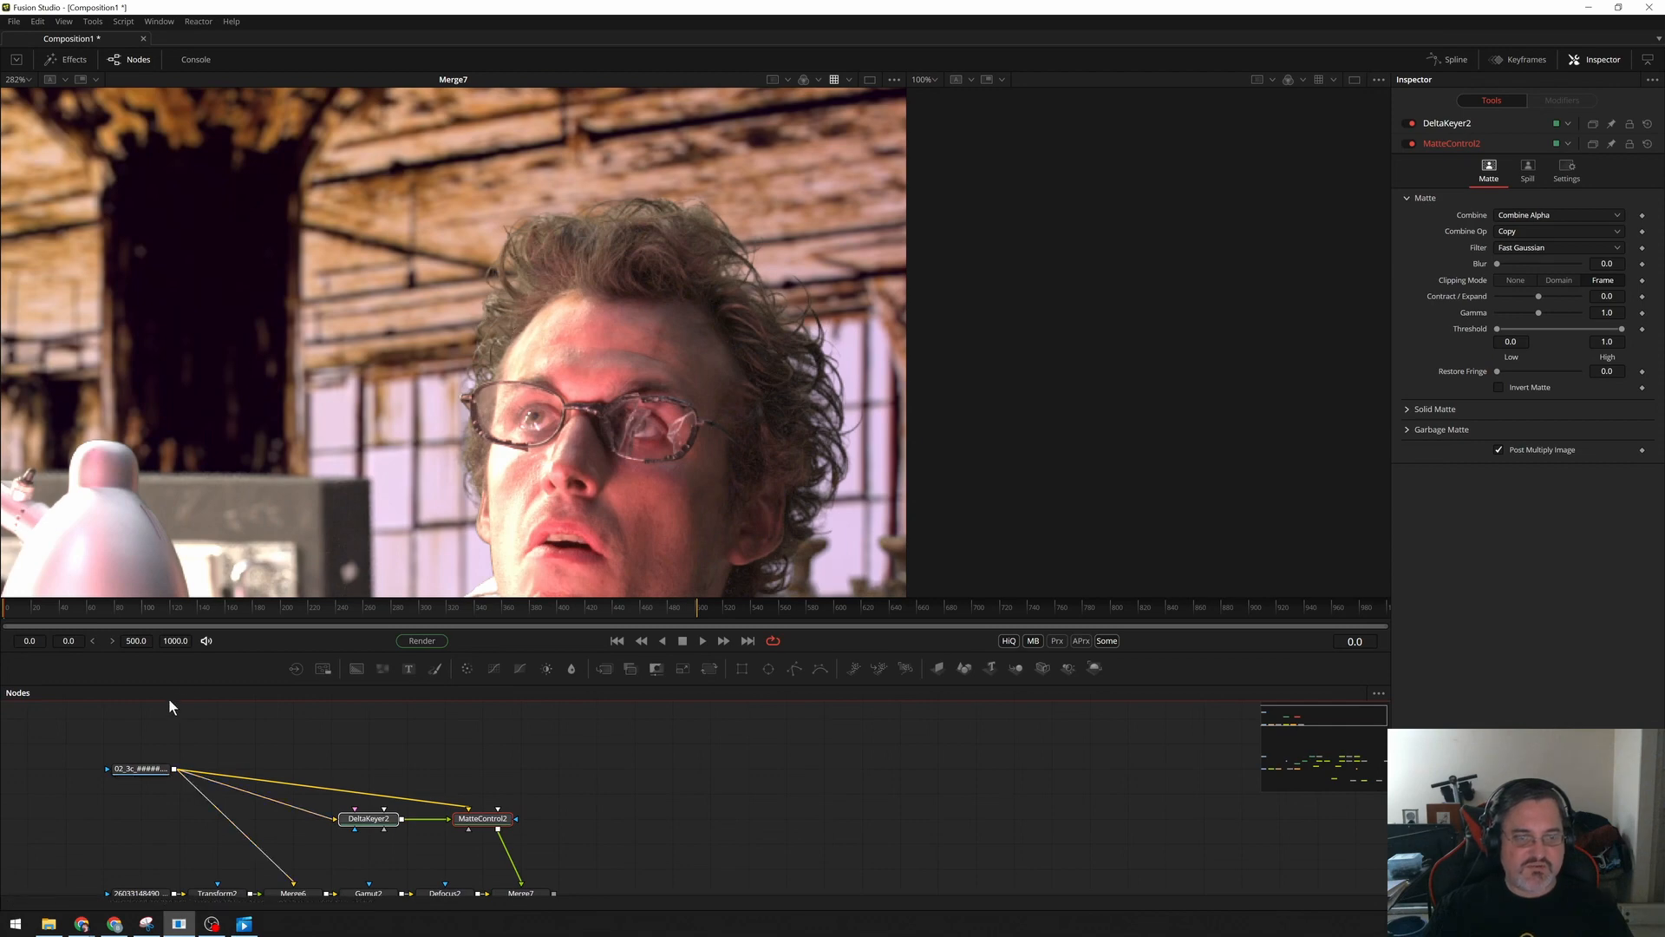
mouse_move(479, 283)
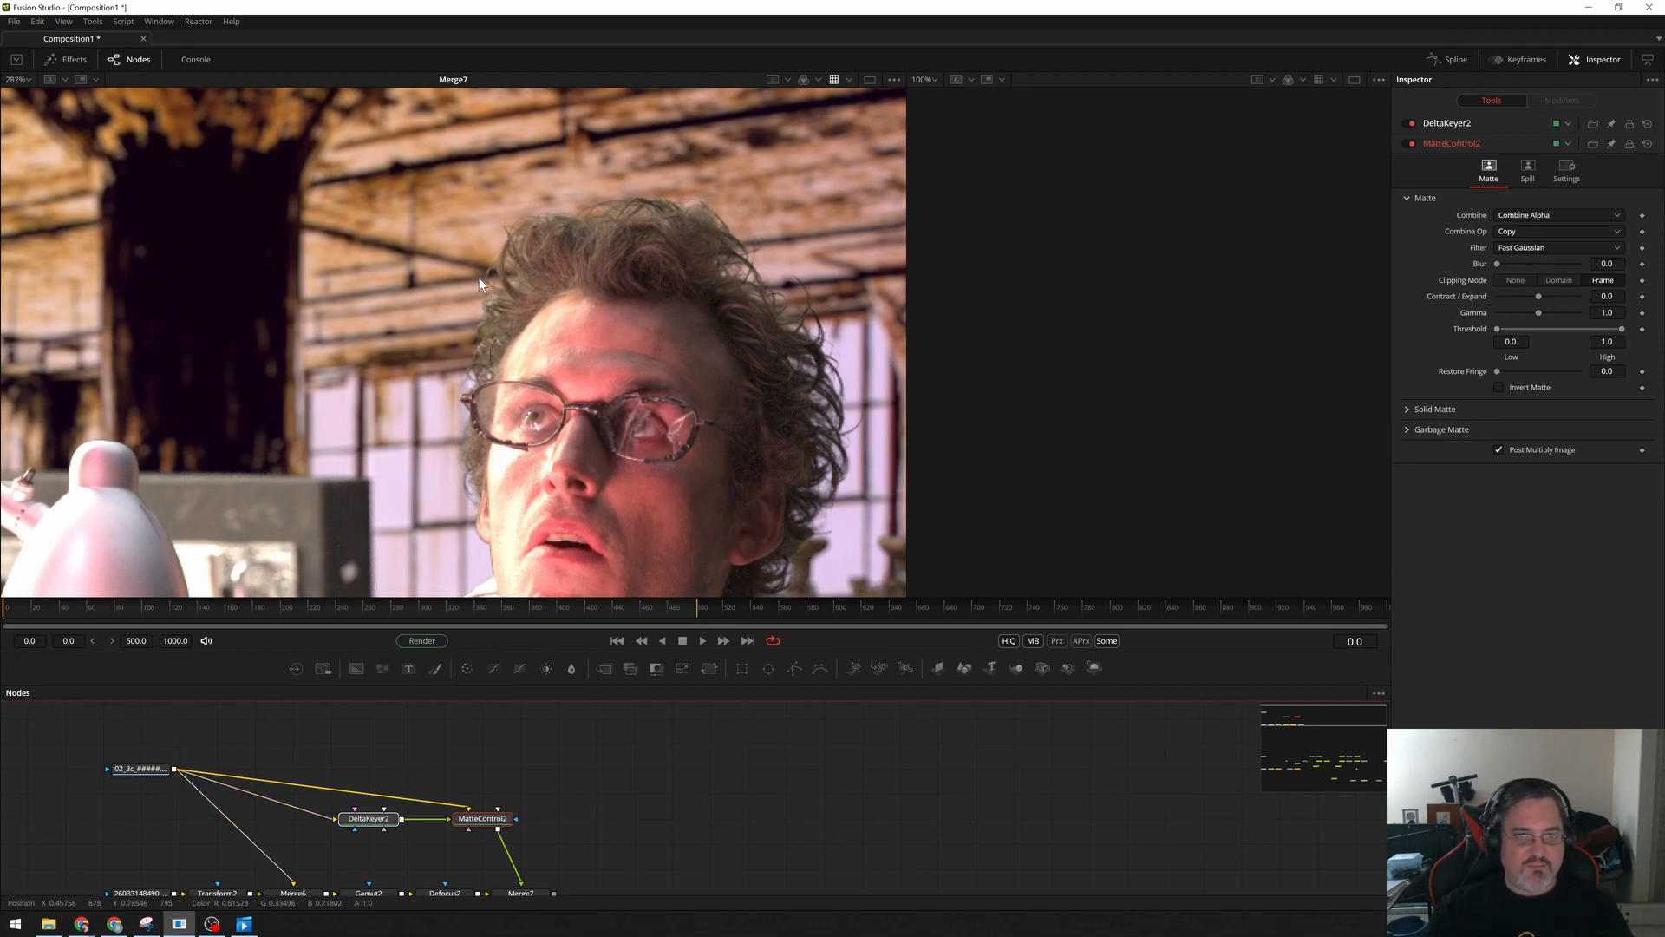
mouse_move(463, 349)
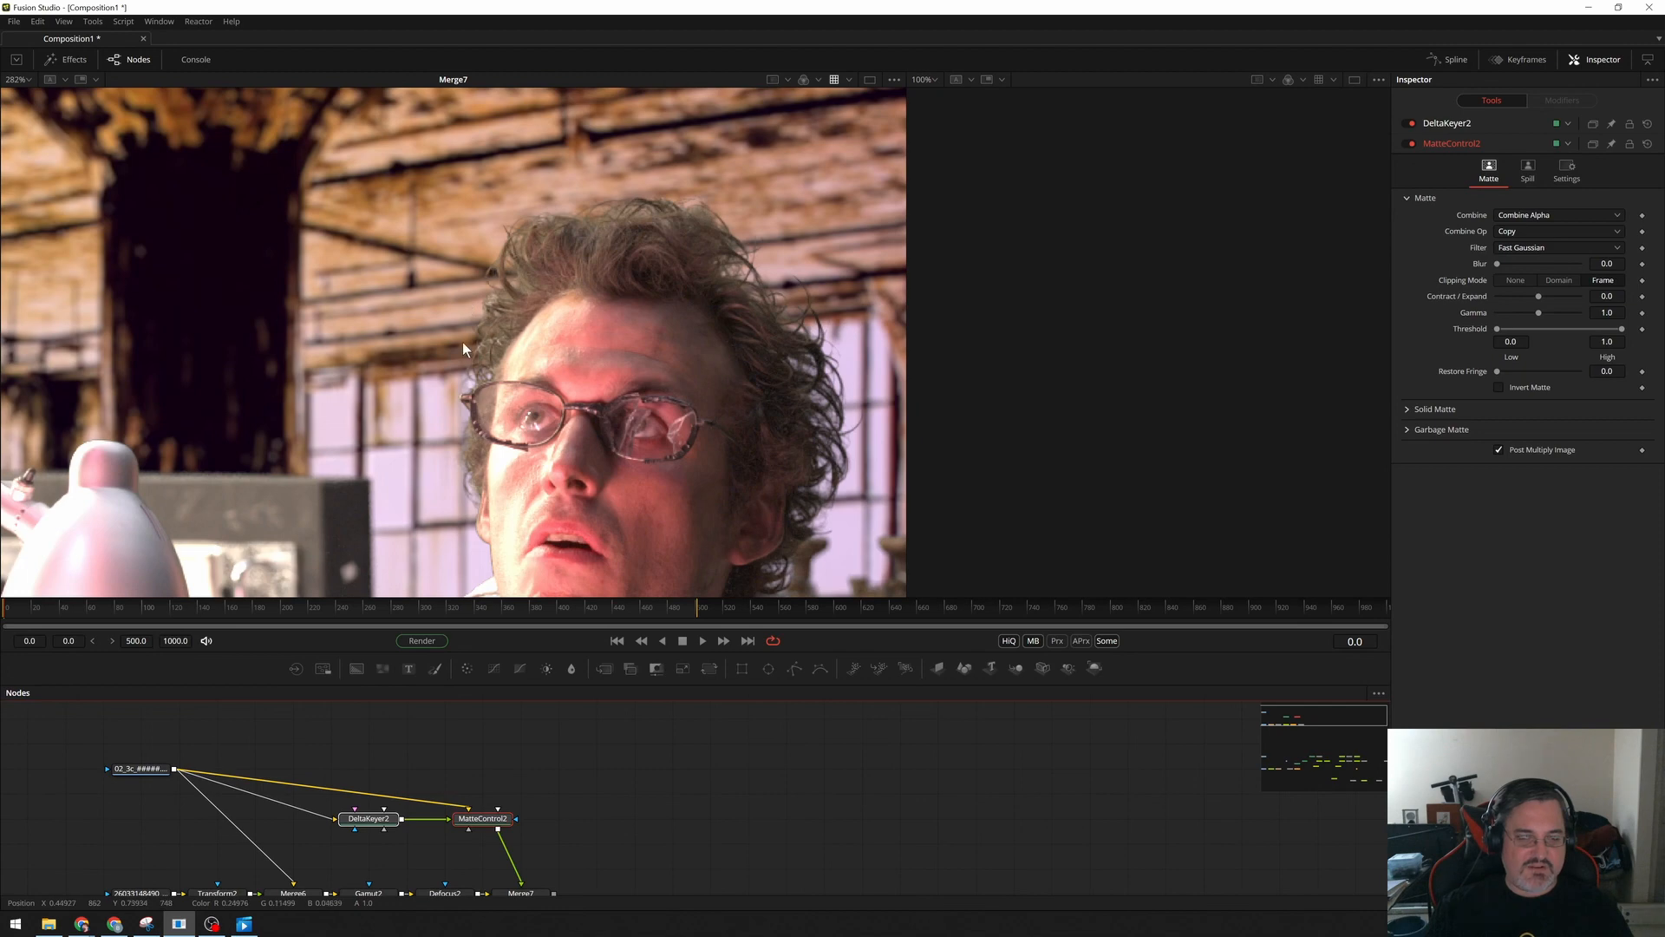
mouse_move(482, 324)
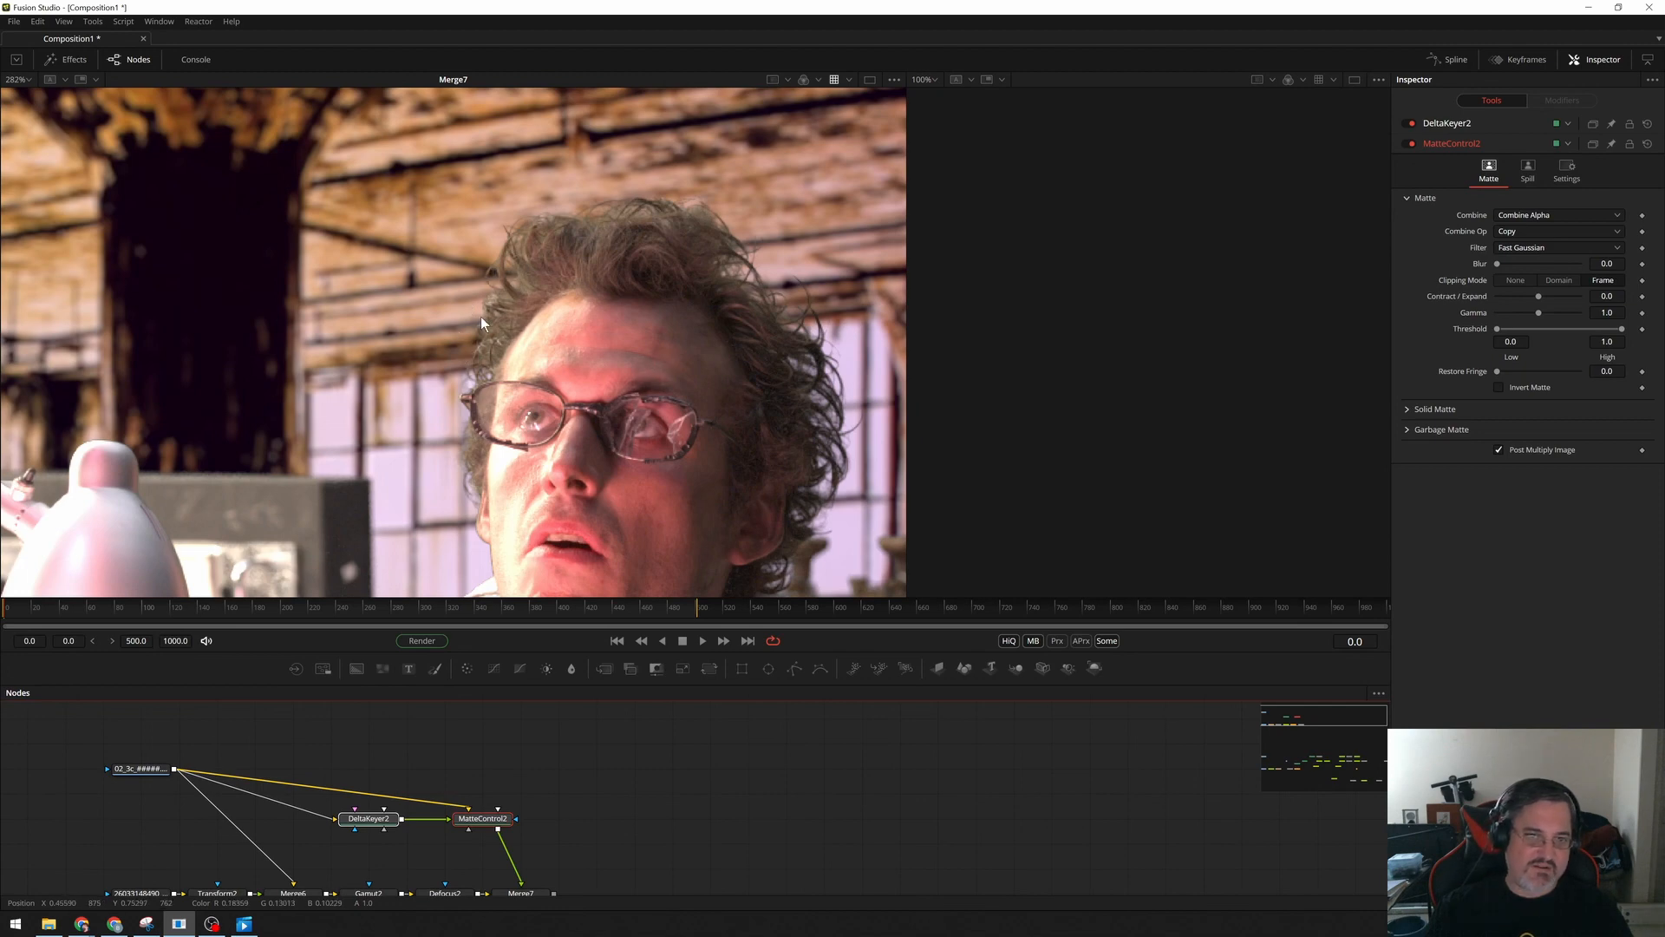
mouse_move(473, 332)
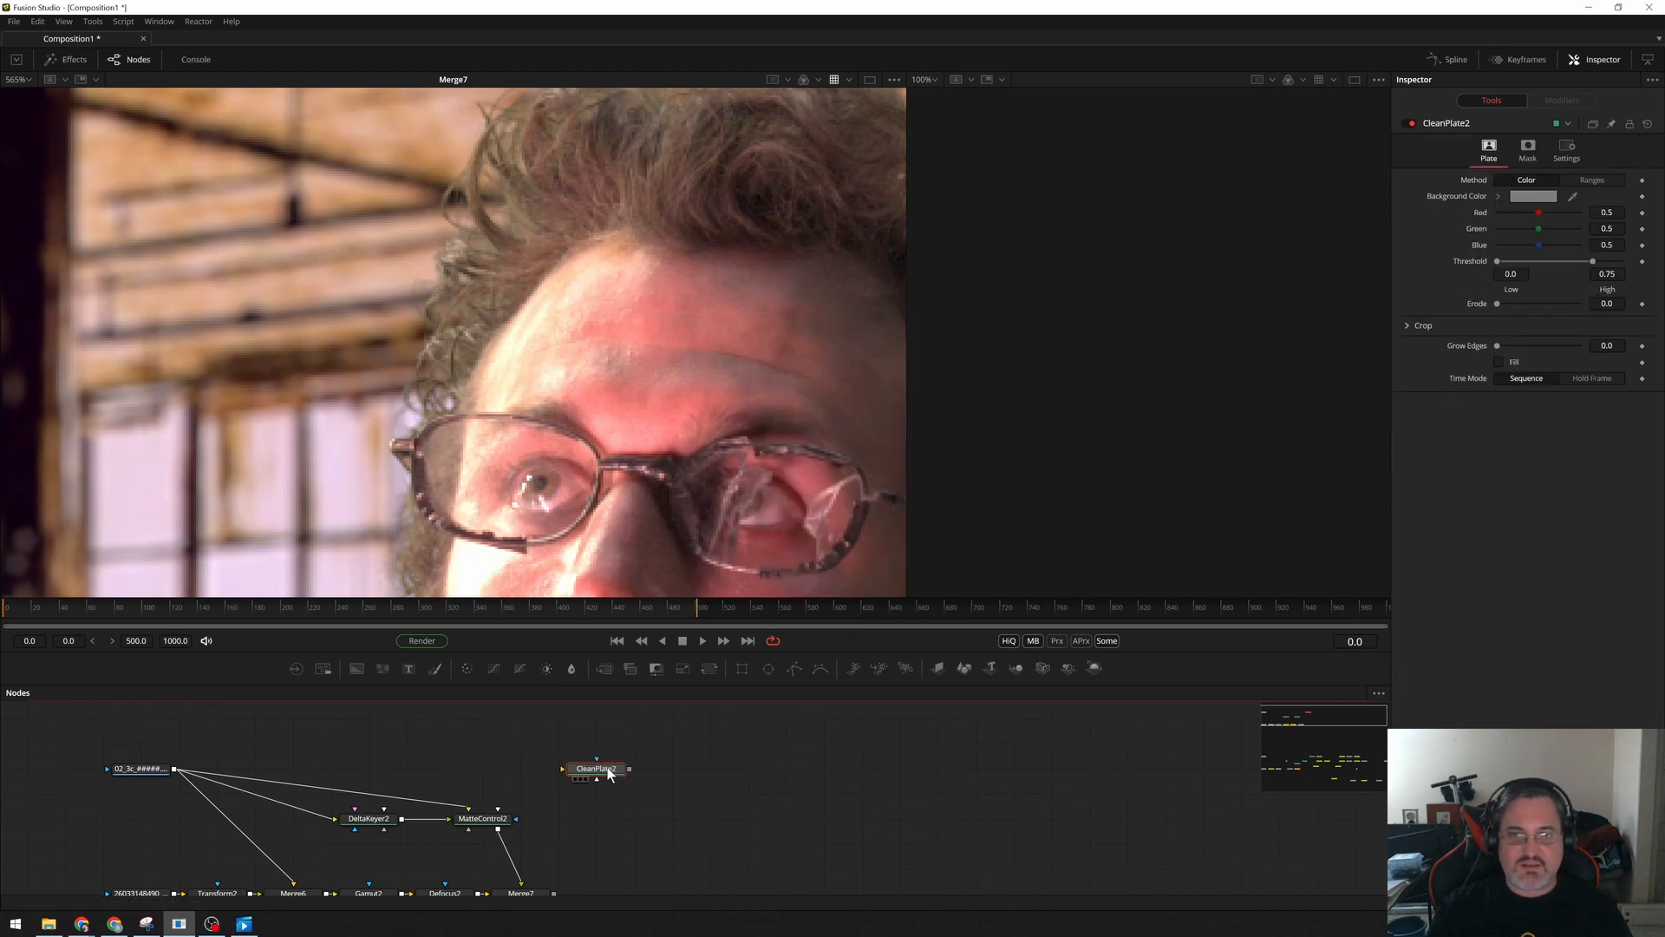
Place a Clean Plate node fed by the loader and sample the green backdrop colour.
left_click(138, 768)
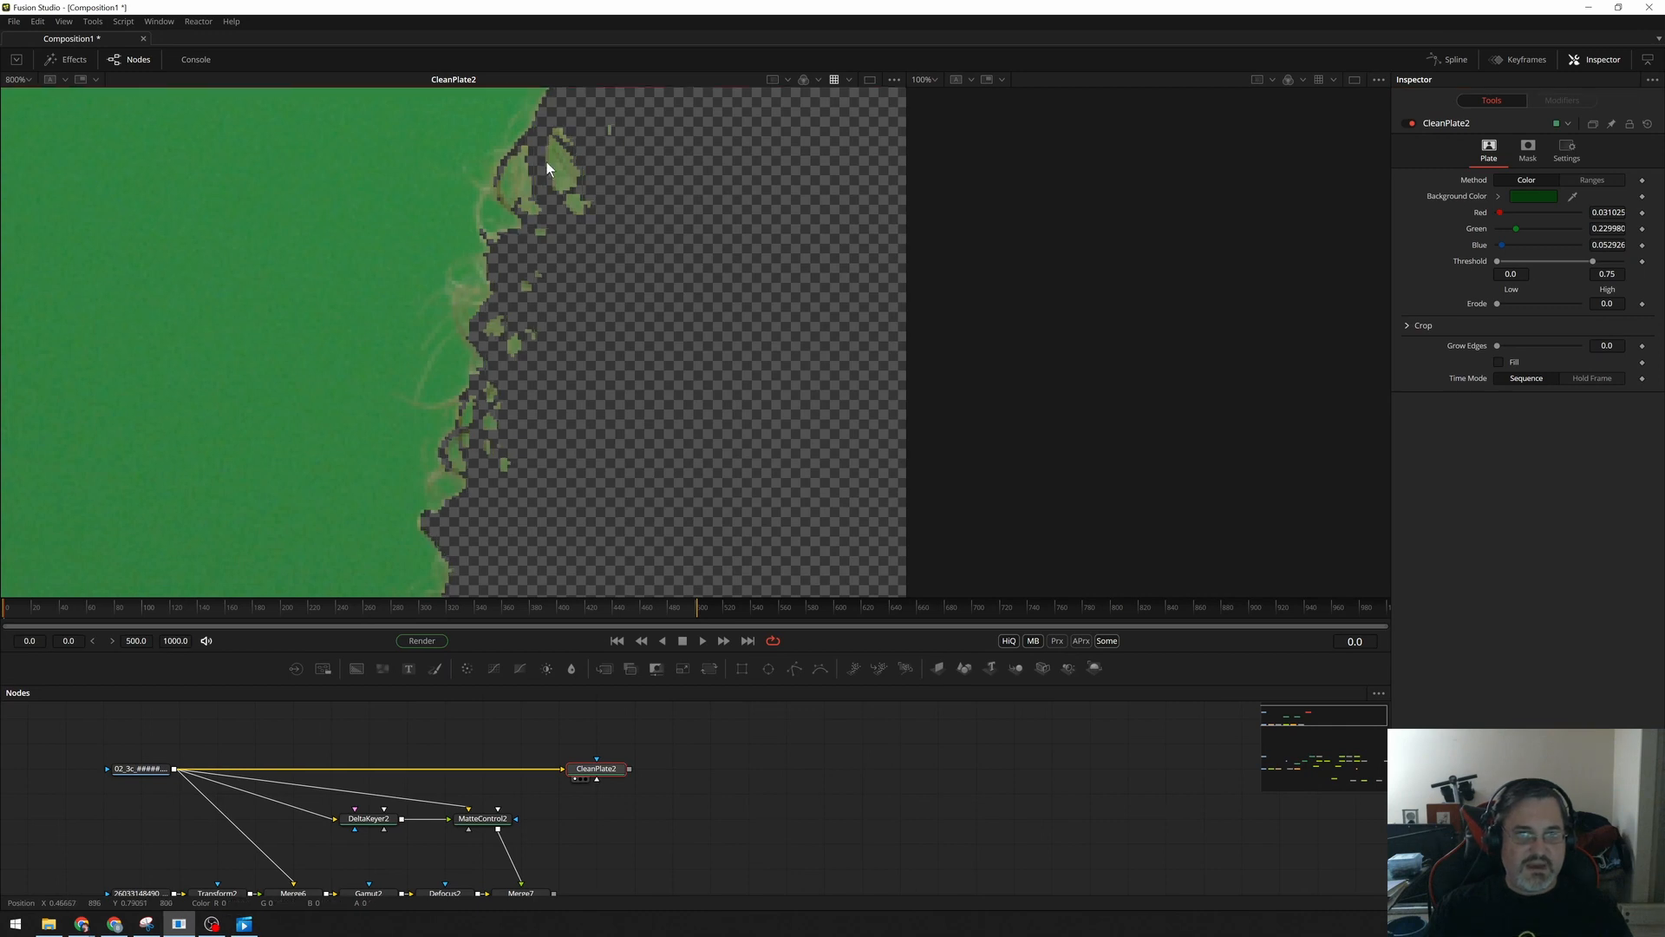
mouse_move(708, 237)
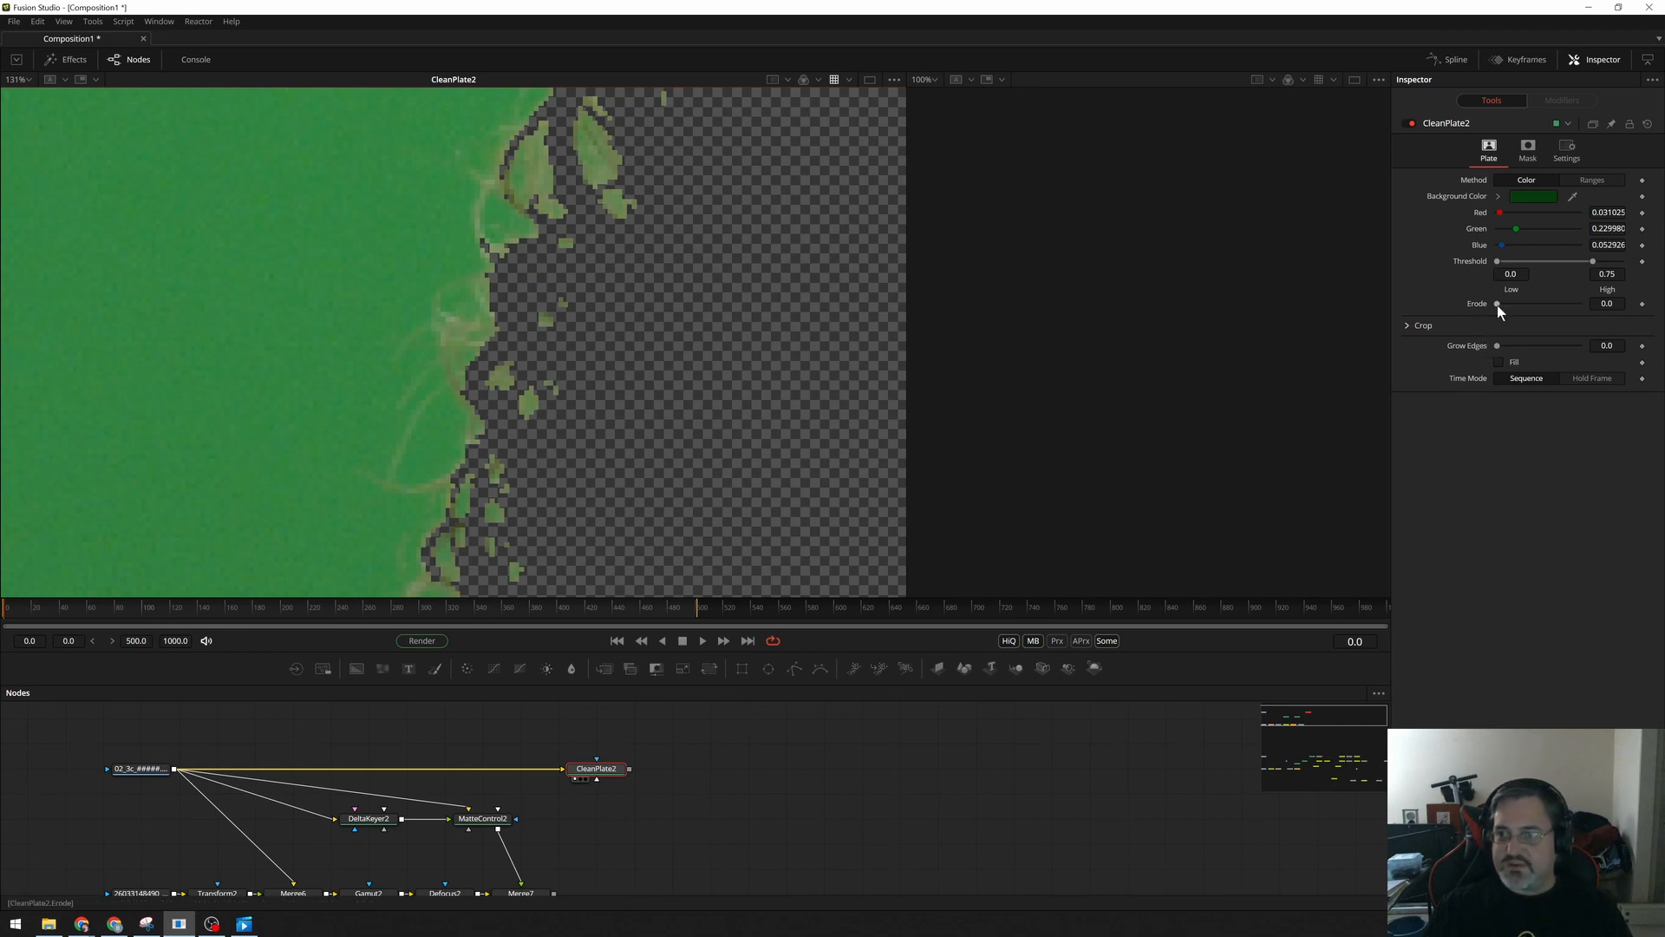
Set Clean Plate Erode to about 0.0097 and Grow Edges to 0.2.
left_click_drag(1497, 304, 1503, 304)
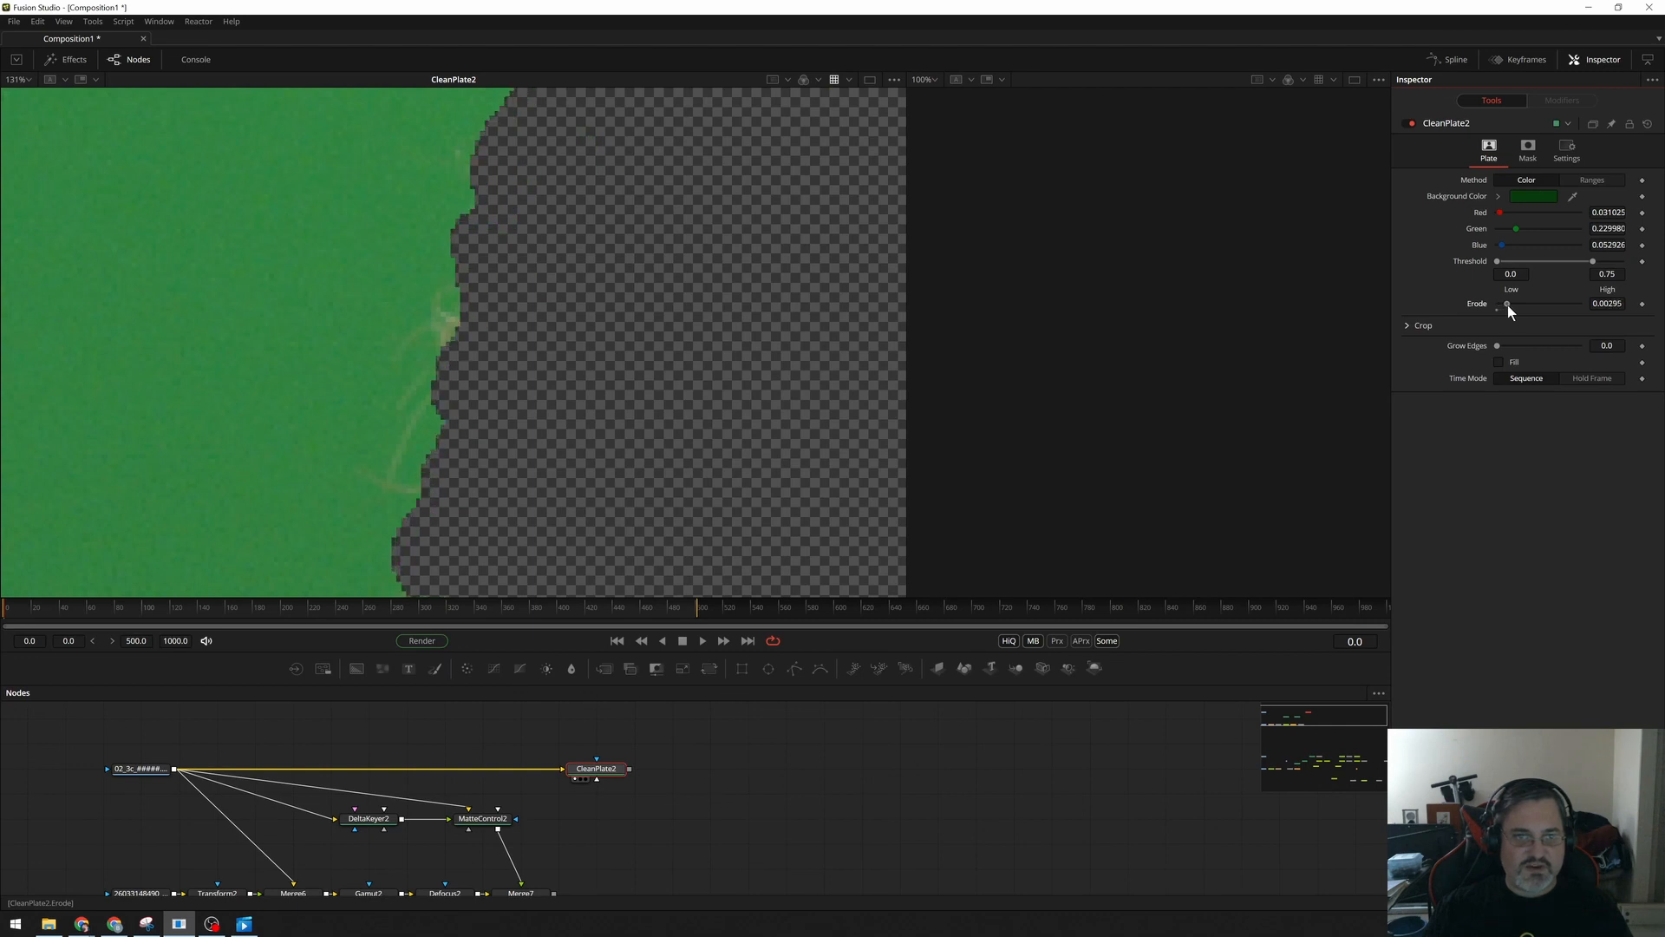
left_click_drag(1505, 305, 1517, 304)
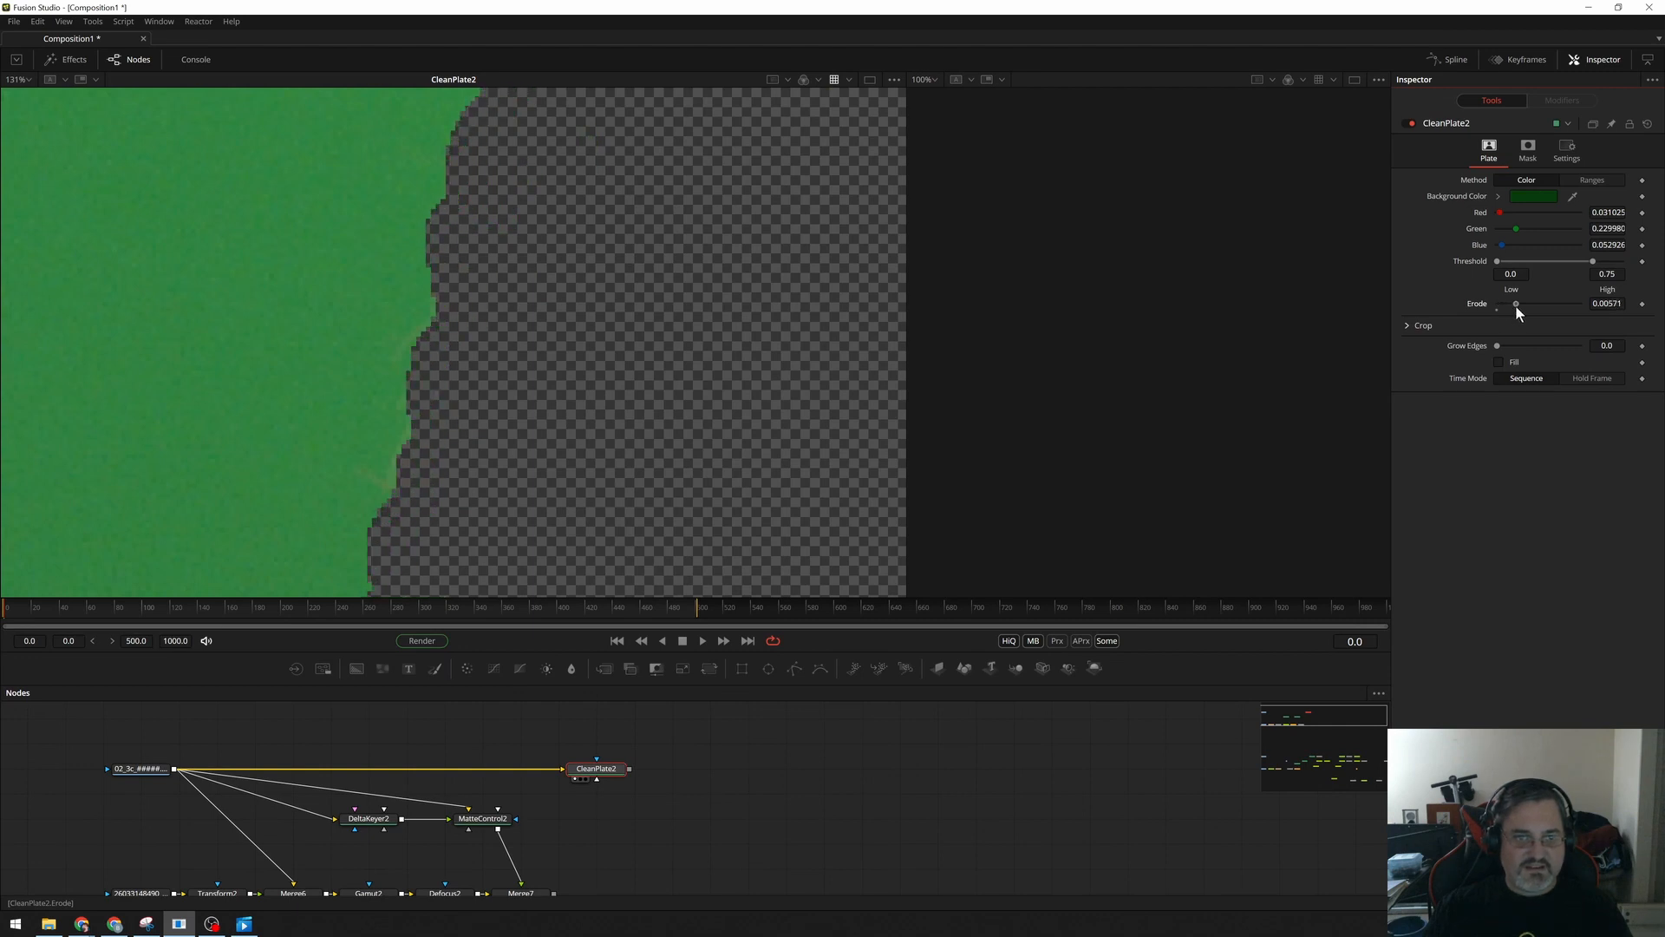
left_click_drag(1515, 304, 1528, 305)
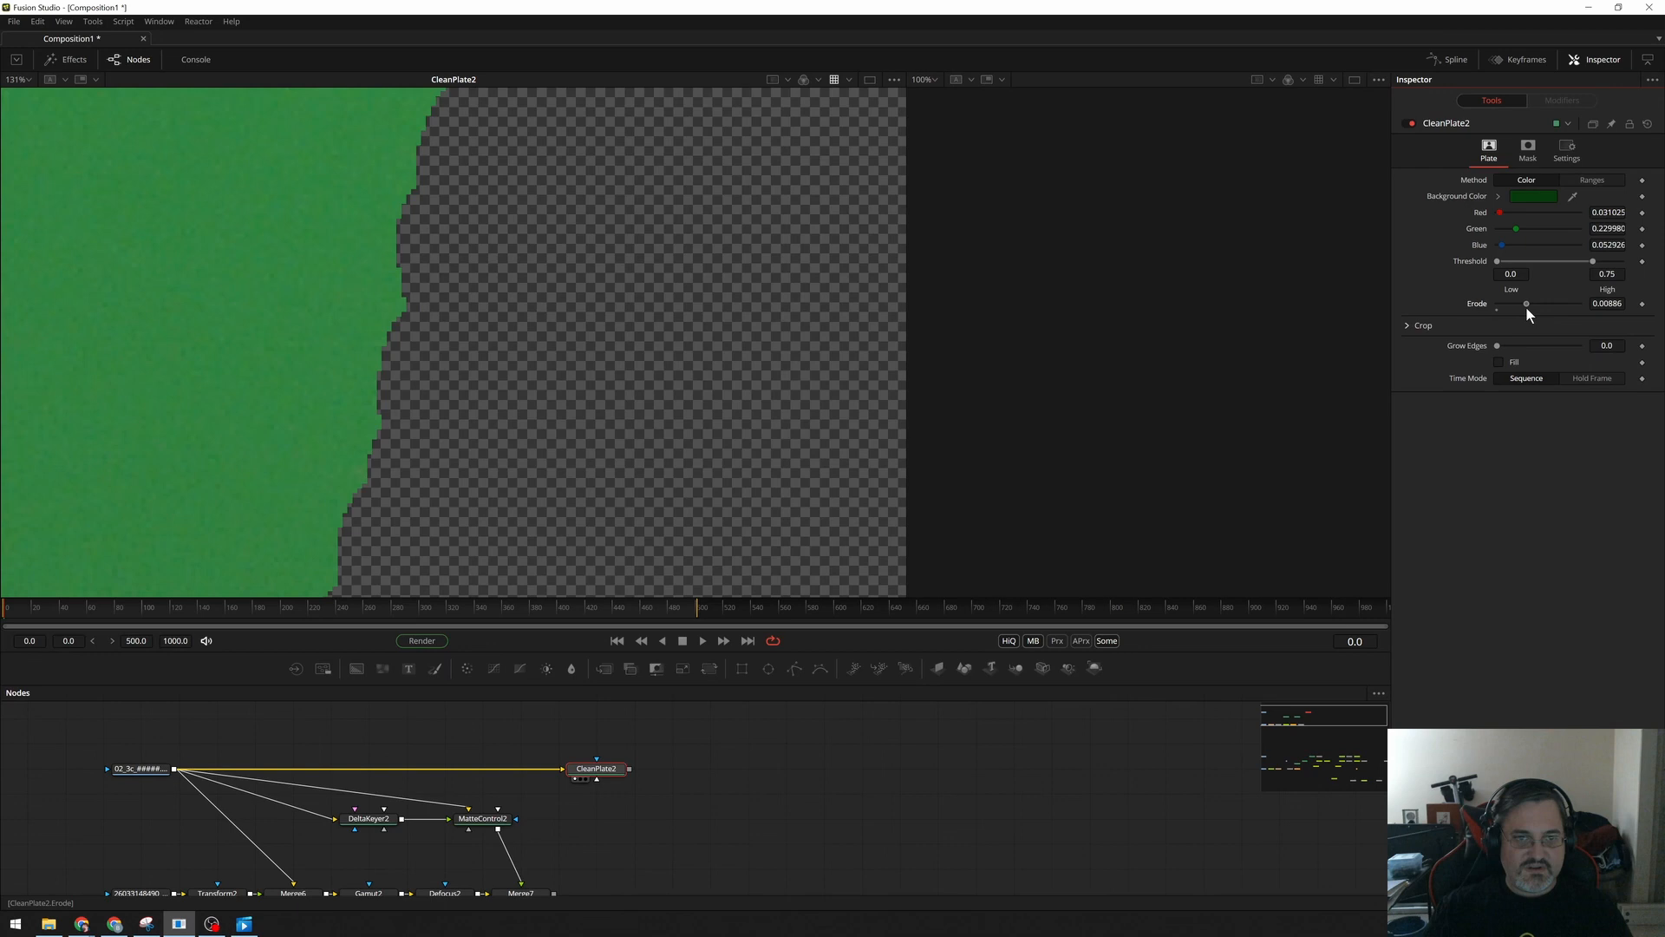
left_click_drag(1555, 303, 1513, 303)
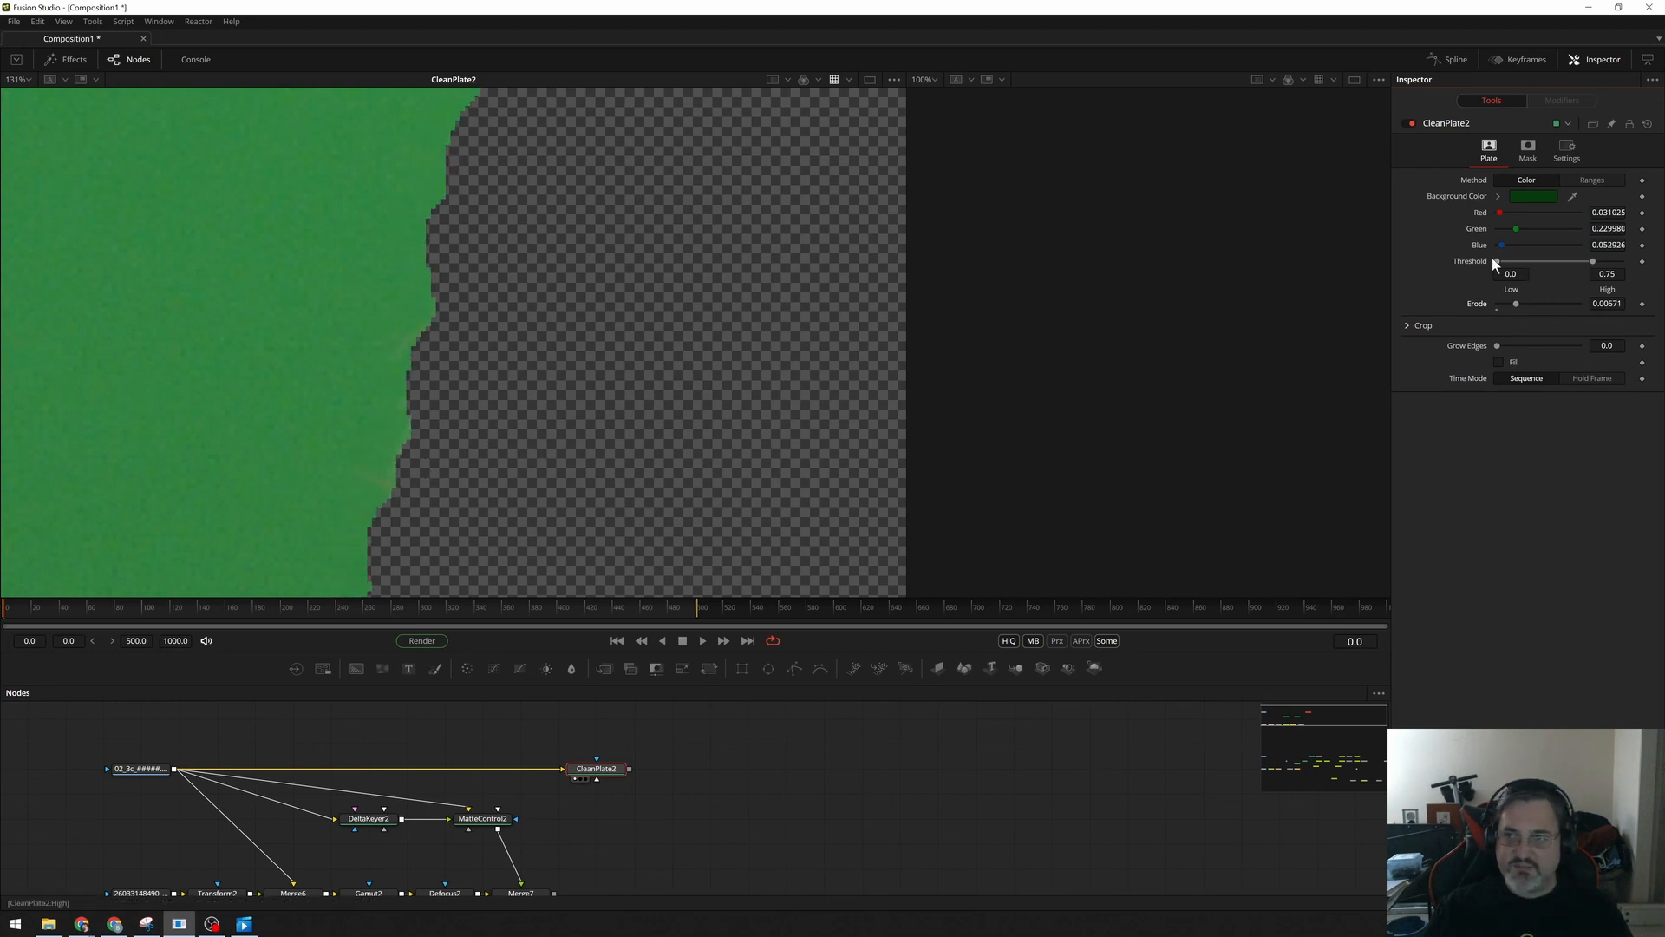
left_click_drag(1515, 305, 1526, 306)
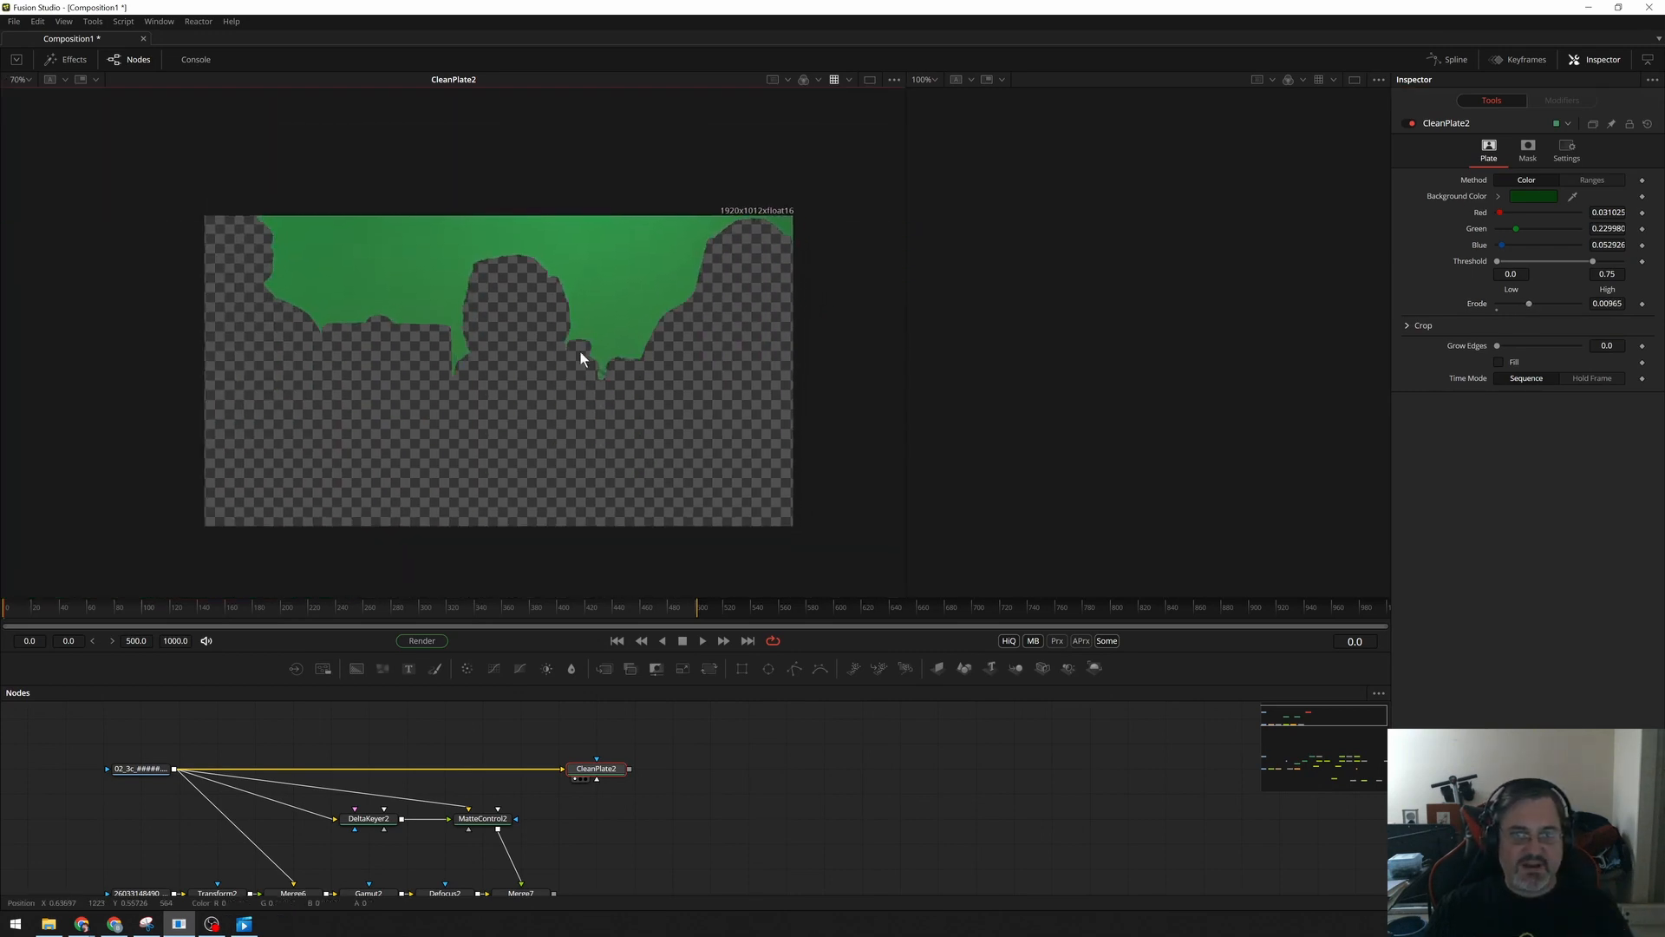
left_click_drag(1497, 345, 1510, 345)
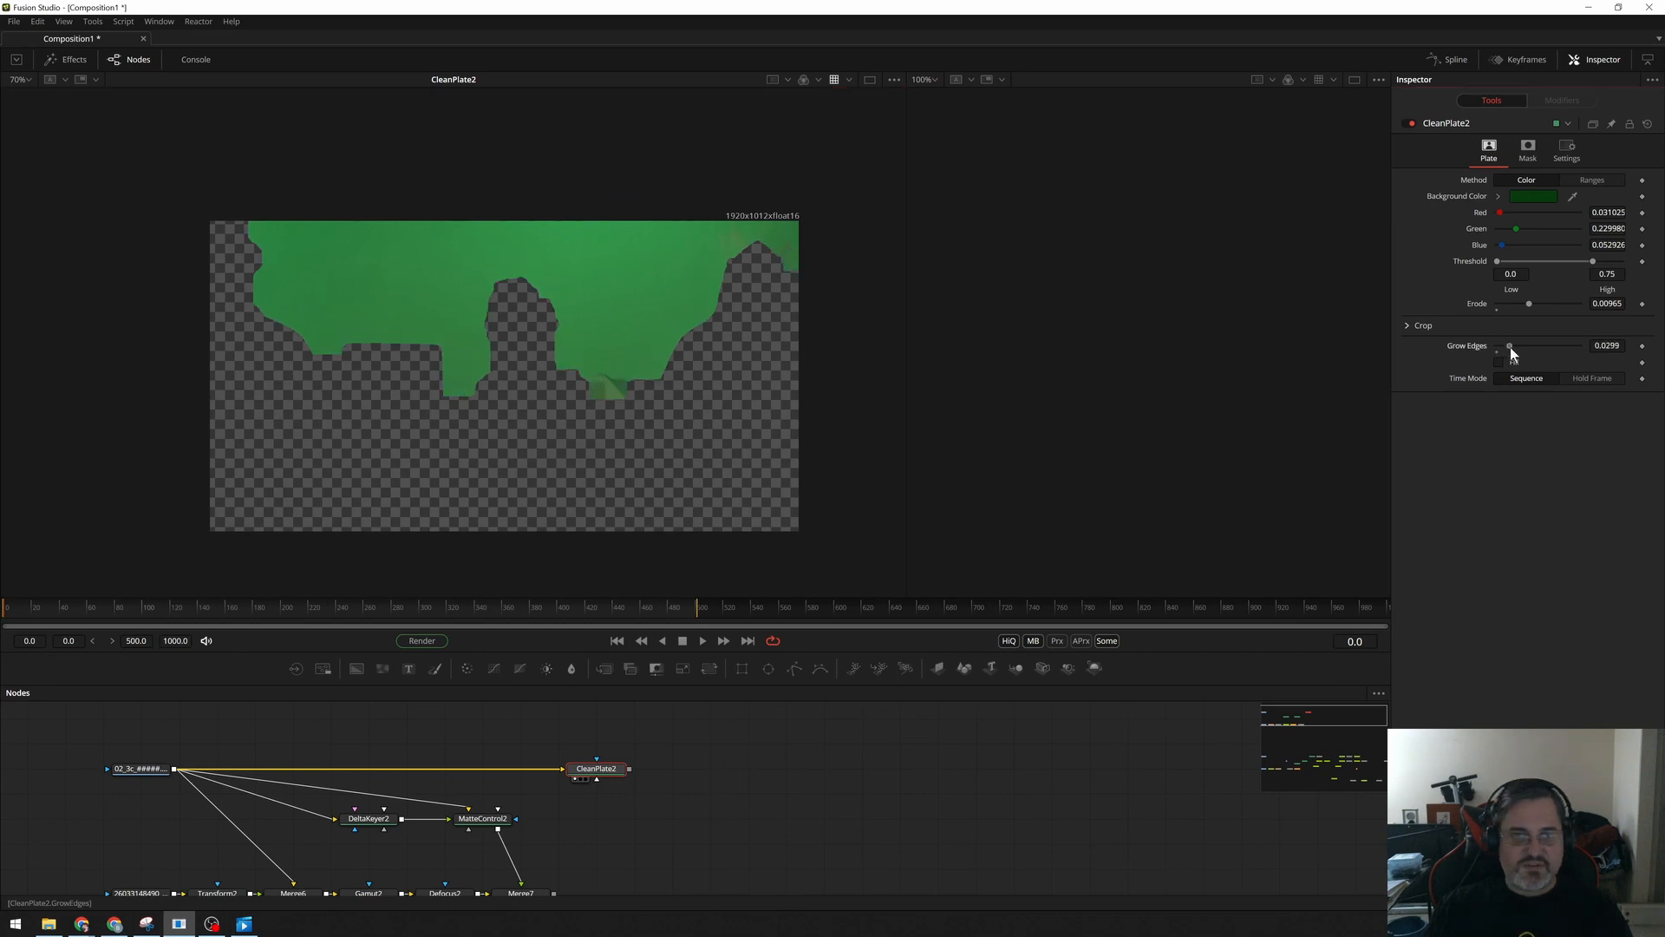
left_click_drag(1509, 345, 1577, 345)
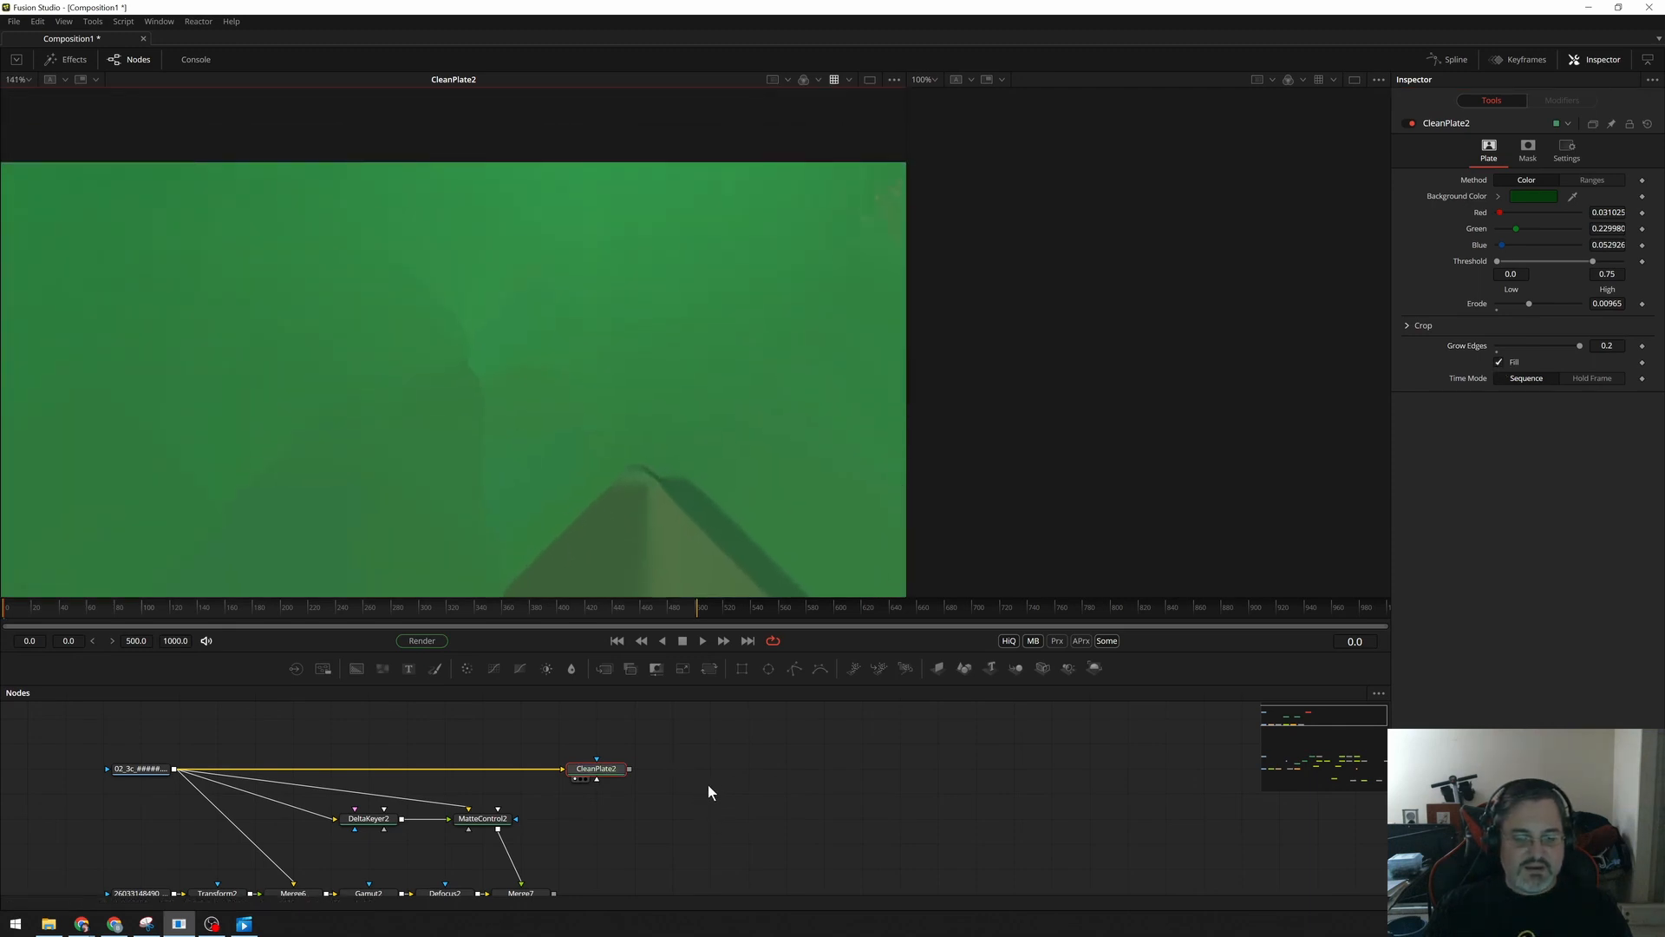
Add Channel Booleans subtracting CleanPlate2 from the footage, and view the result.
type("bol")
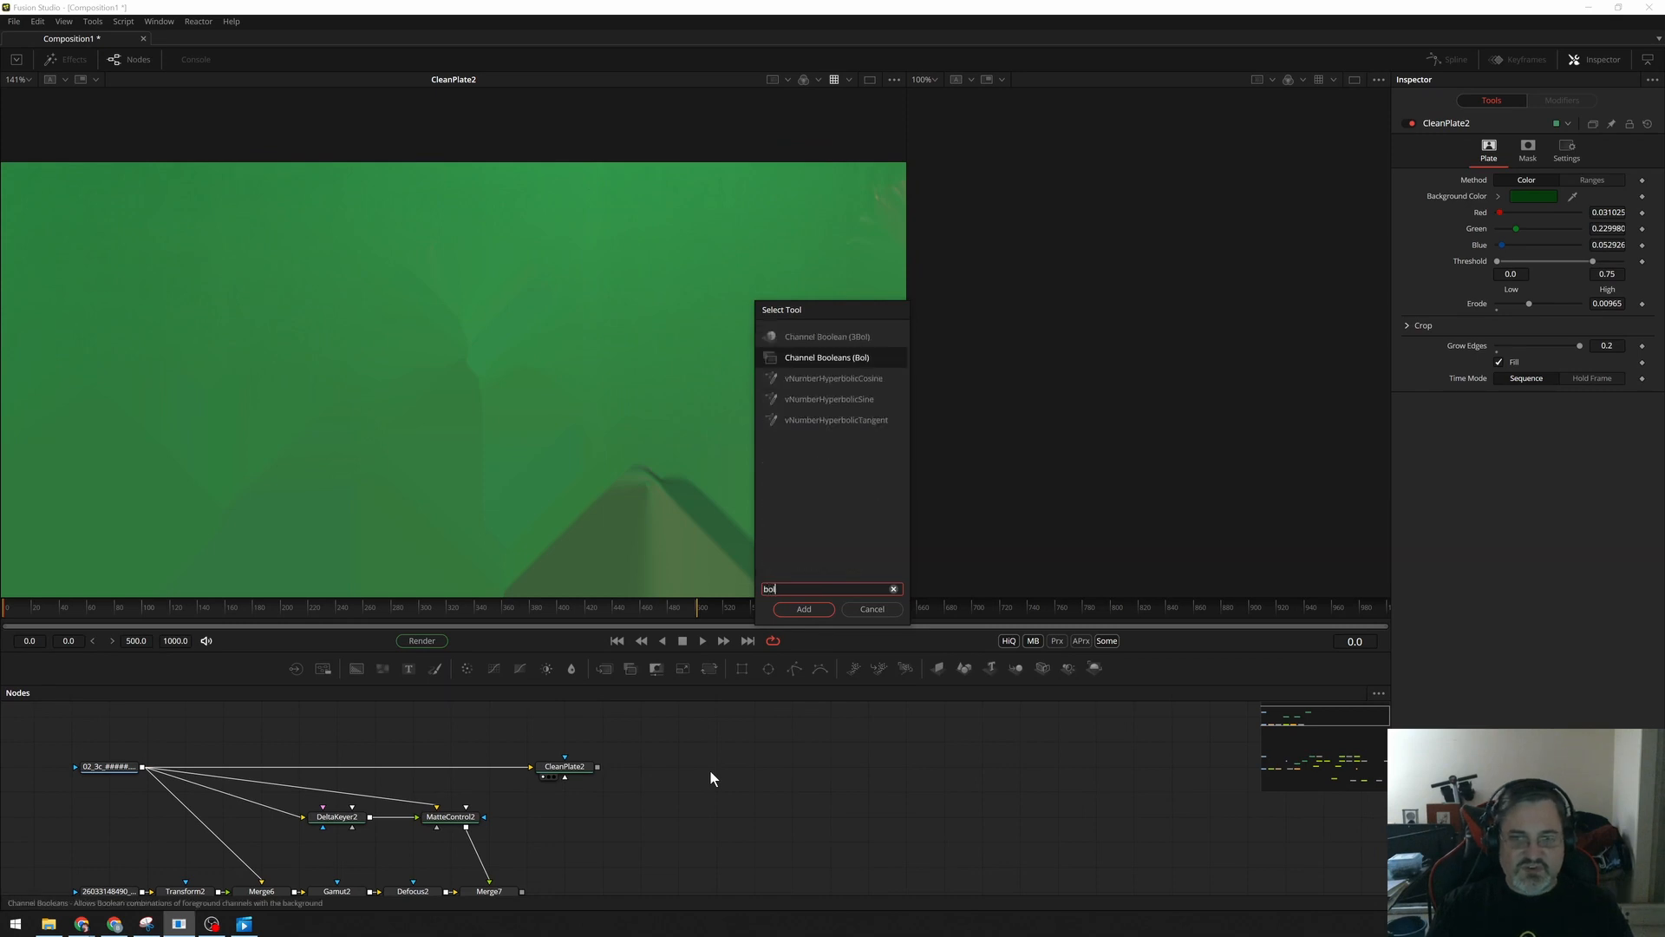
left_click(803, 609)
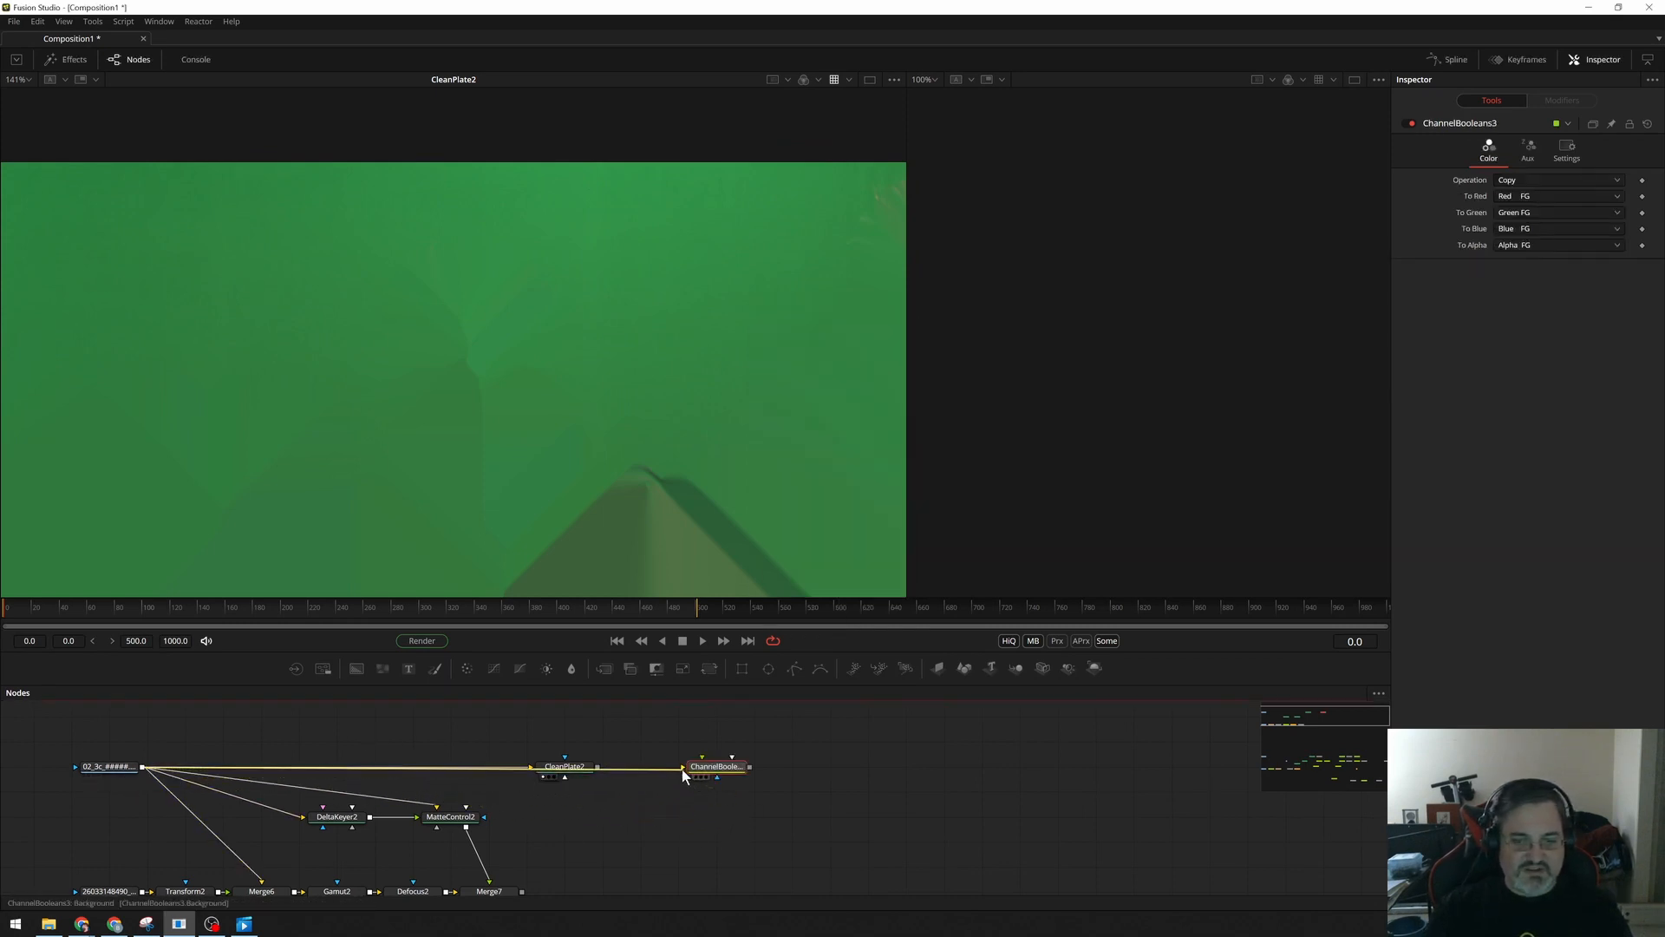
left_click_drag(717, 765, 602, 715)
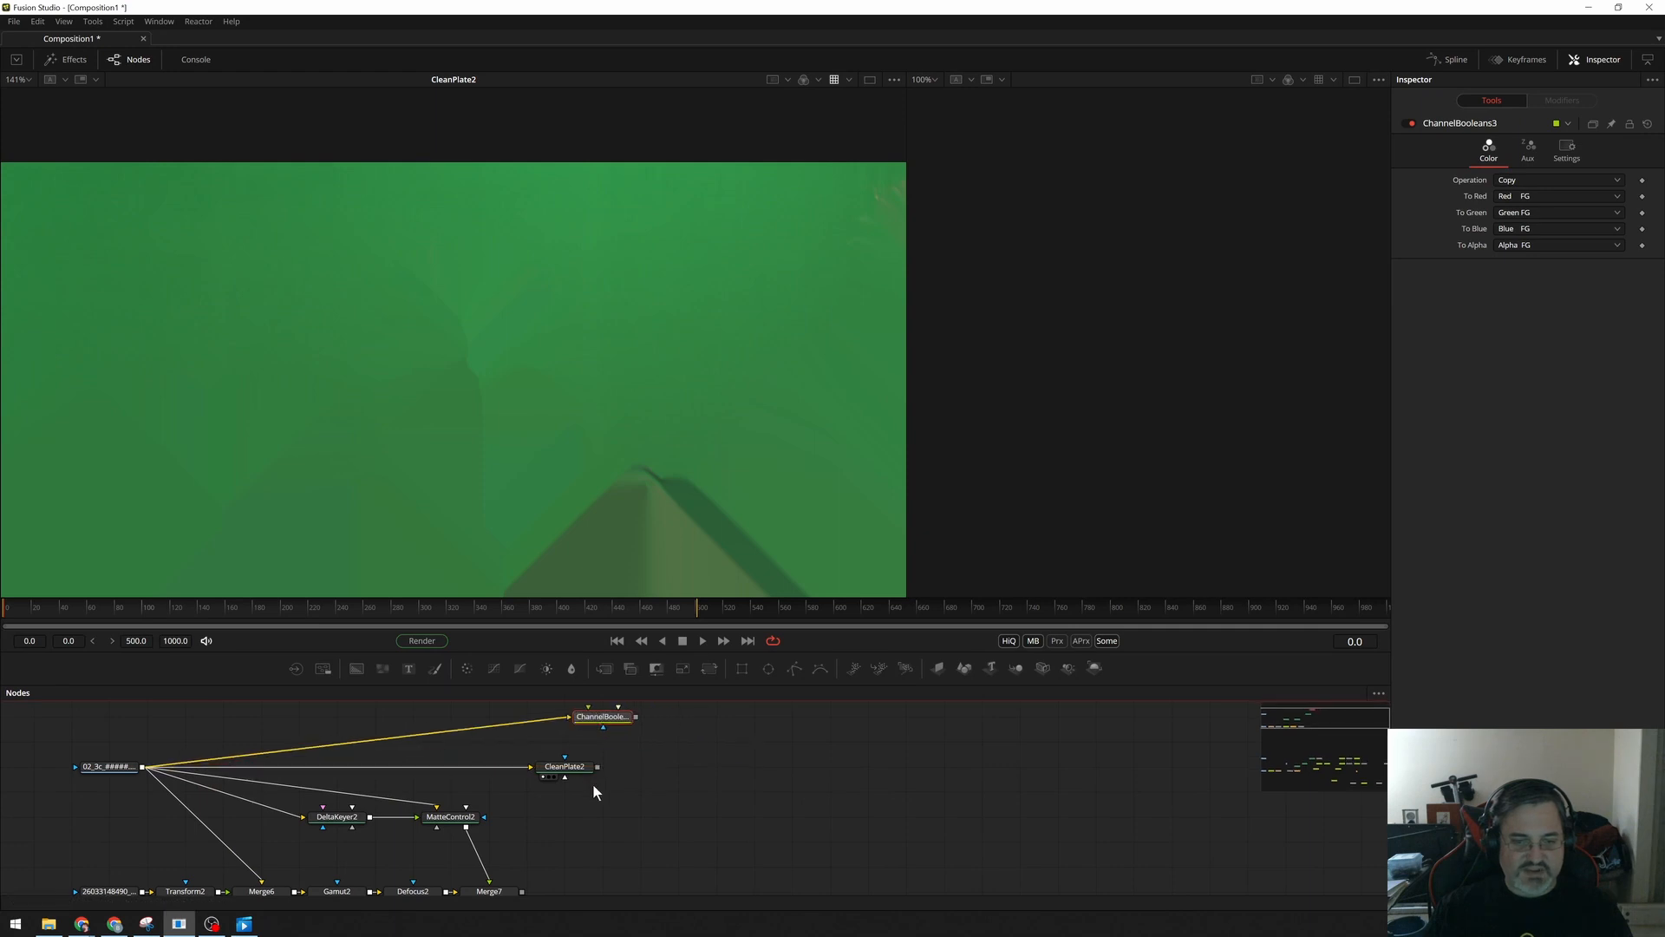
left_click_drag(602, 716, 639, 817)
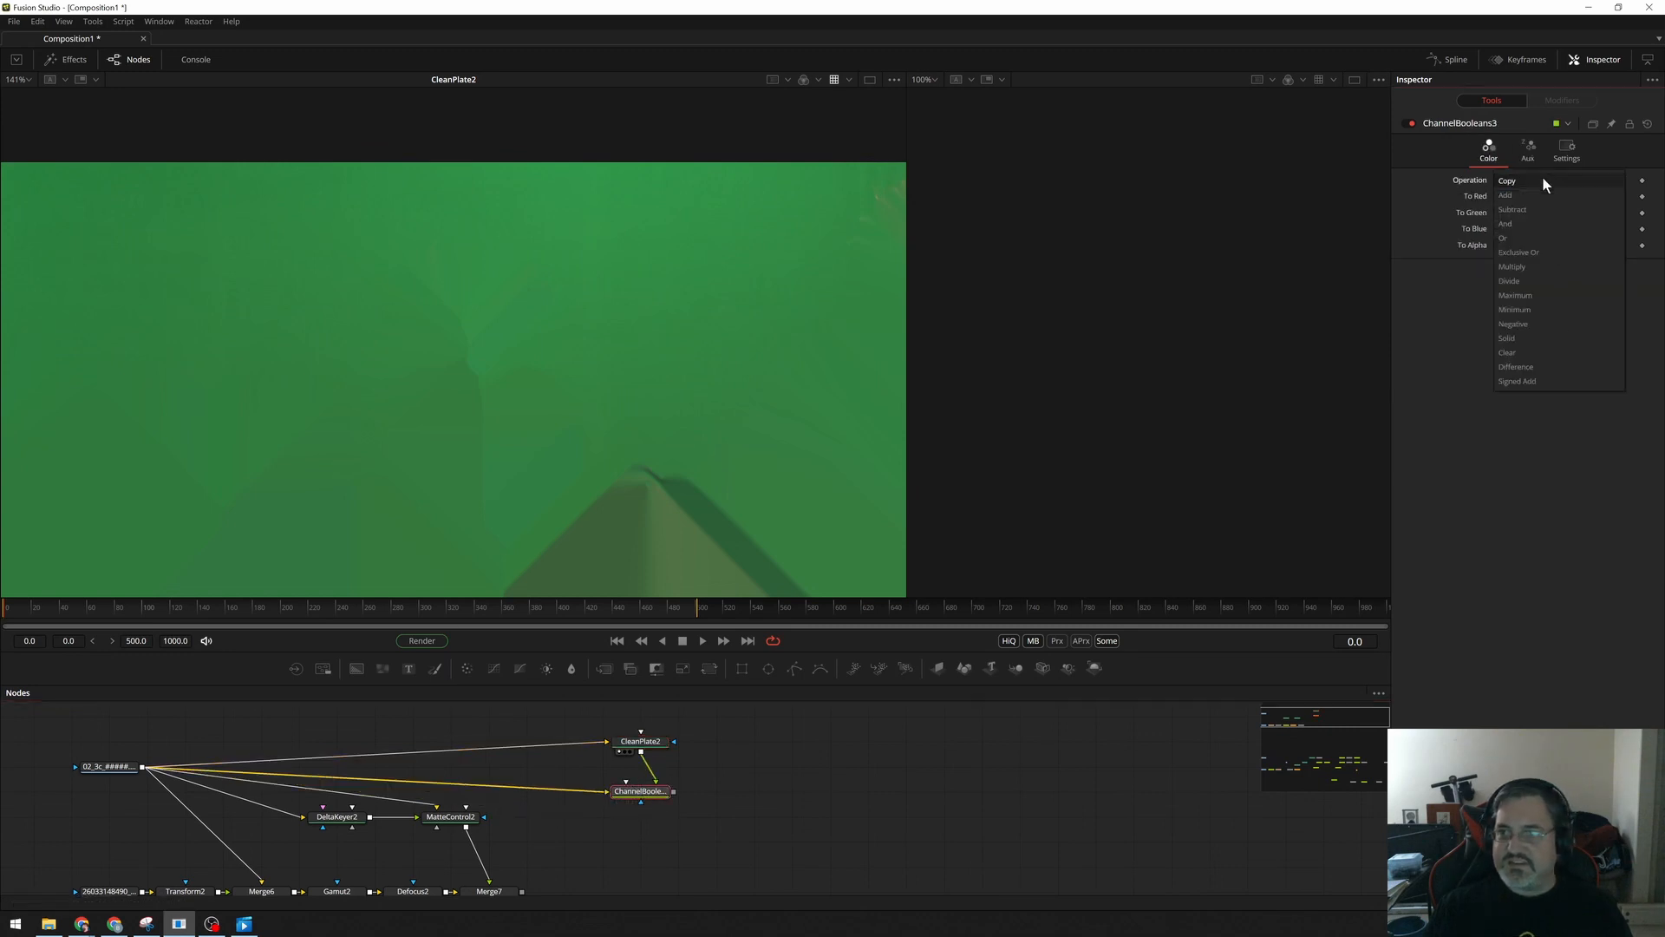
left_click(1513, 209)
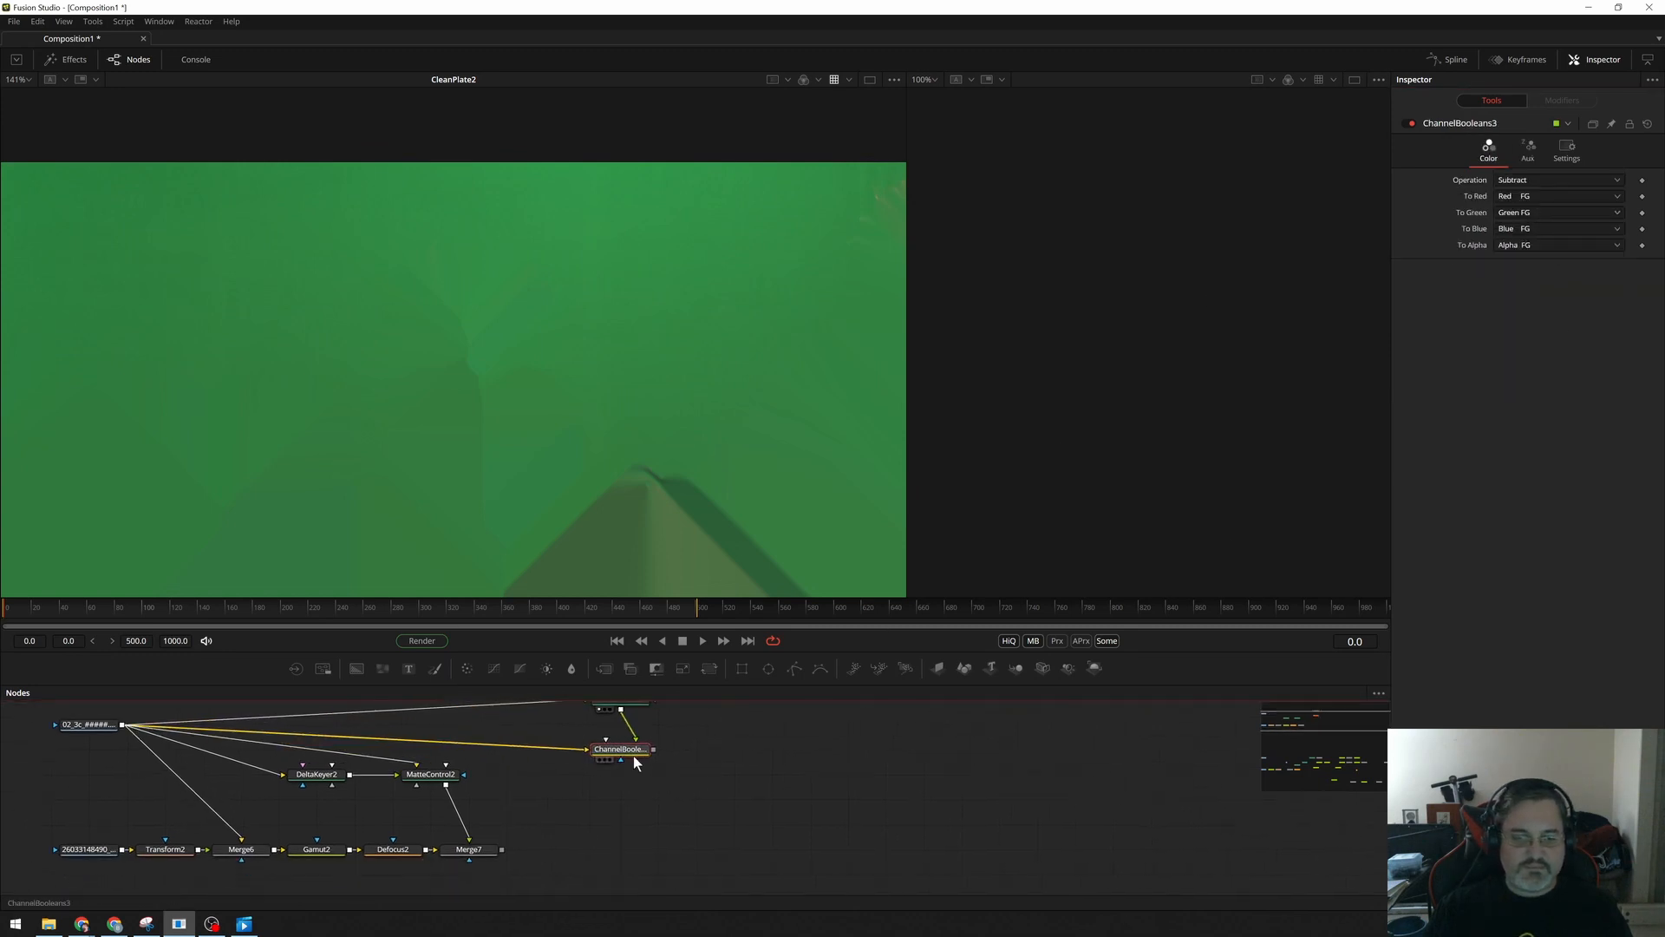
mouse_move(818, 368)
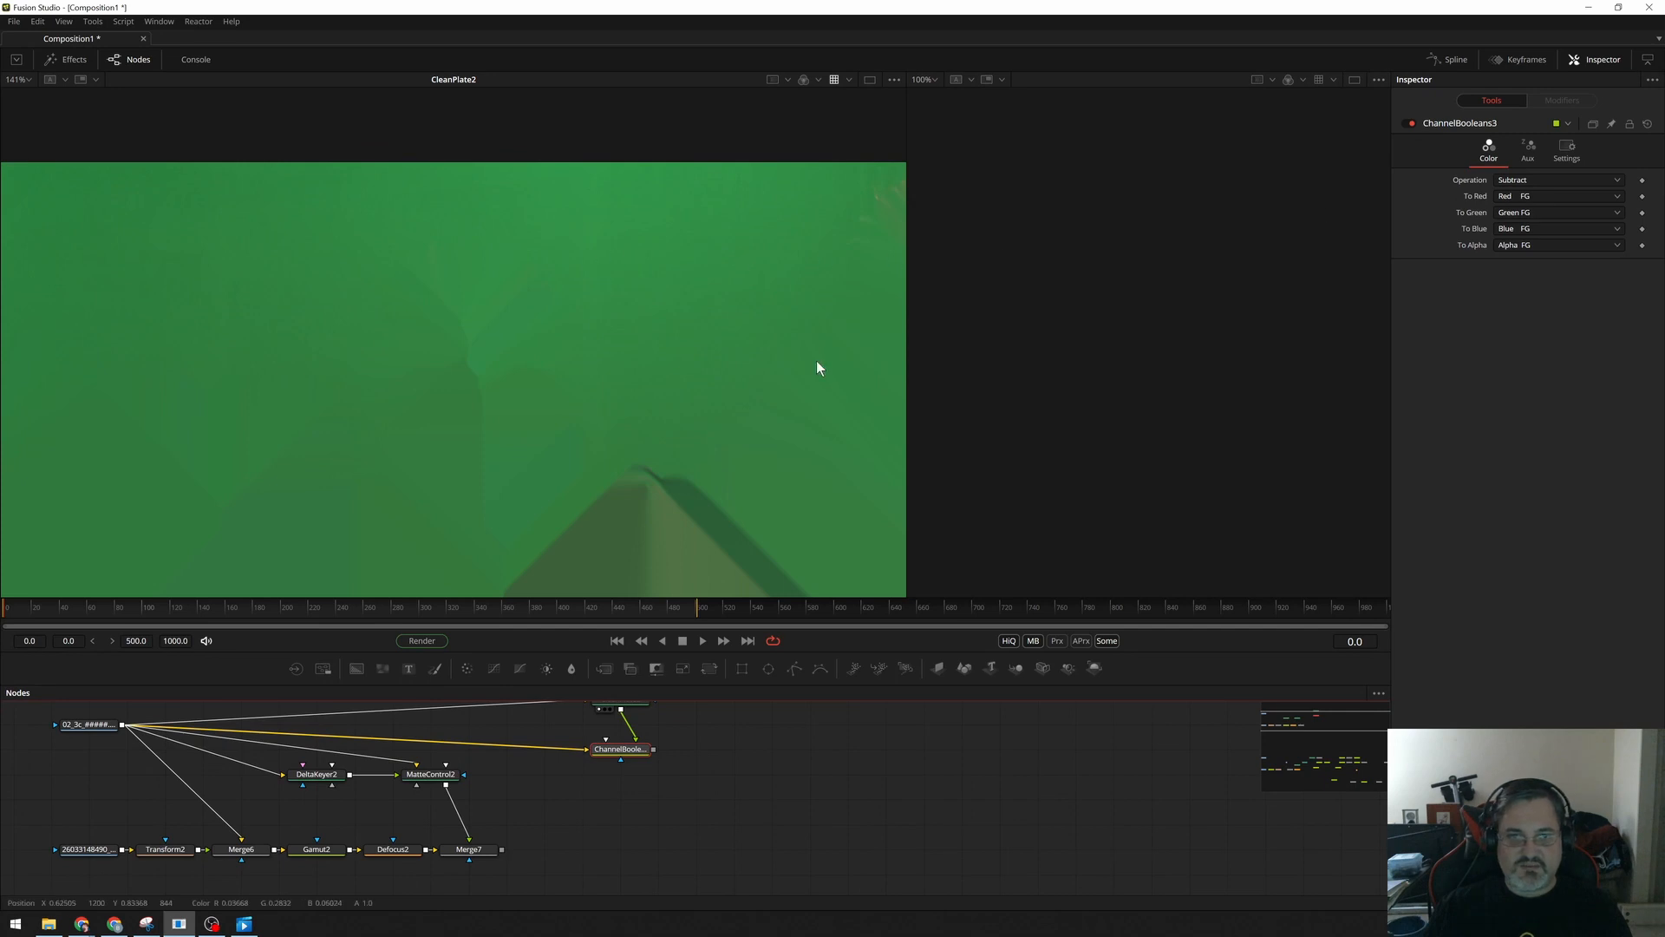
mouse_move(592, 706)
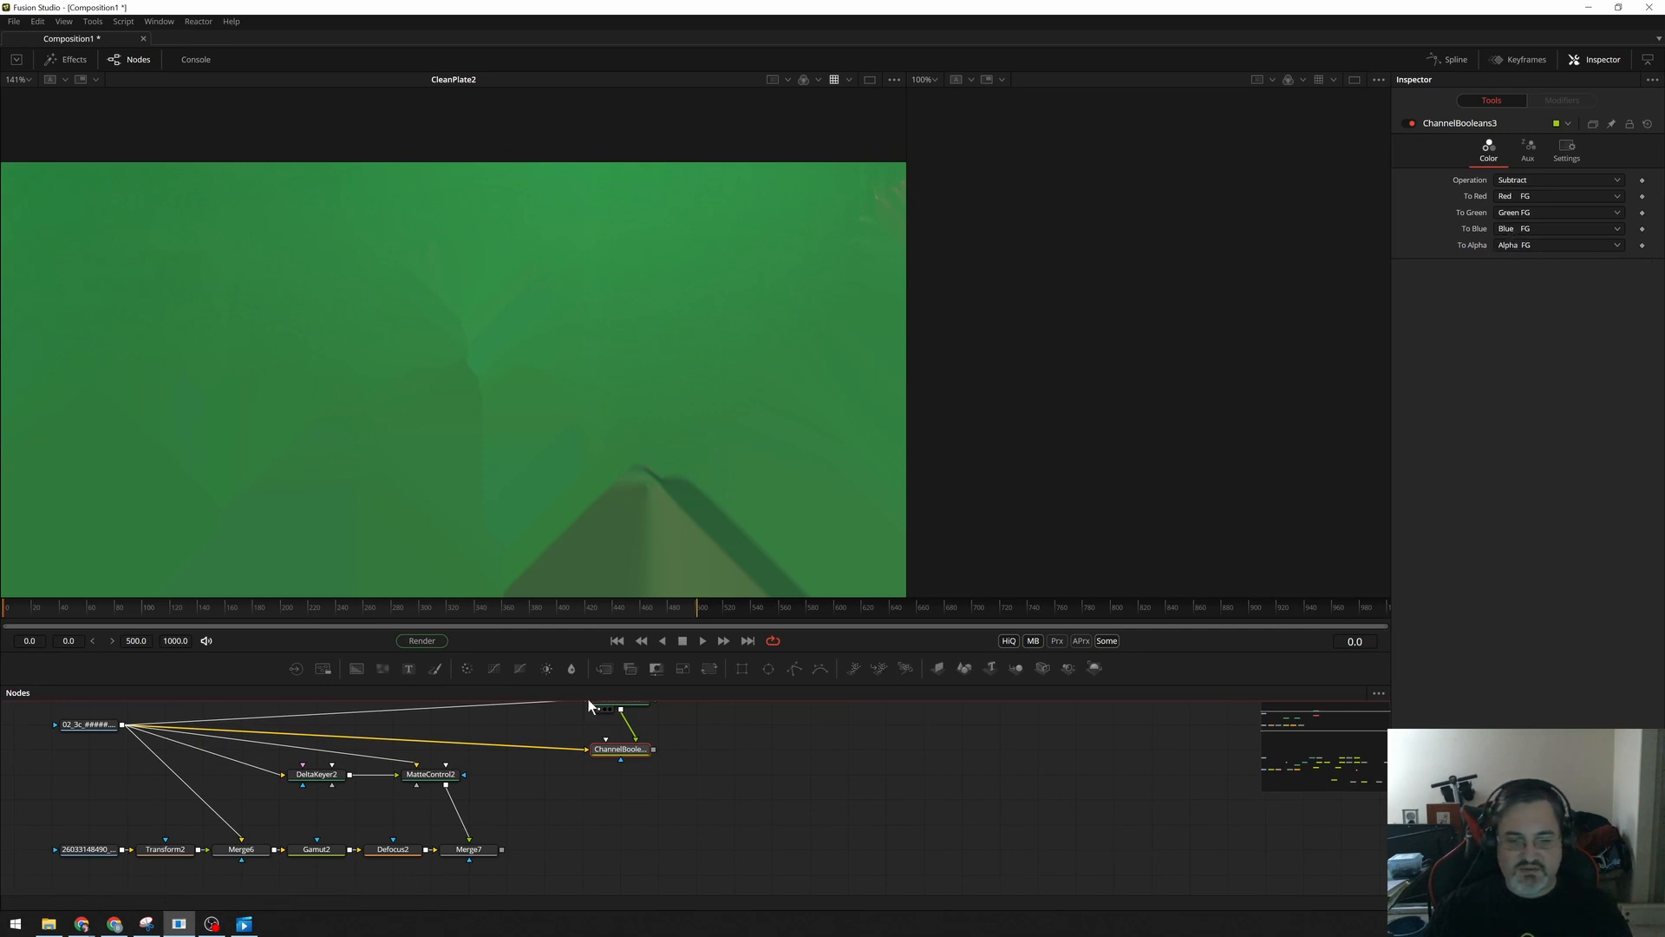
left_click(621, 749)
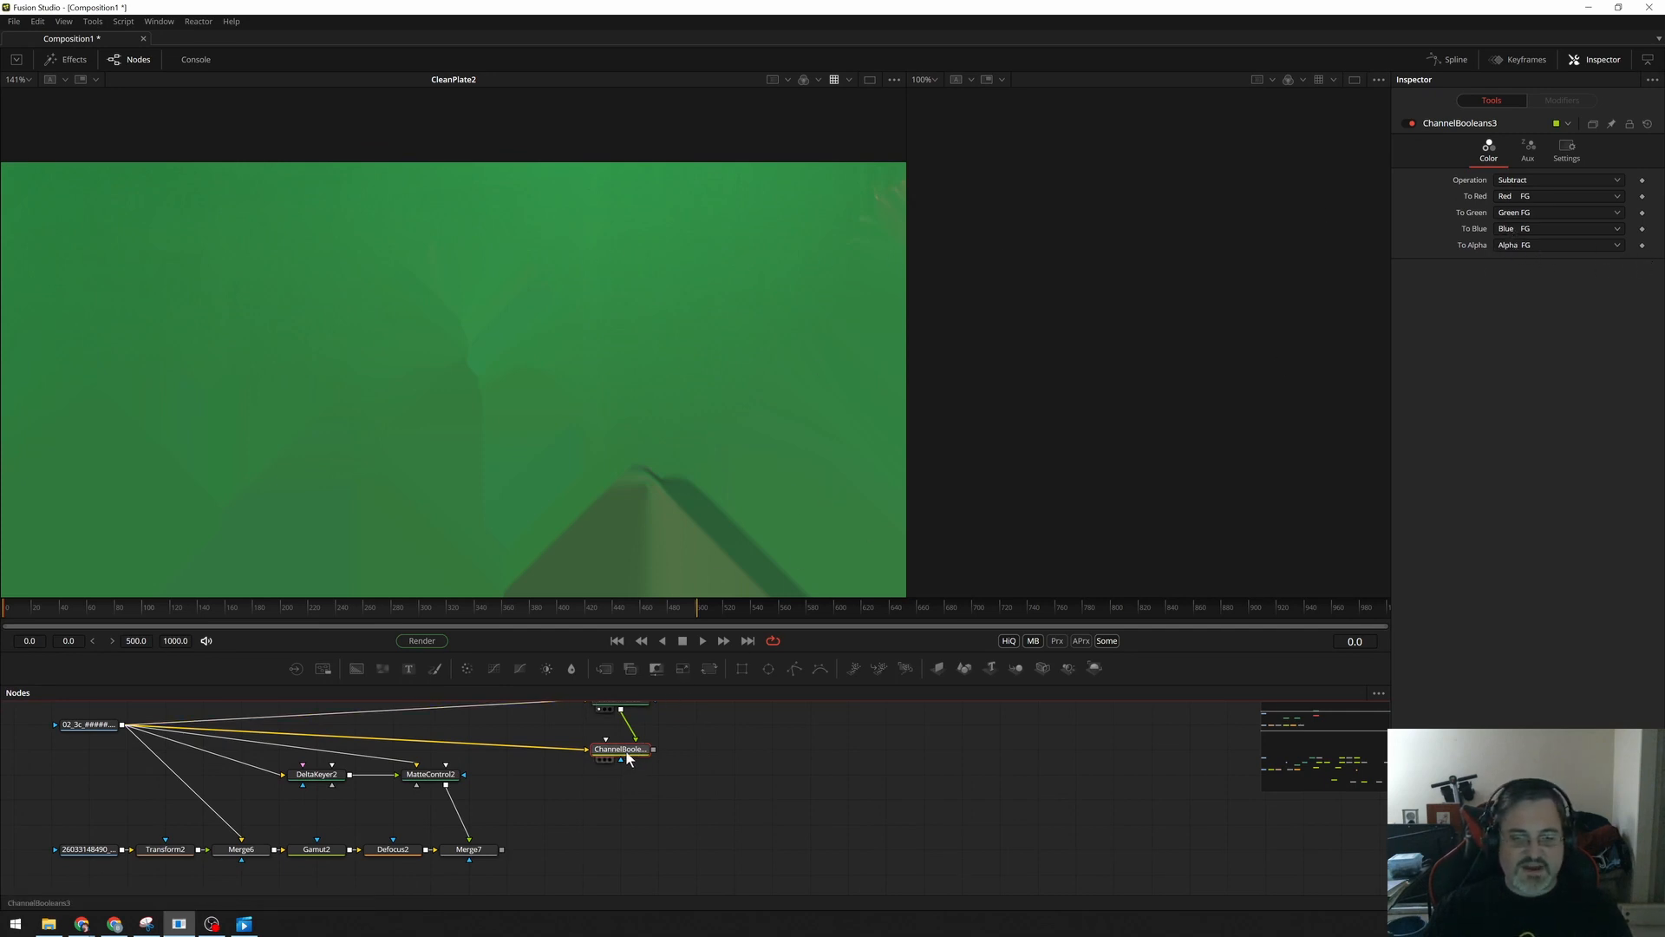
left_click(621, 748)
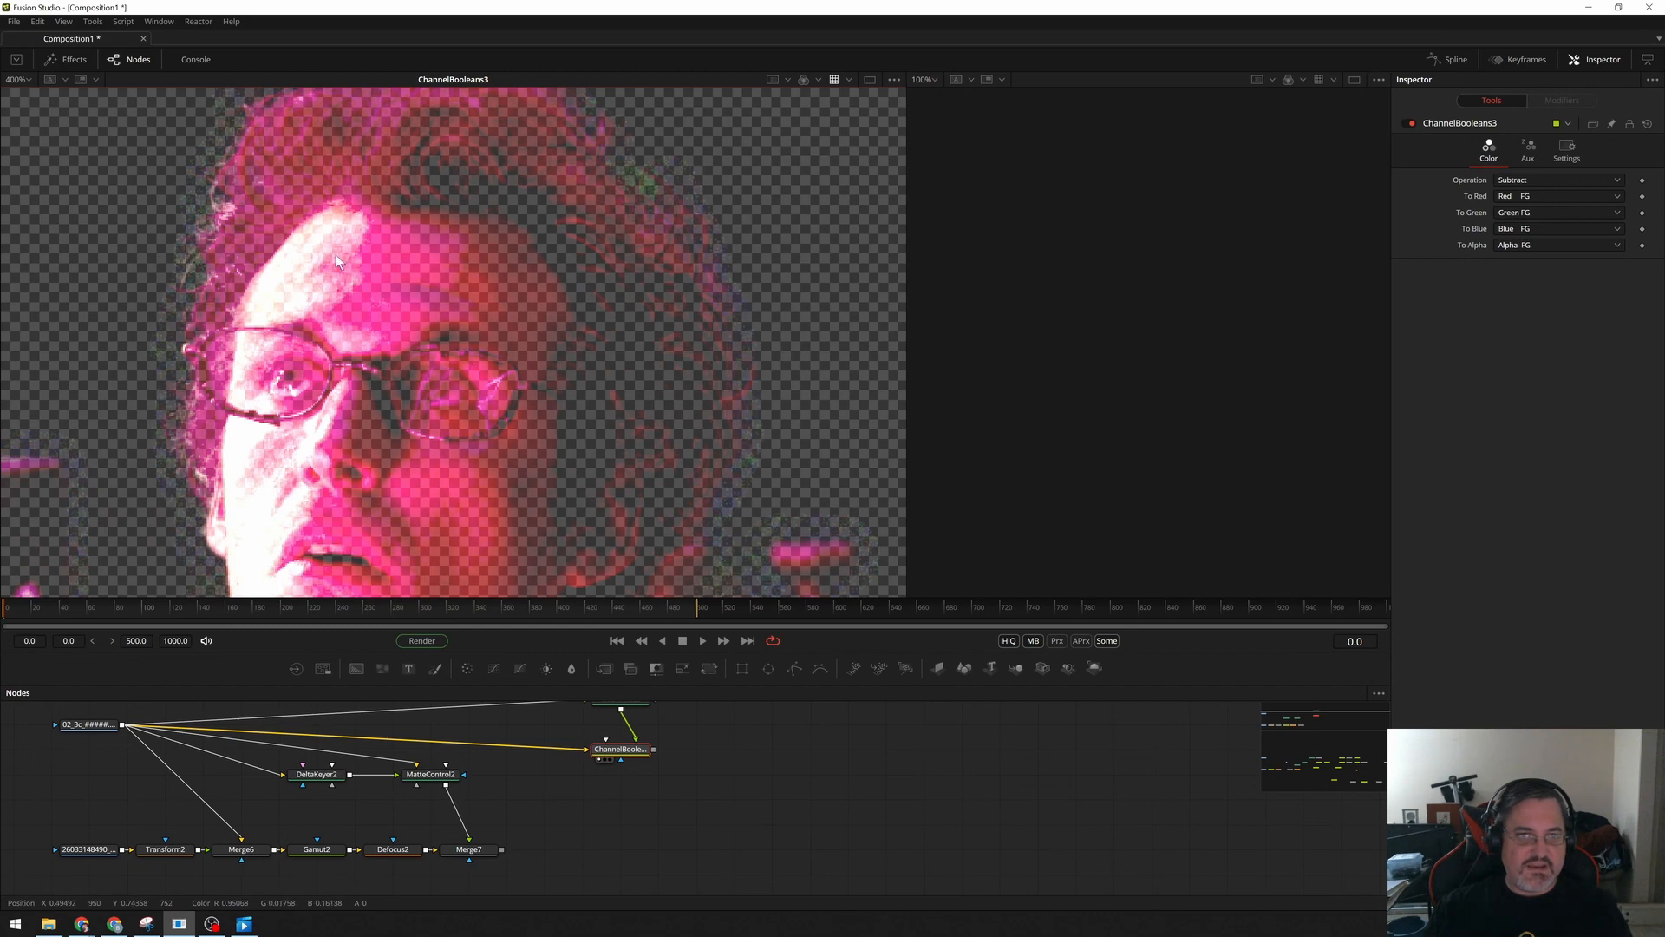
mouse_move(587, 435)
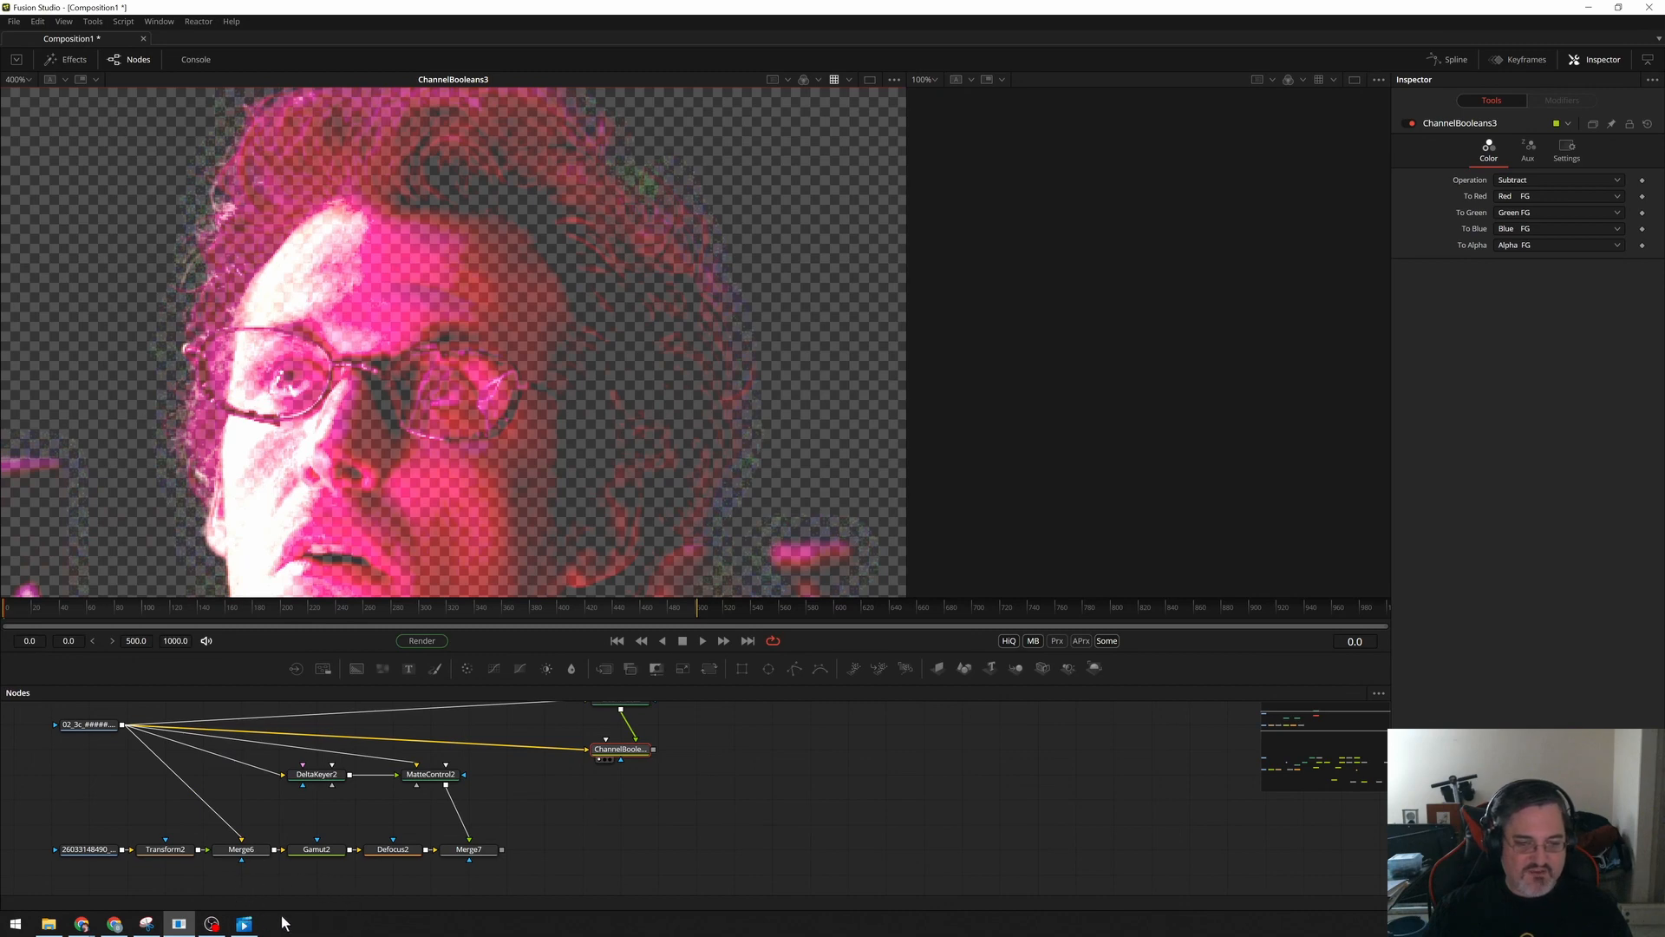
mouse_move(602, 383)
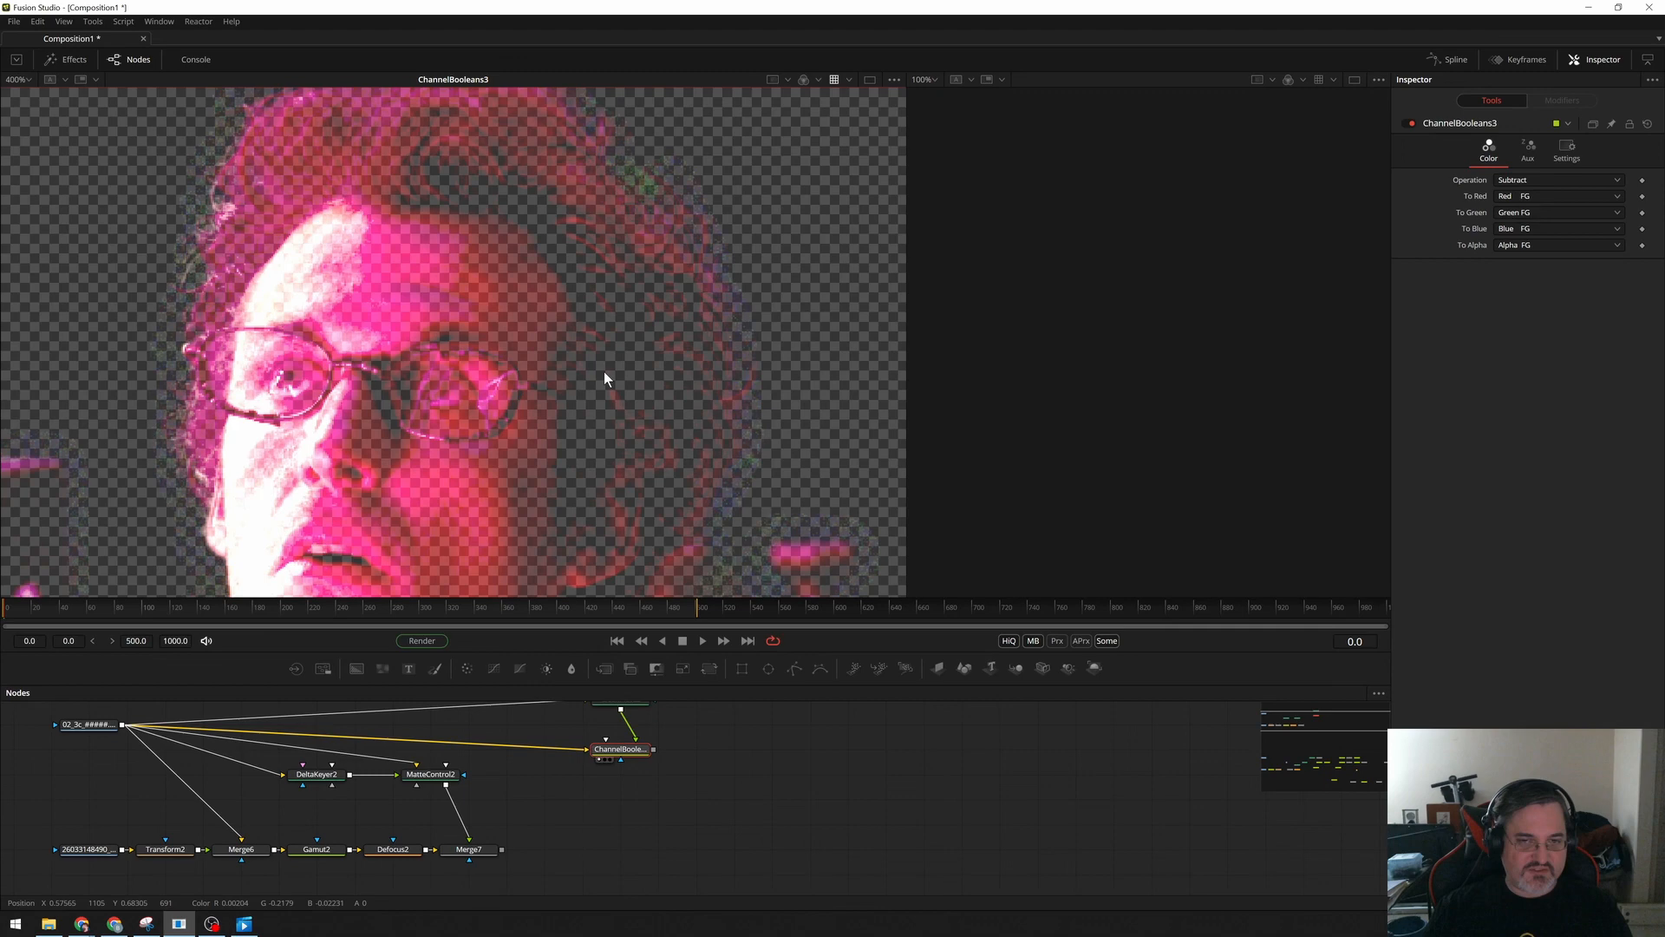
mouse_move(589, 412)
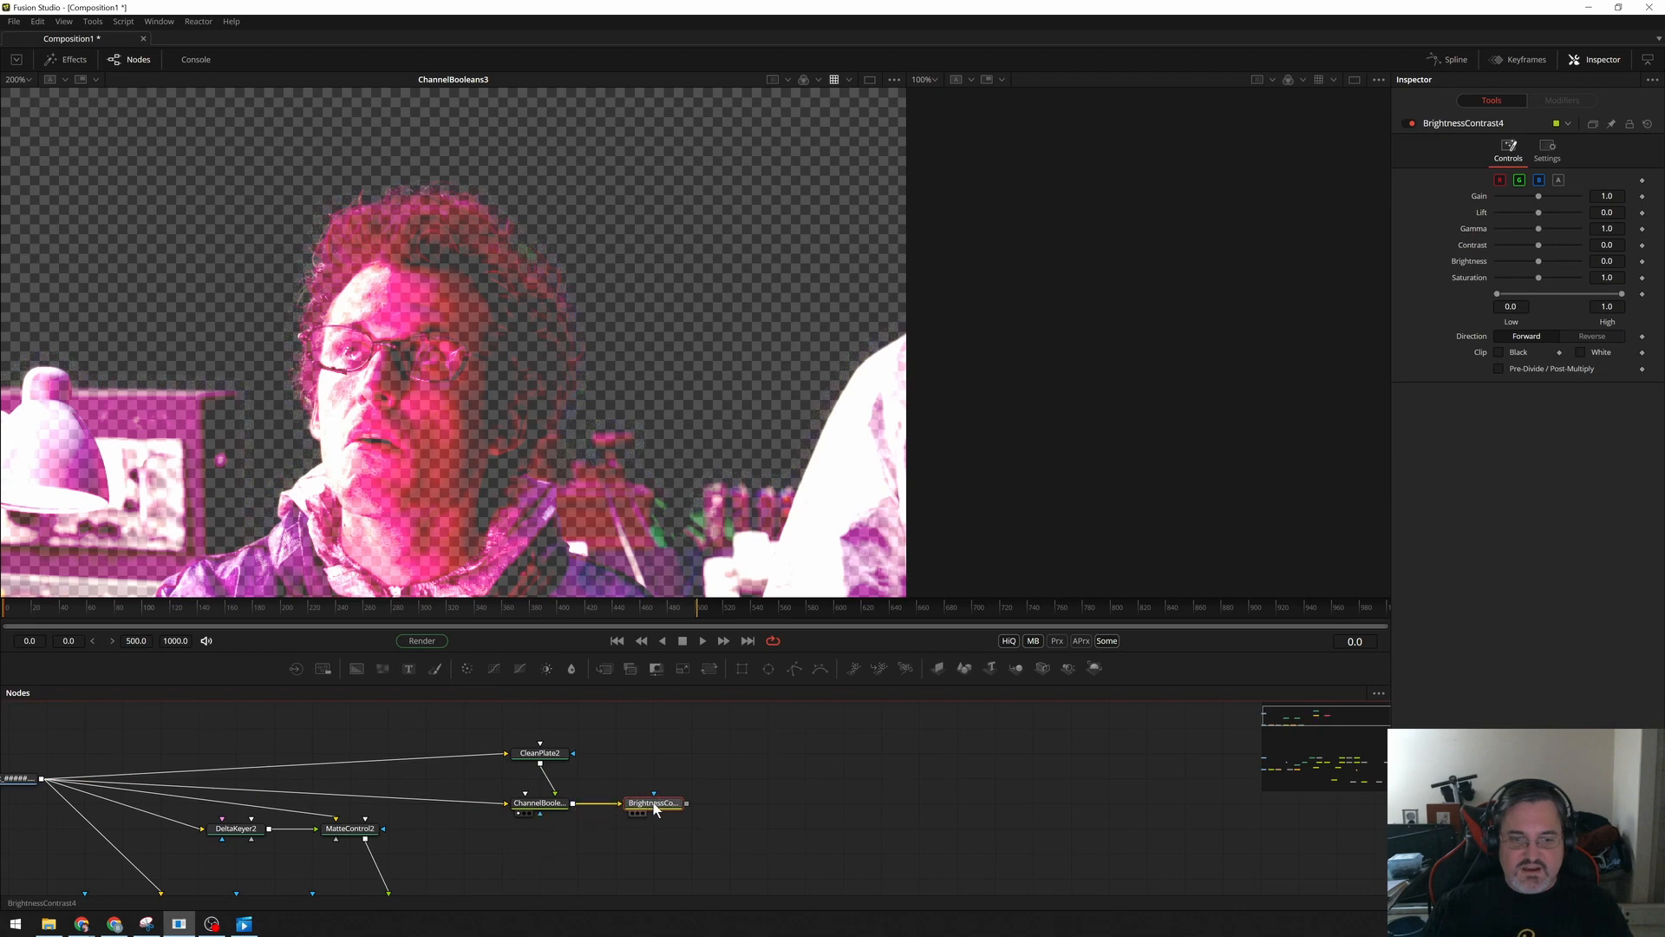
Drain the detail pass's BrightnessContrast4 saturation to roughly 0.27.
left_click_drag(1620, 293, 1534, 293)
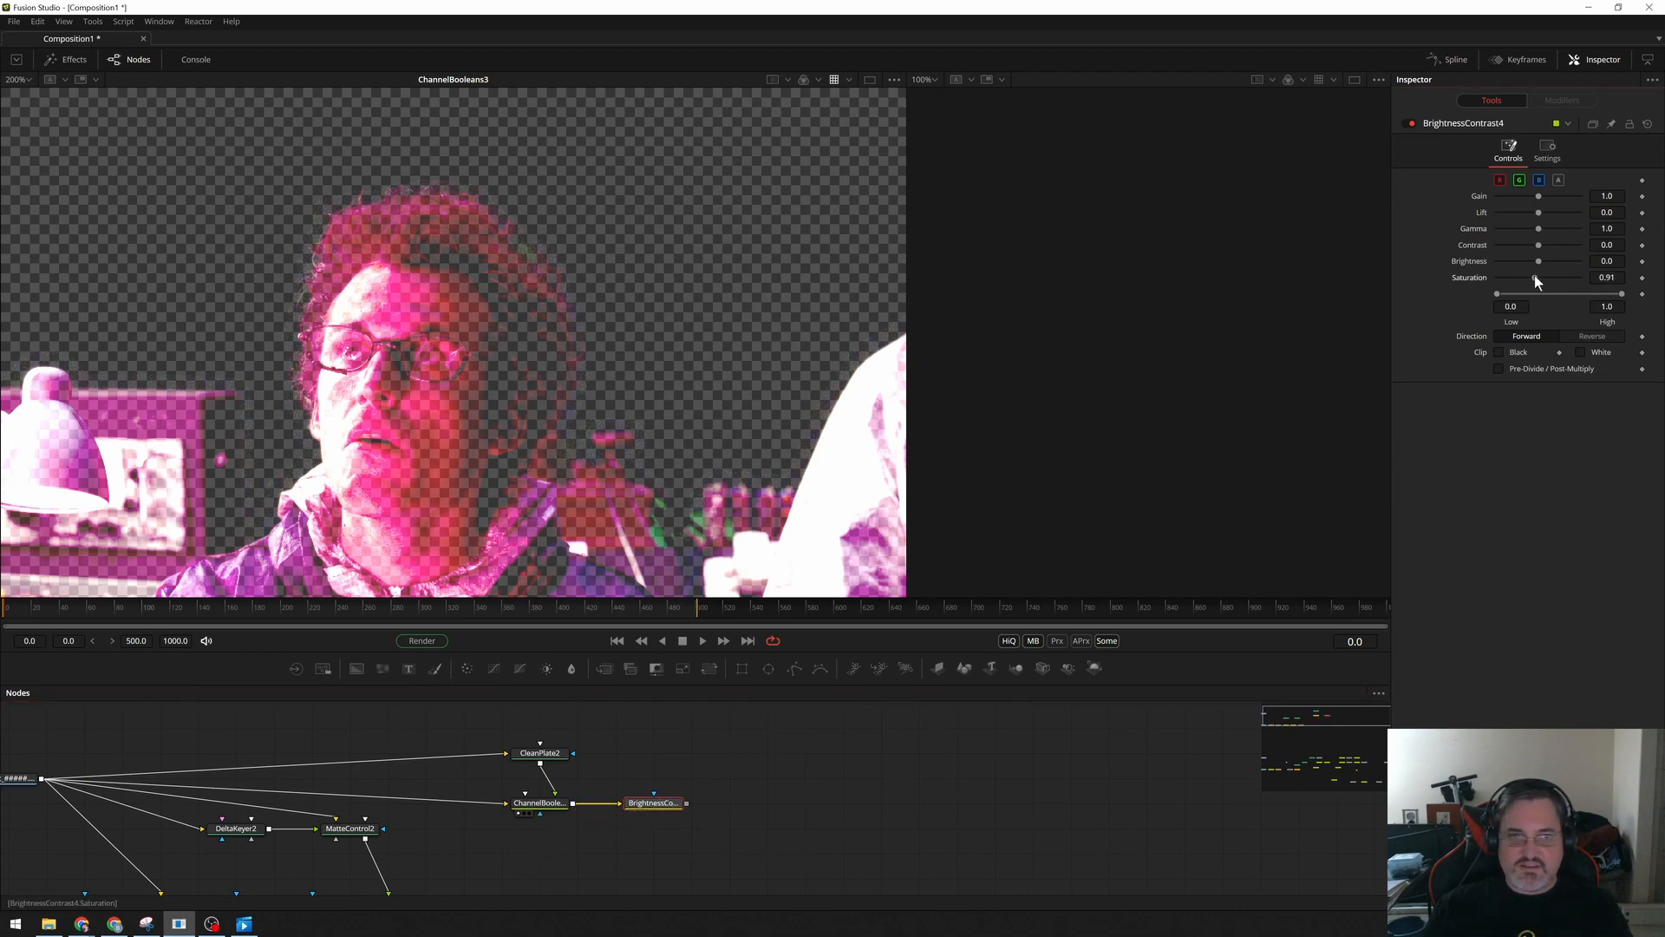
left_click_drag(1538, 293, 1512, 292)
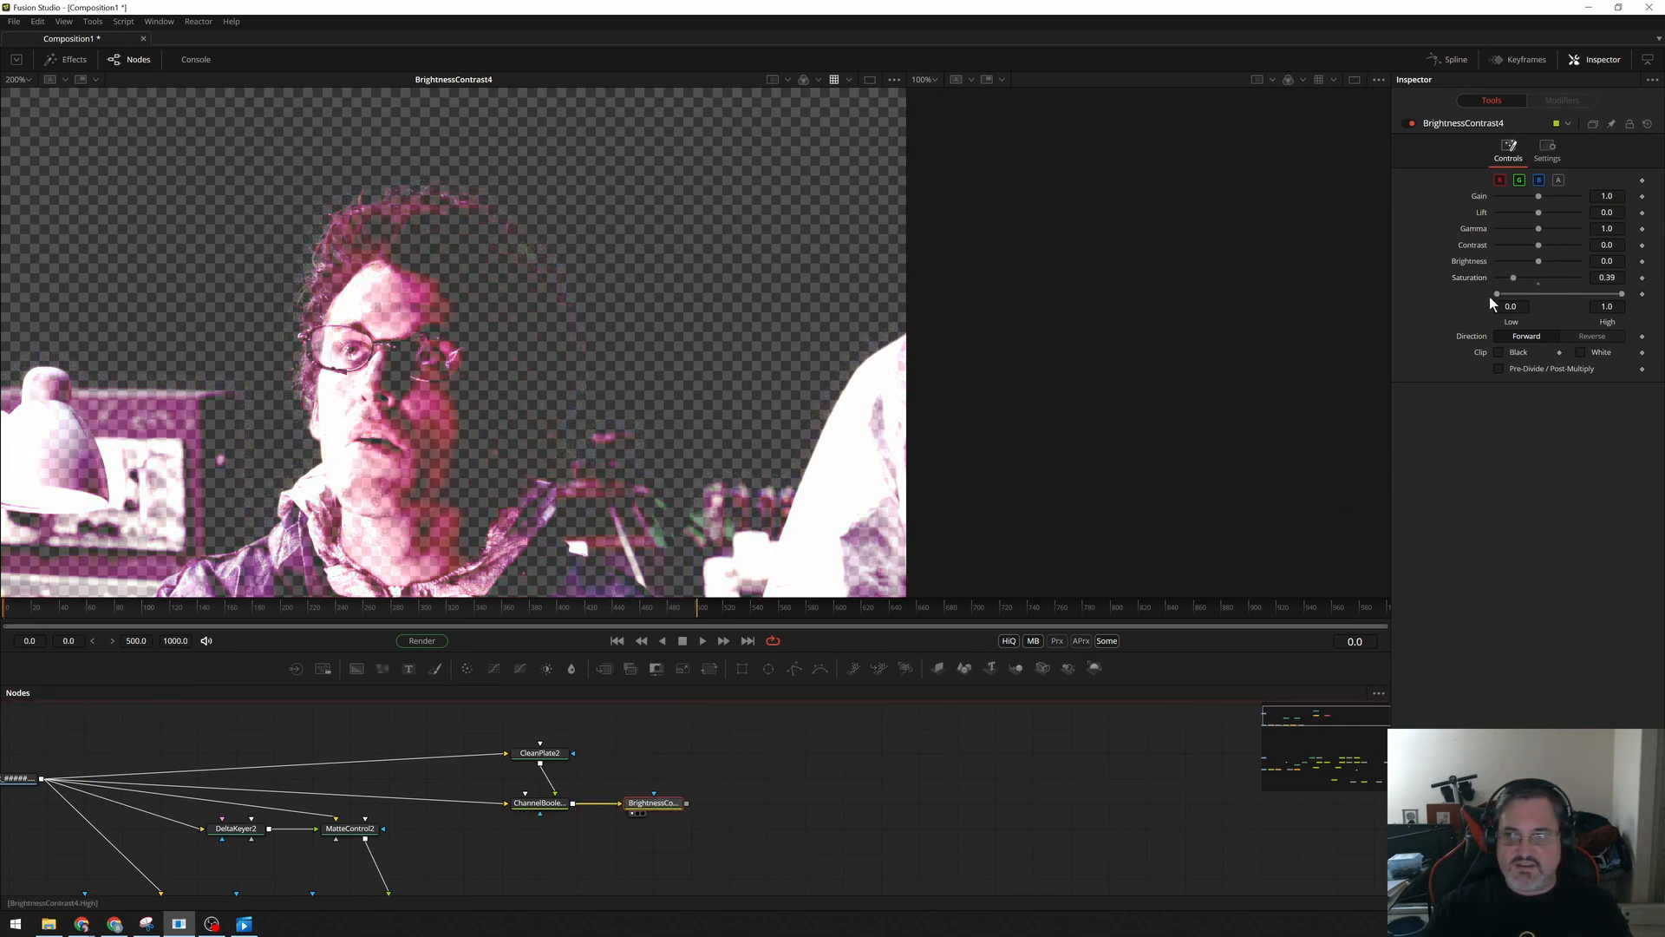
left_click_drag(1513, 277, 1504, 278)
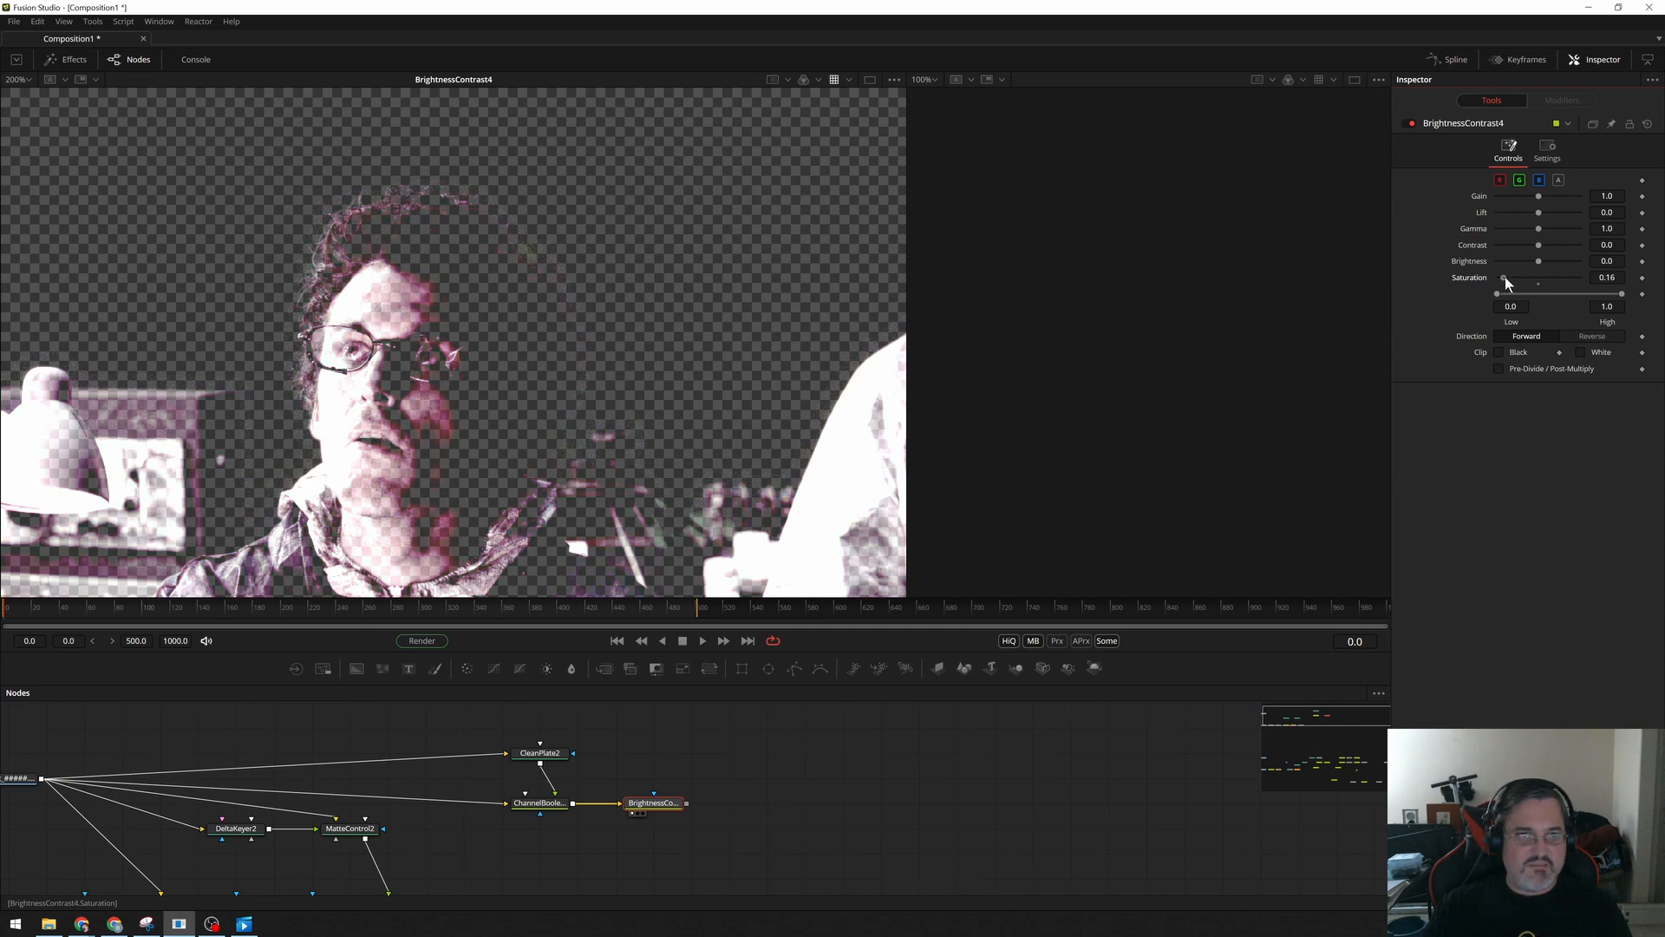
left_click_drag(1503, 293, 1508, 293)
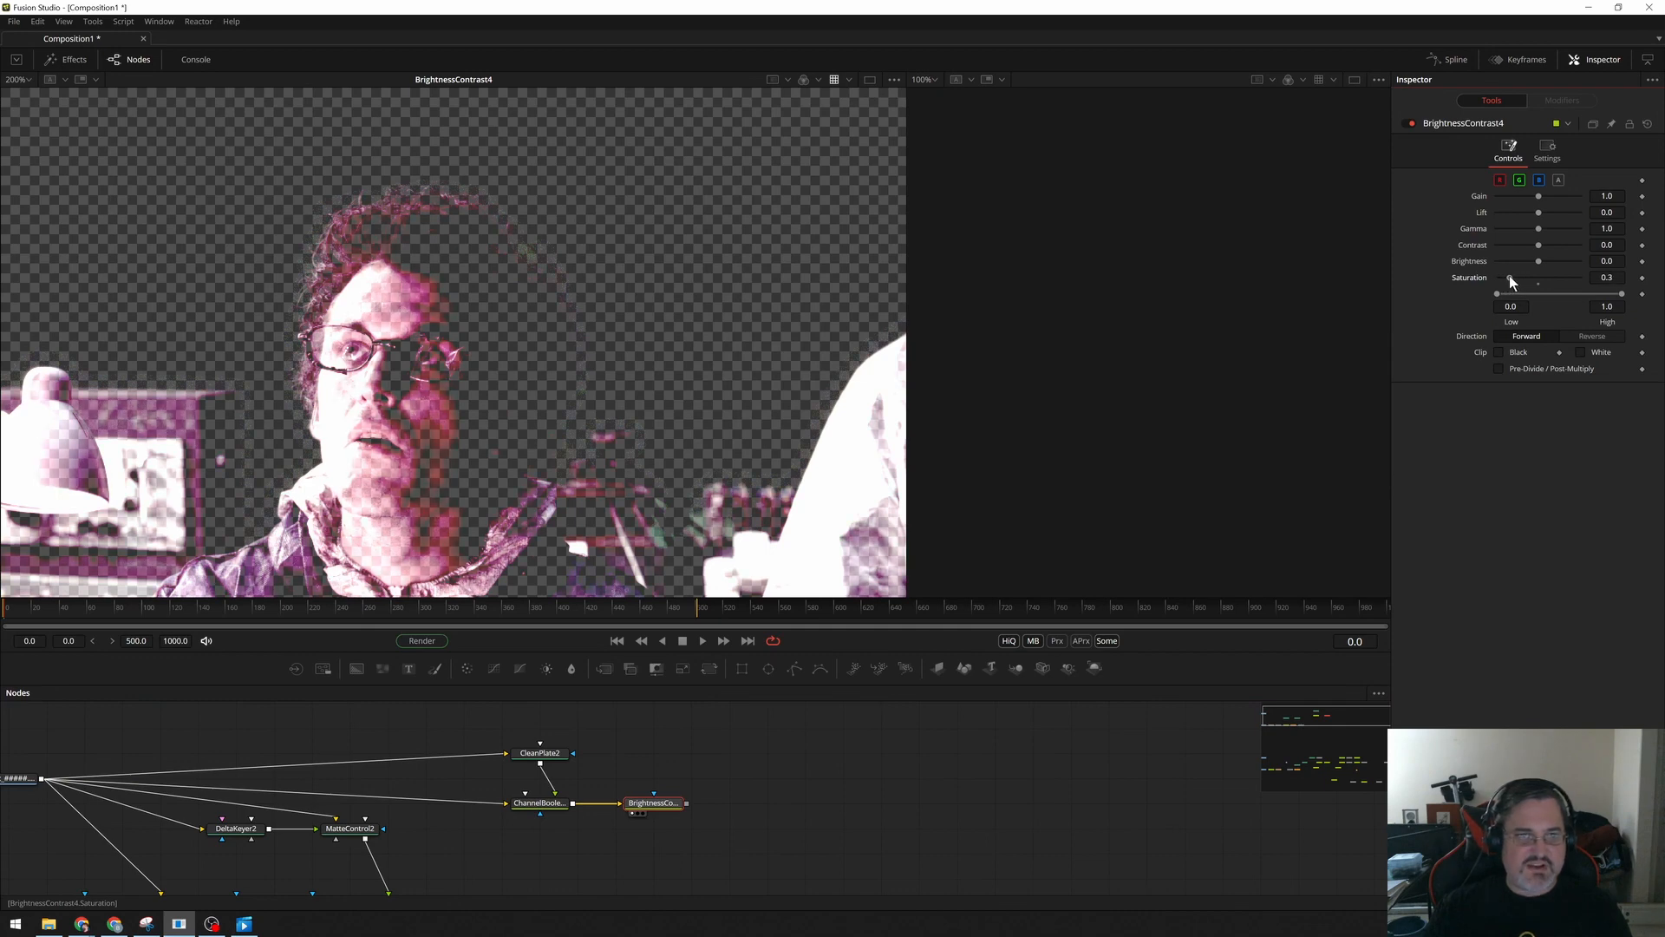
left_click_drag(1511, 279, 1505, 278)
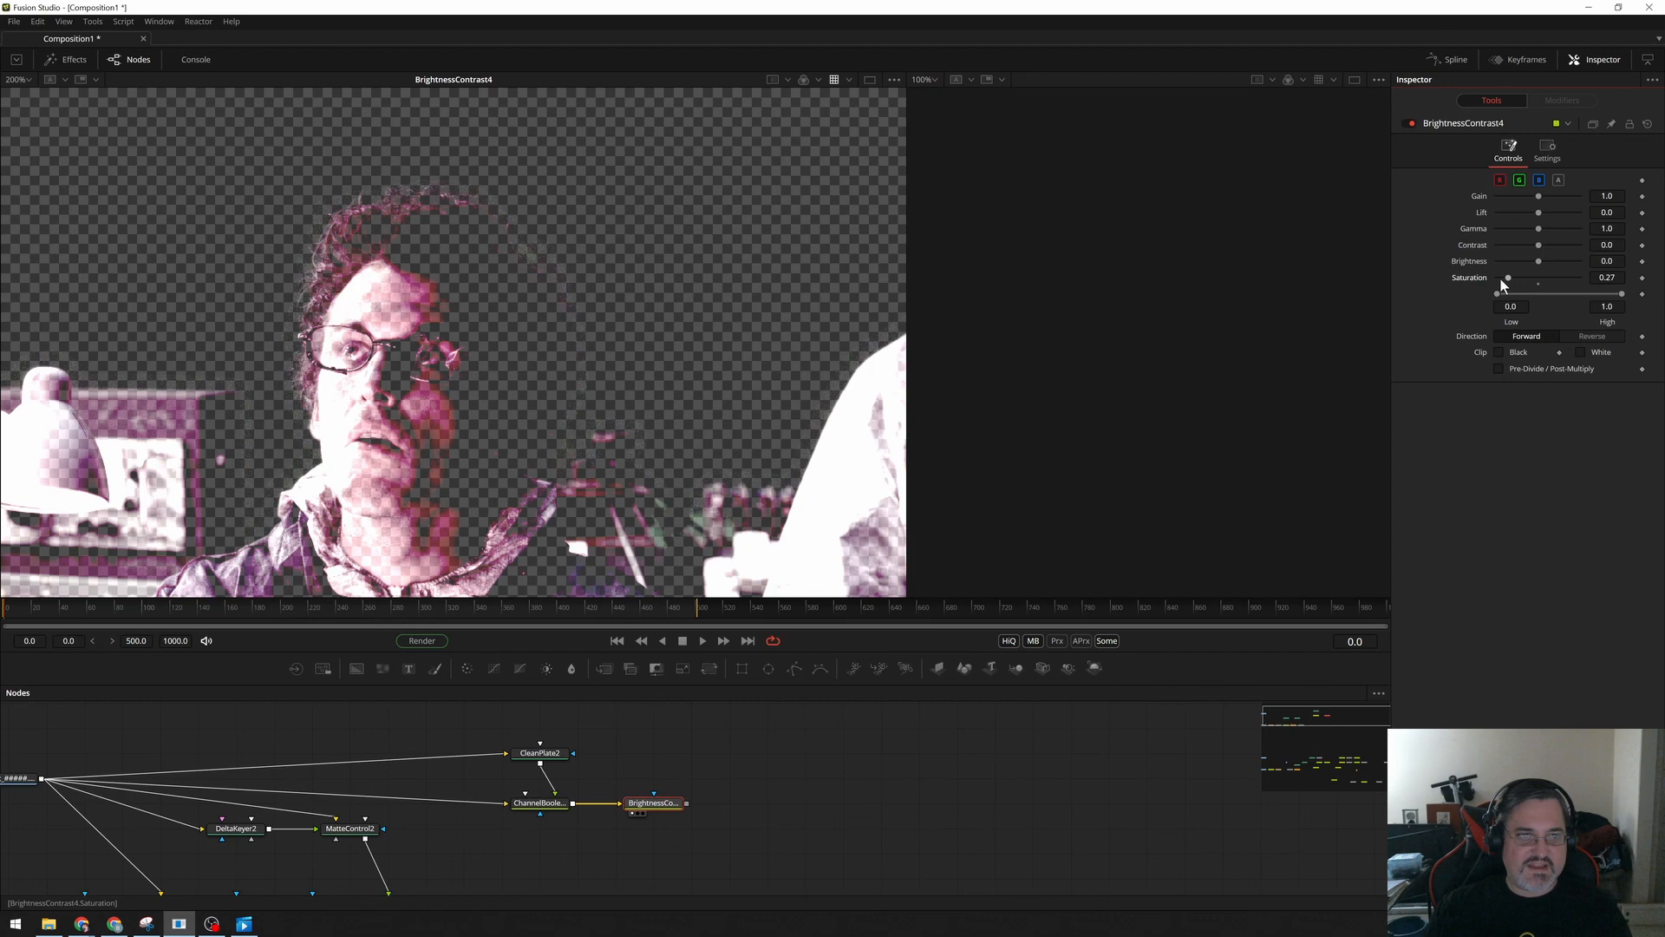
mouse_move(710, 840)
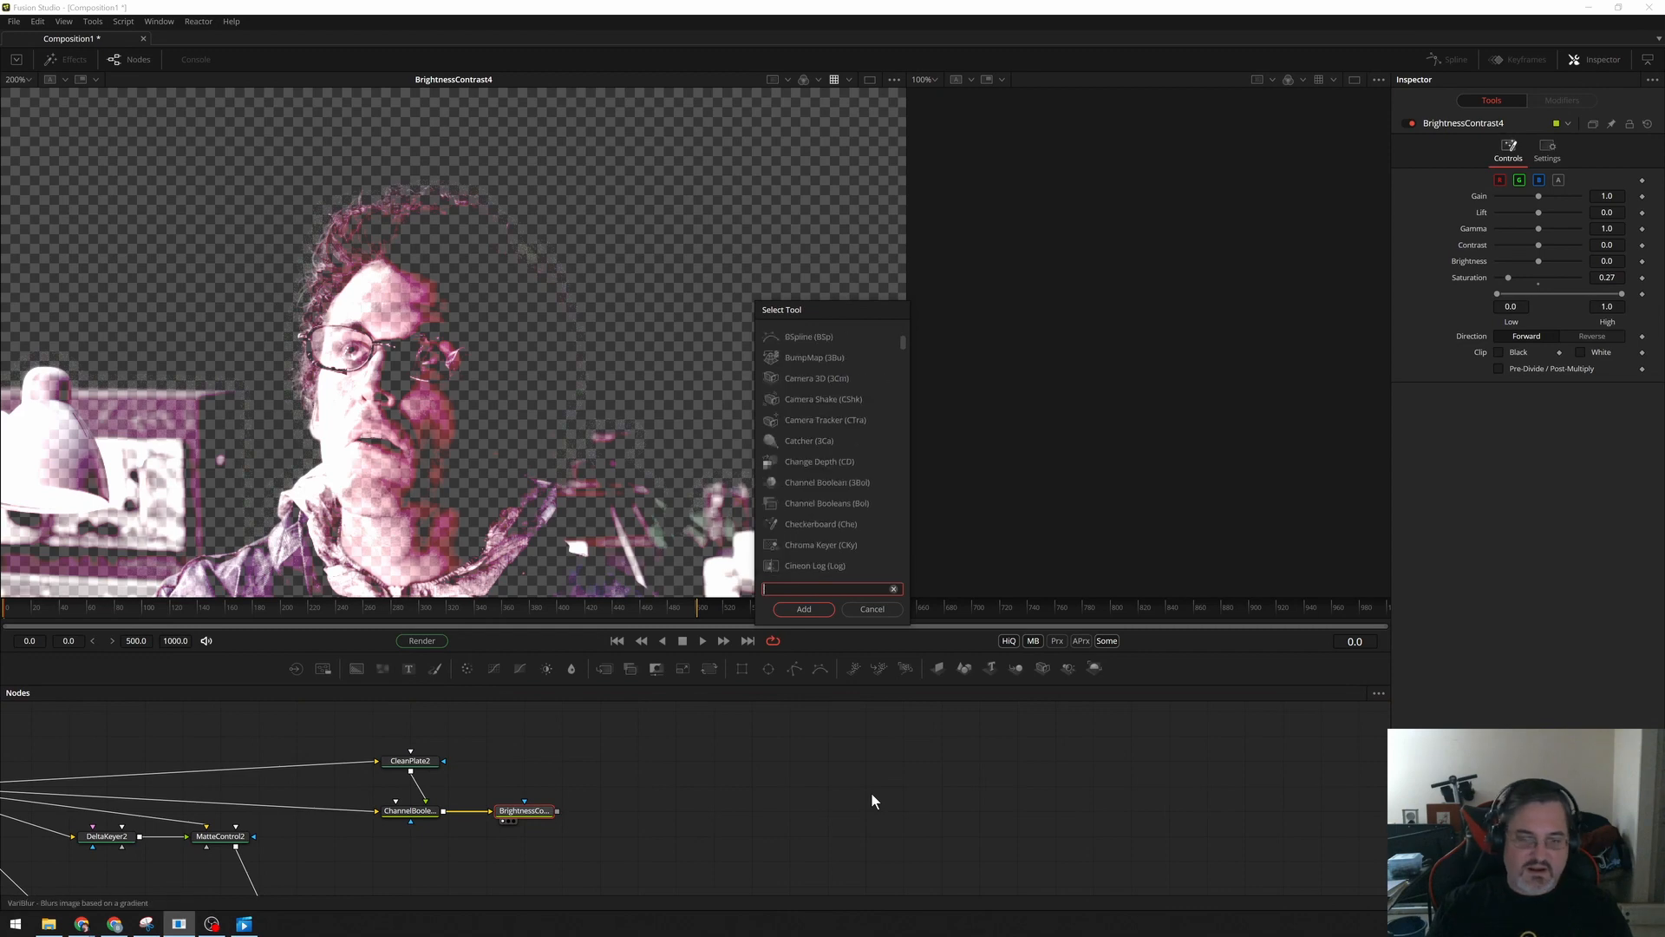
Add two Brightness/Contrast nodes after BrightnessContrast4 as separate branches, named clampWhite and clampBlack.
left_click(803, 609)
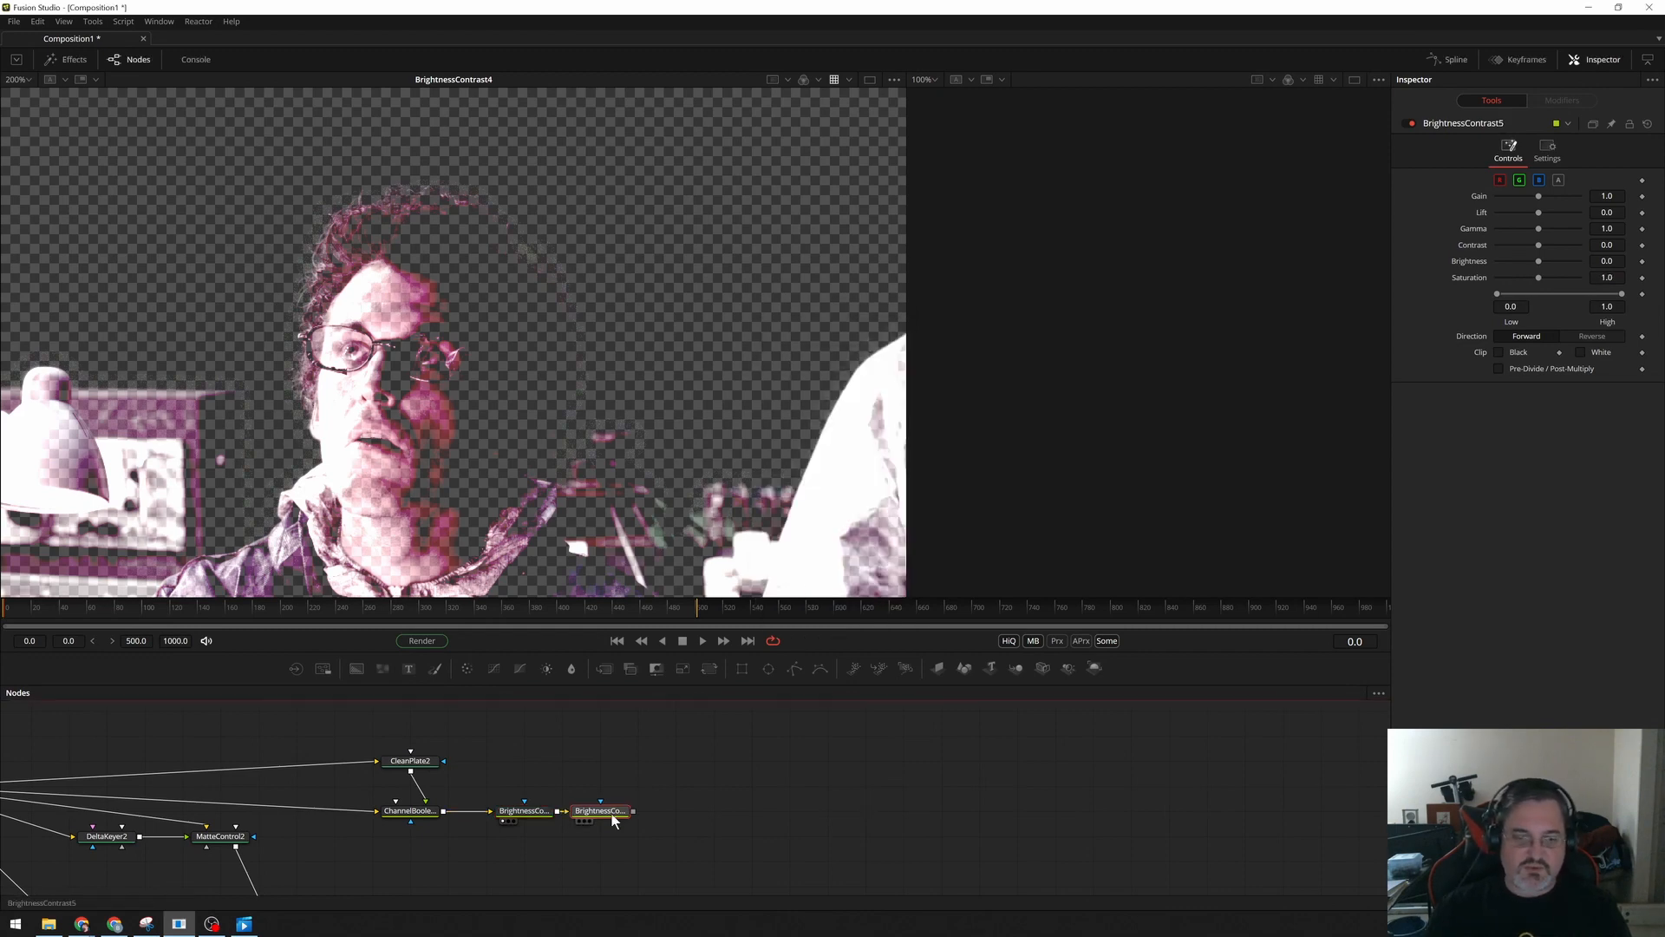
left_click_drag(600, 810, 637, 761)
type("clampWhite")
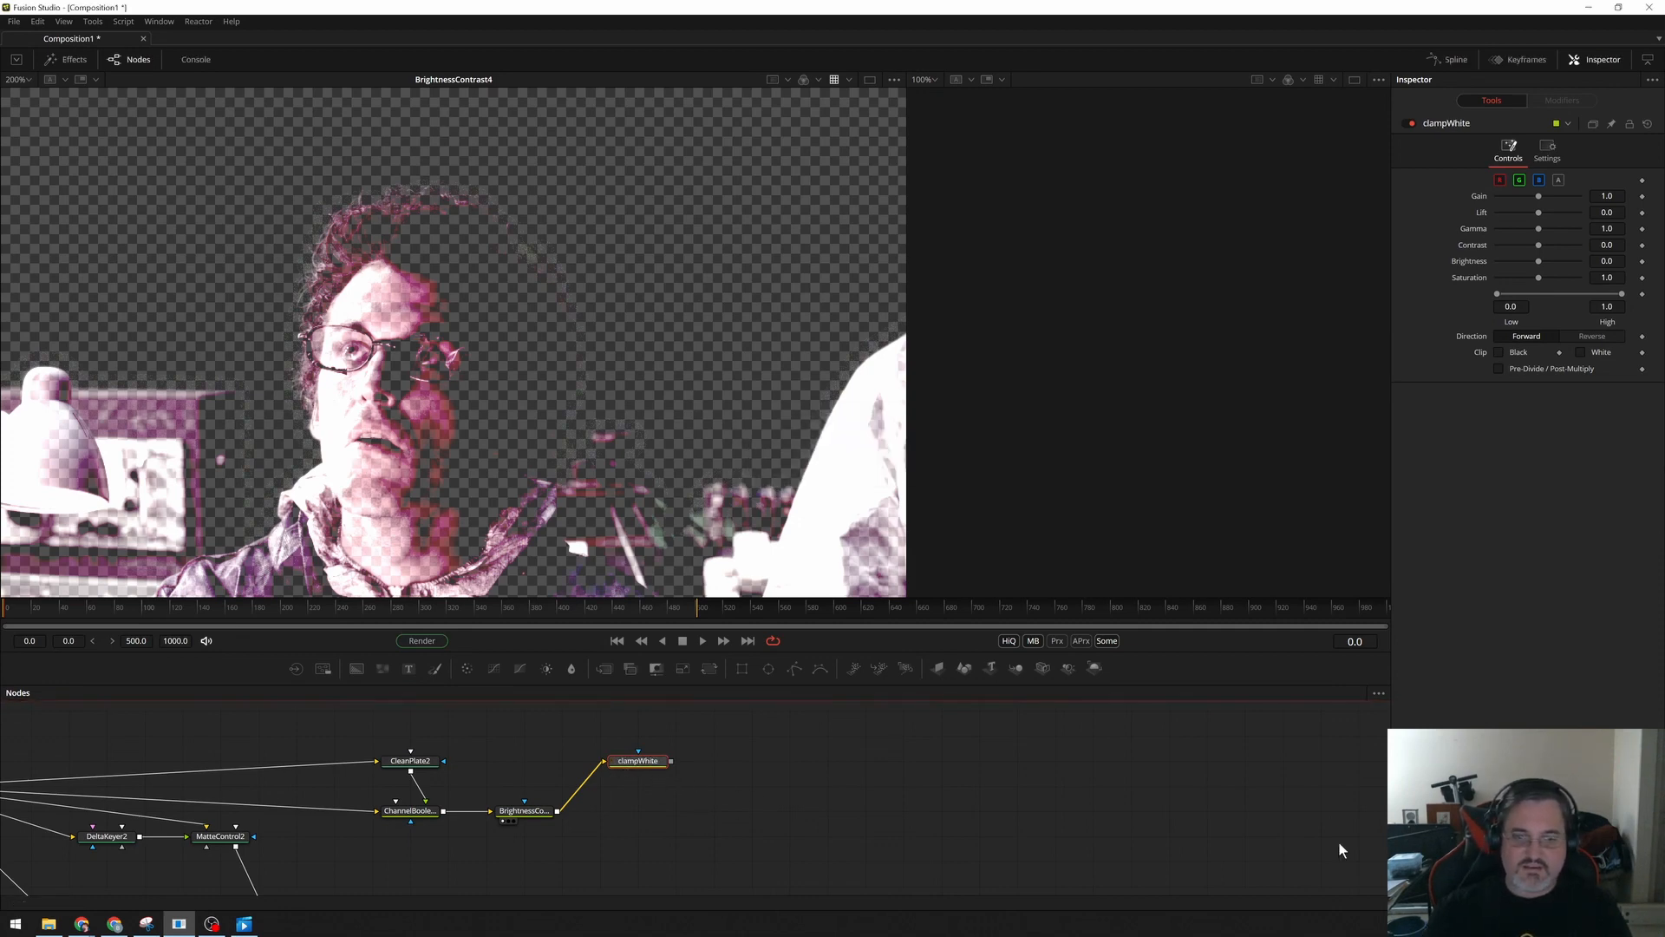
left_click(1579, 351)
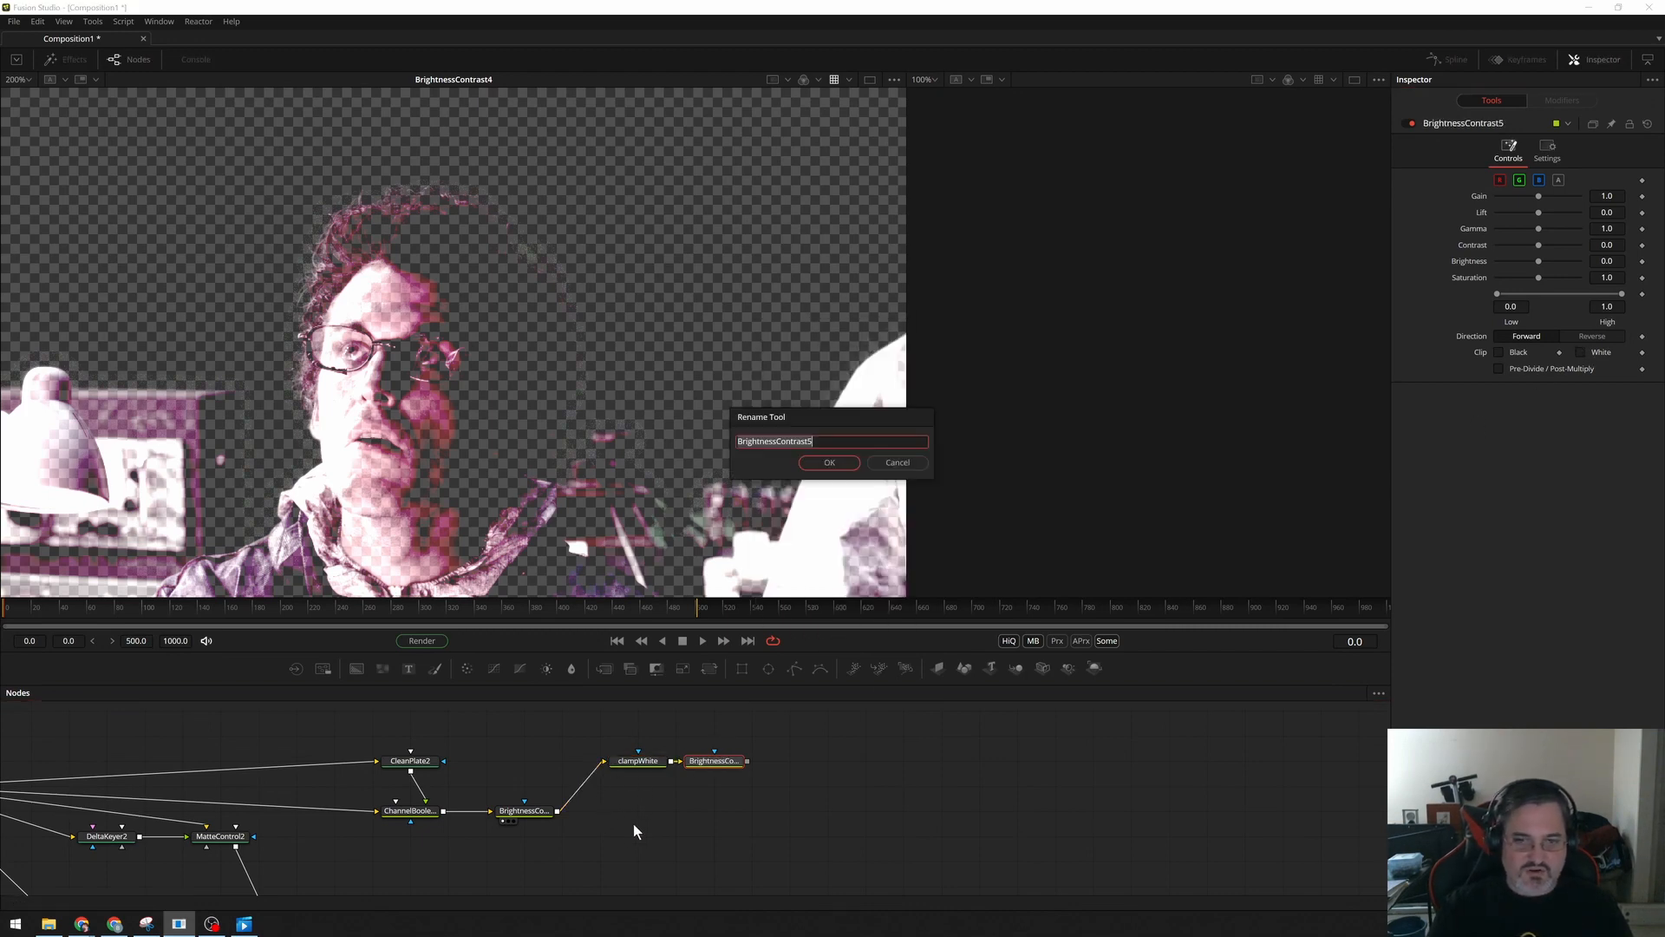
type("clampBlack")
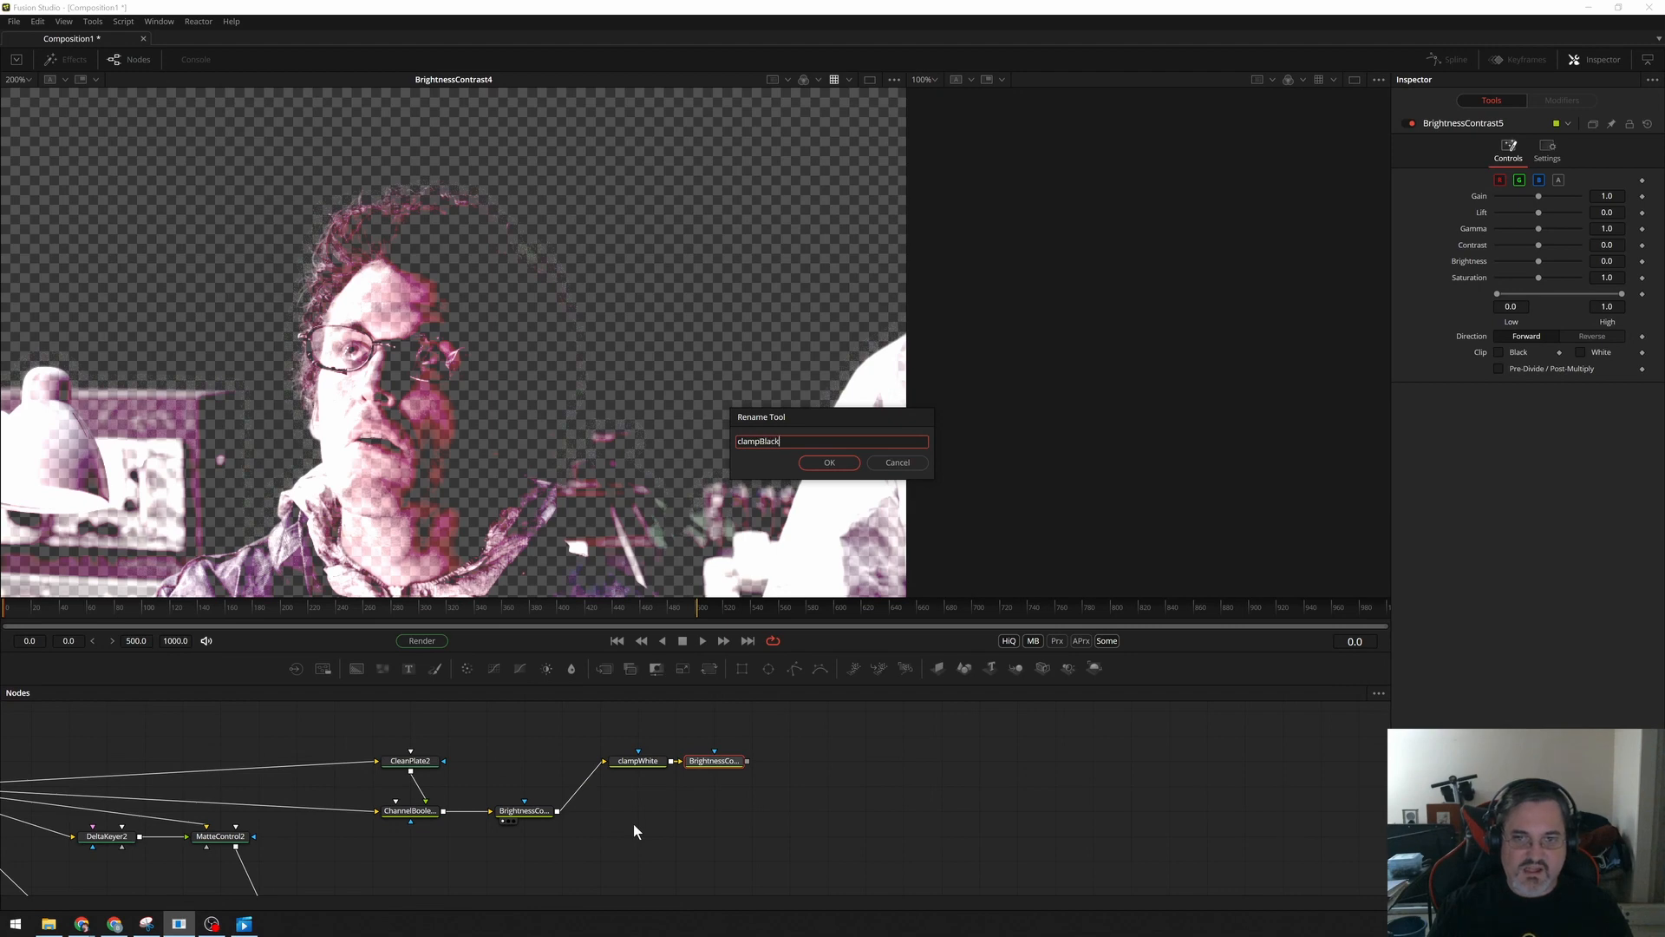
left_click(829, 462)
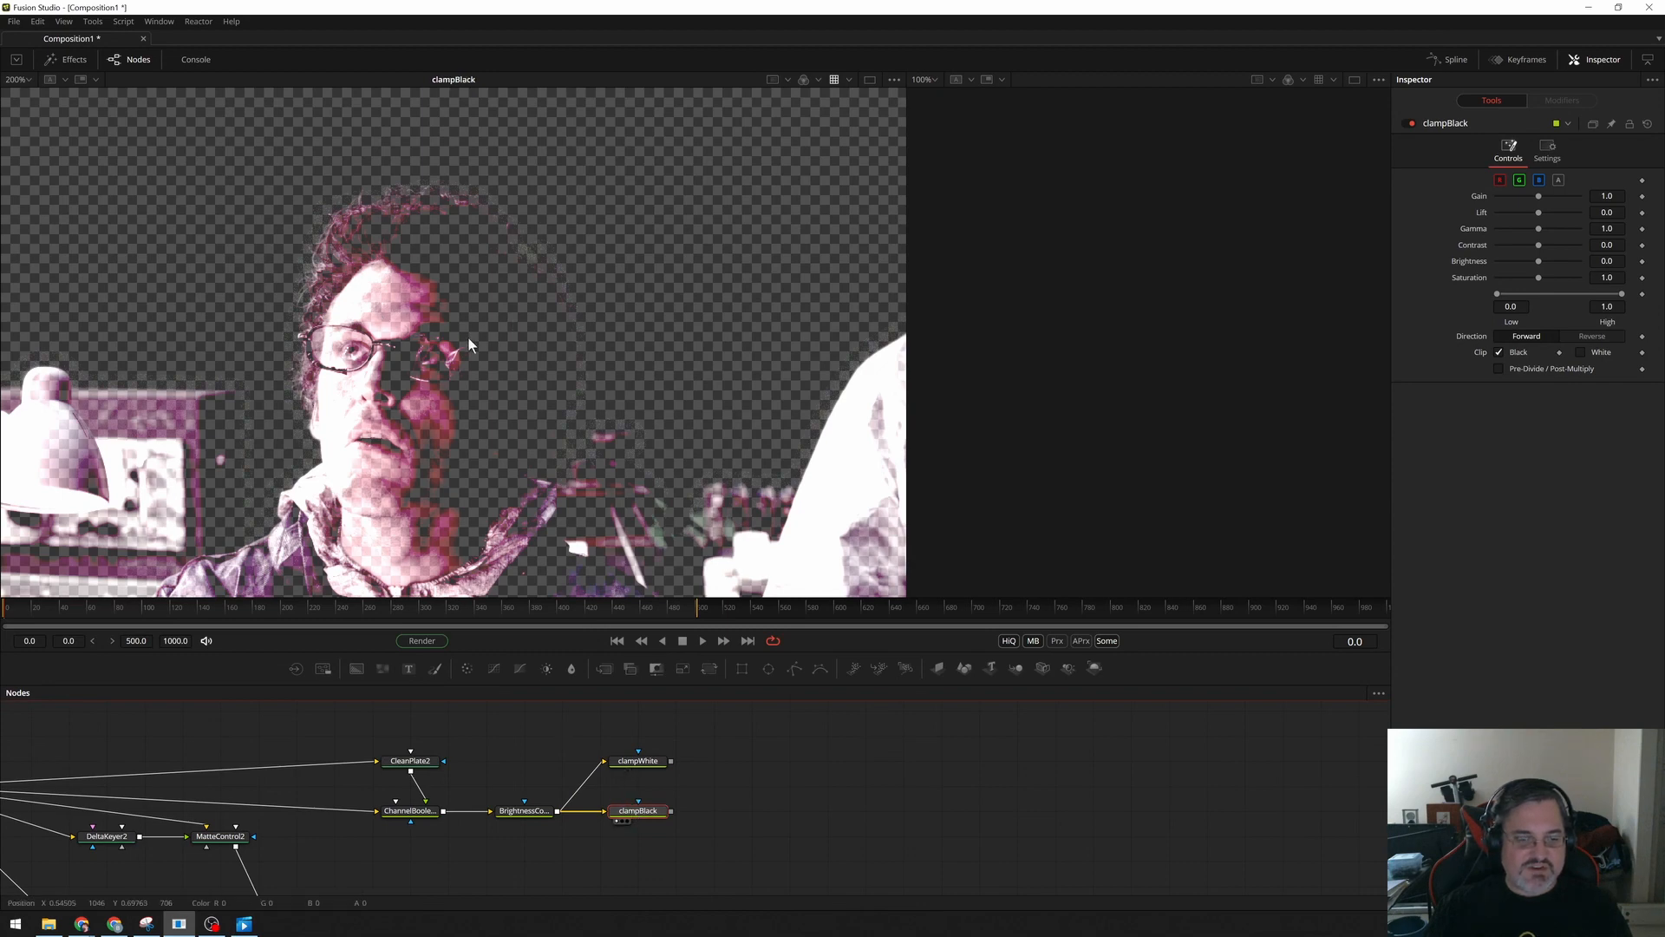
mouse_move(477, 415)
type("mer")
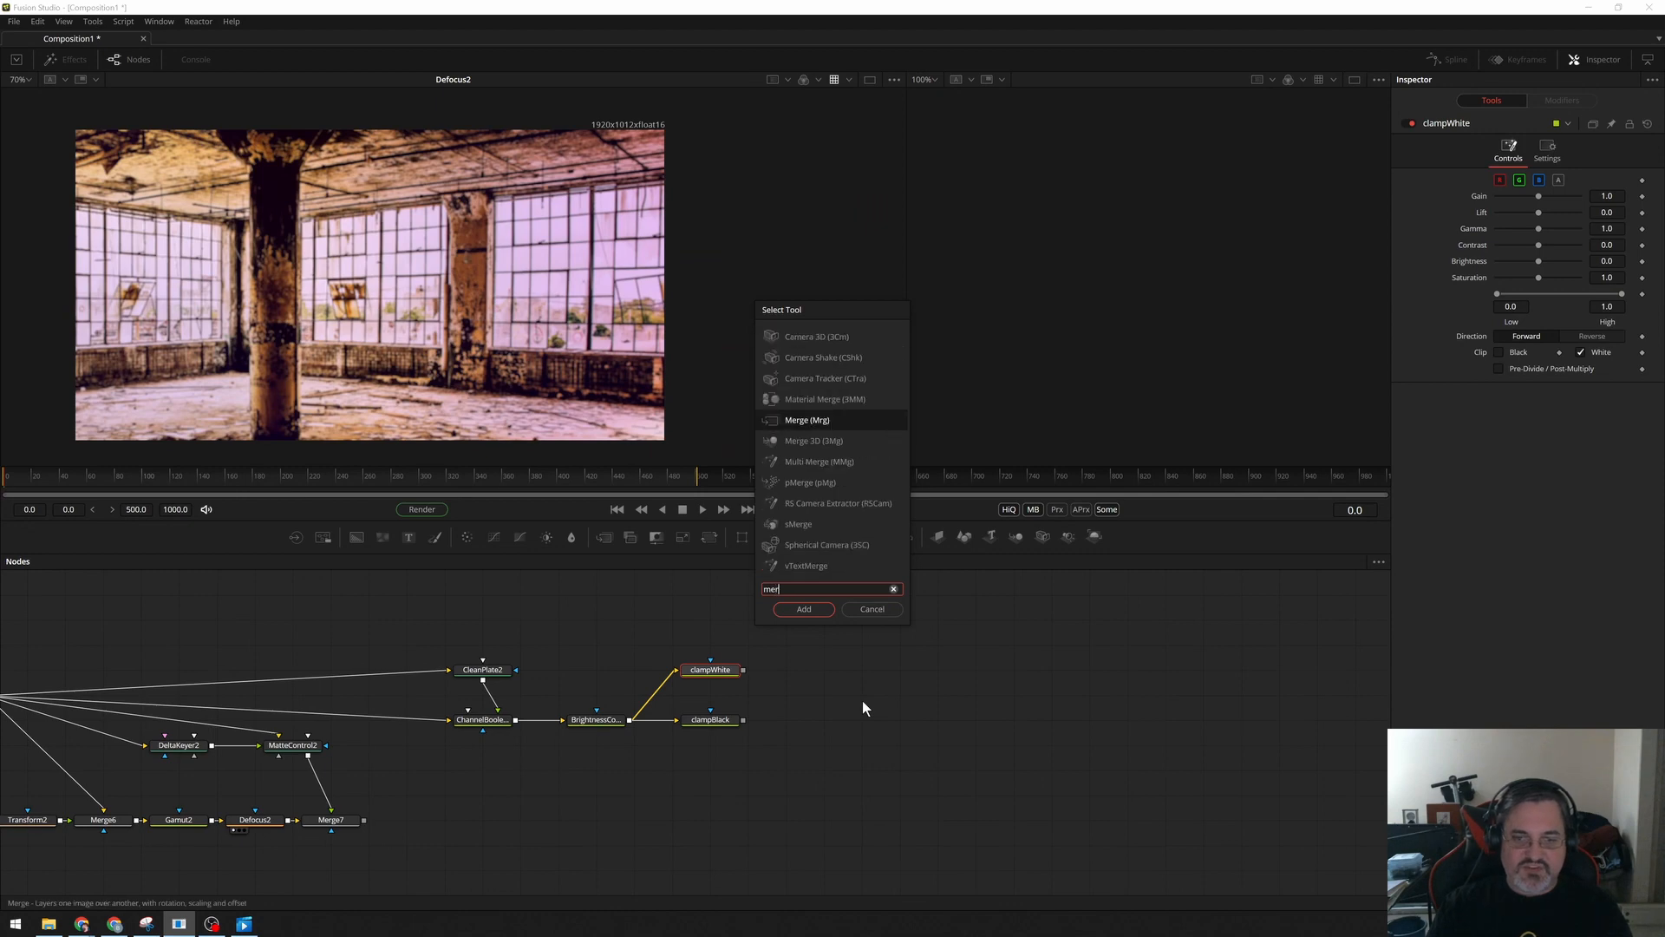
Merge Defocus2 into both clamp branches and join the two merges in Merge9 with Alpha Gain 0.
left_click(803, 609)
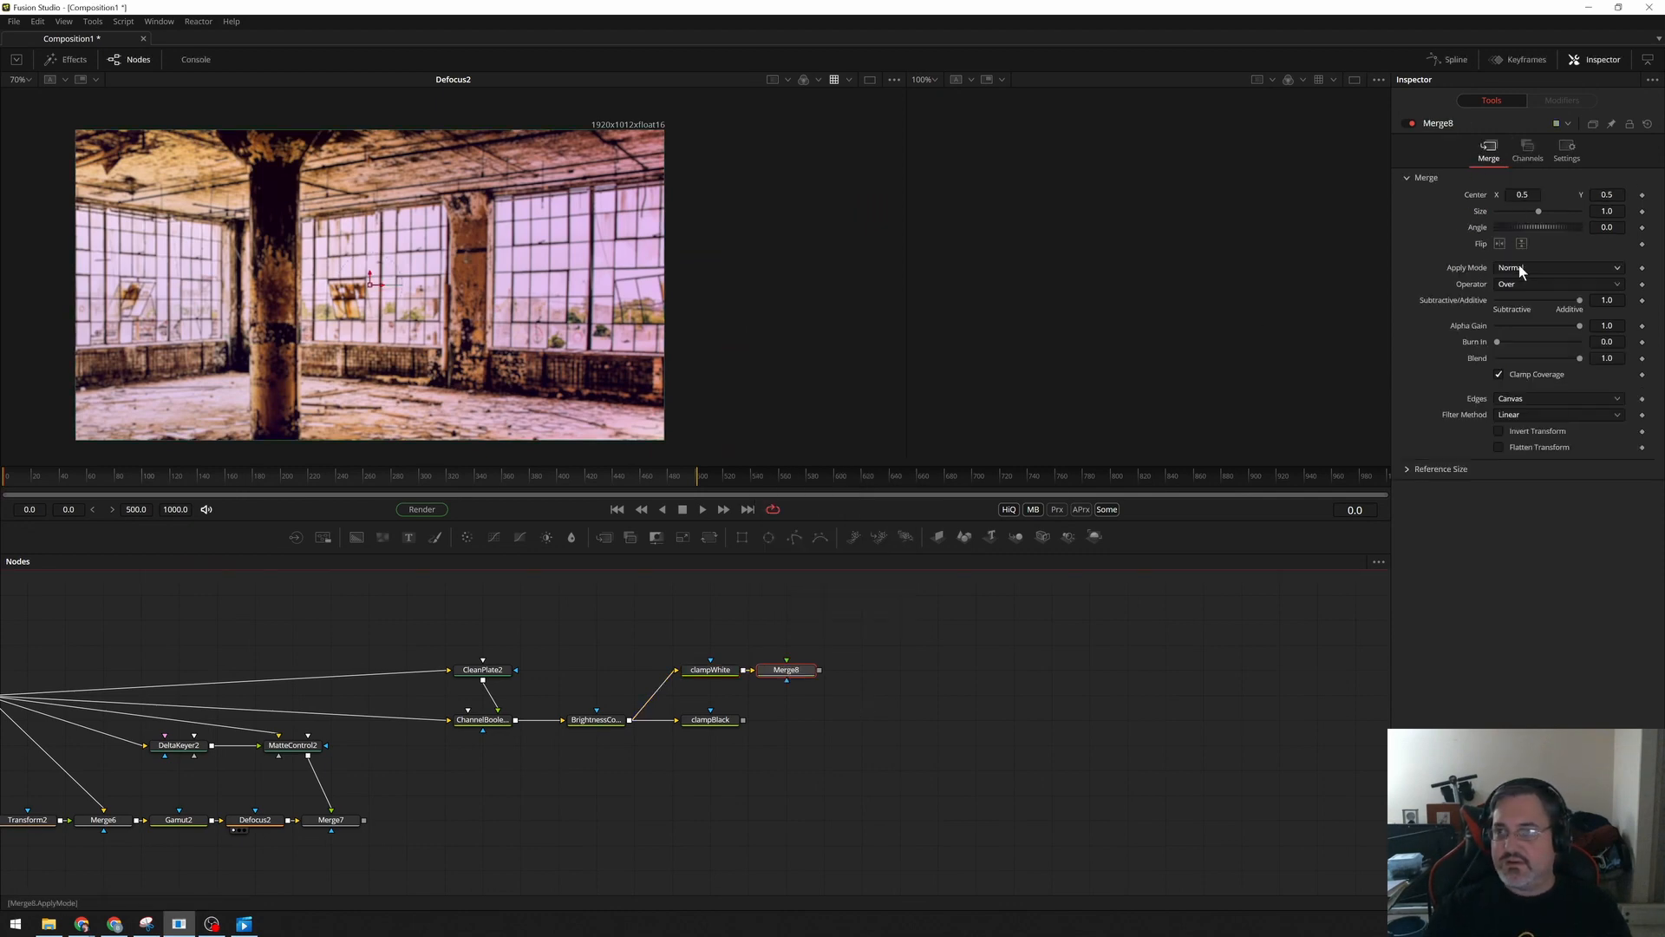
left_click(1556, 267)
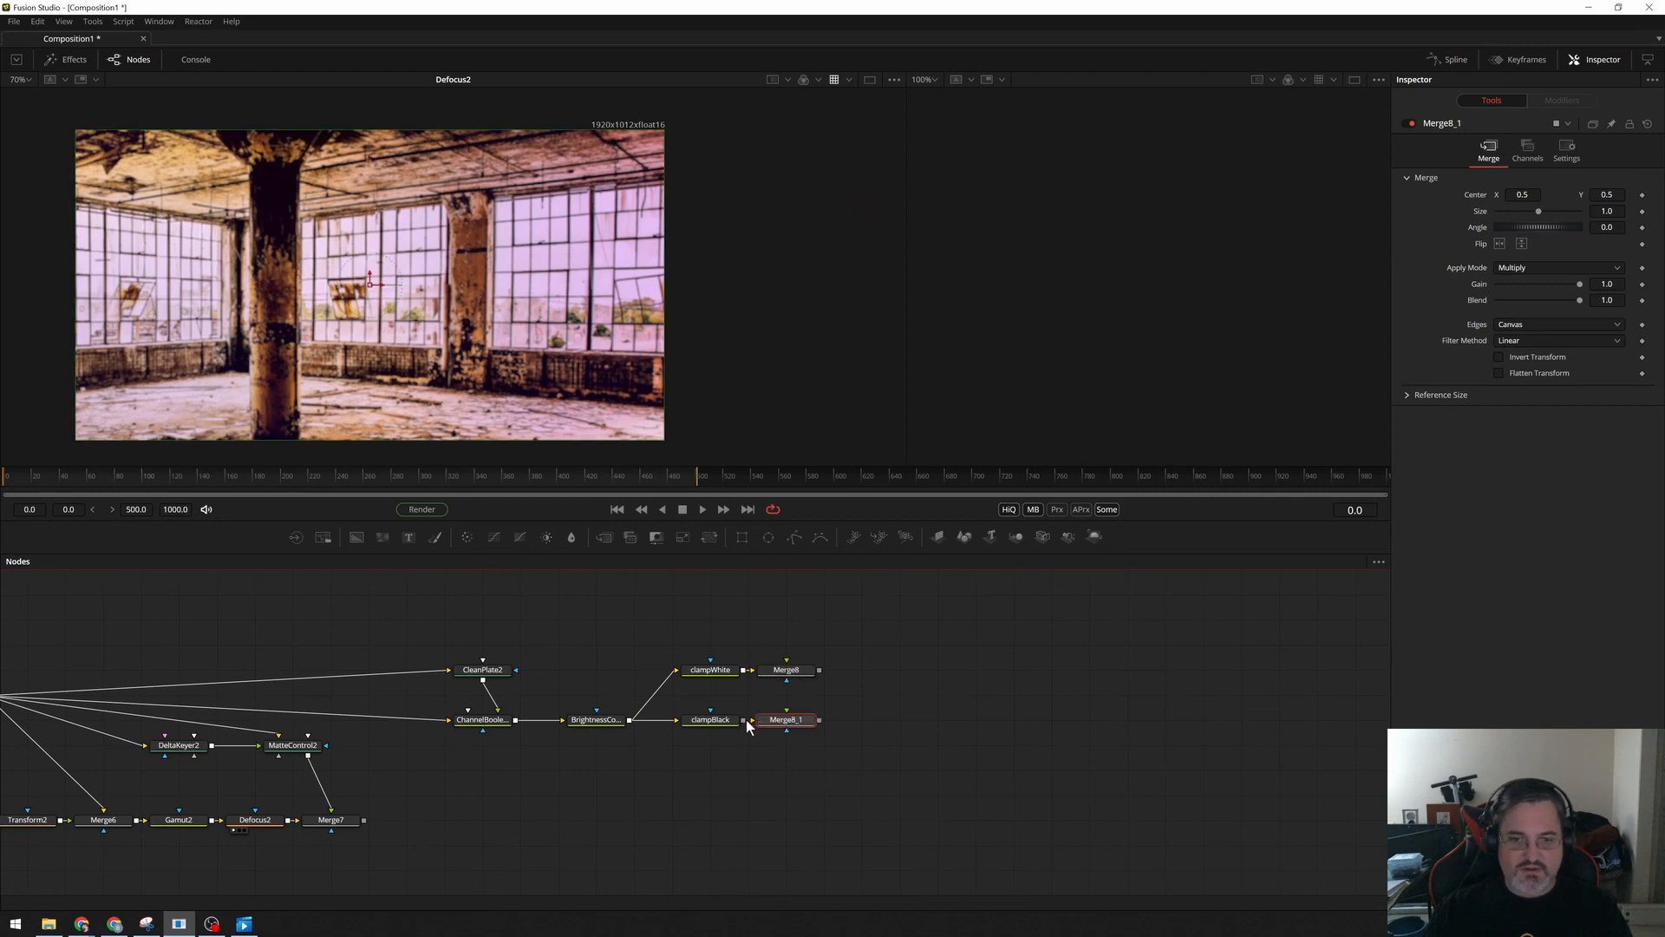
mouse_move(292, 827)
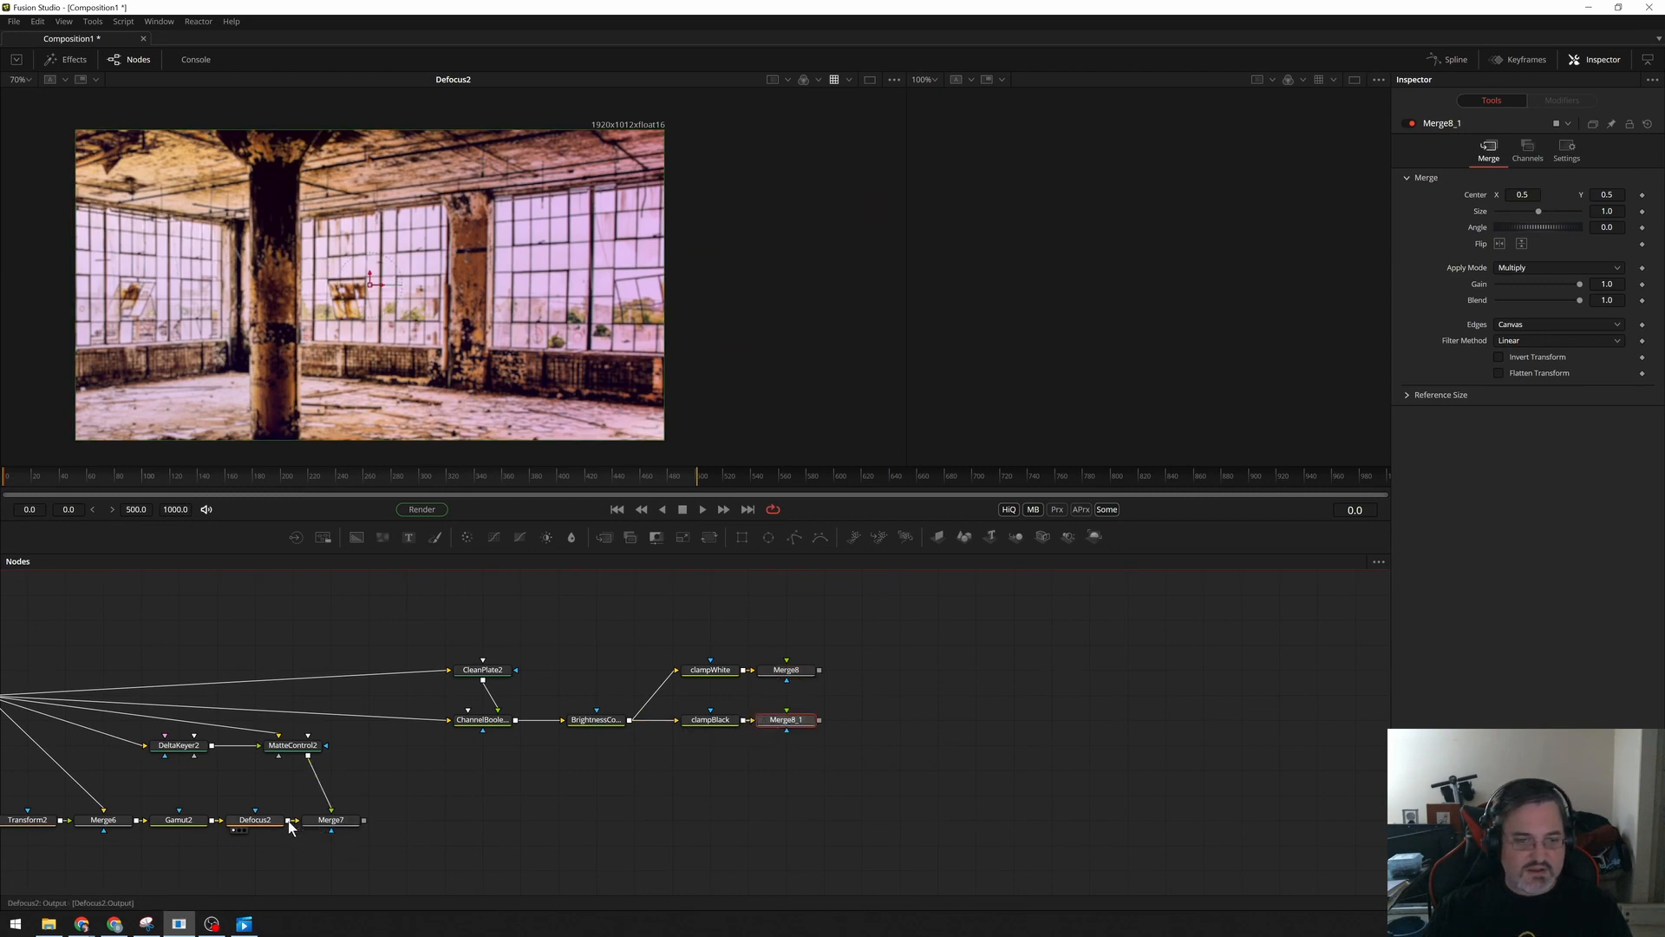
left_click(406, 819)
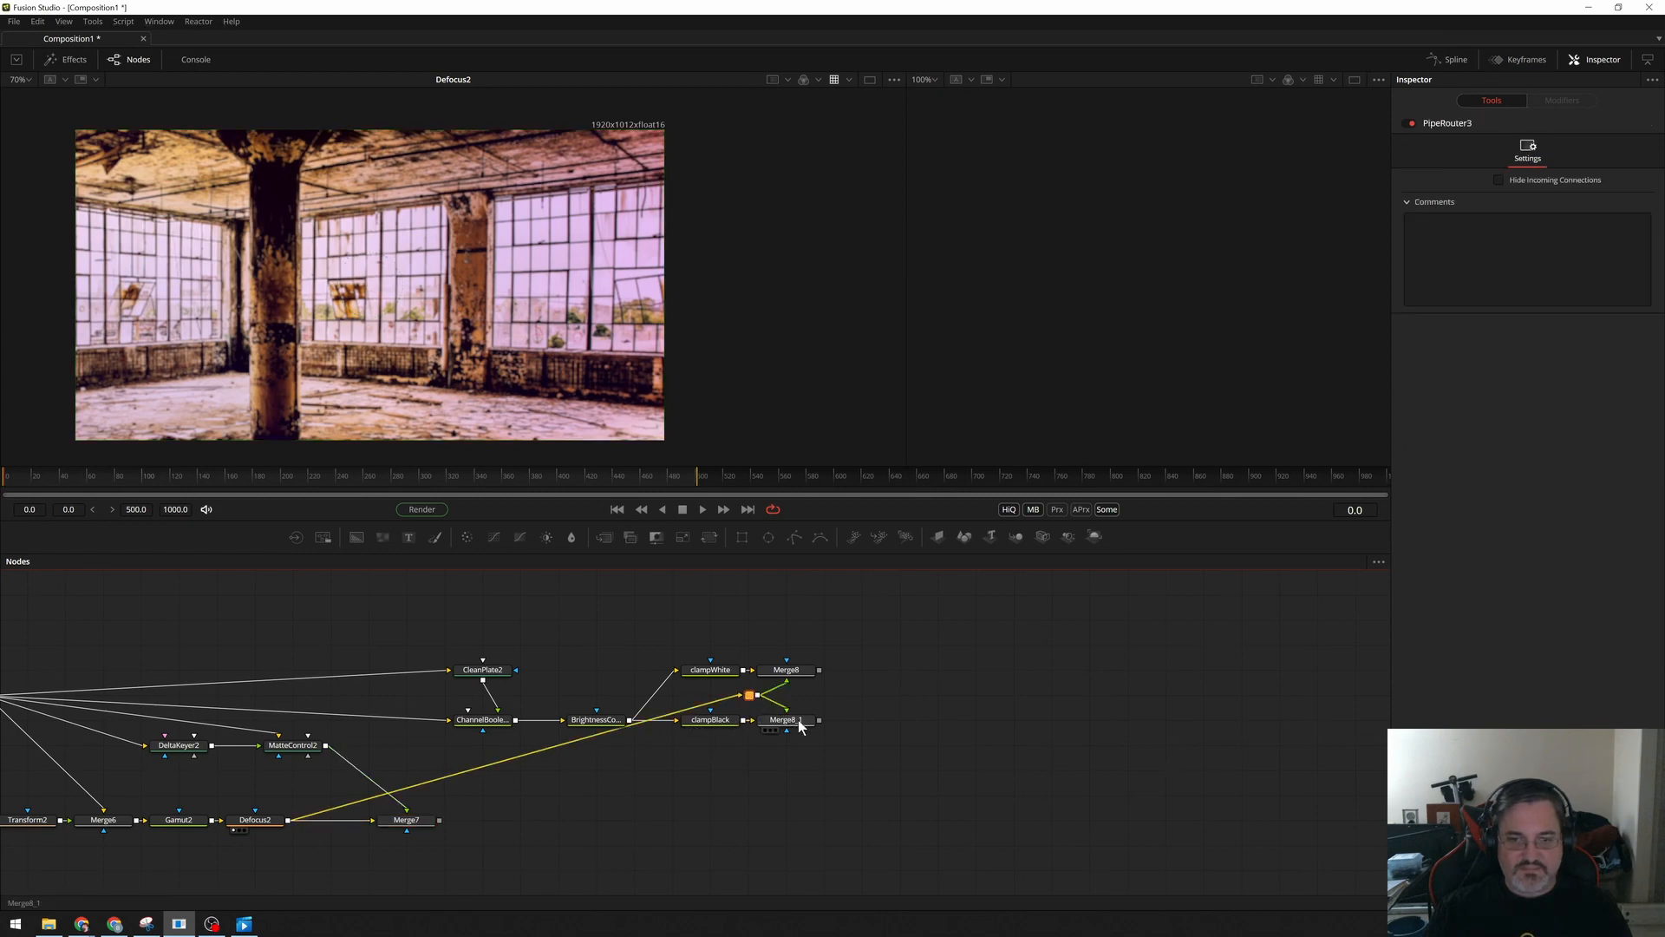
left_click(786, 719)
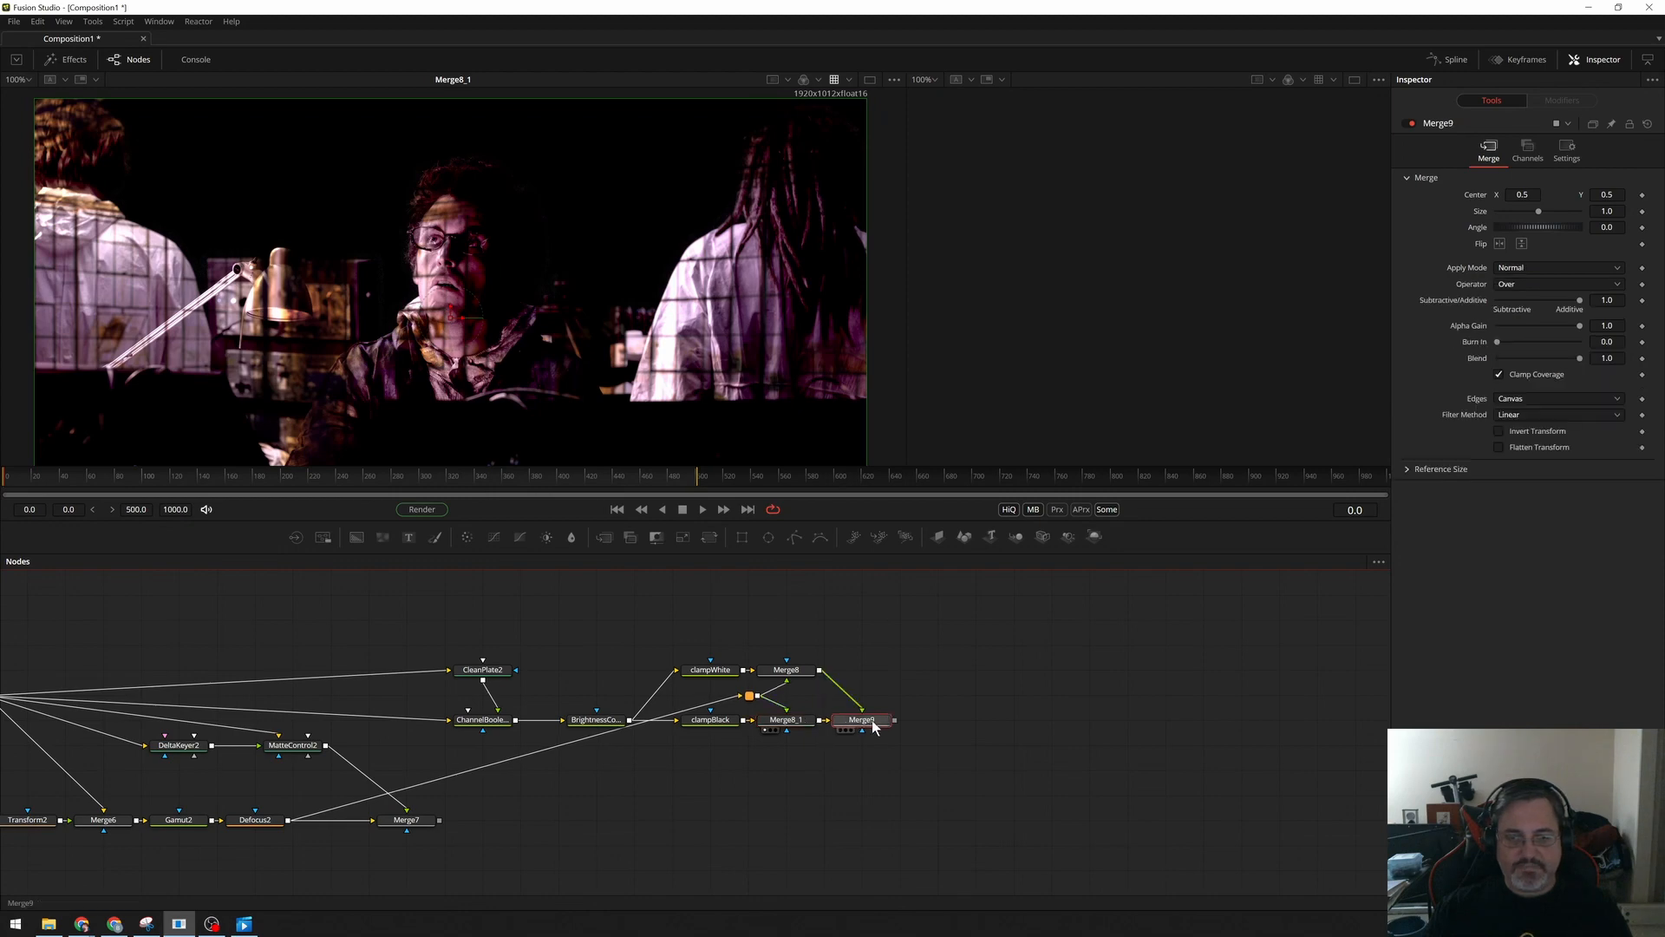
left_click_drag(860, 719, 900, 694)
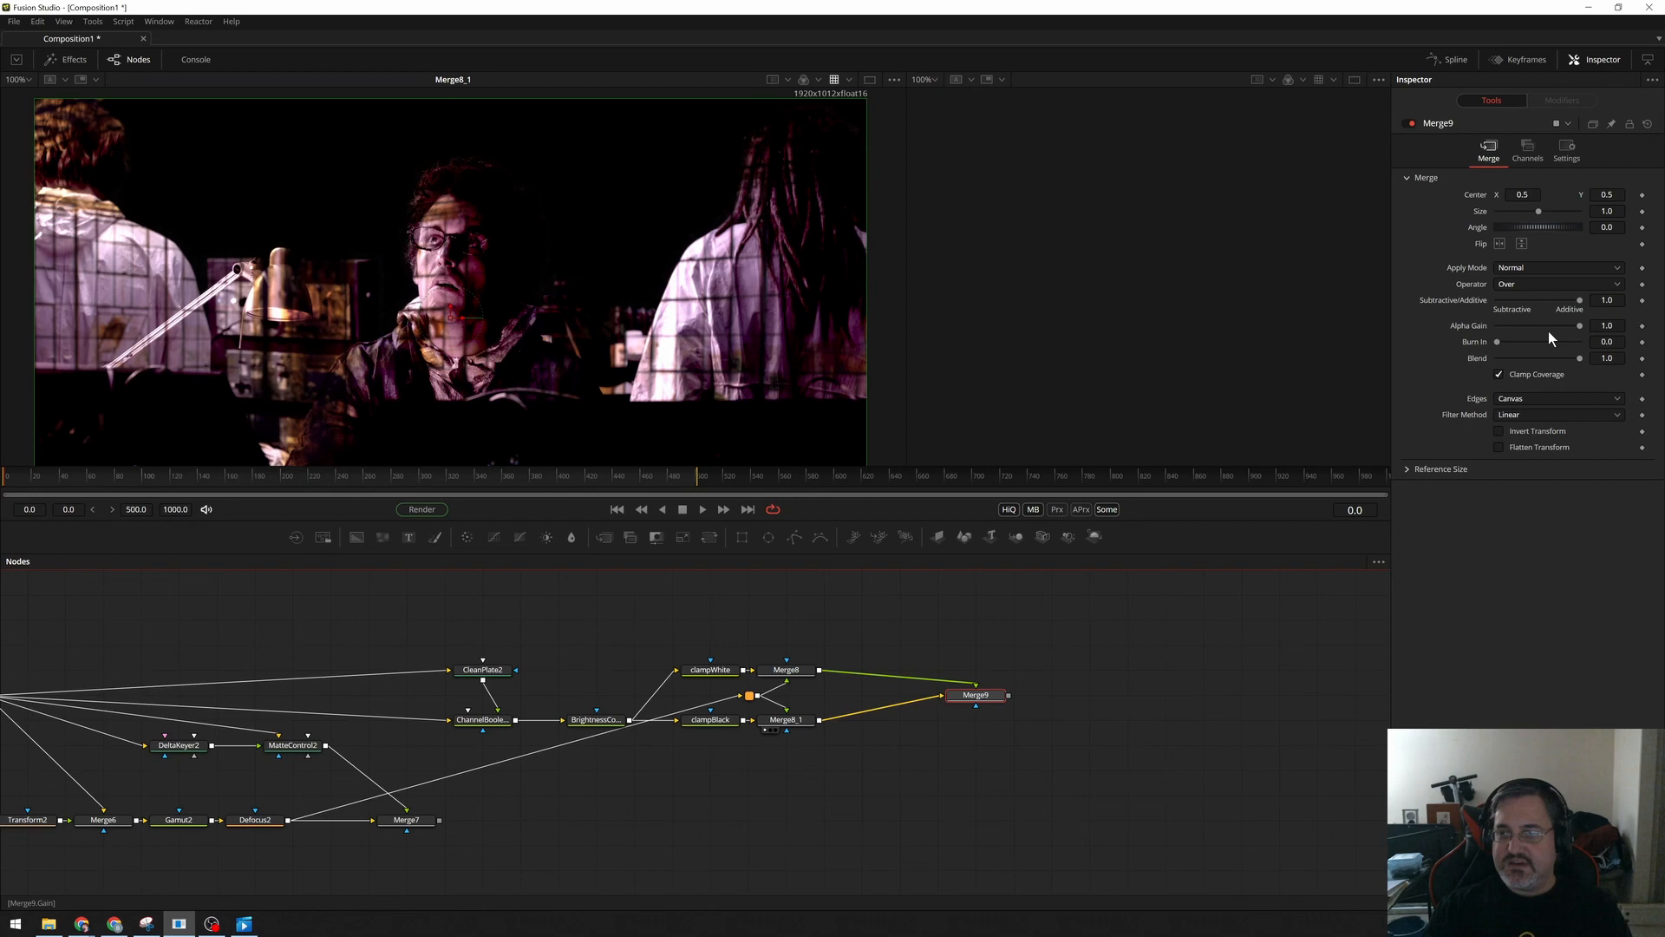
mouse_move(1582, 332)
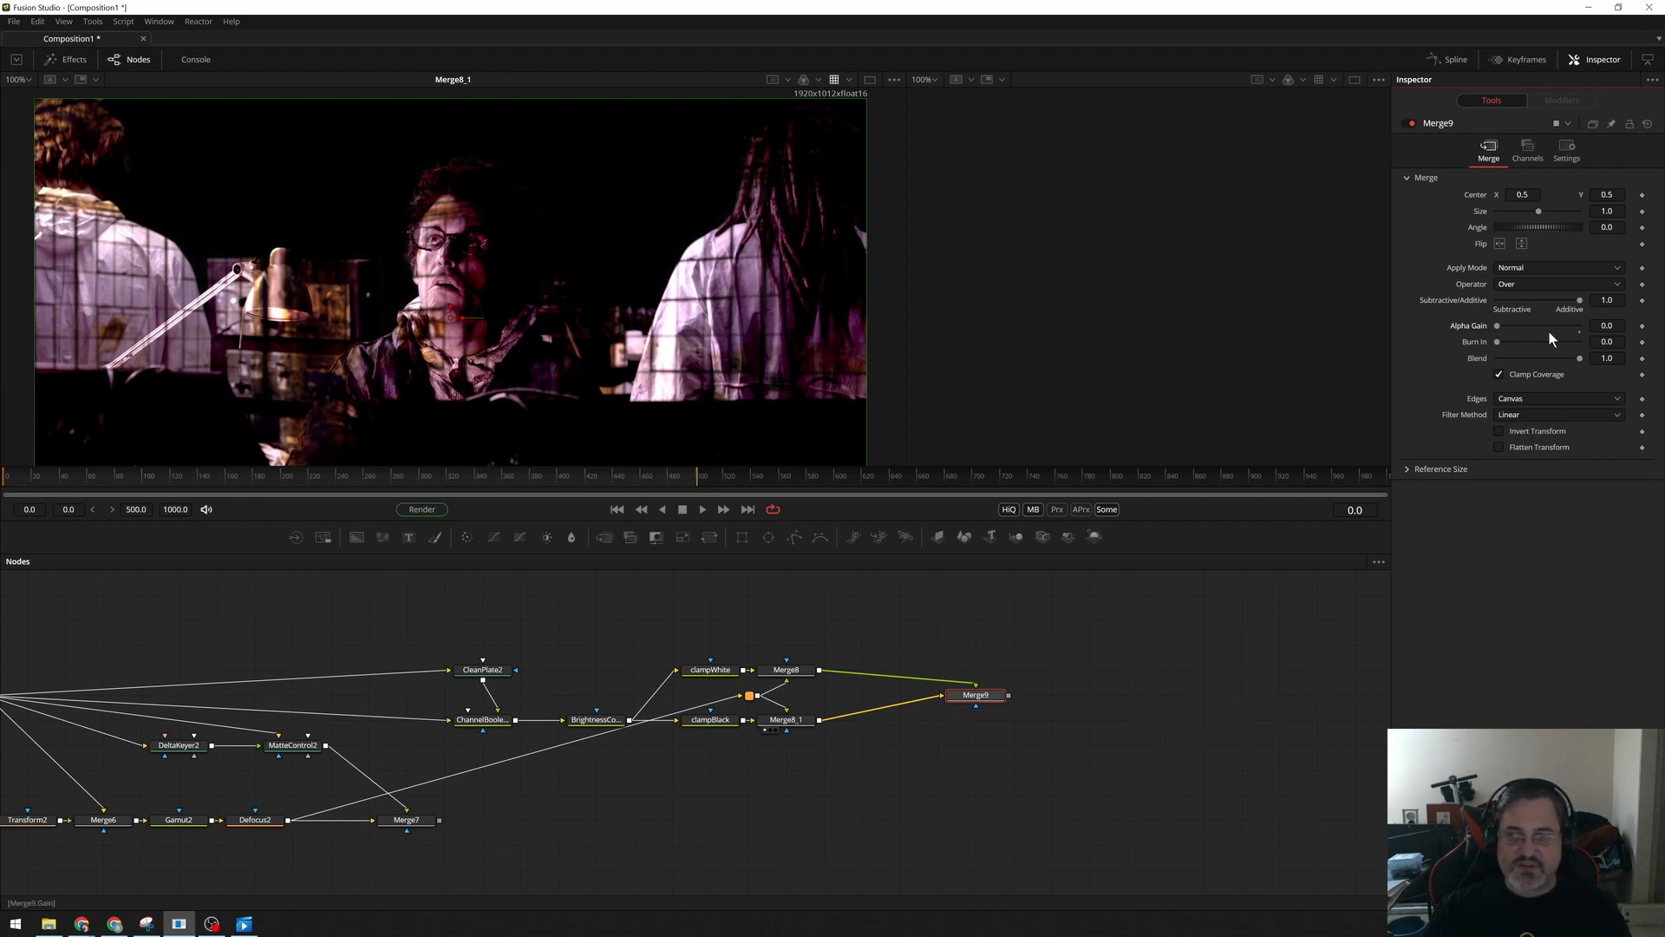
mouse_move(520, 323)
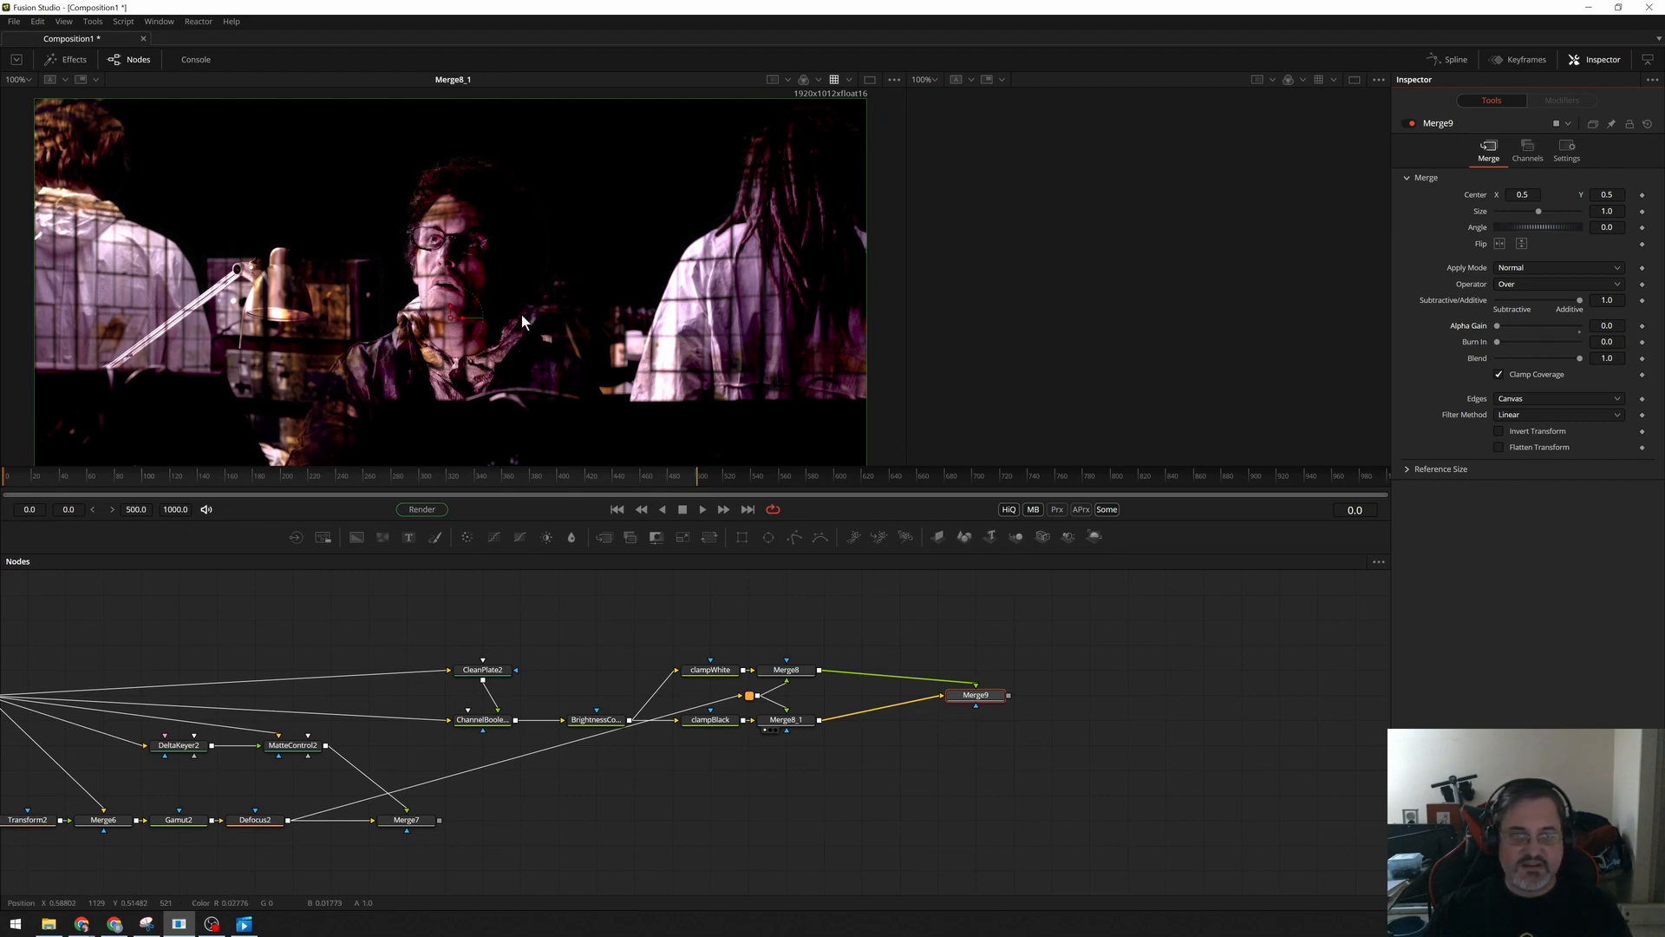
mouse_move(995, 717)
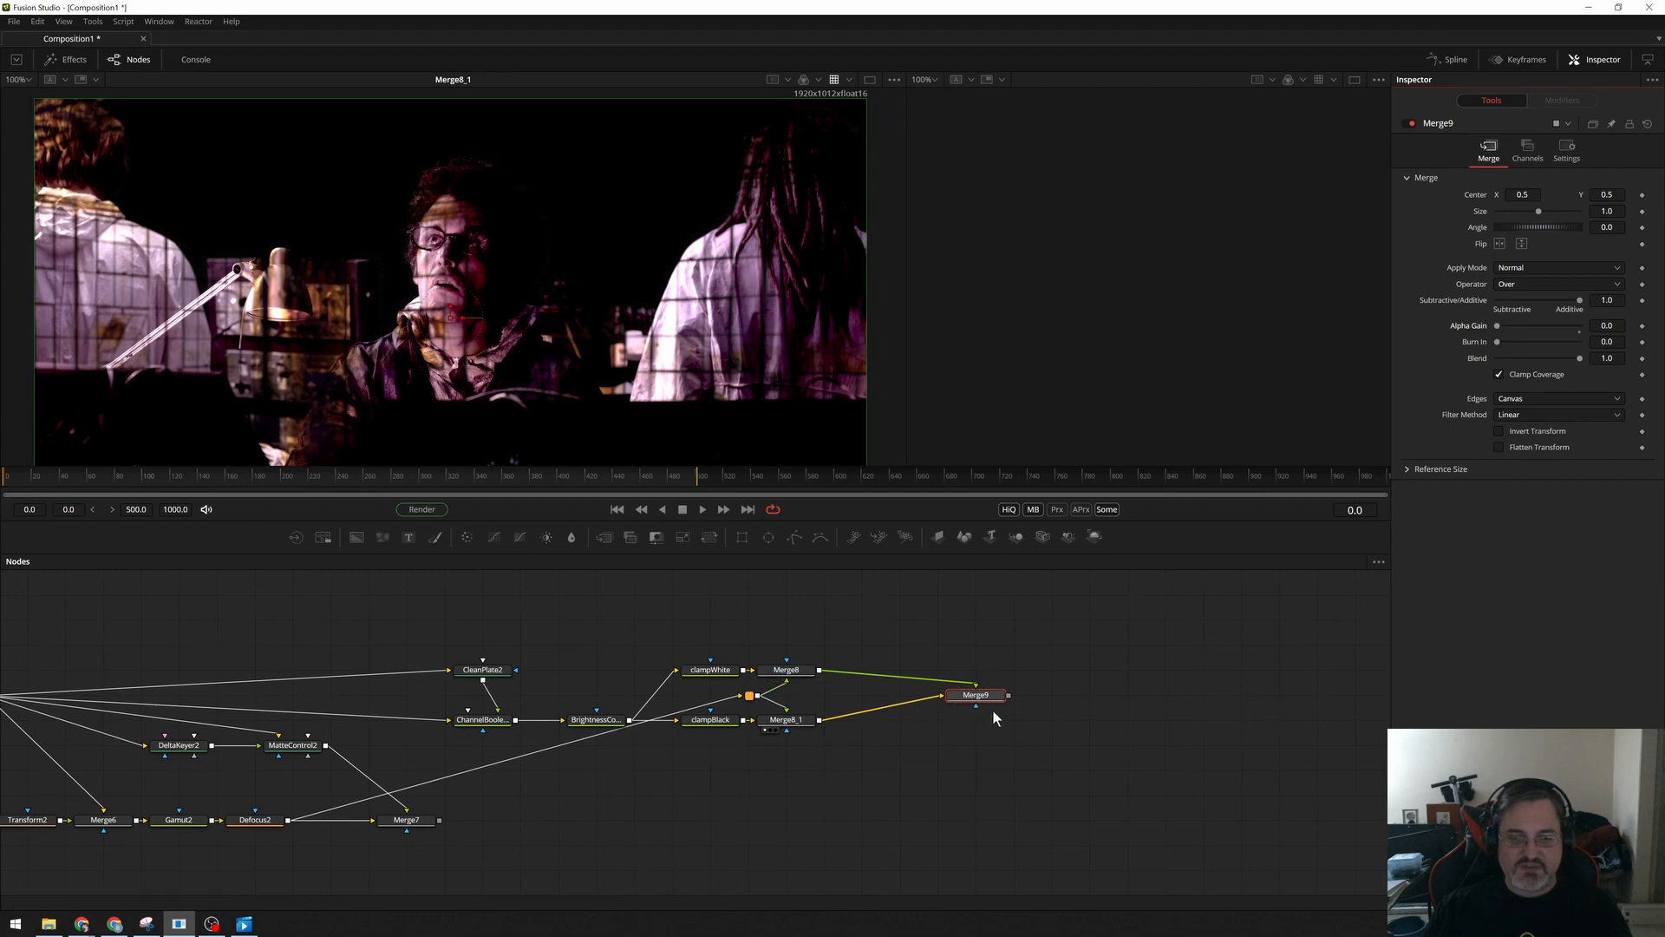
left_click(786, 668)
type("bc")
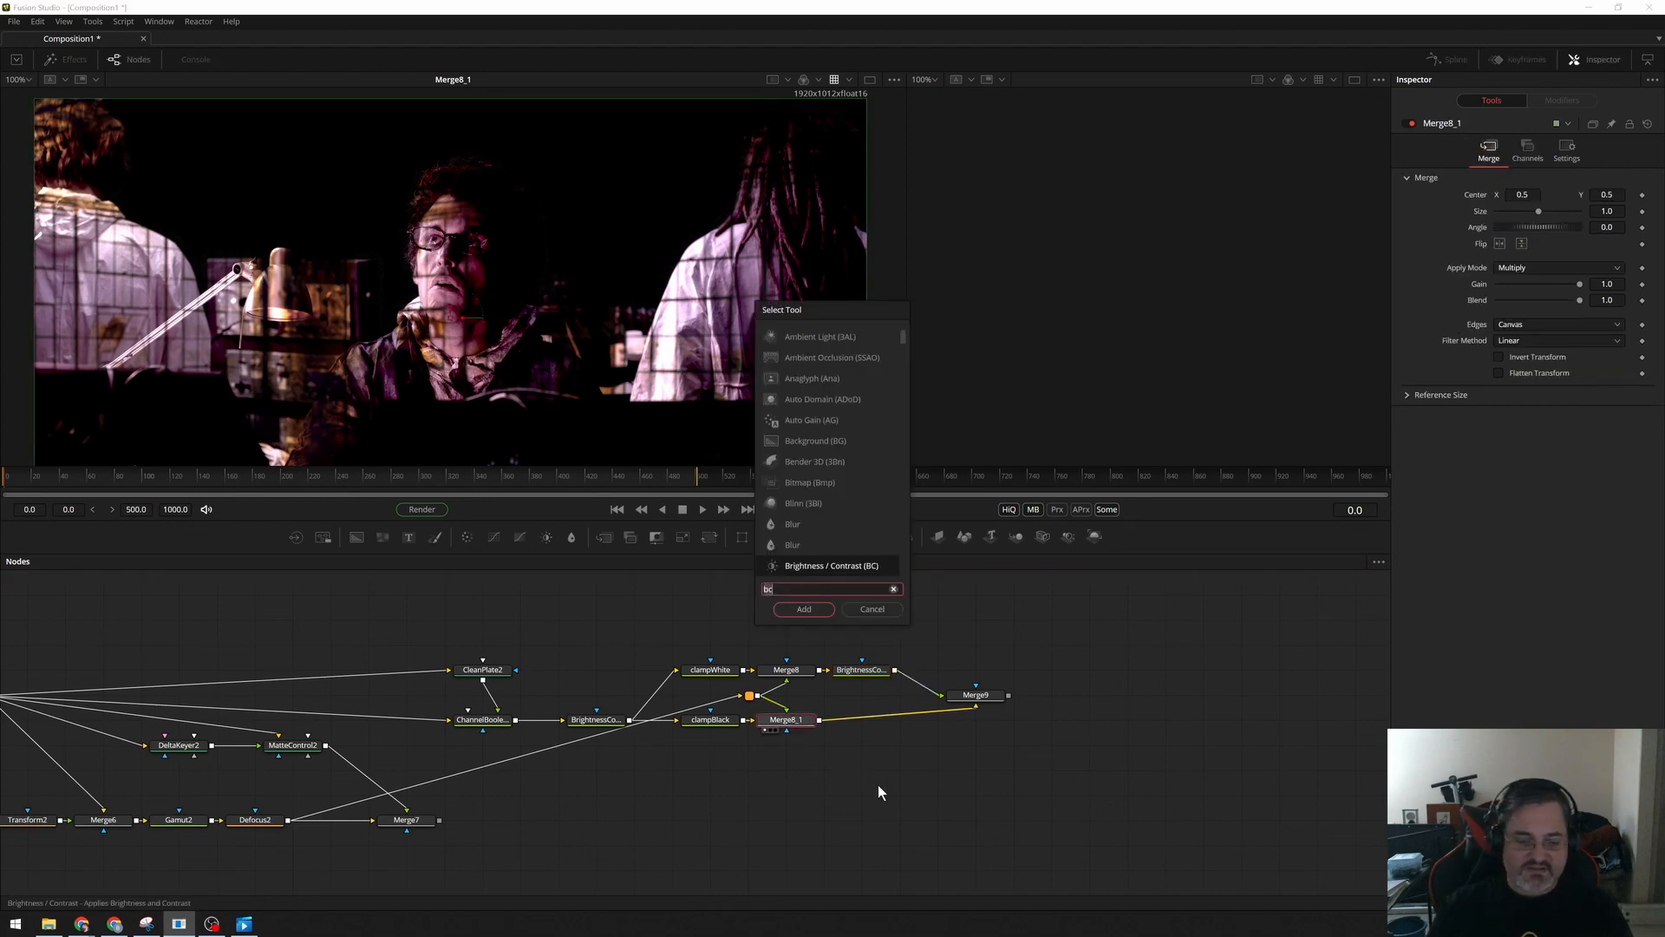
Add a Brightness/Contrast after Merge8_1, then test its Gain slider low and high.
left_click(803, 608)
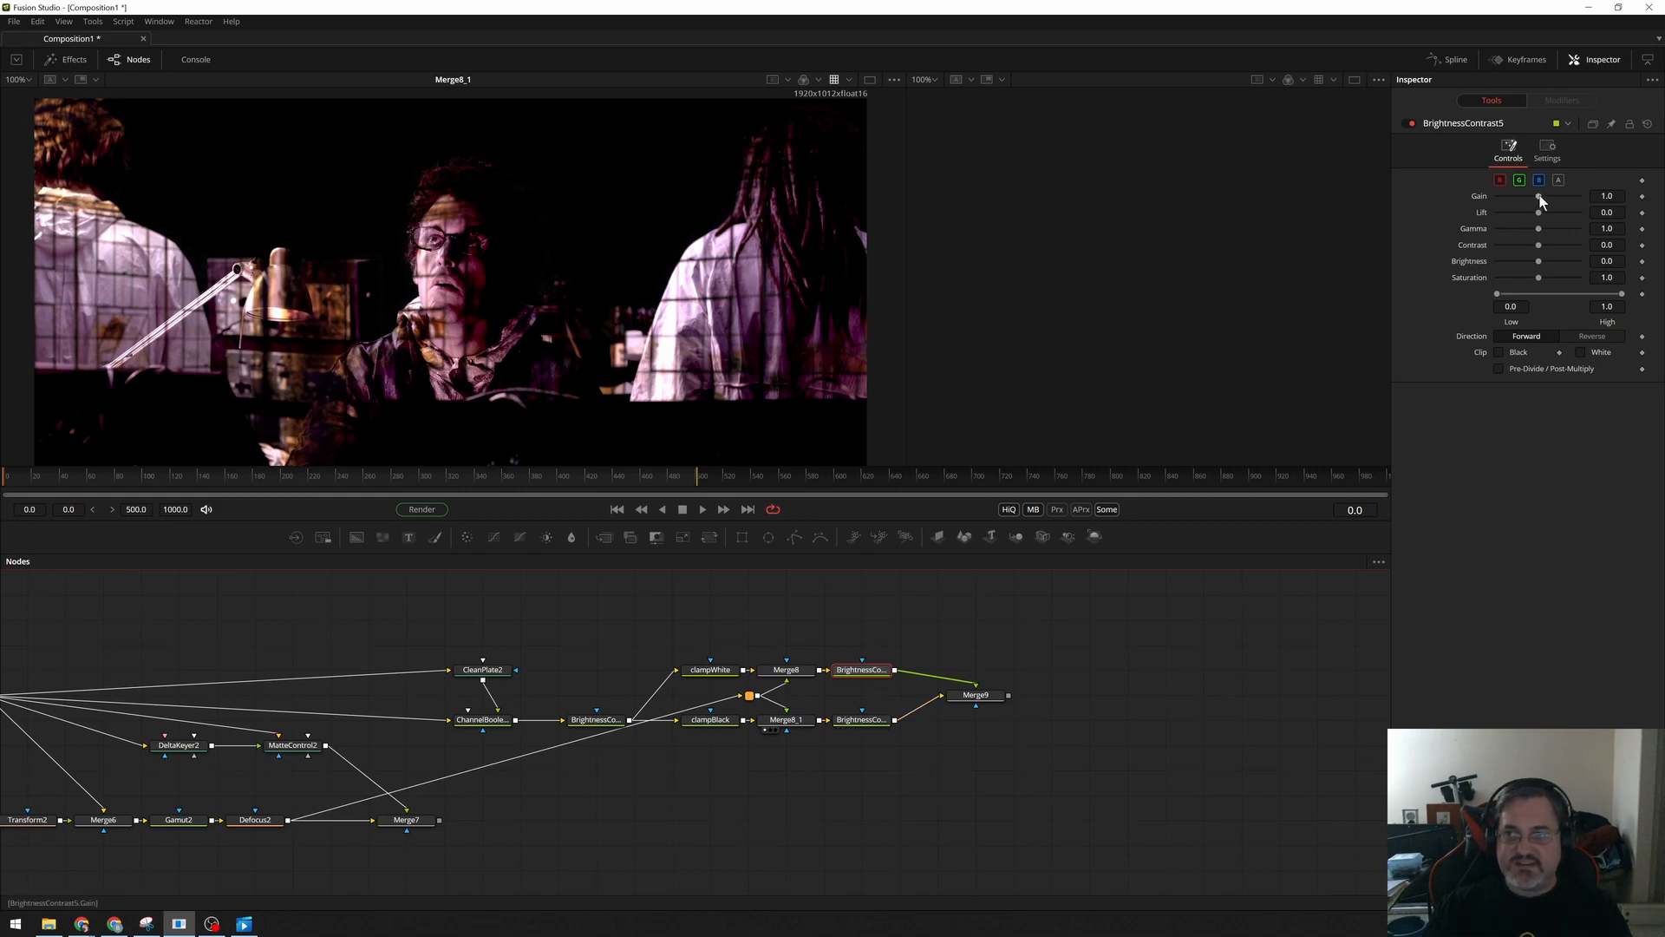
left_click_drag(1538, 197, 1519, 197)
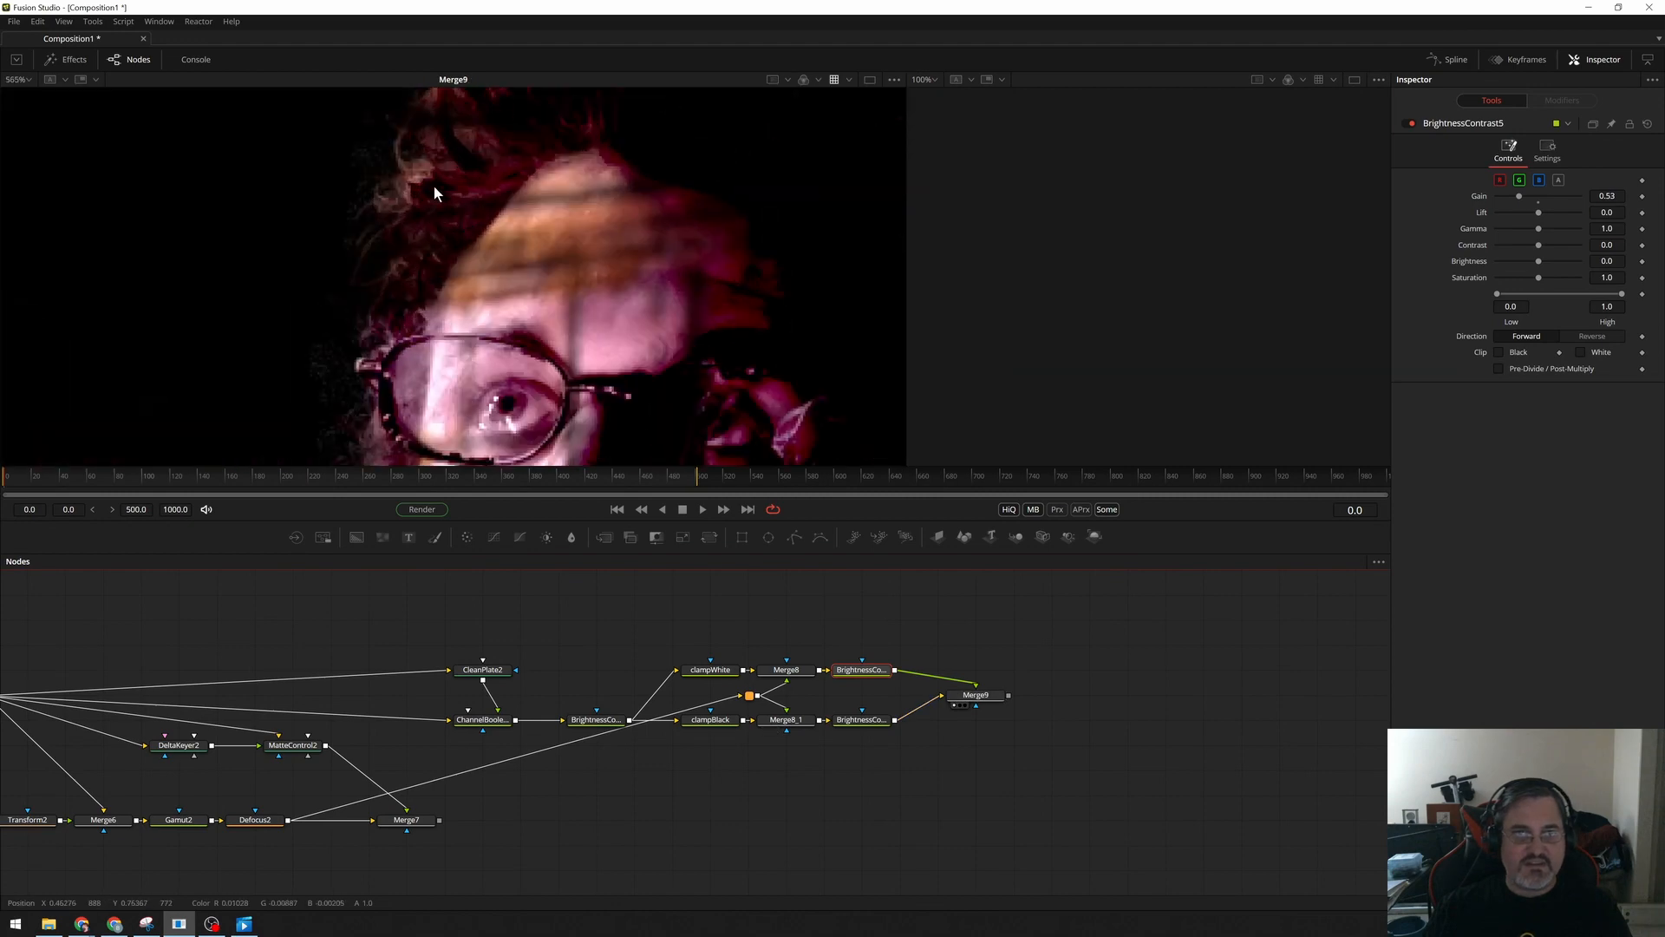
left_click_drag(1519, 197, 1566, 197)
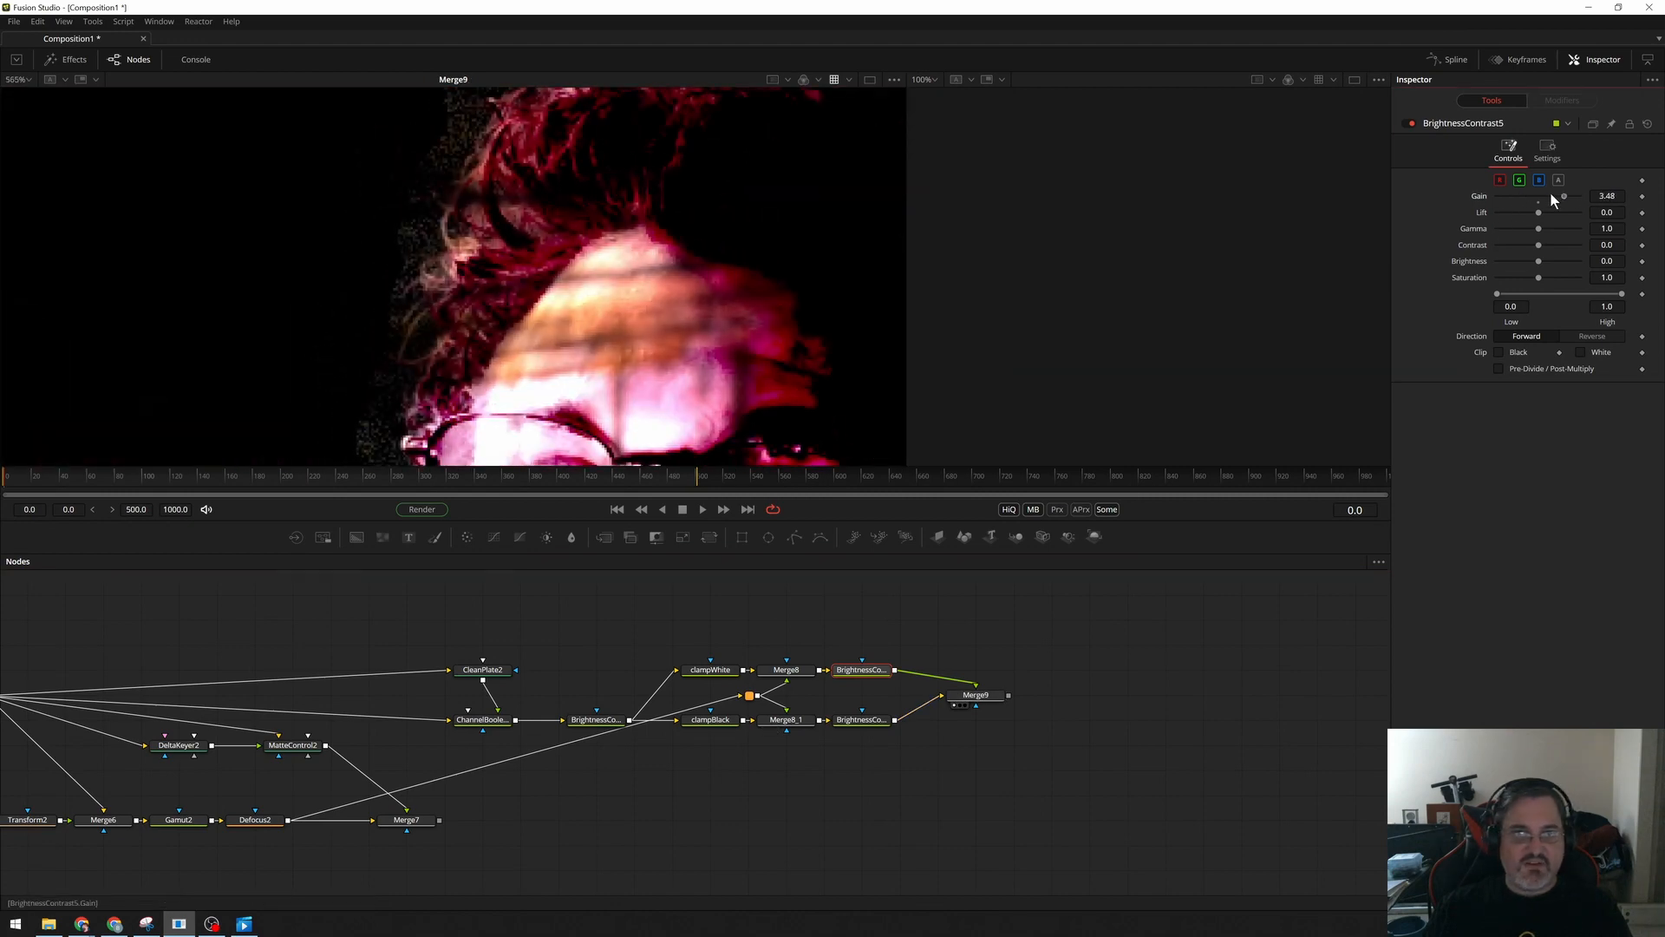
left_click_drag(1564, 197, 1501, 196)
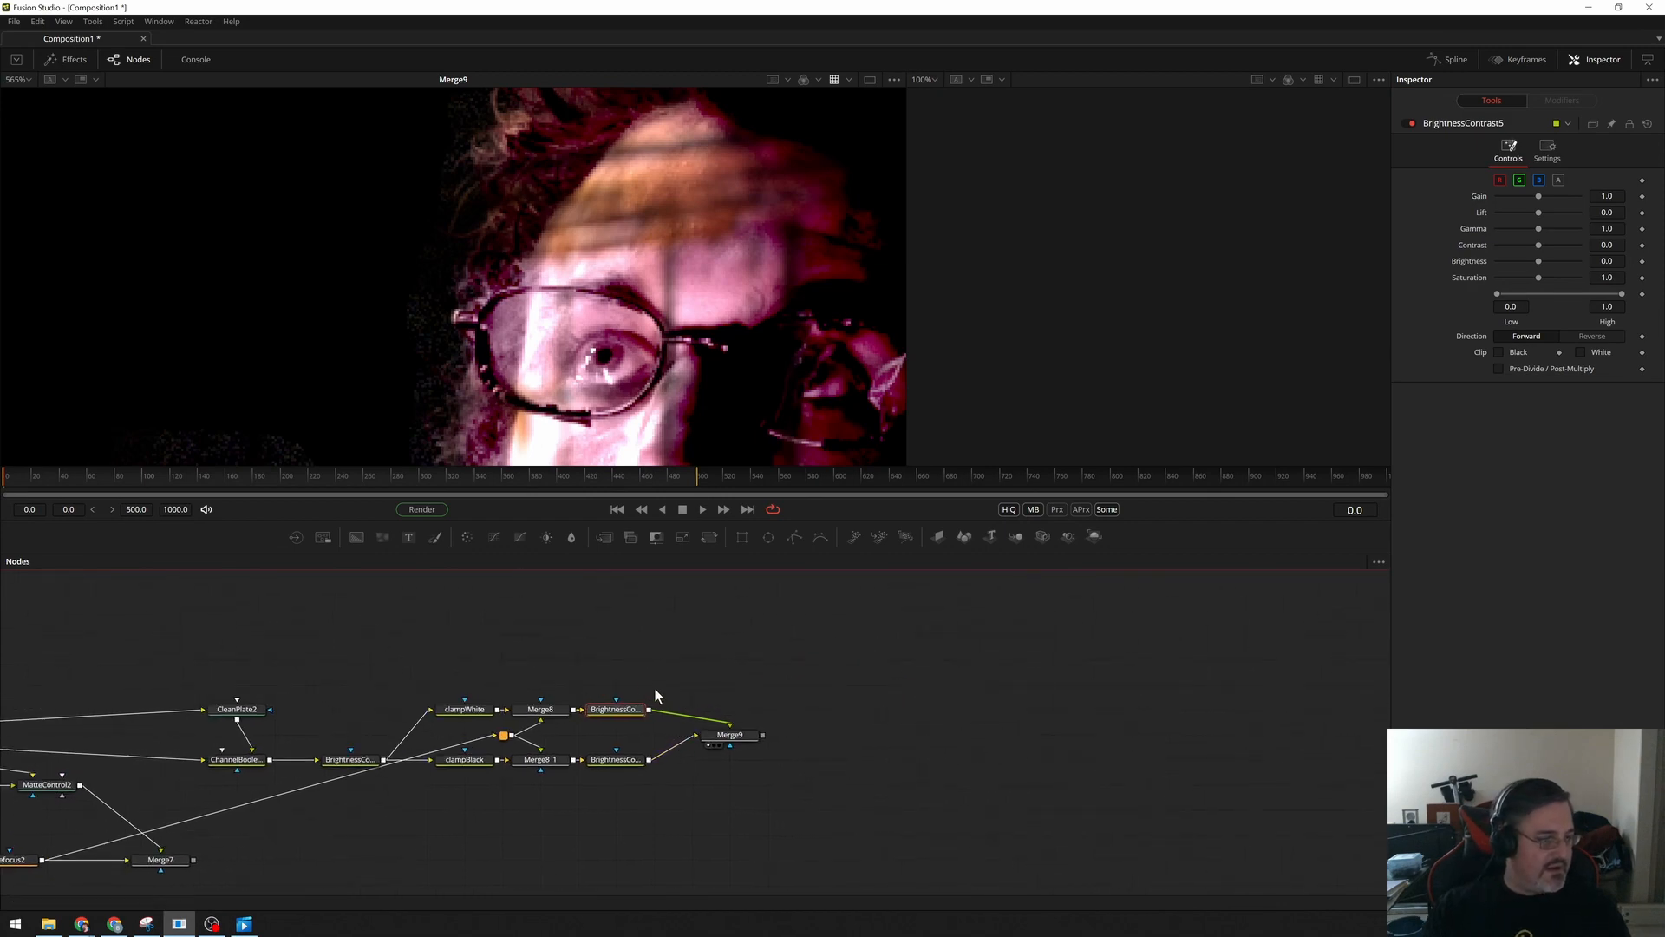
mouse_move(648, 311)
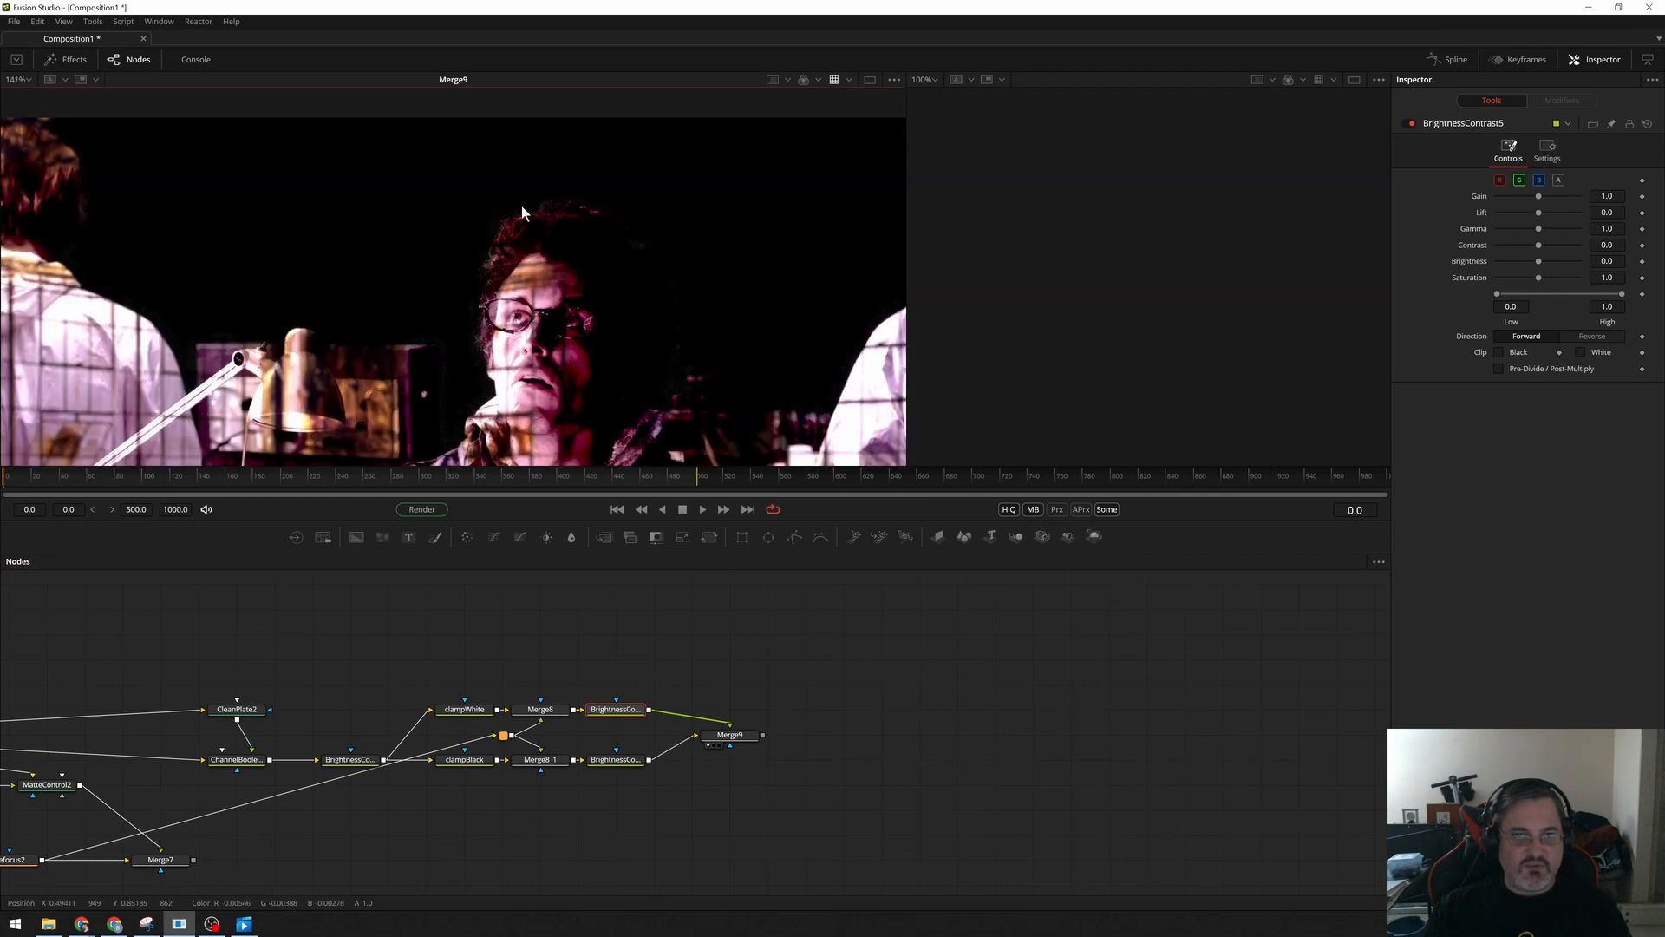
mouse_move(621, 281)
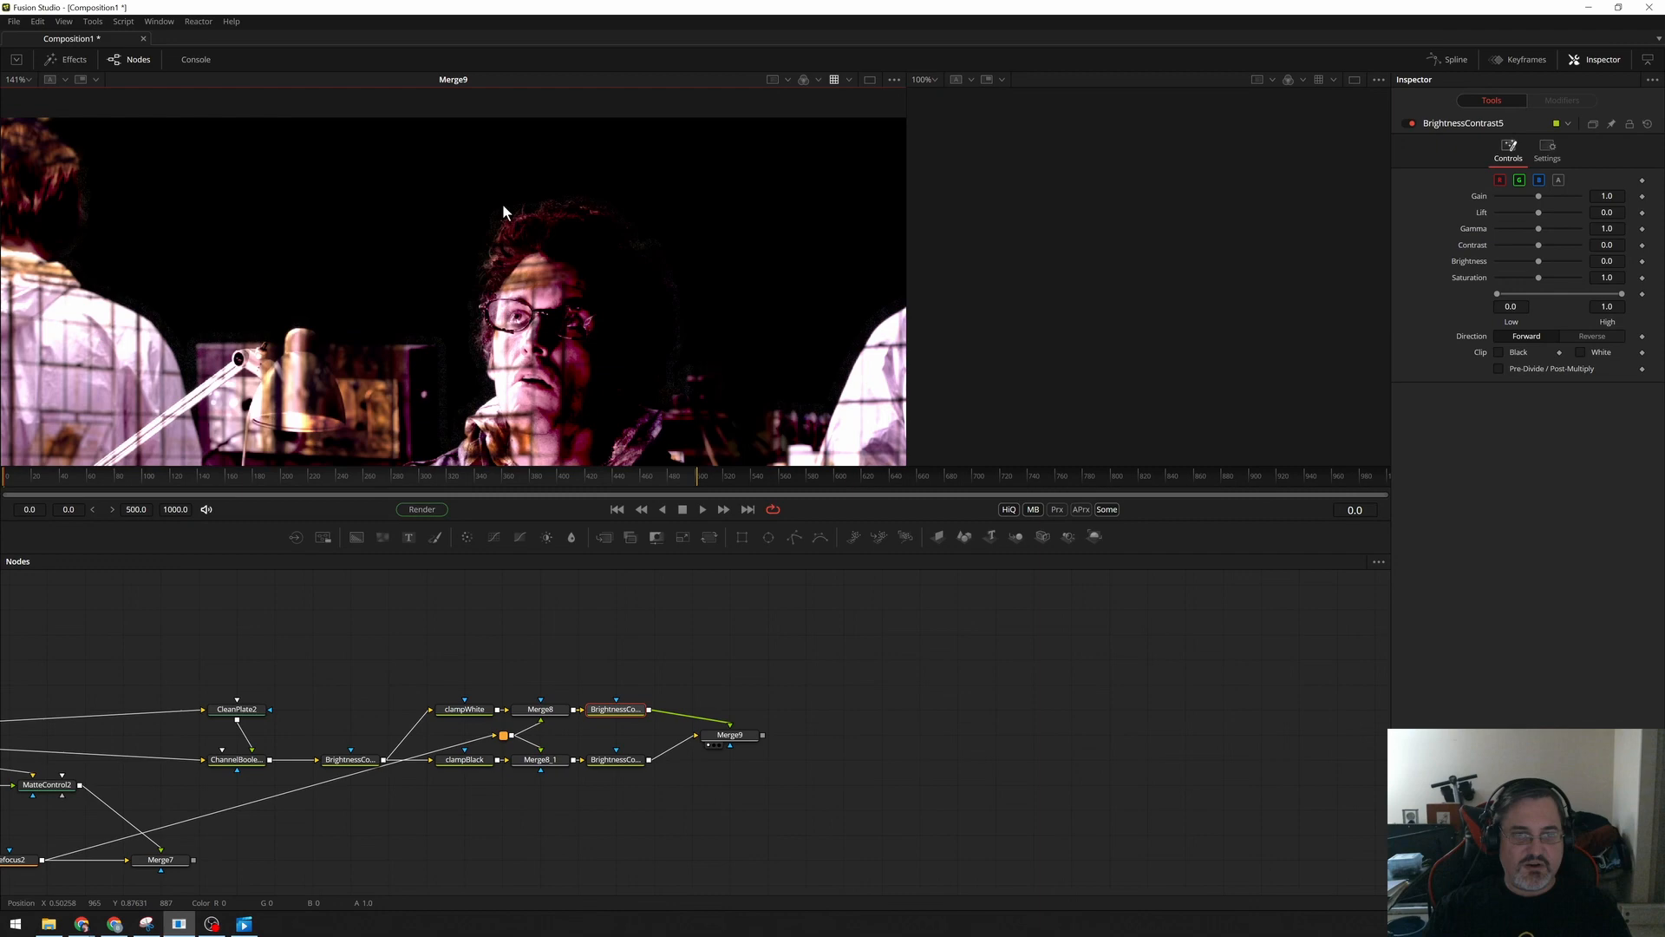
mouse_move(626, 628)
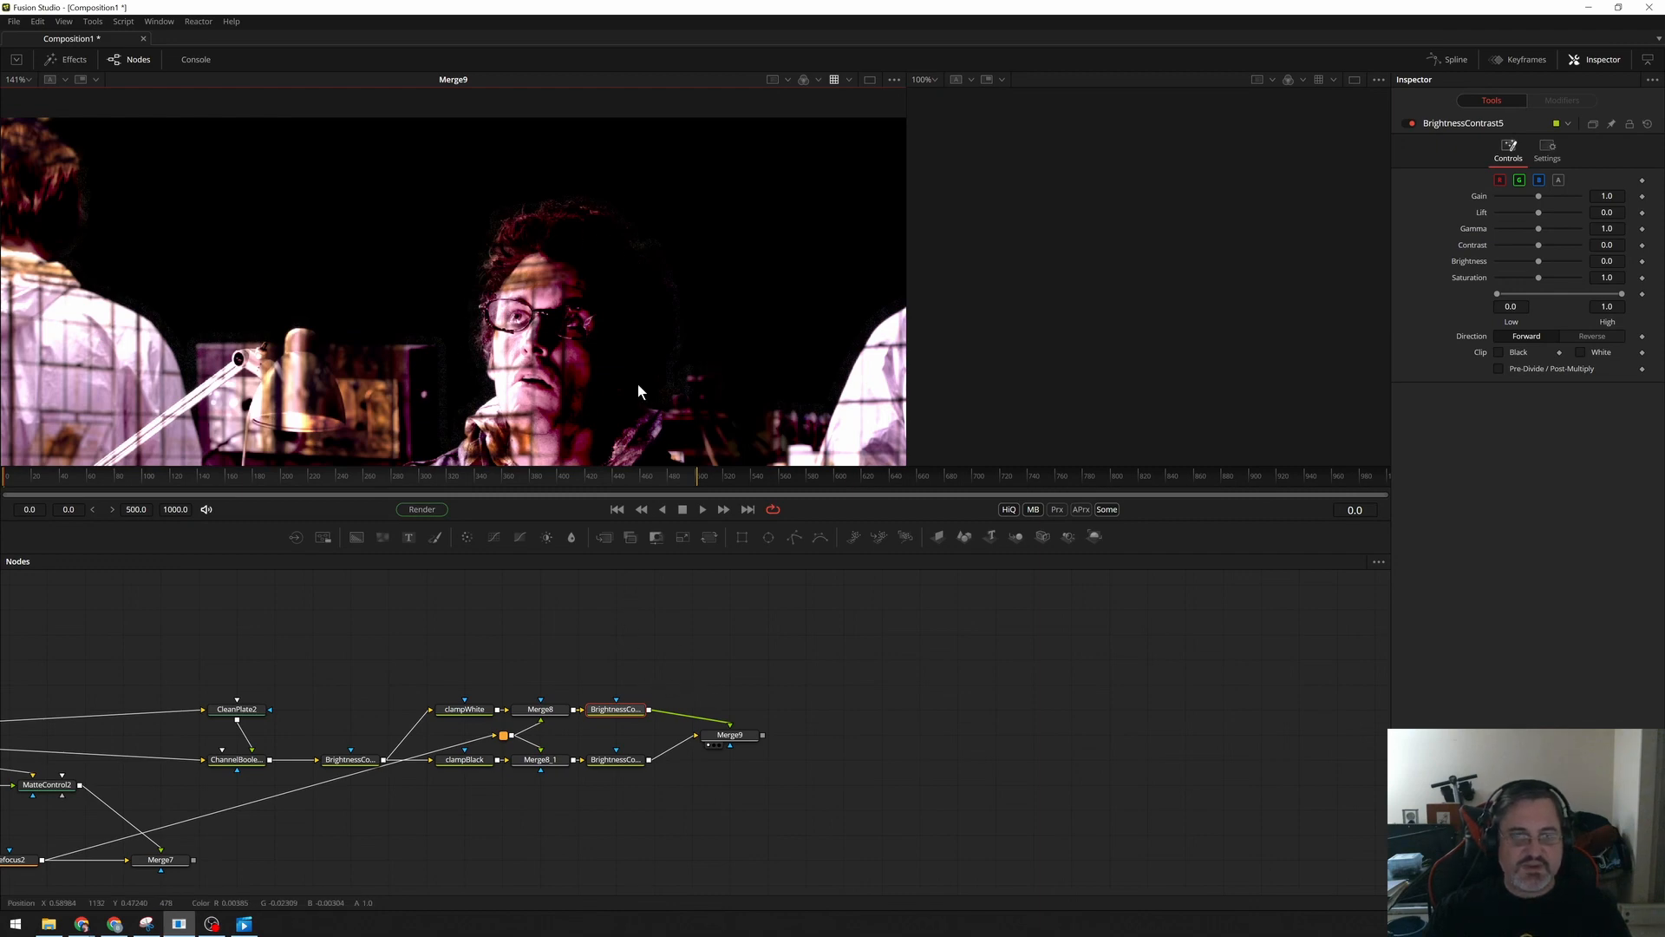
mouse_move(364, 701)
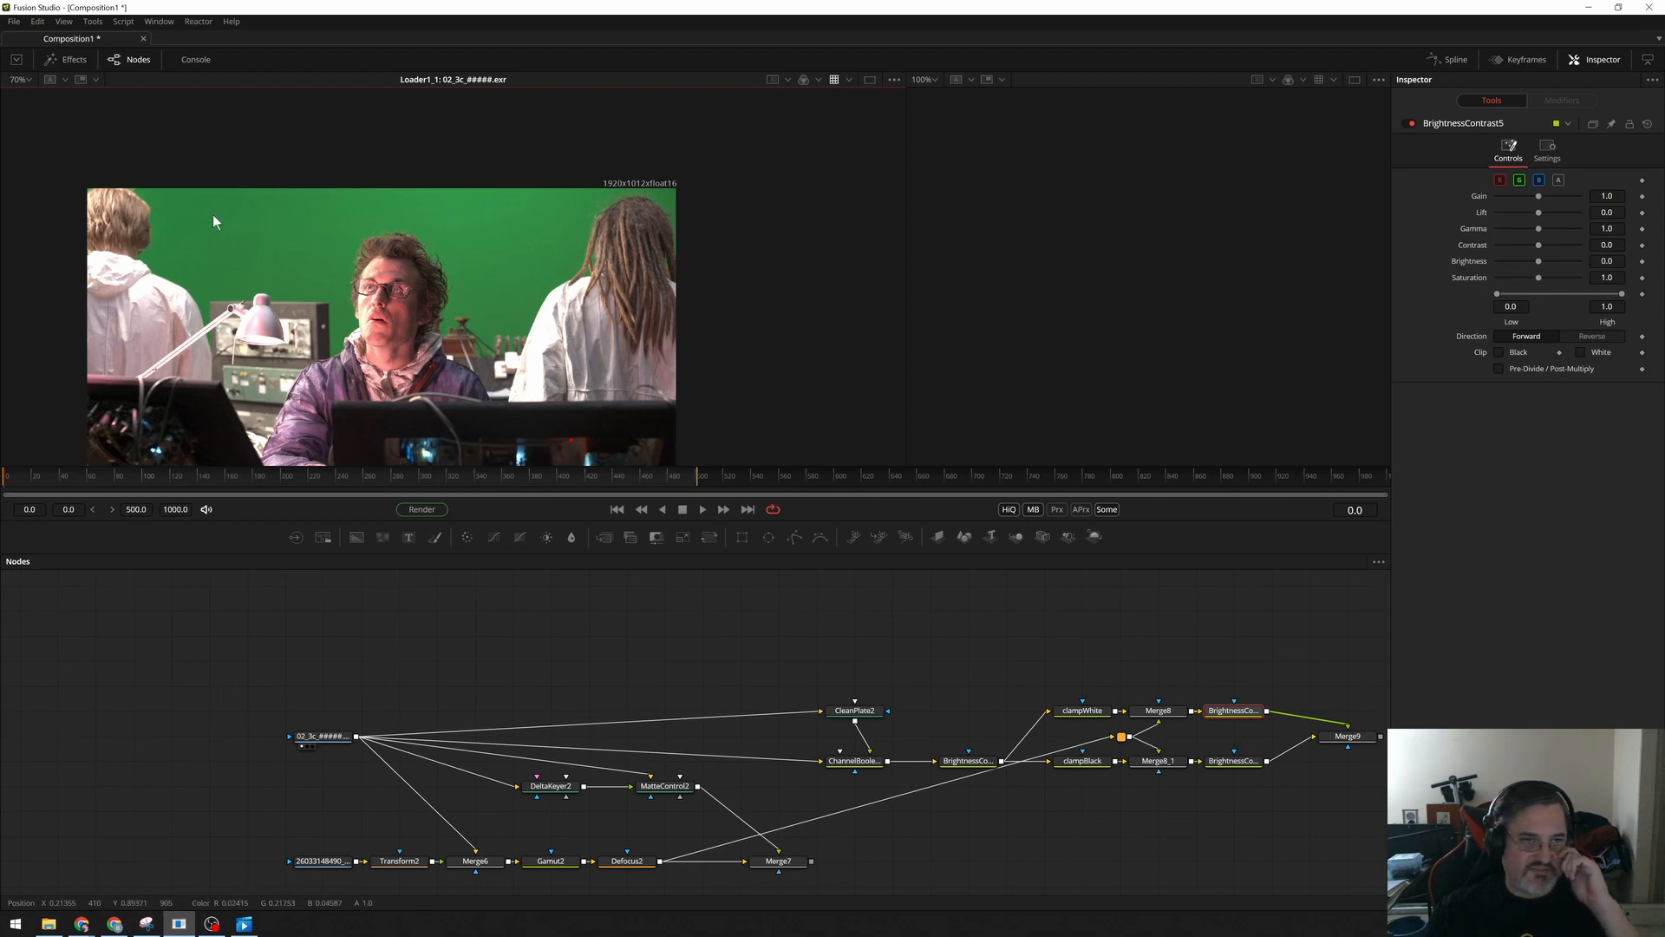
mouse_move(216, 216)
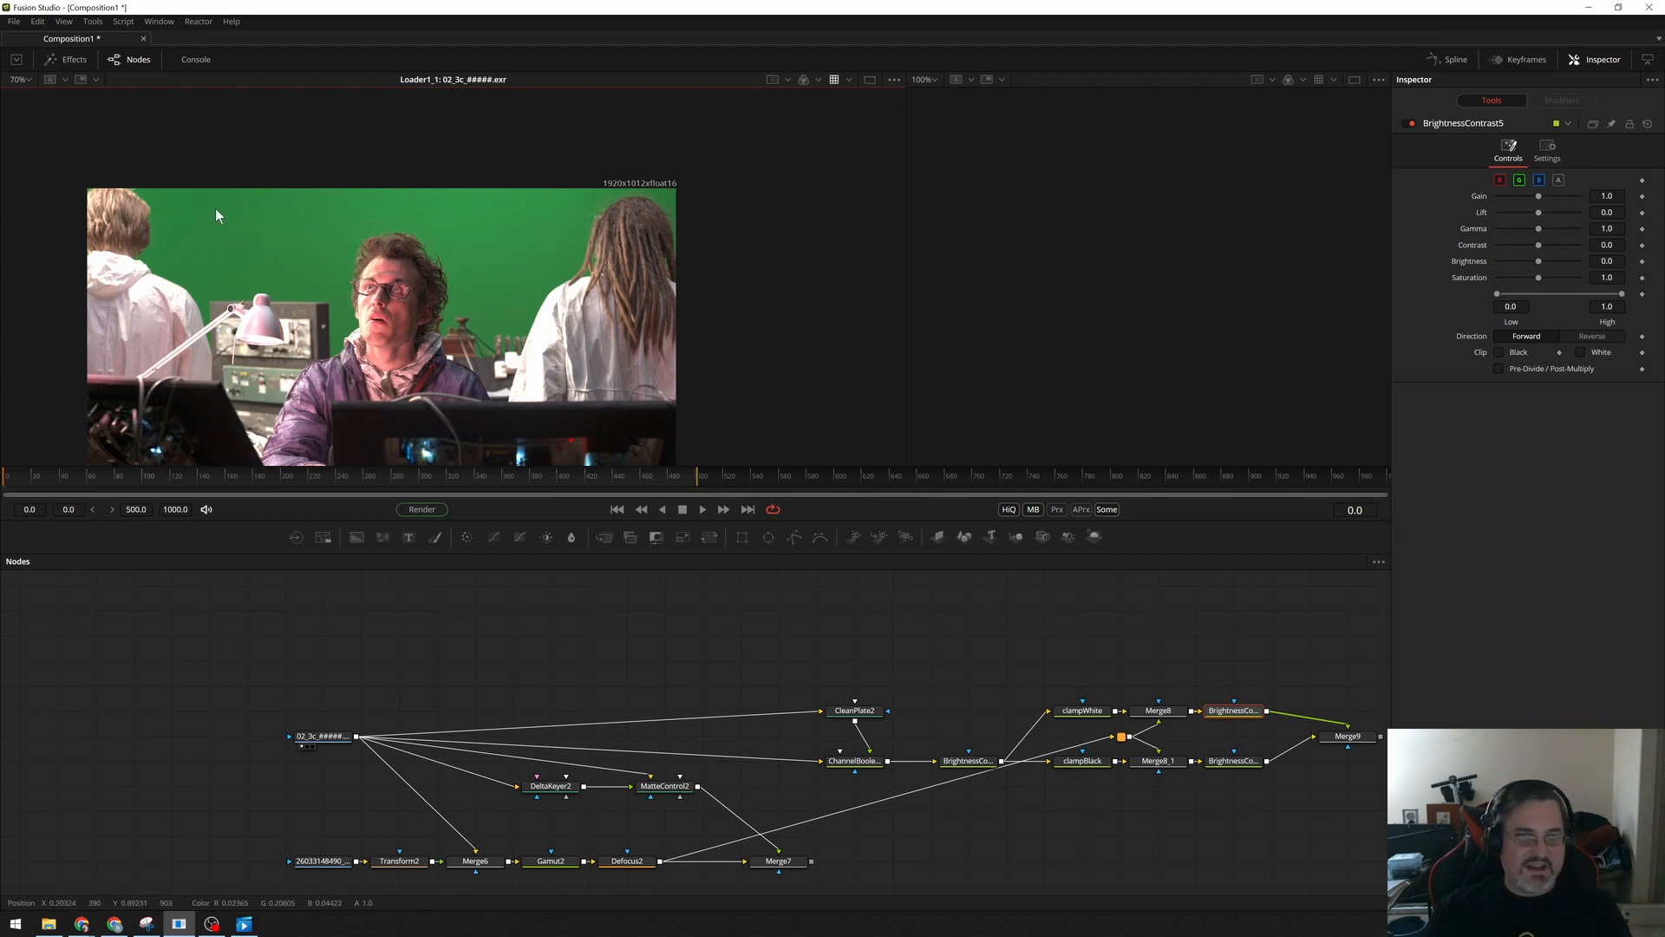
mouse_move(483, 259)
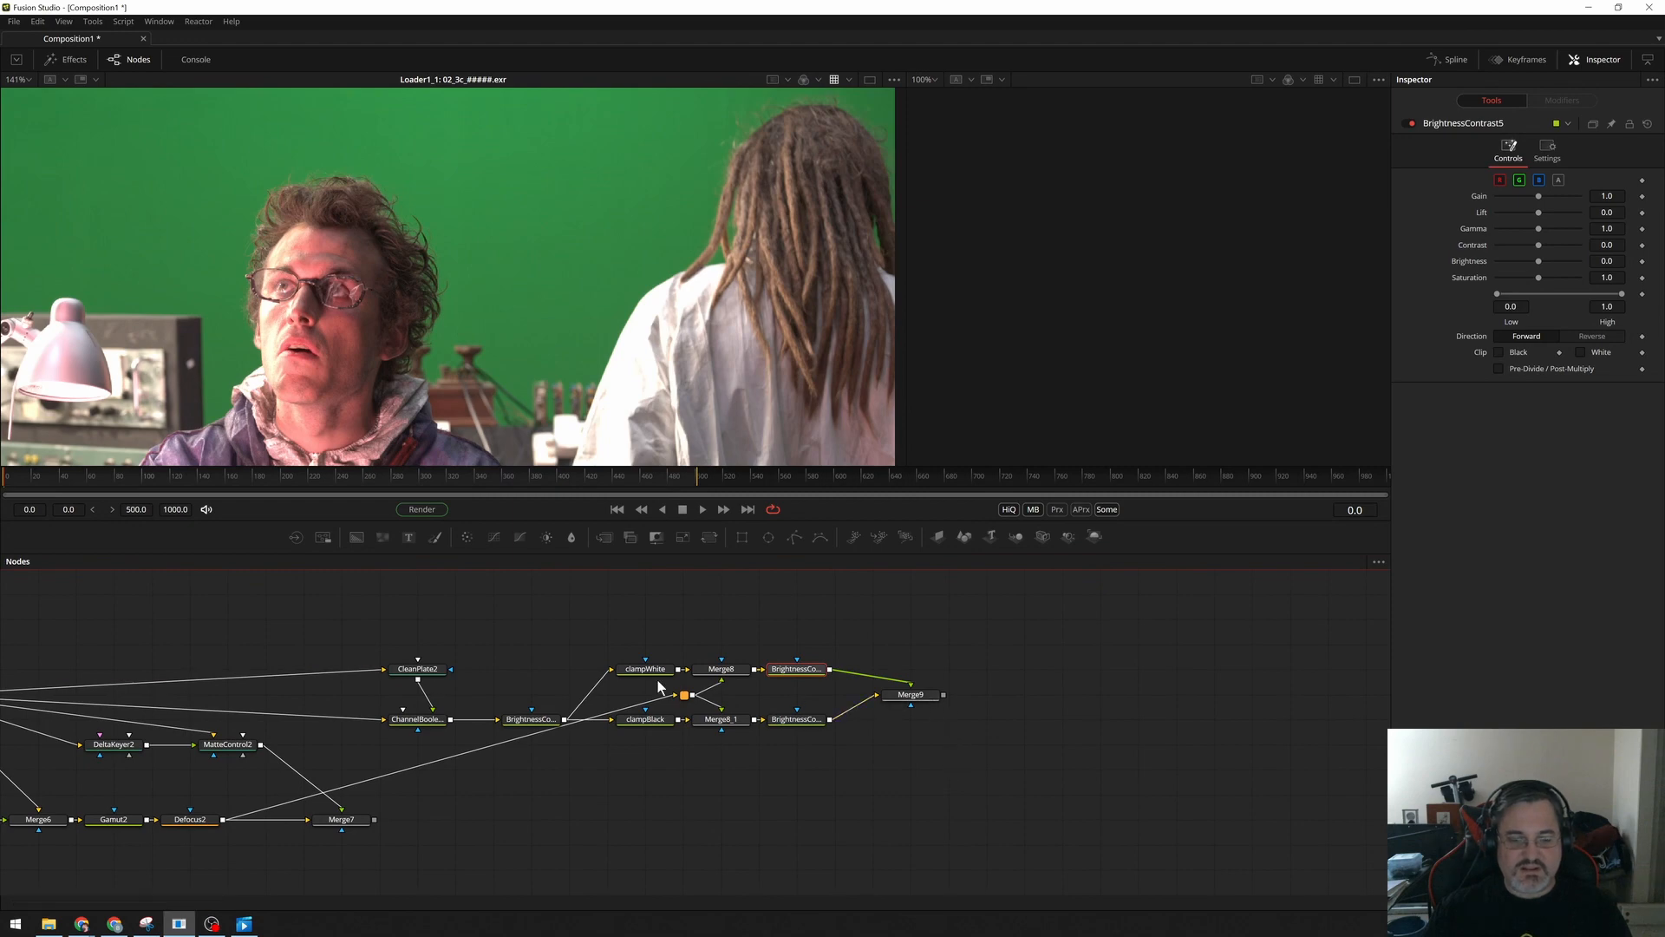
mouse_move(908, 701)
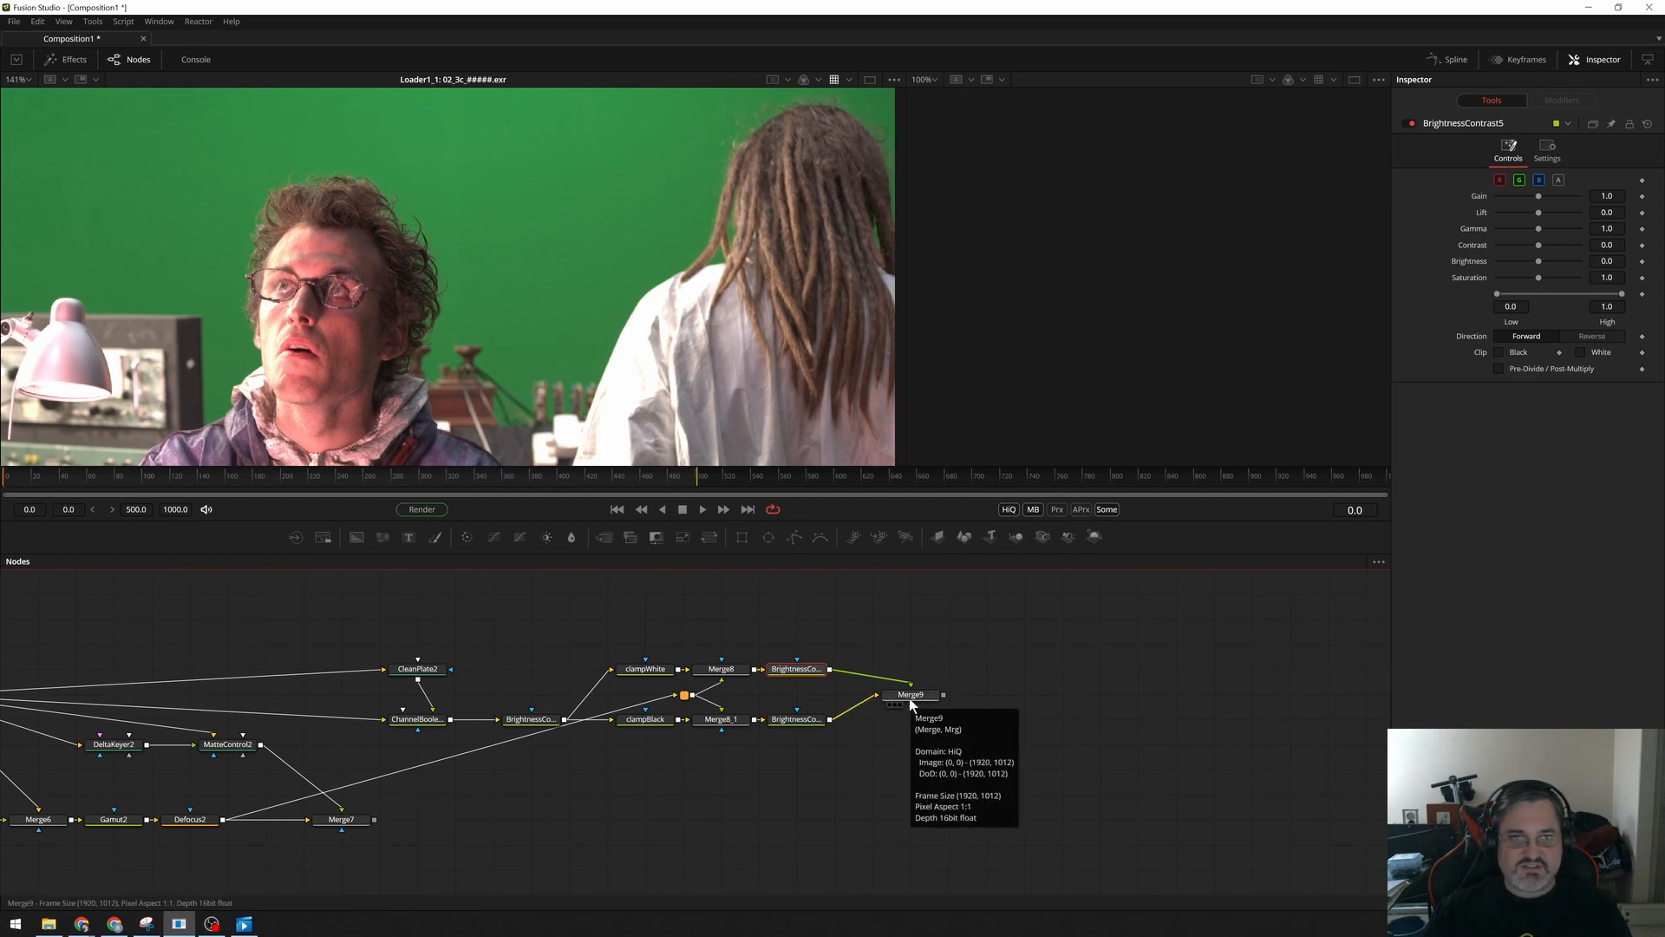
mouse_move(216, 143)
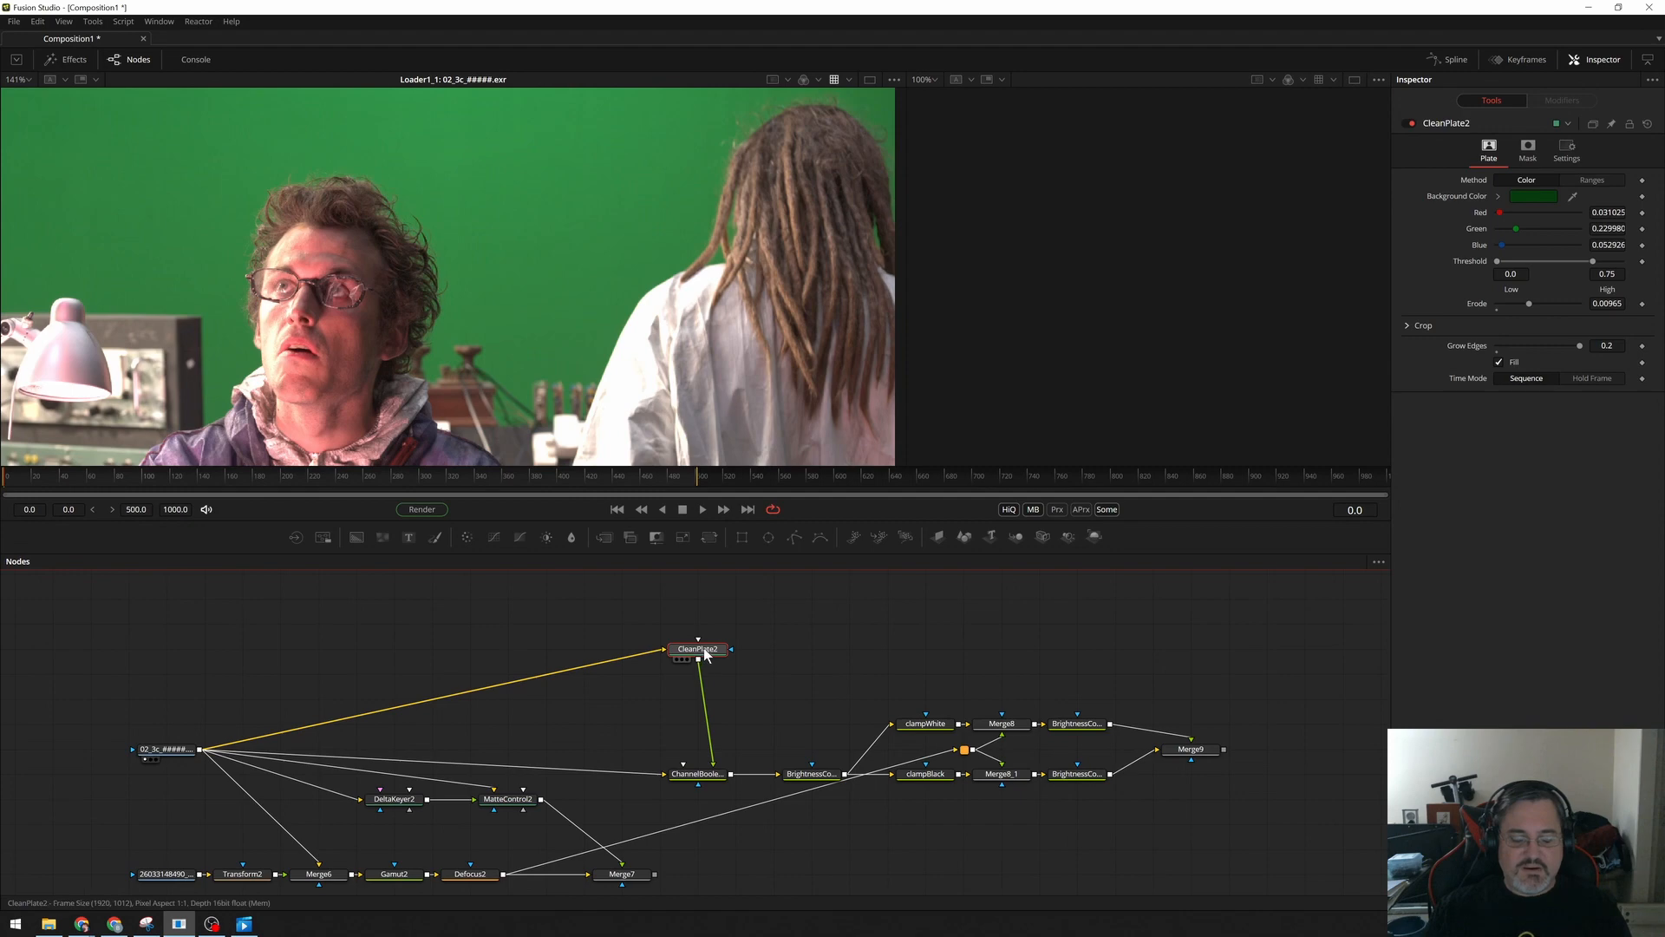
mouse_move(698, 632)
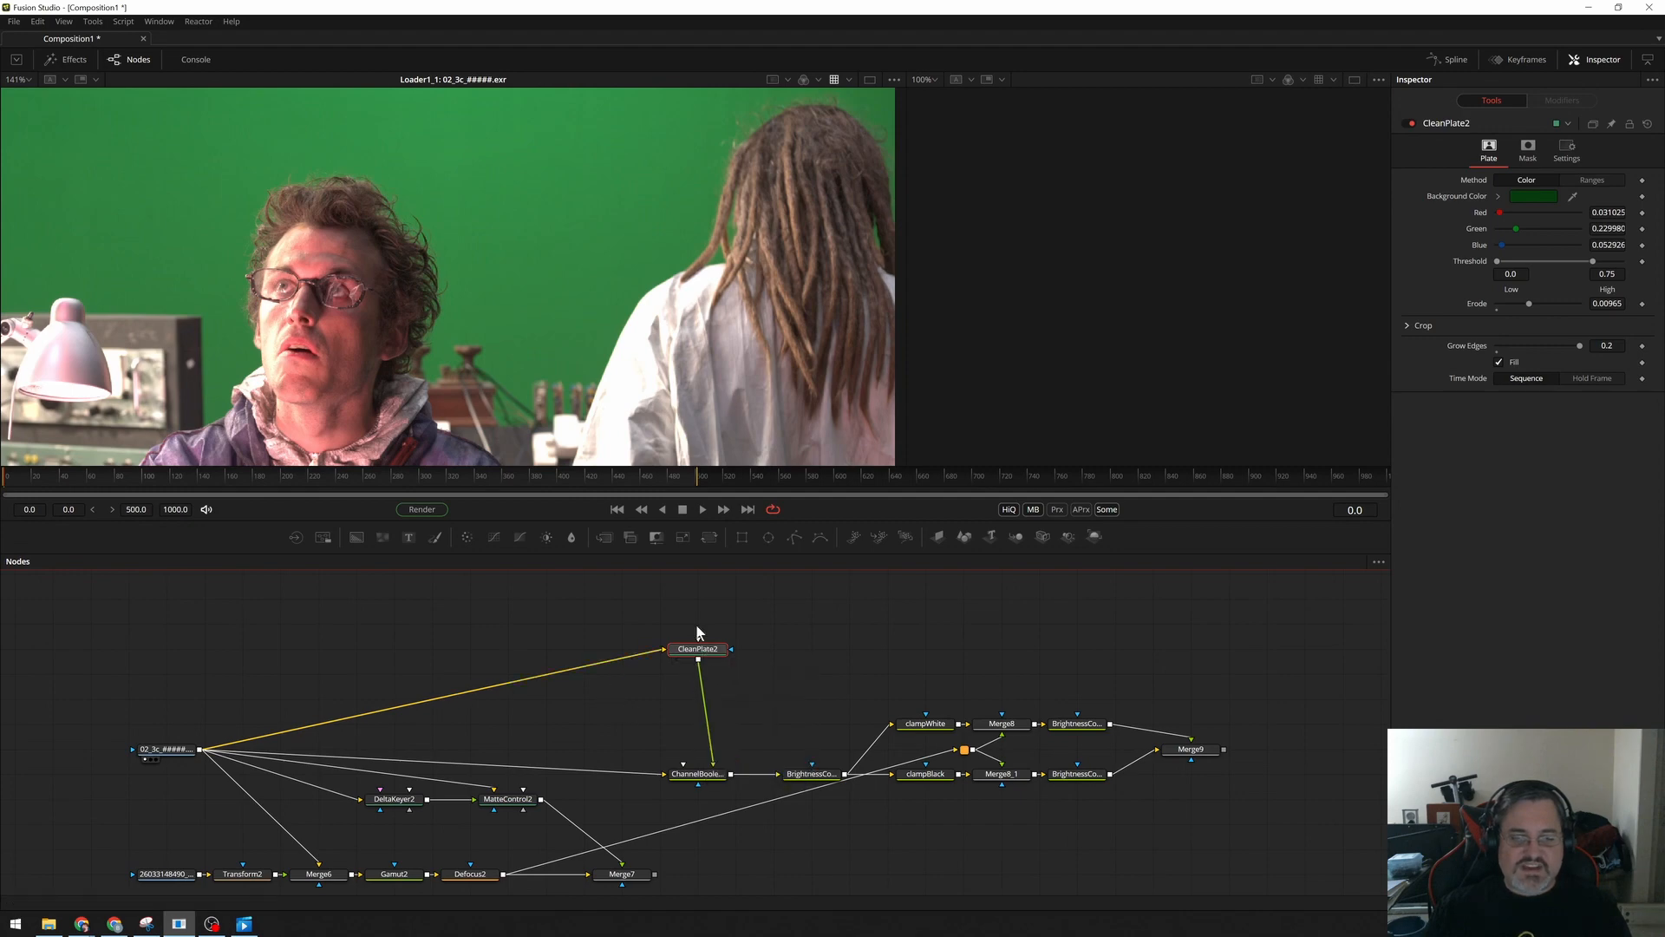
mouse_move(733, 638)
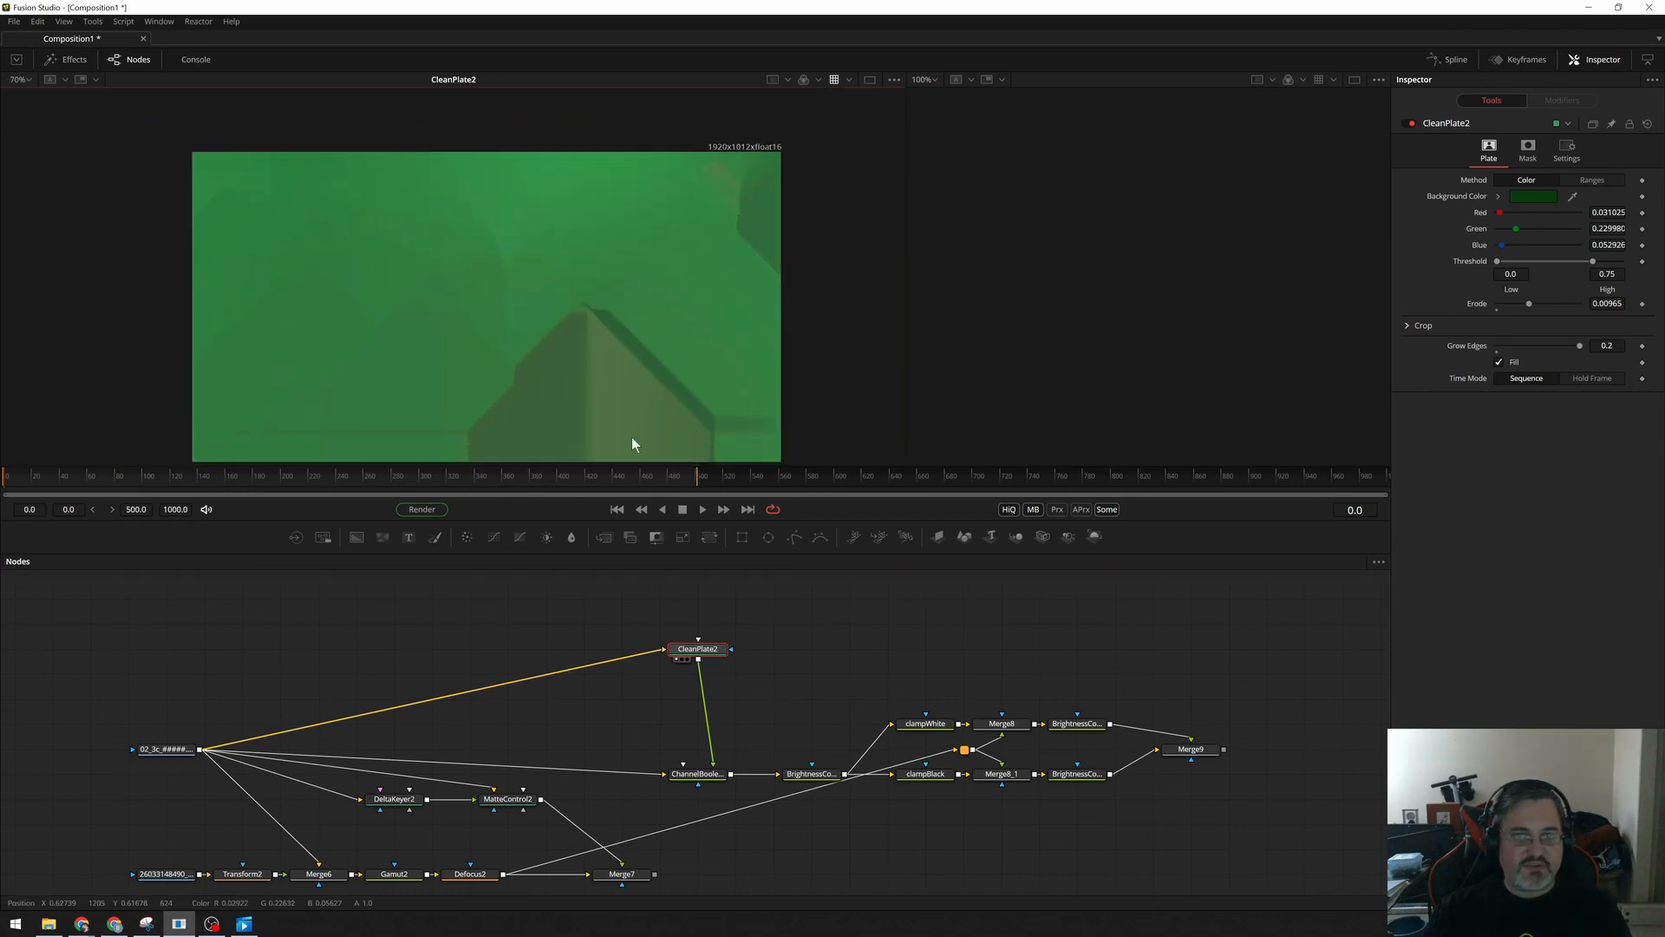
left_click(700, 509)
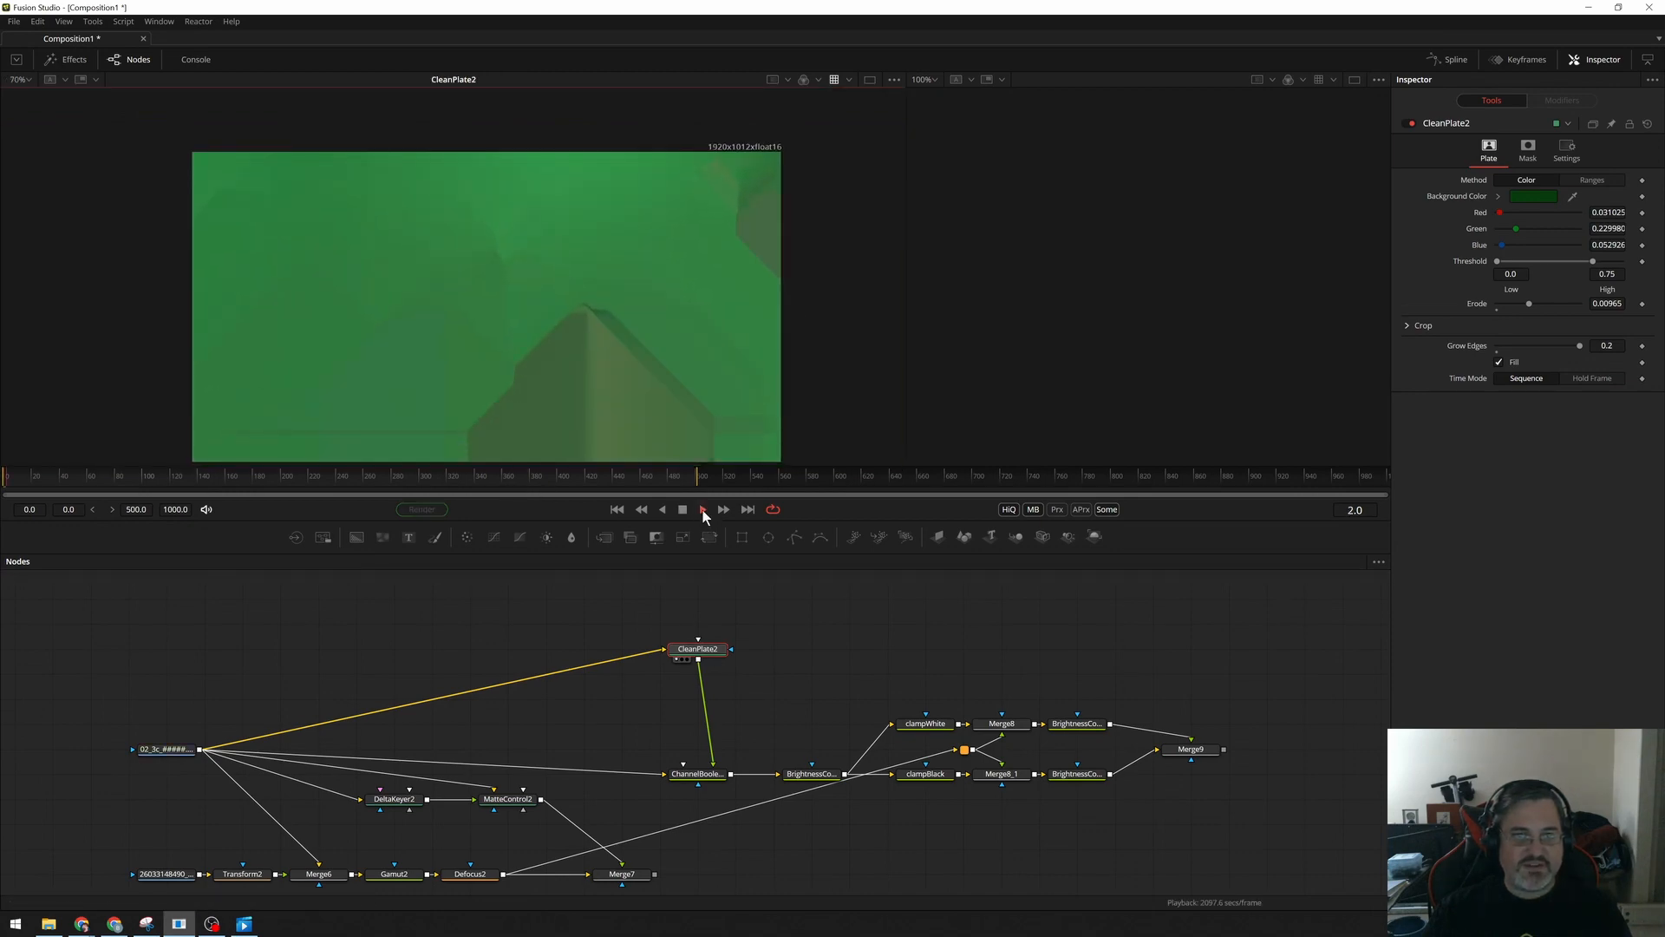
left_click(700, 509)
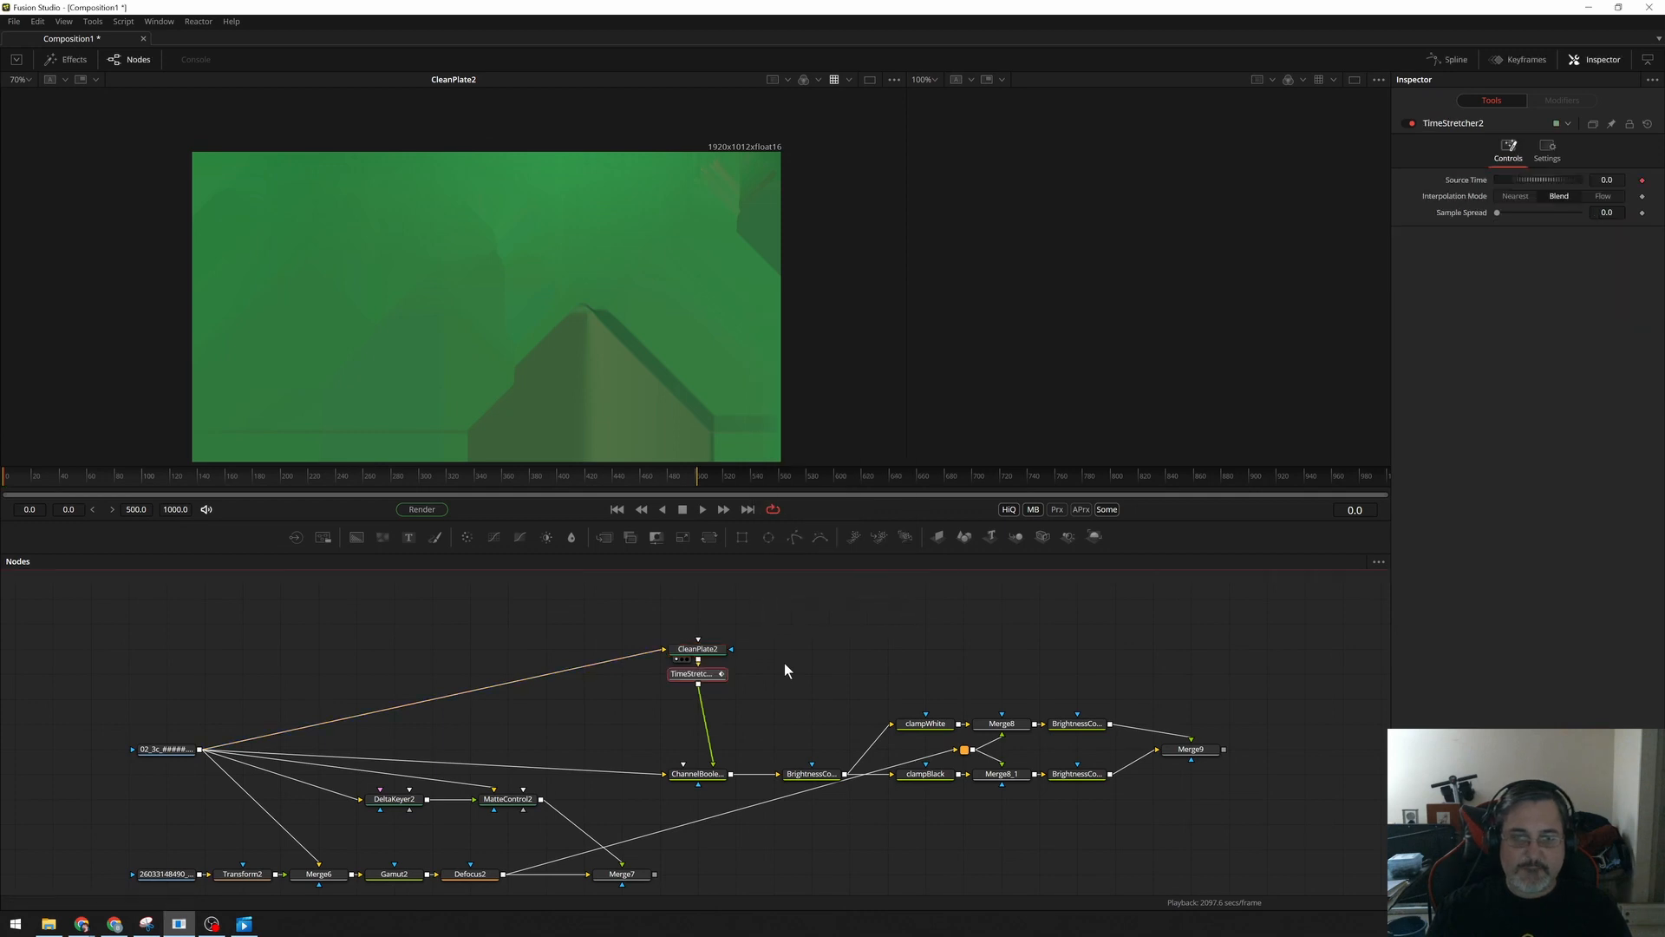
Set the TimeStretcher to Nearest interpolation and show Merge9 in the viewer.
right_click(1540, 180)
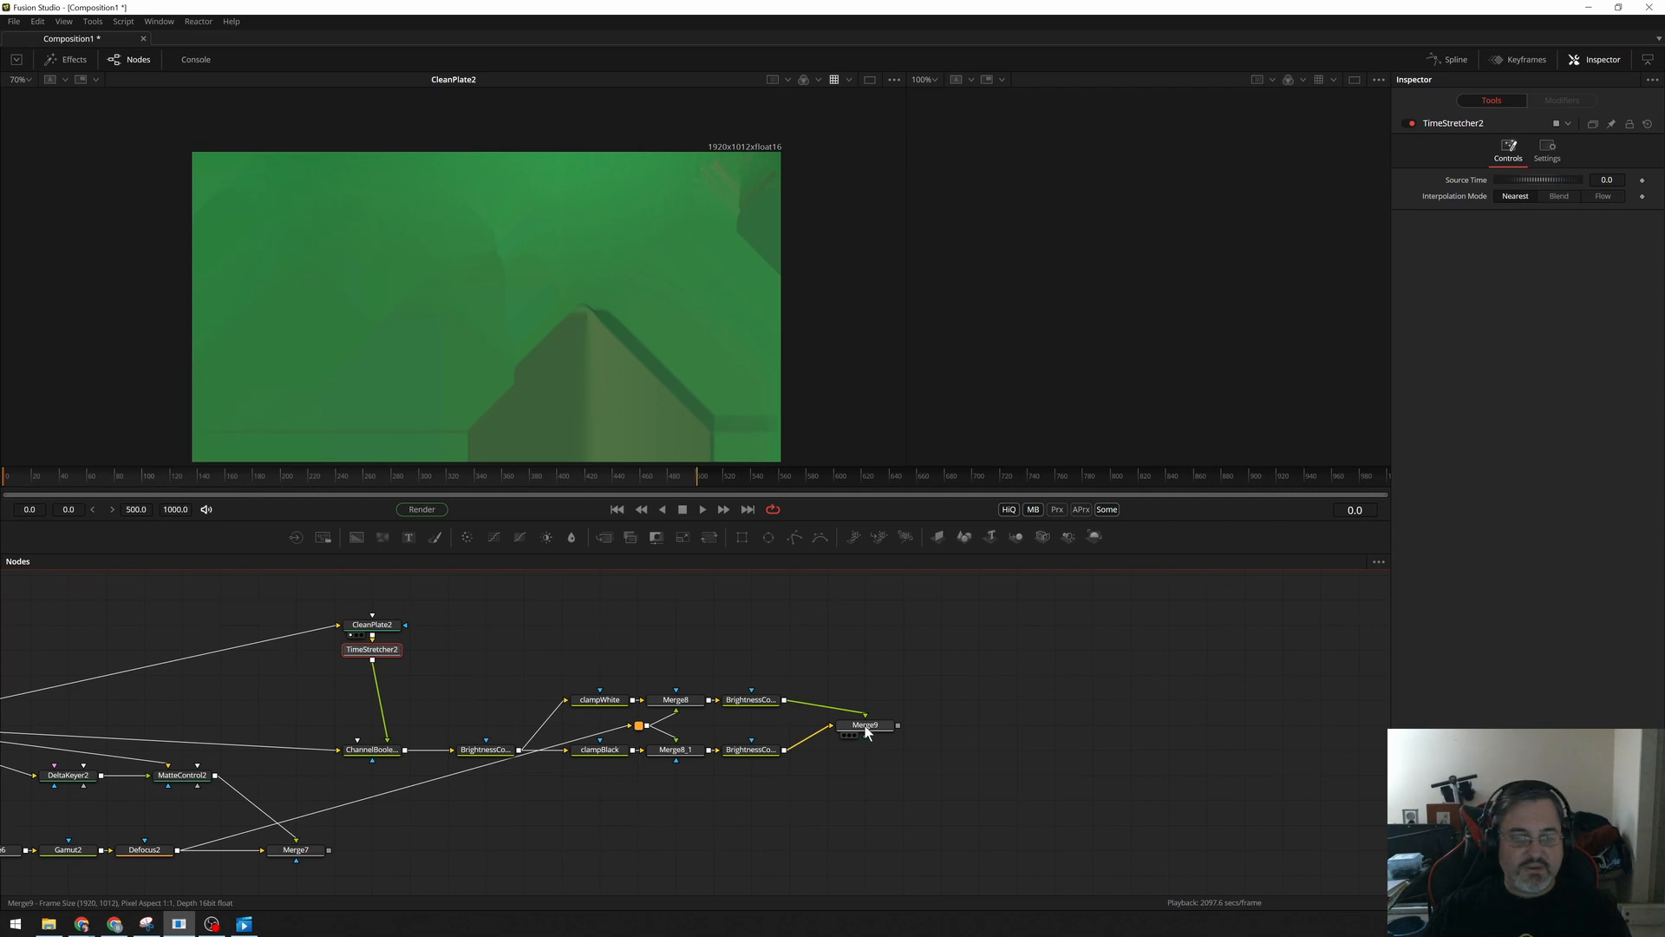
left_click(866, 725)
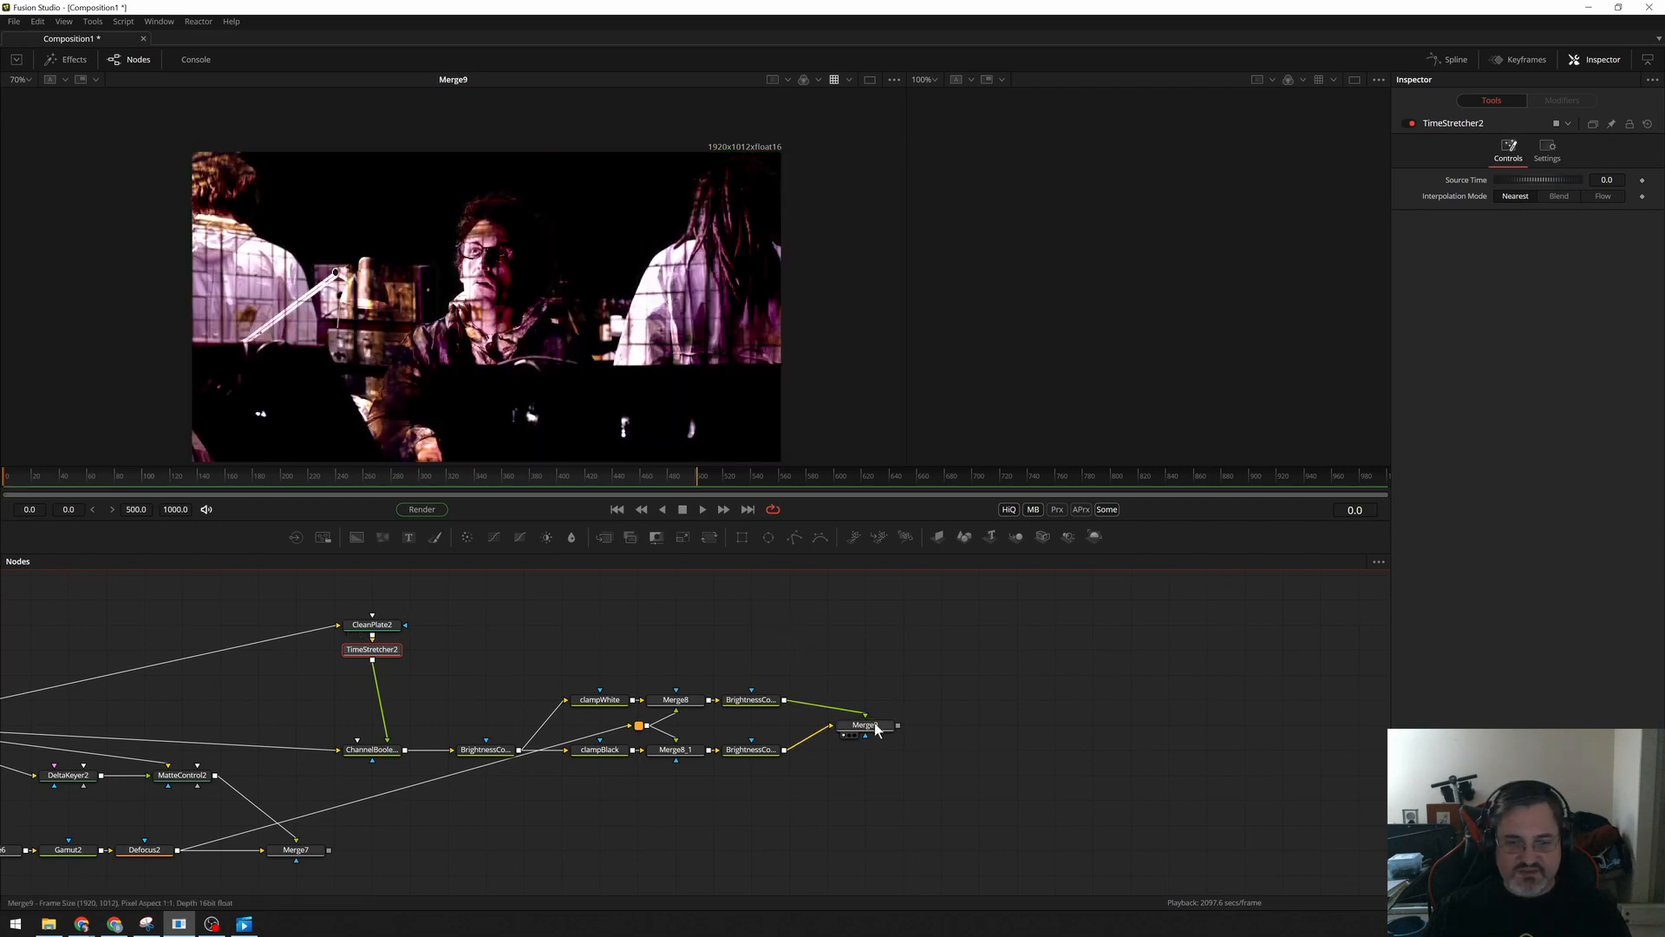
left_click(866, 724)
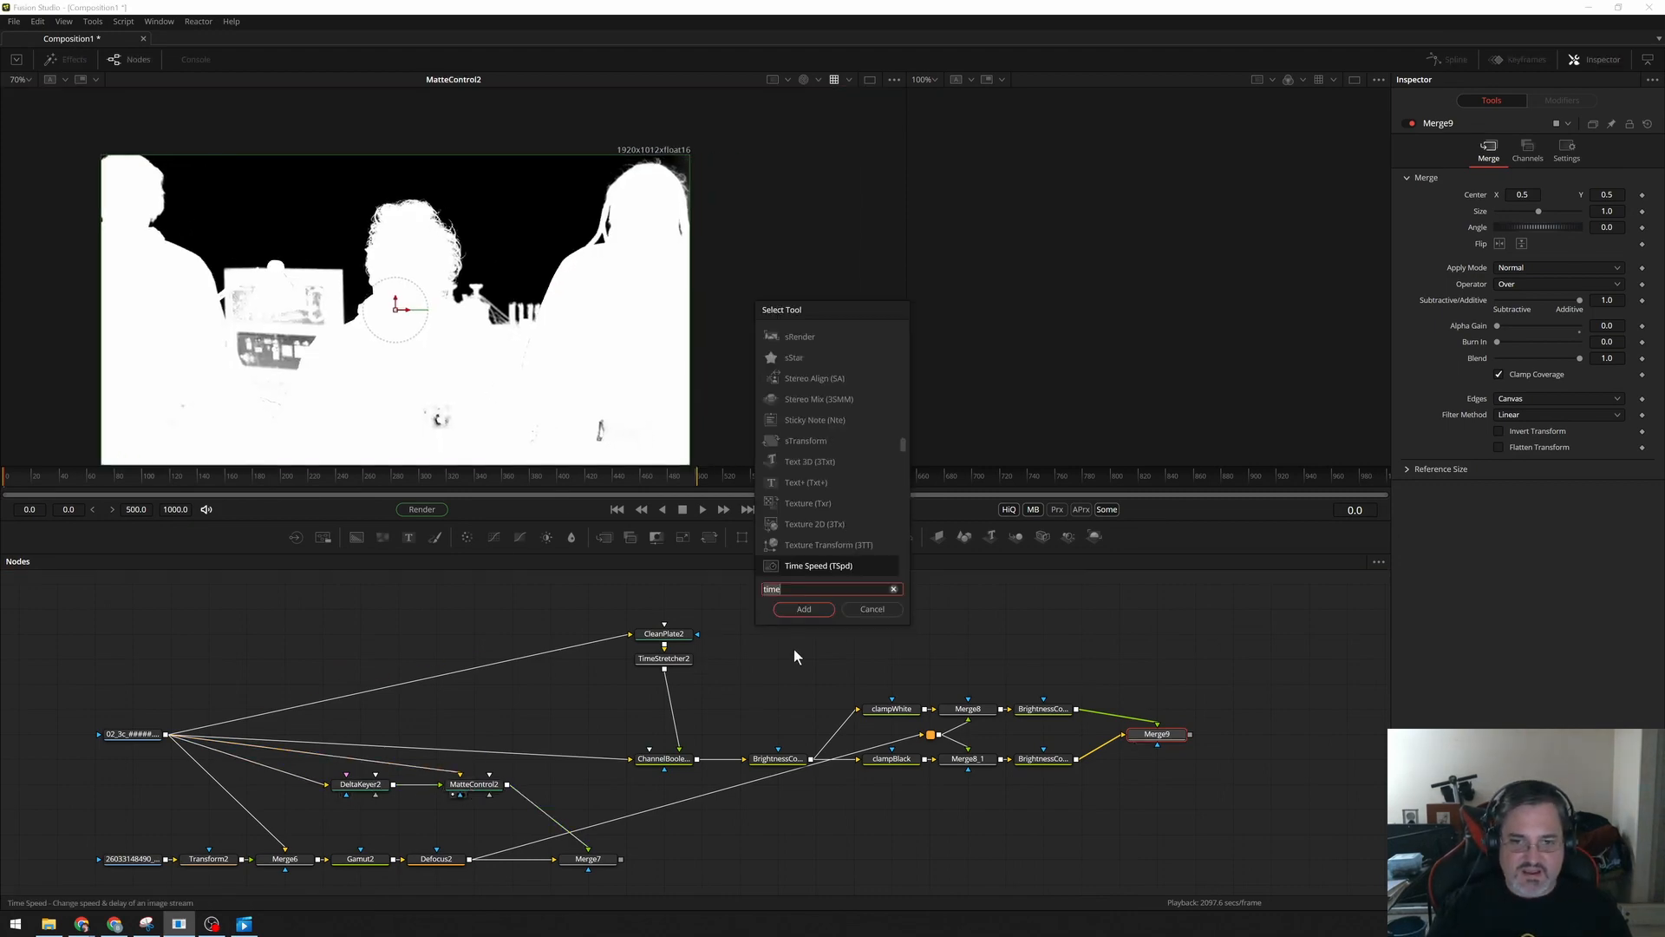
Add a Bitmap node fed by MatteControl2, view it, and set Low 0.494, High 0.578.
type("bmp")
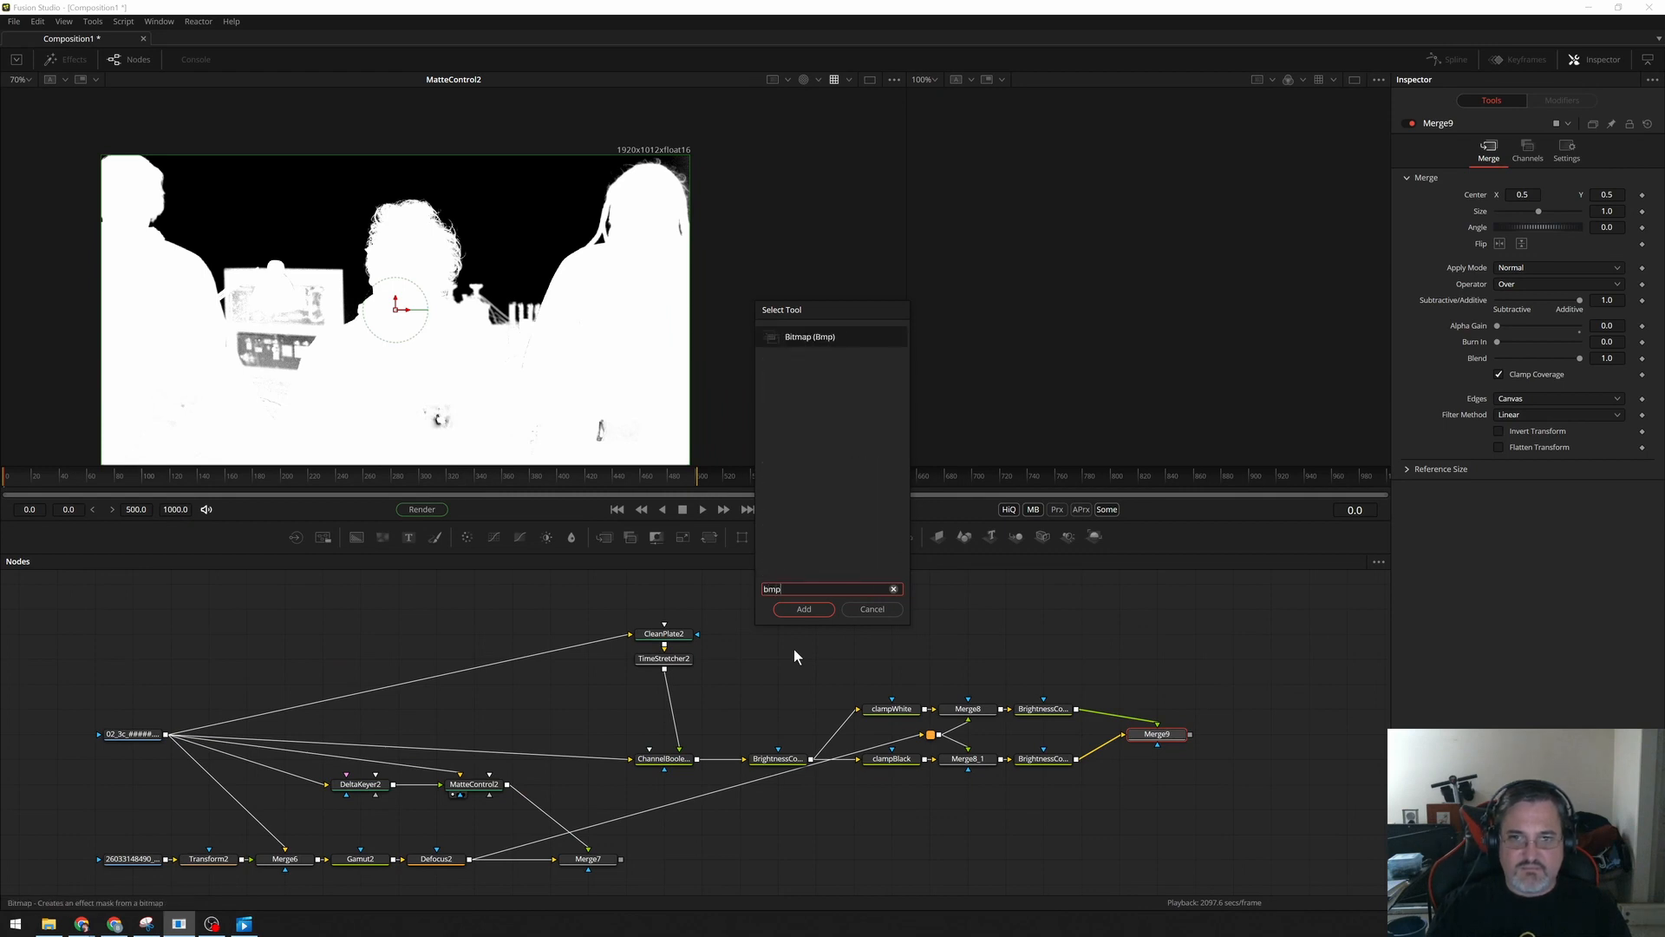
left_click(803, 609)
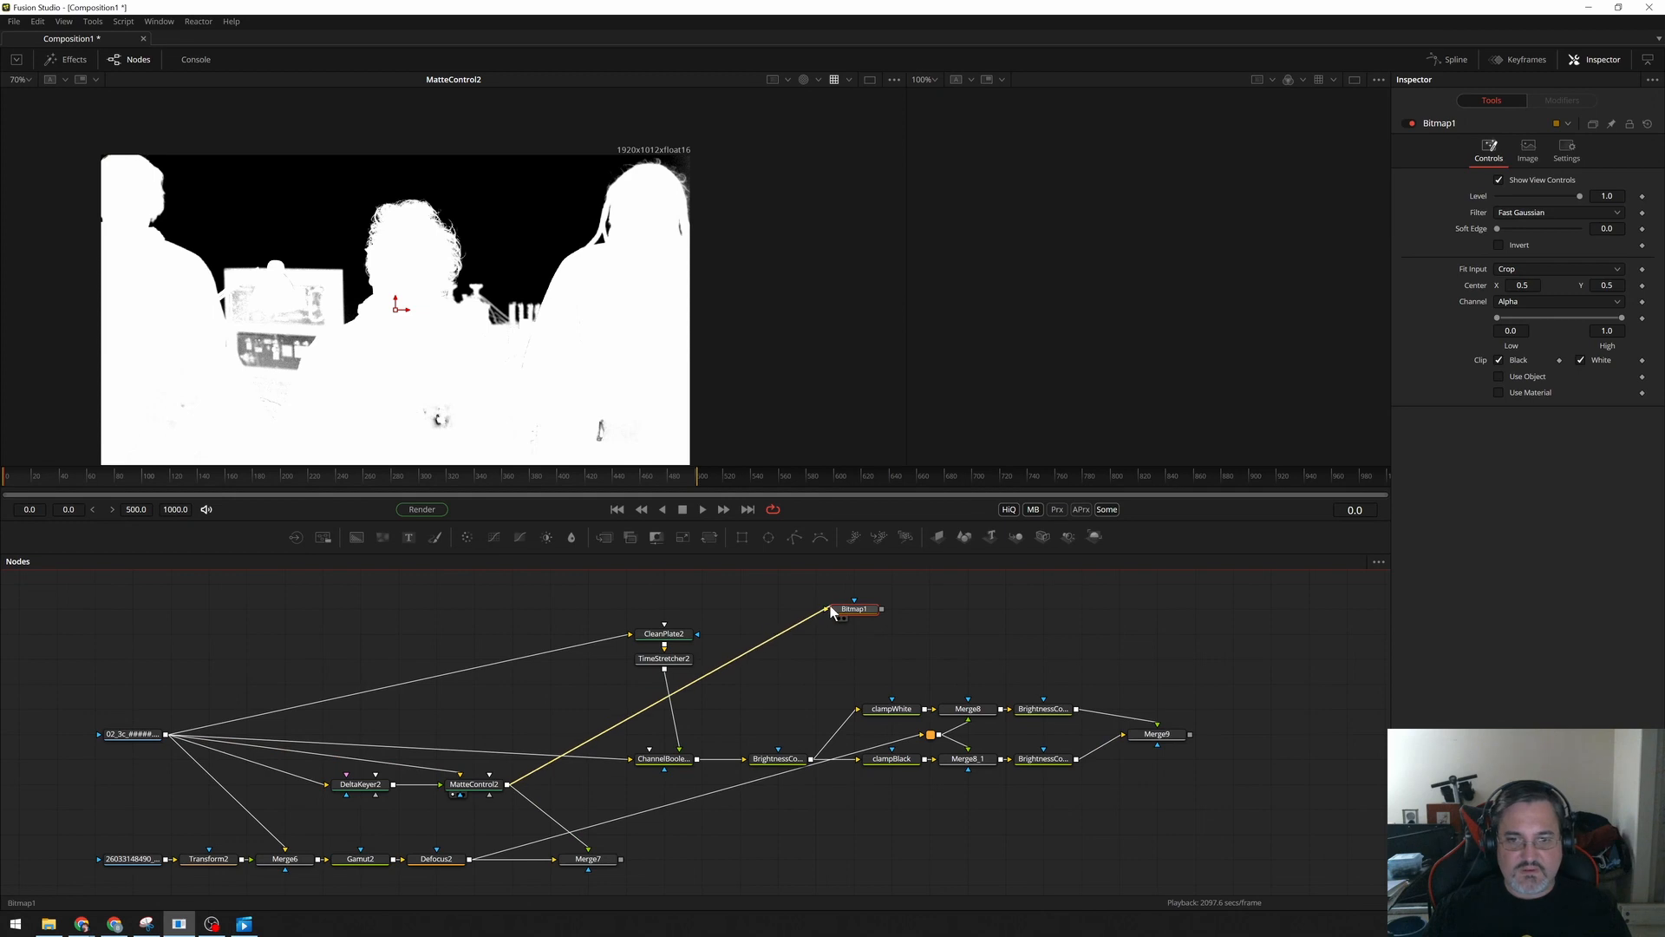
left_click(853, 609)
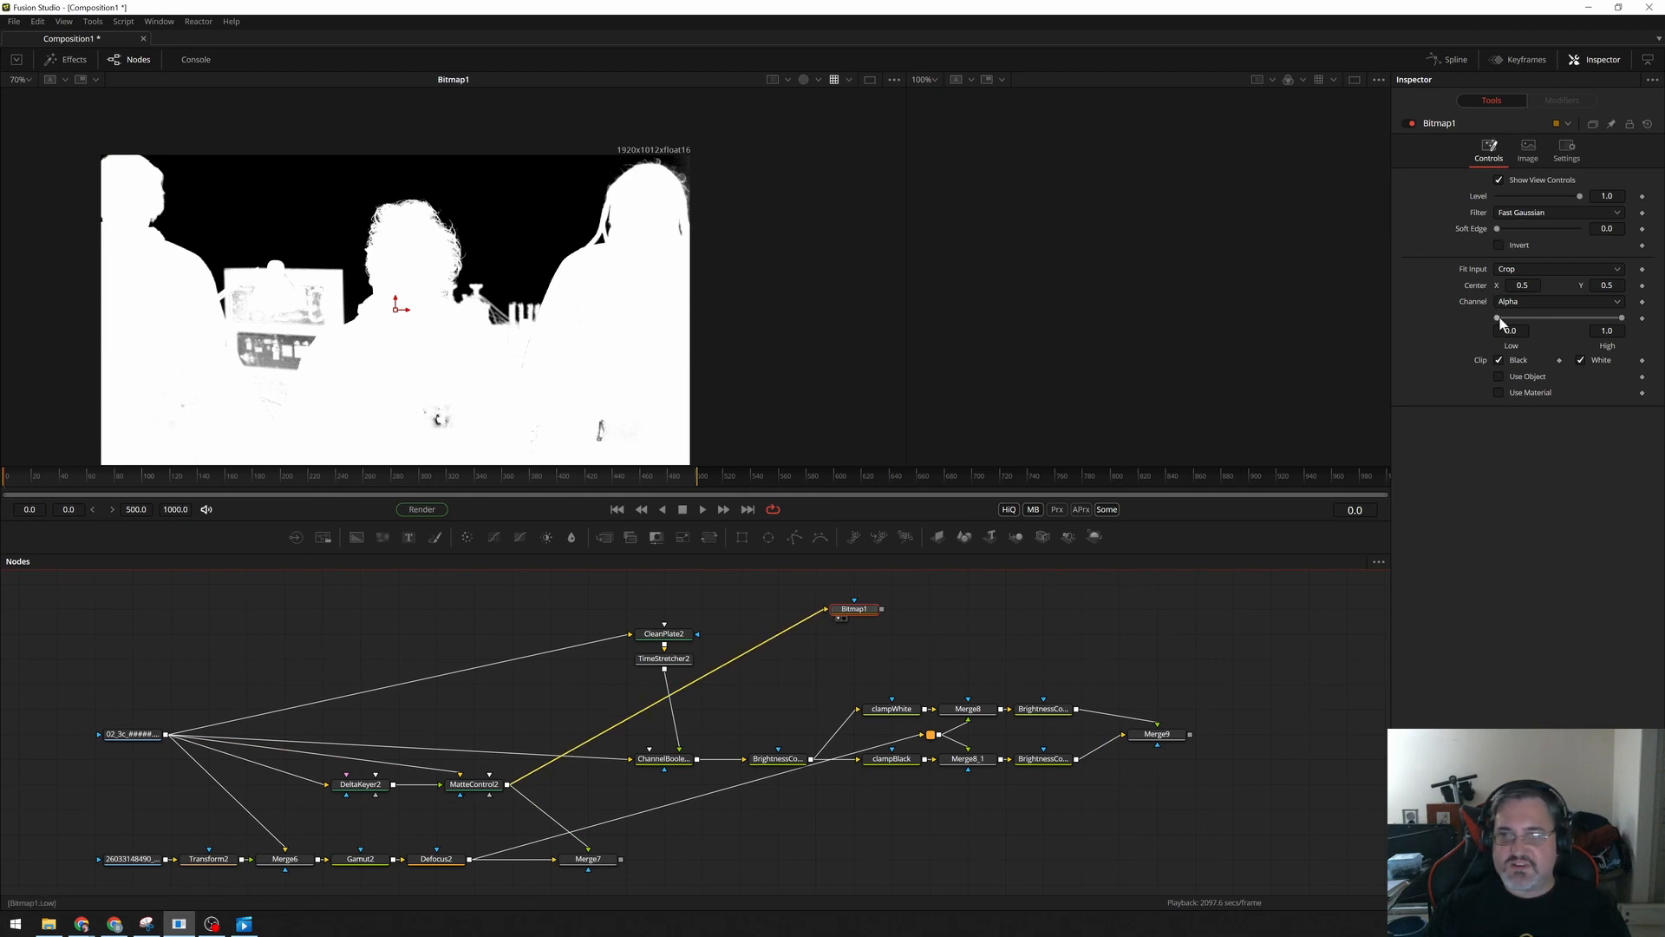
mouse_move(1437, 340)
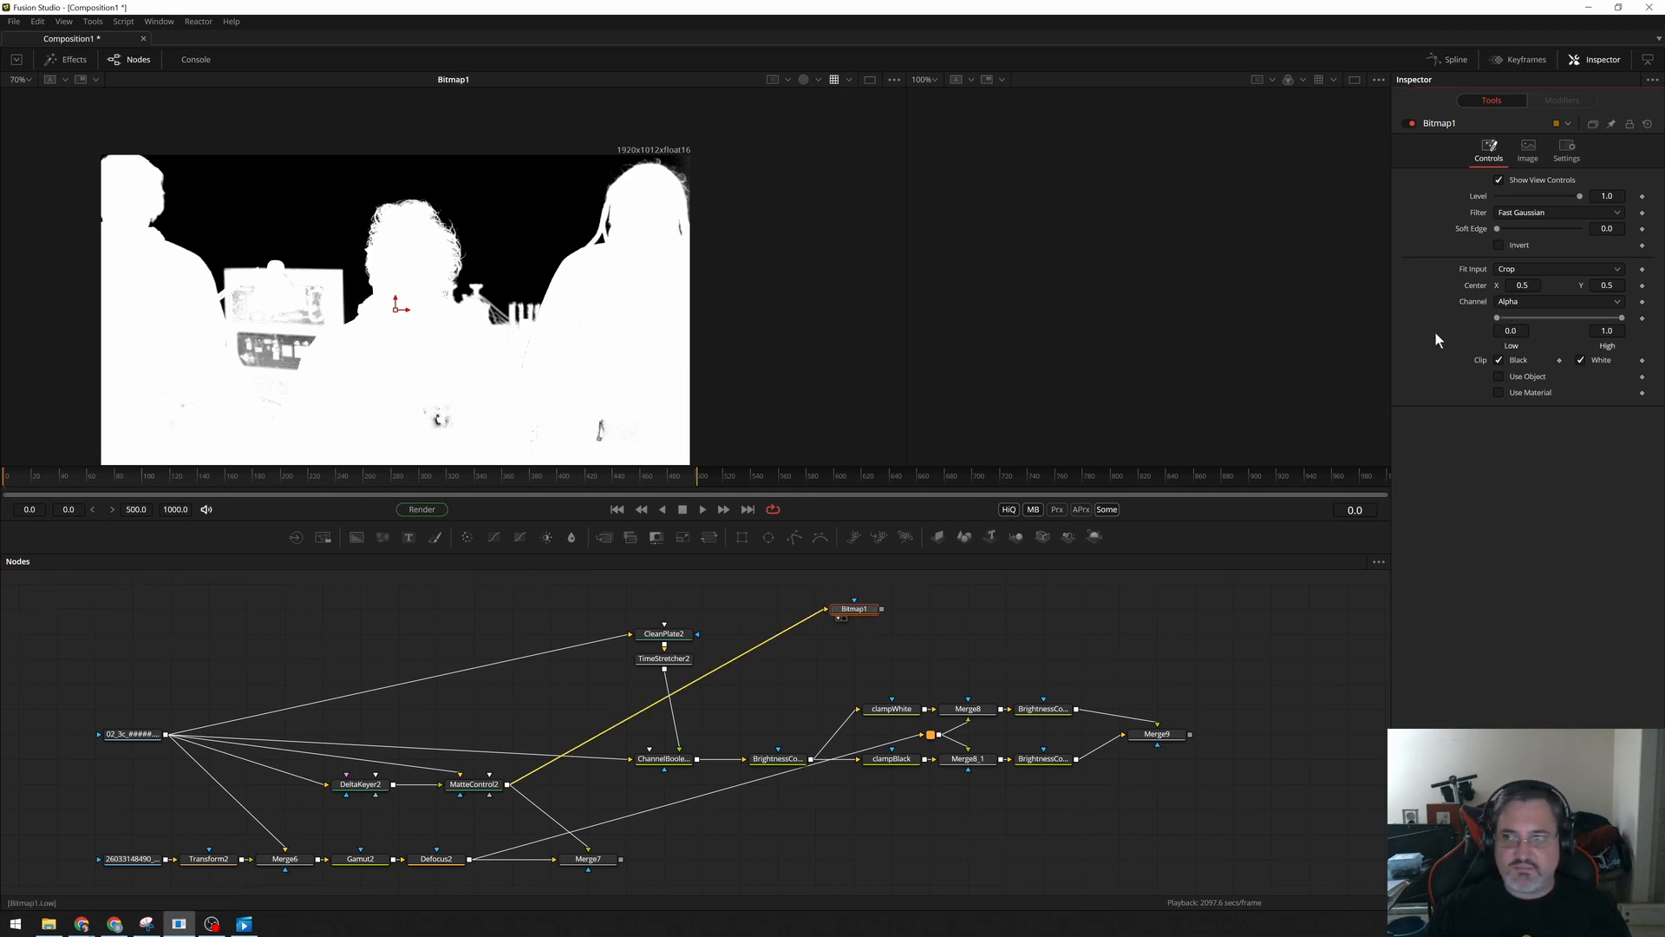
left_click_drag(1498, 317, 1553, 317)
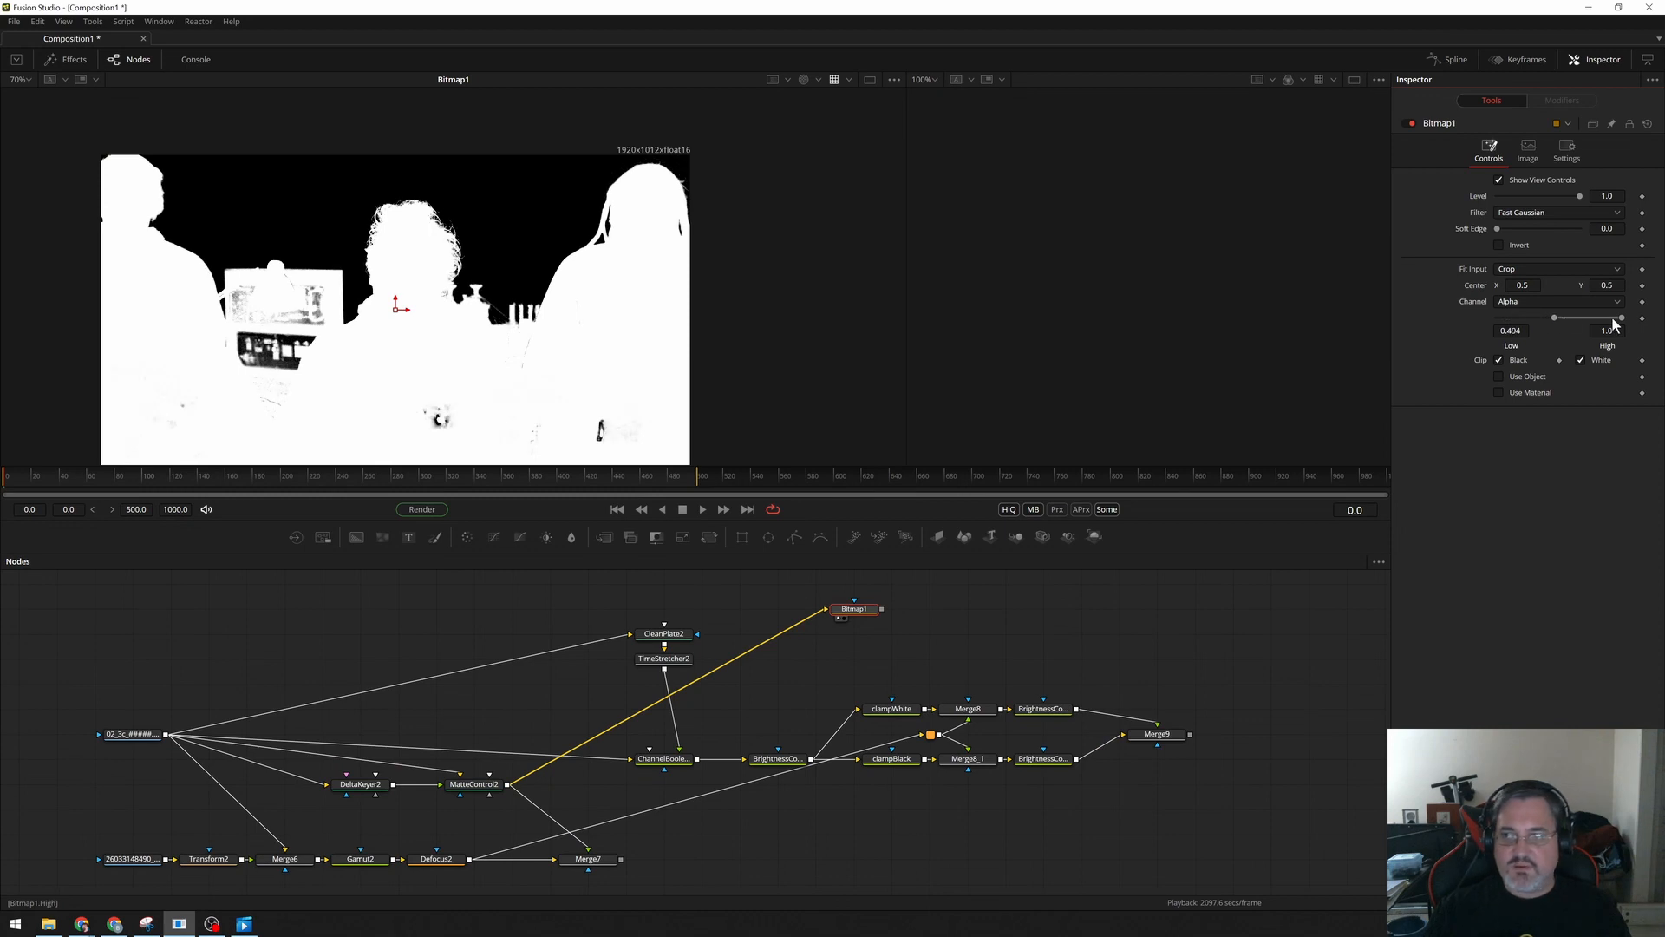
left_click_drag(1621, 318, 1556, 318)
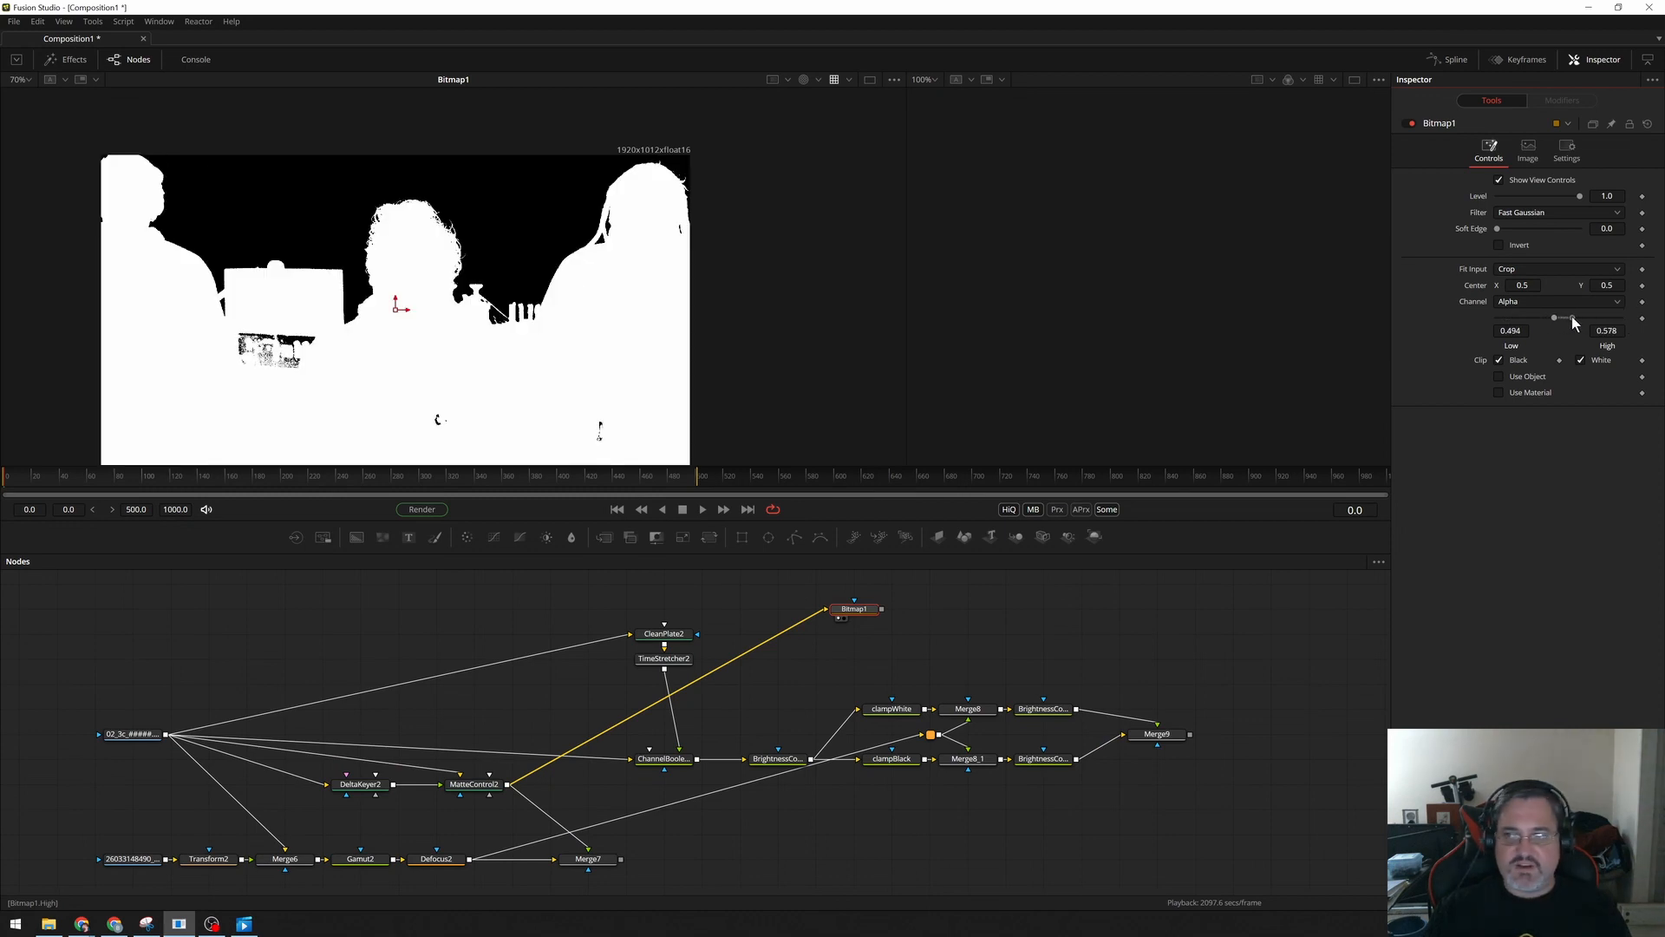
left_click_drag(1582, 319, 1569, 319)
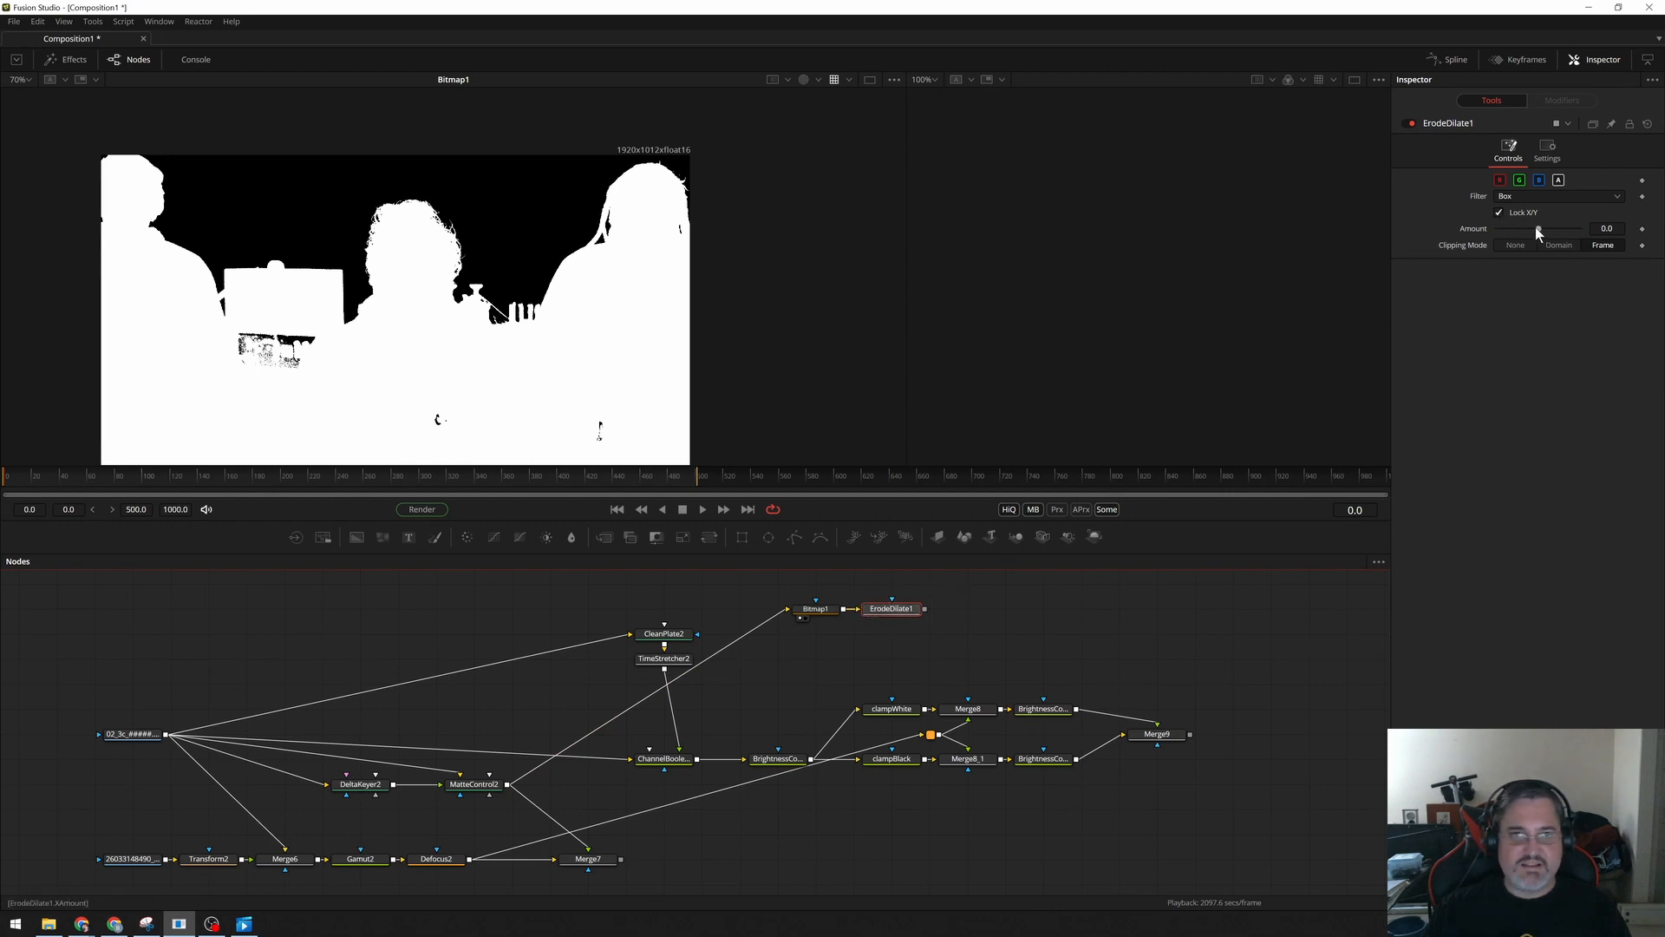
Set ErodeDilate1 Amount to about 0.0054 and add a Blur node after it.
left_click_drag(1524, 228, 1547, 228)
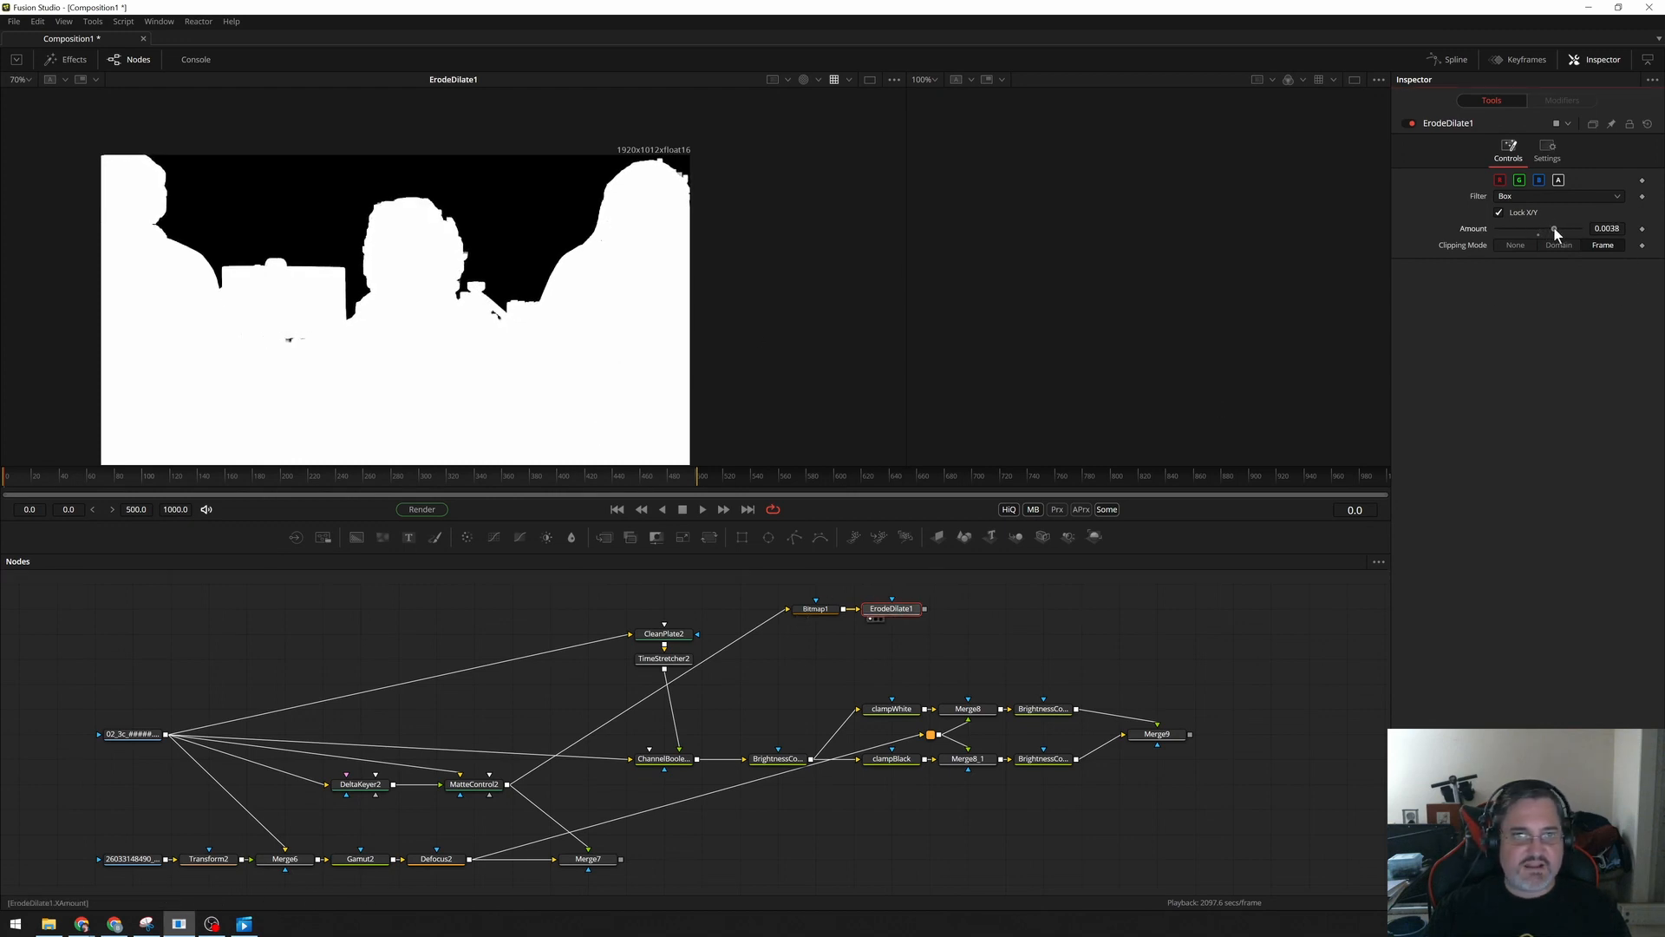
left_click_drag(1550, 228, 1561, 229)
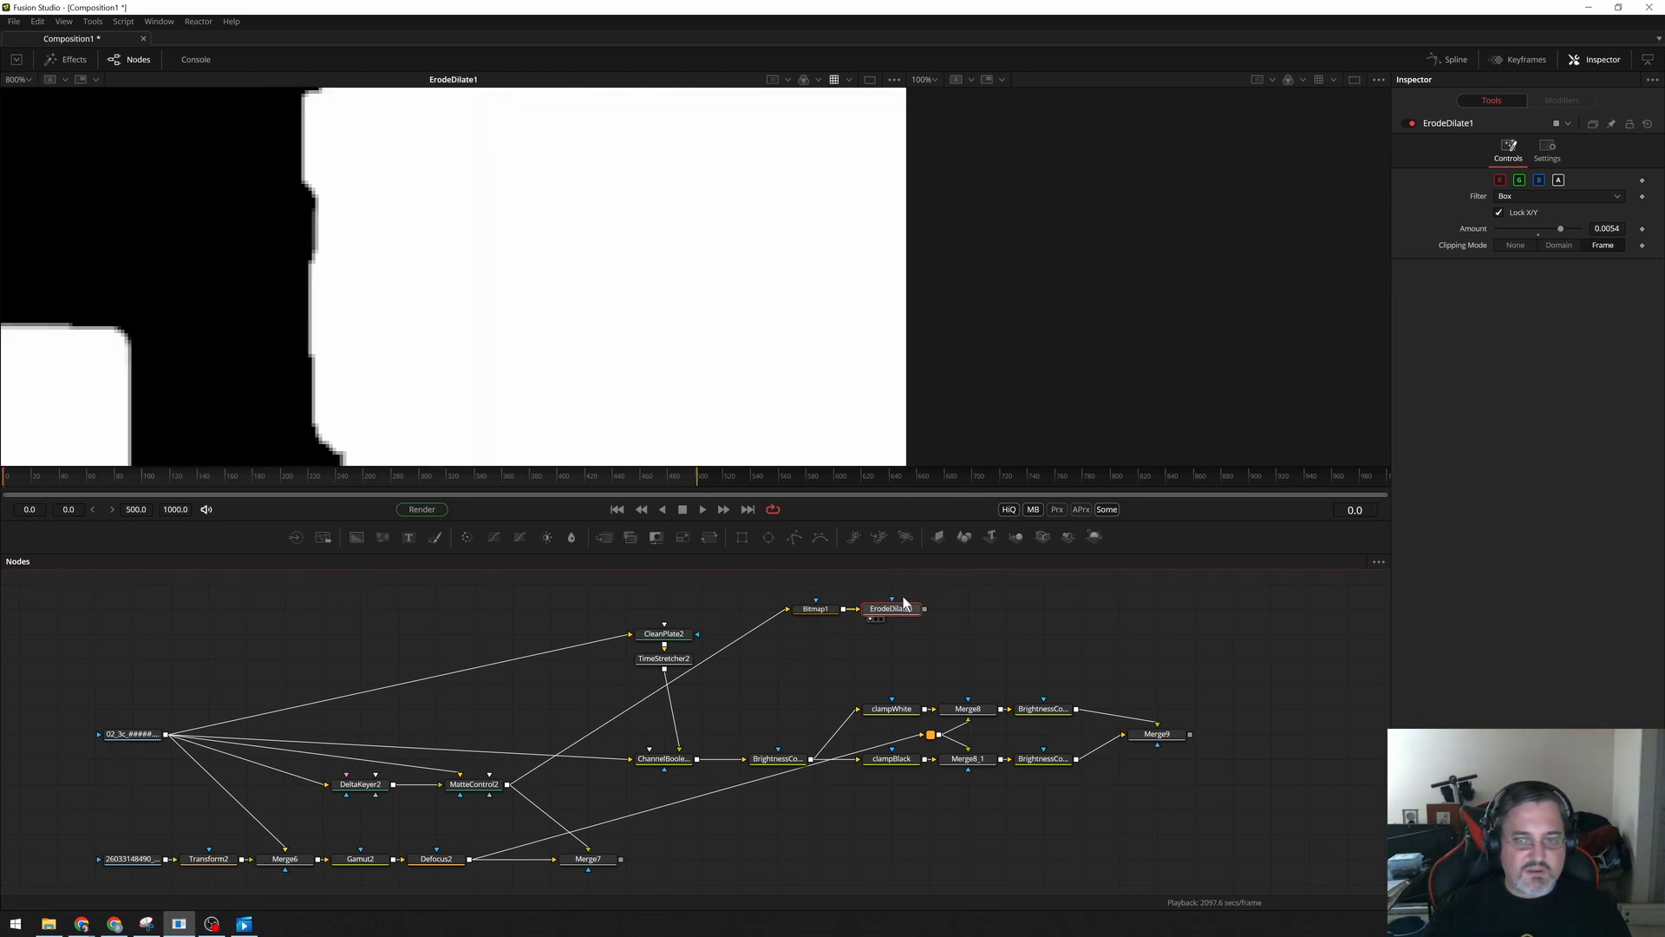
left_click_drag(1537, 232, 1570, 232)
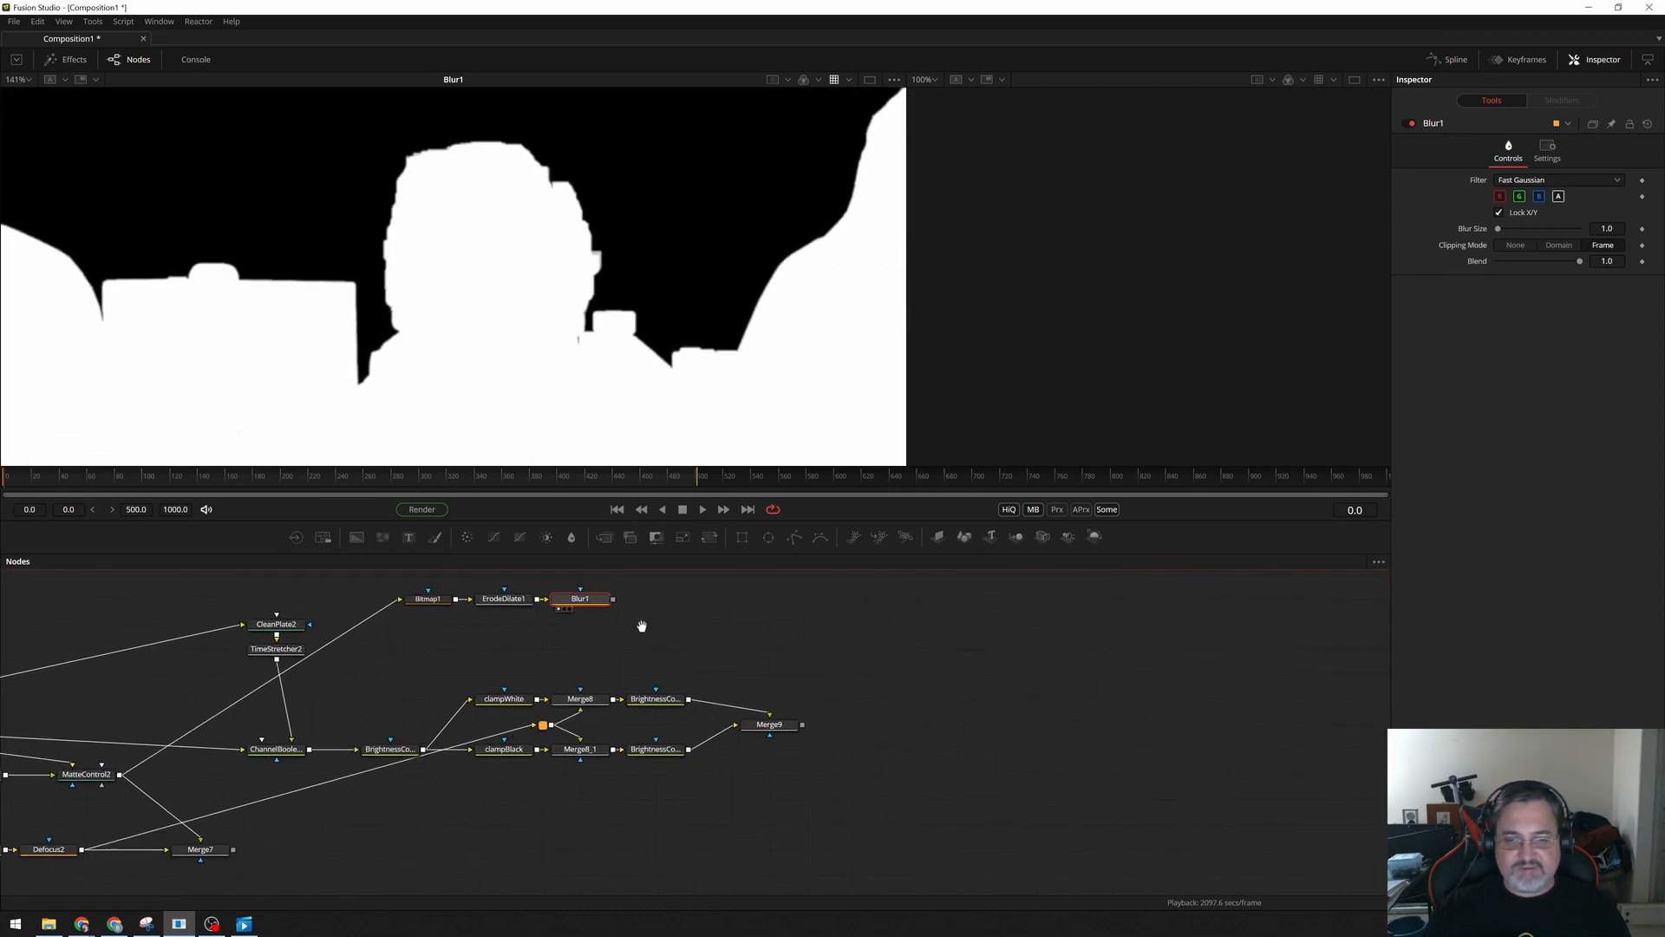
left_click(757, 727)
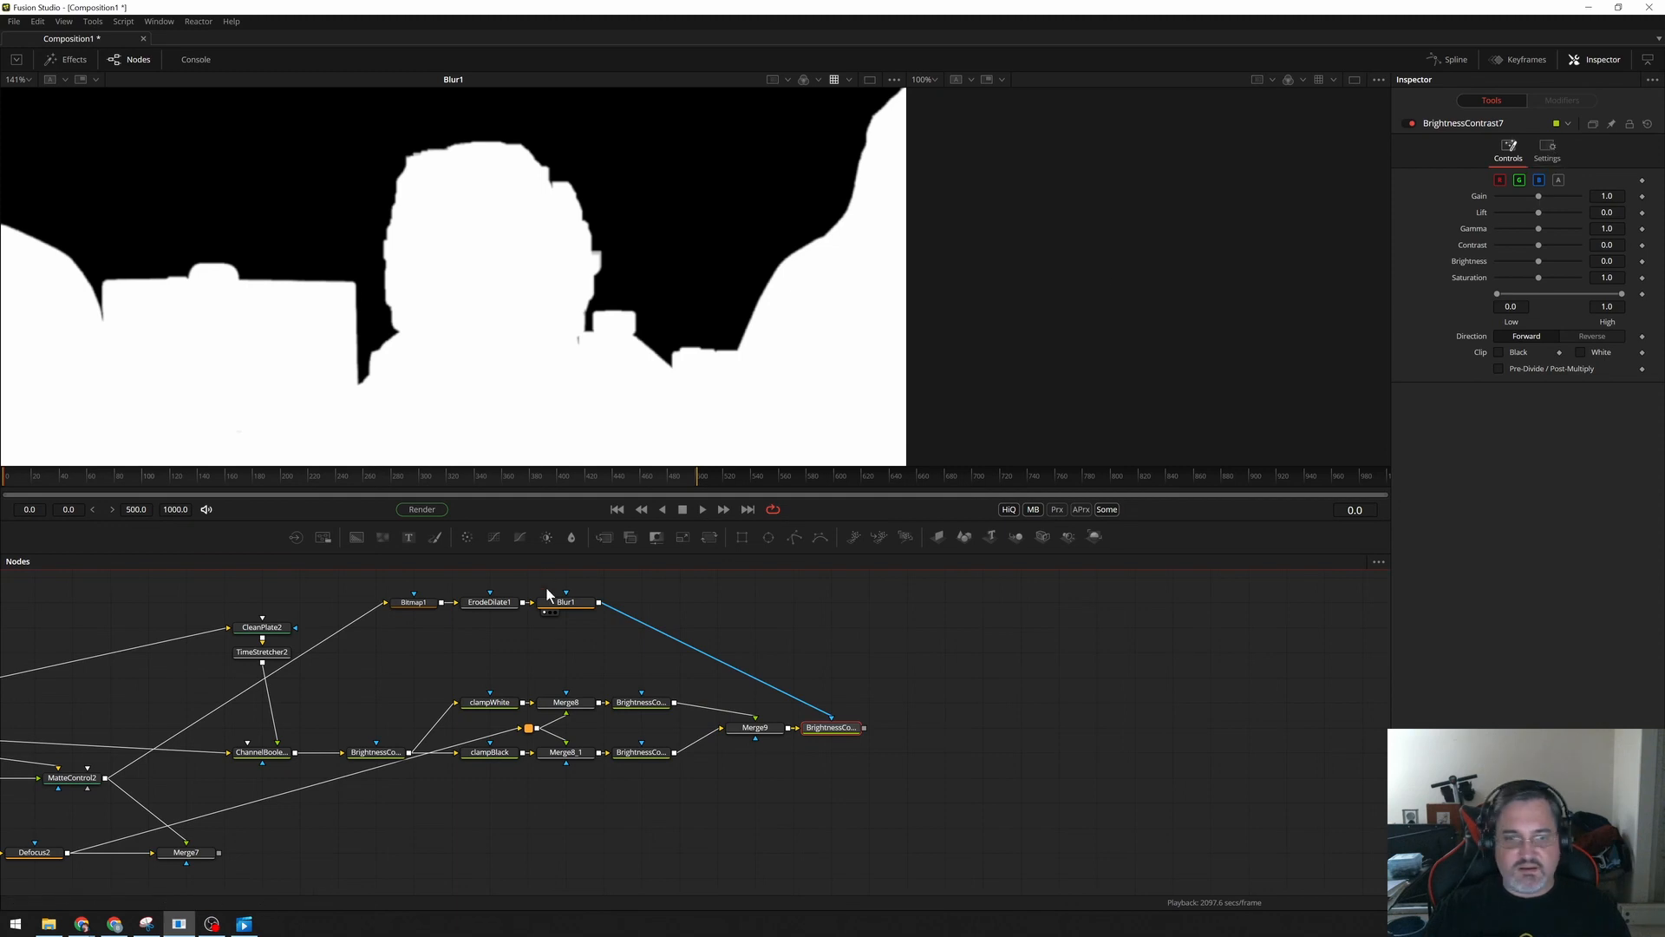
Invert the Brightness Contrast node's mask, then raise the first ErodeDilate amount slightly.
left_click(1546, 145)
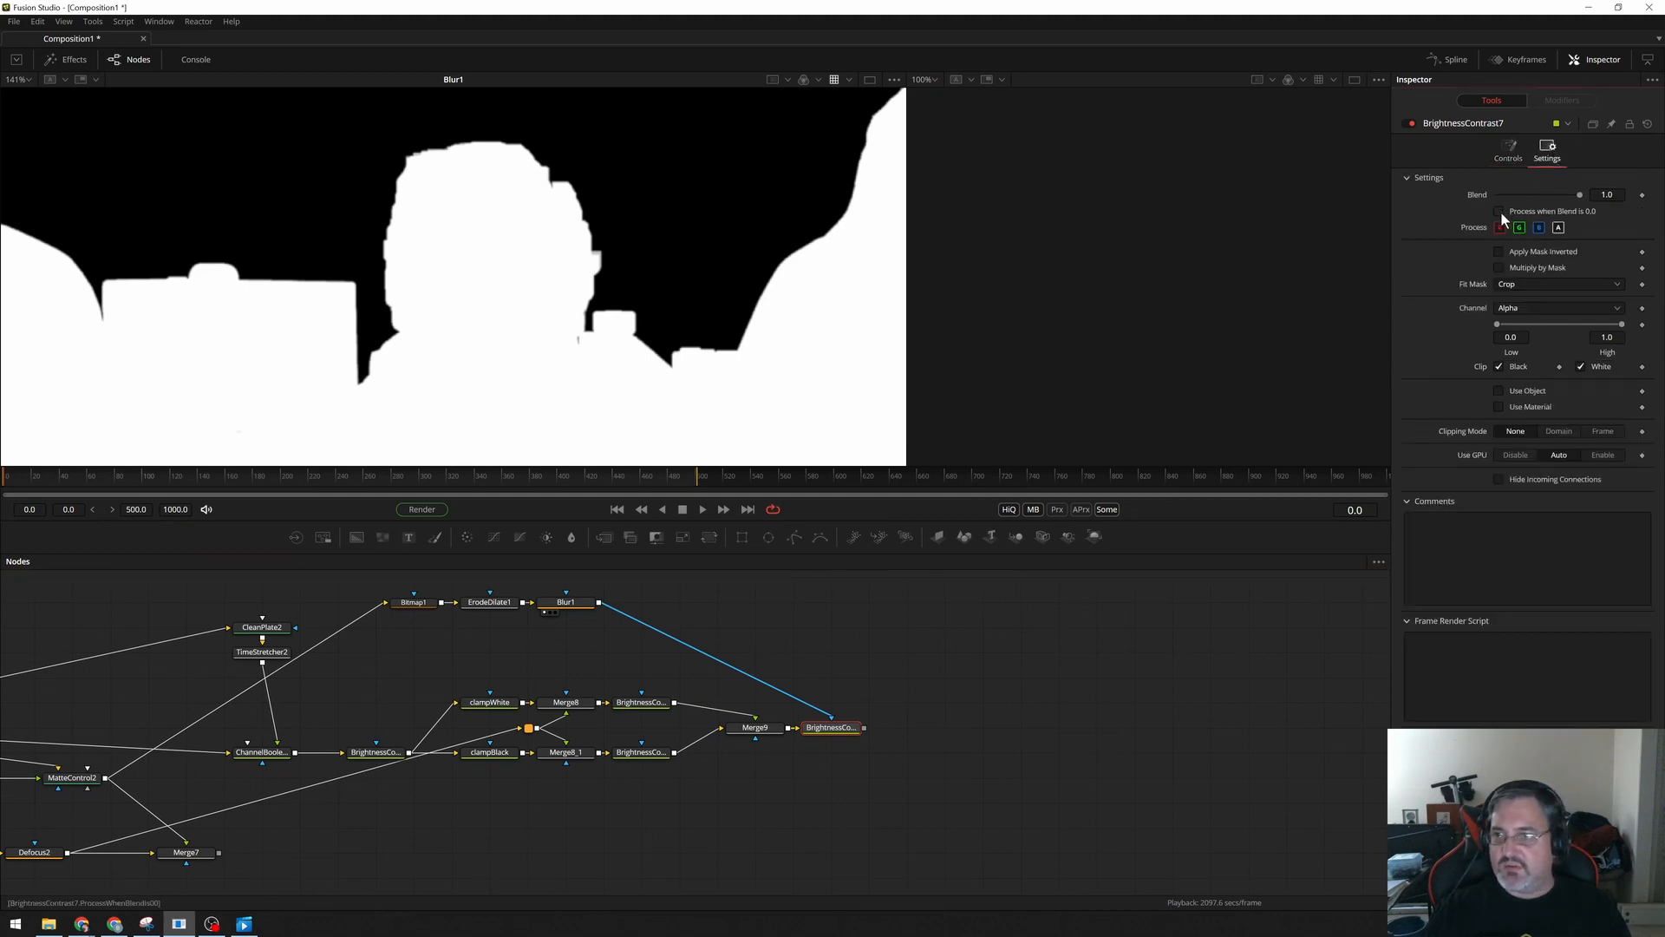
left_click(1500, 251)
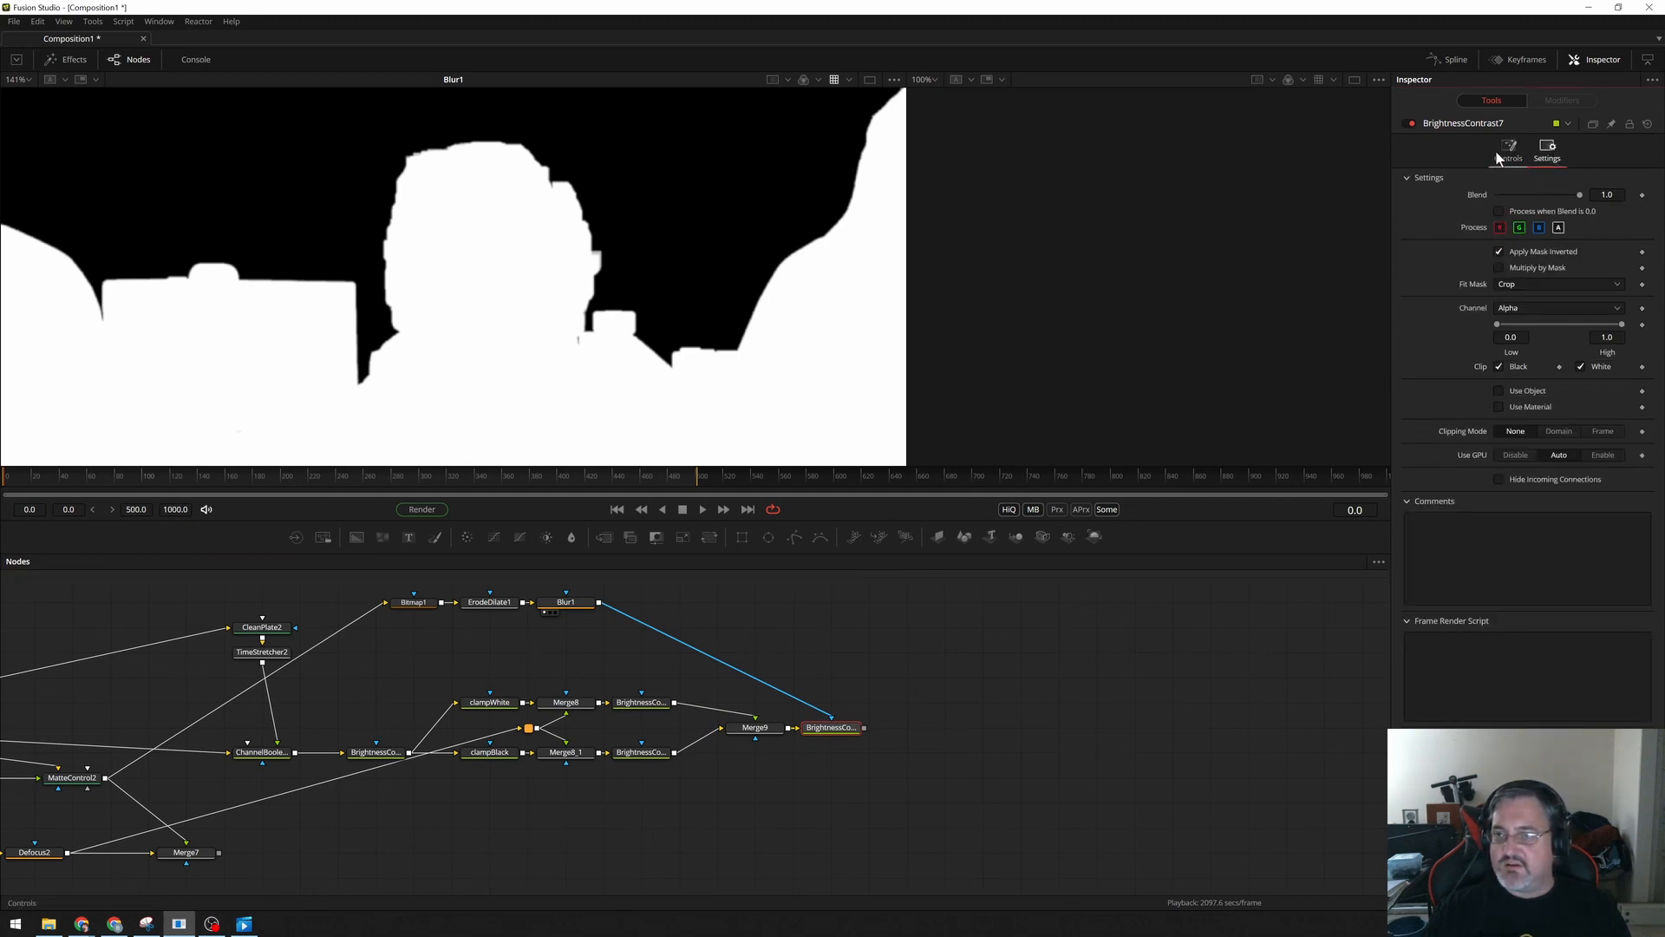
left_click(1508, 148)
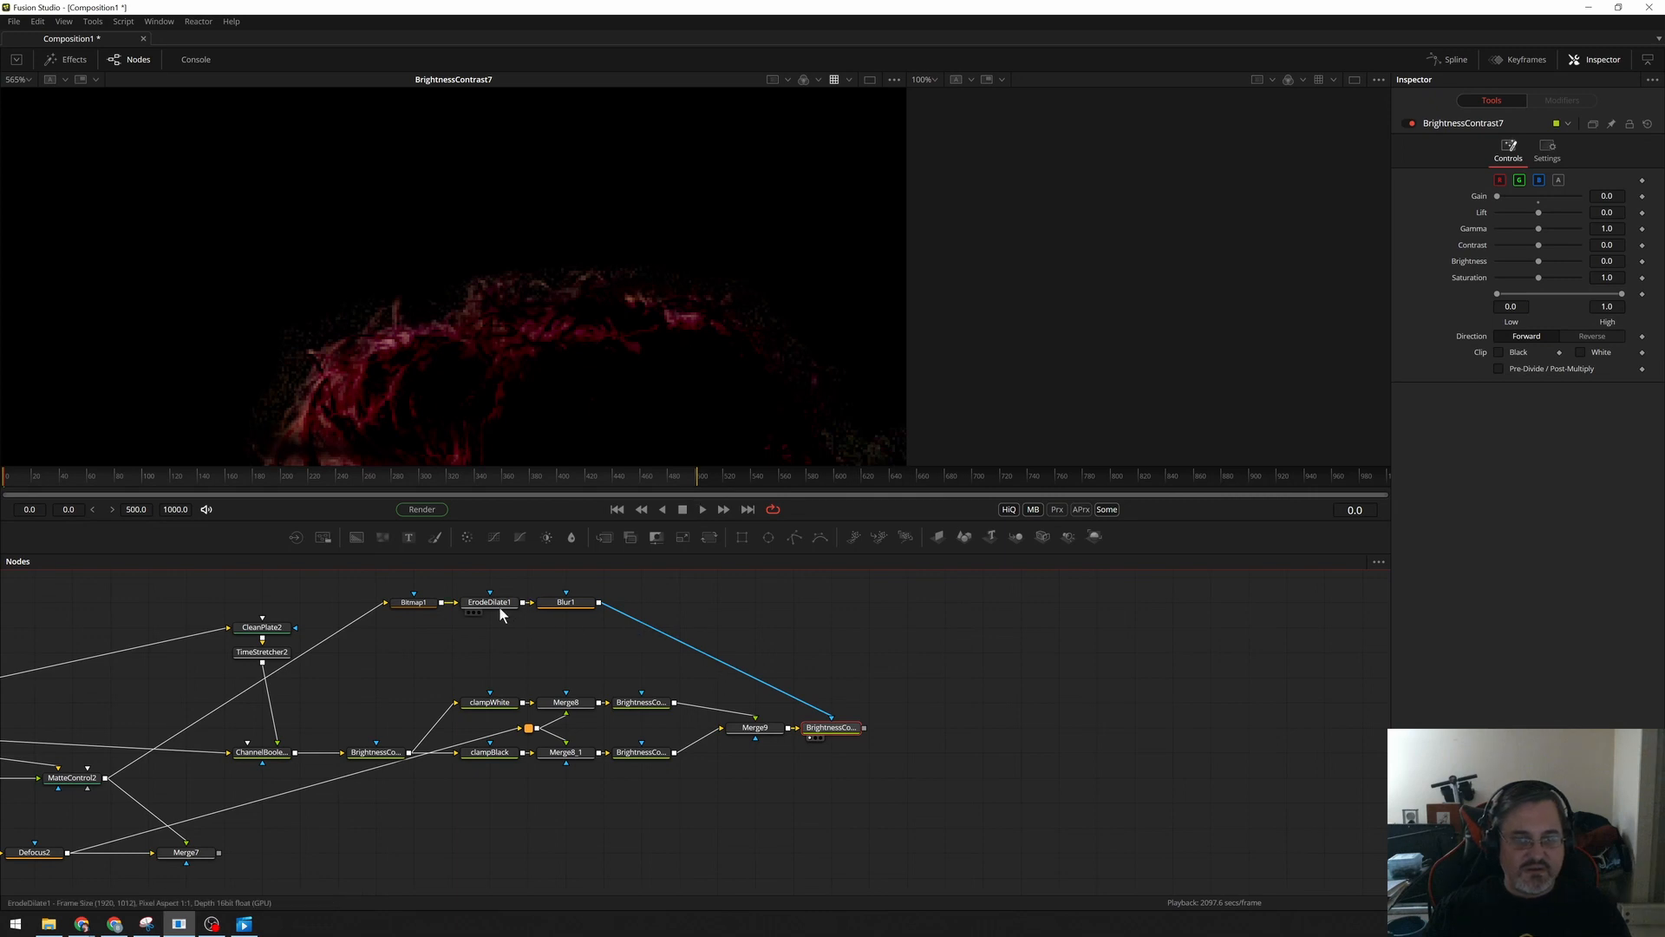
left_click(488, 601)
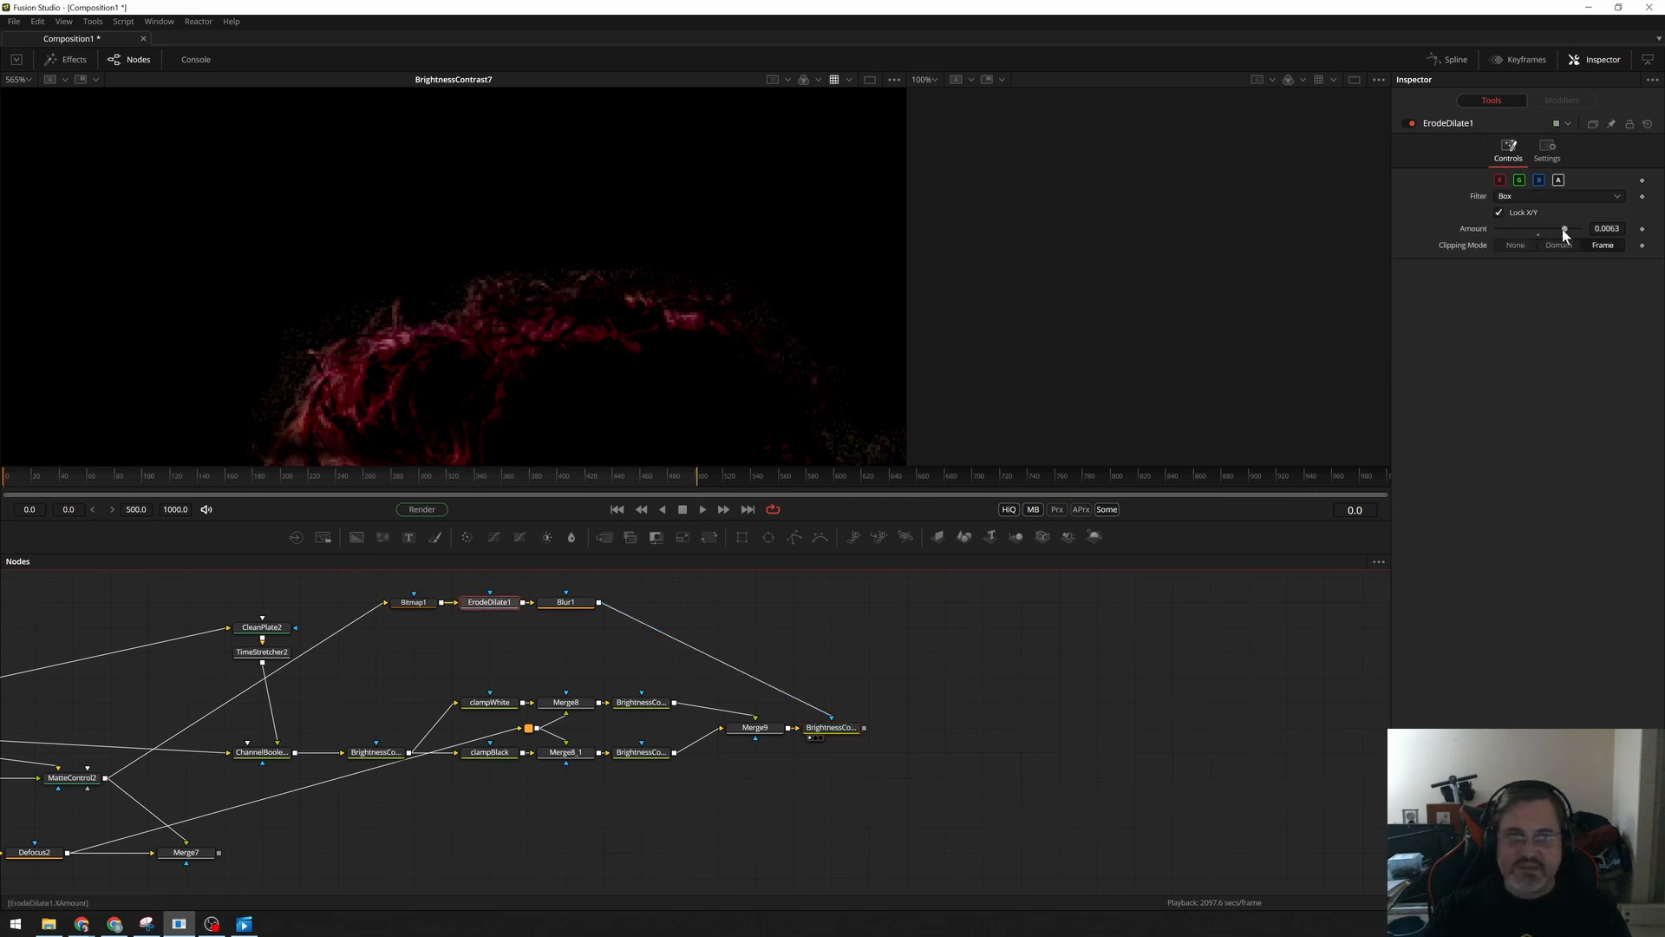
left_click_drag(1560, 228, 1579, 228)
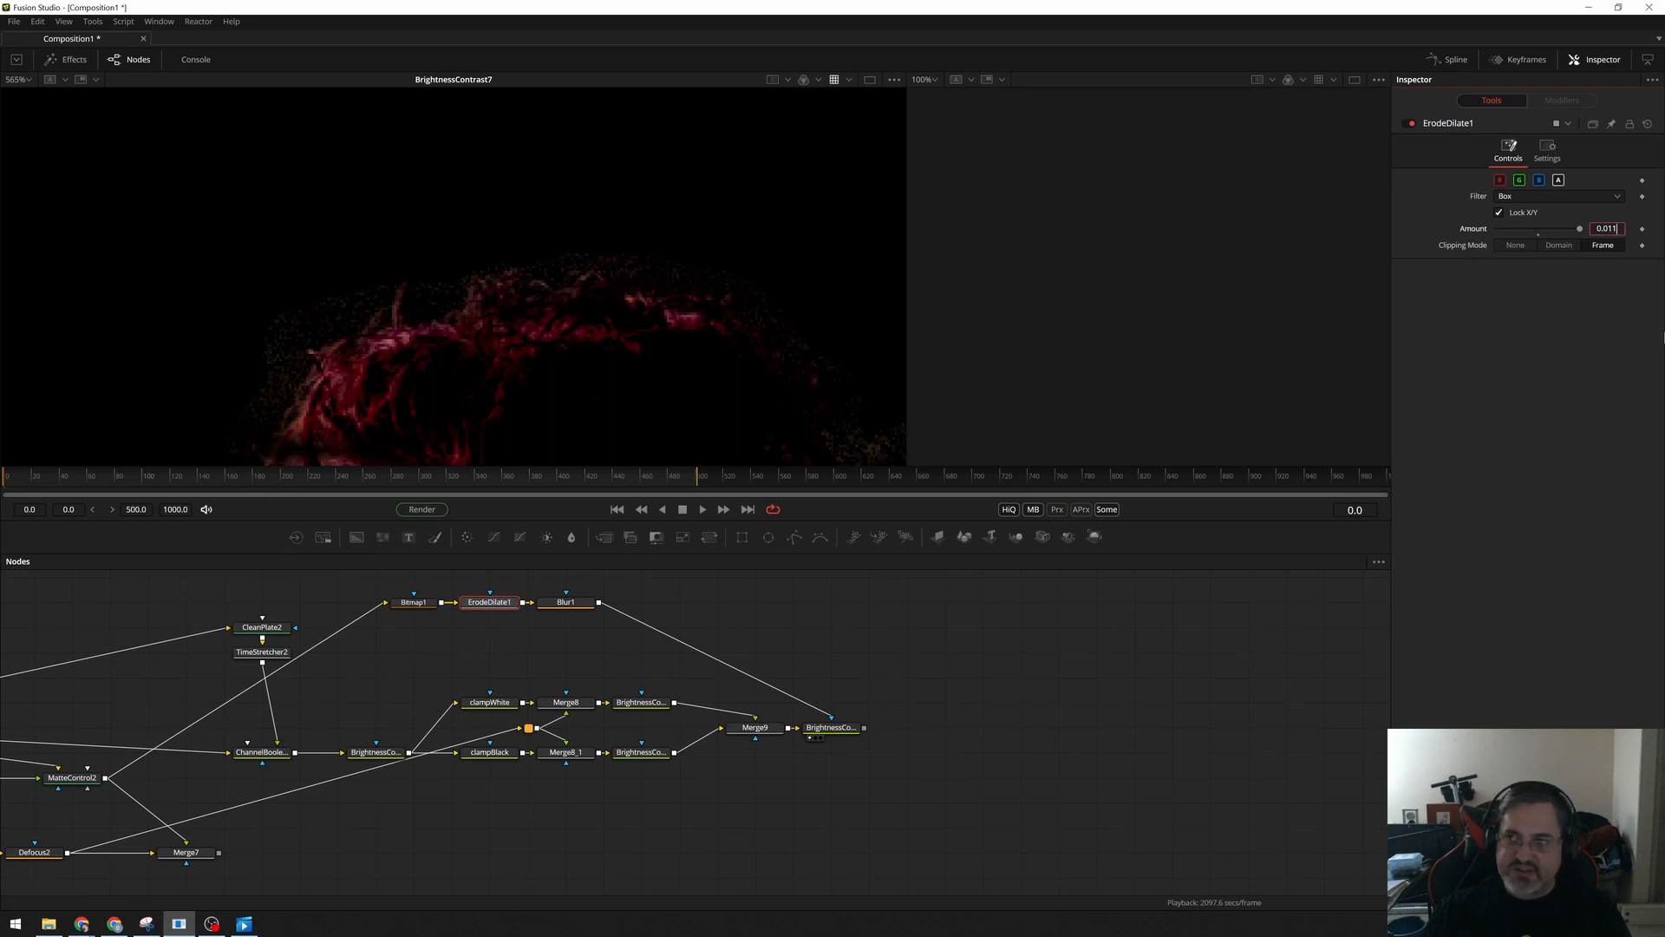
Set ErodeDilate1 Amount near 0.0127 and give the second ErodeDilate about 0.0046.
type("0.012")
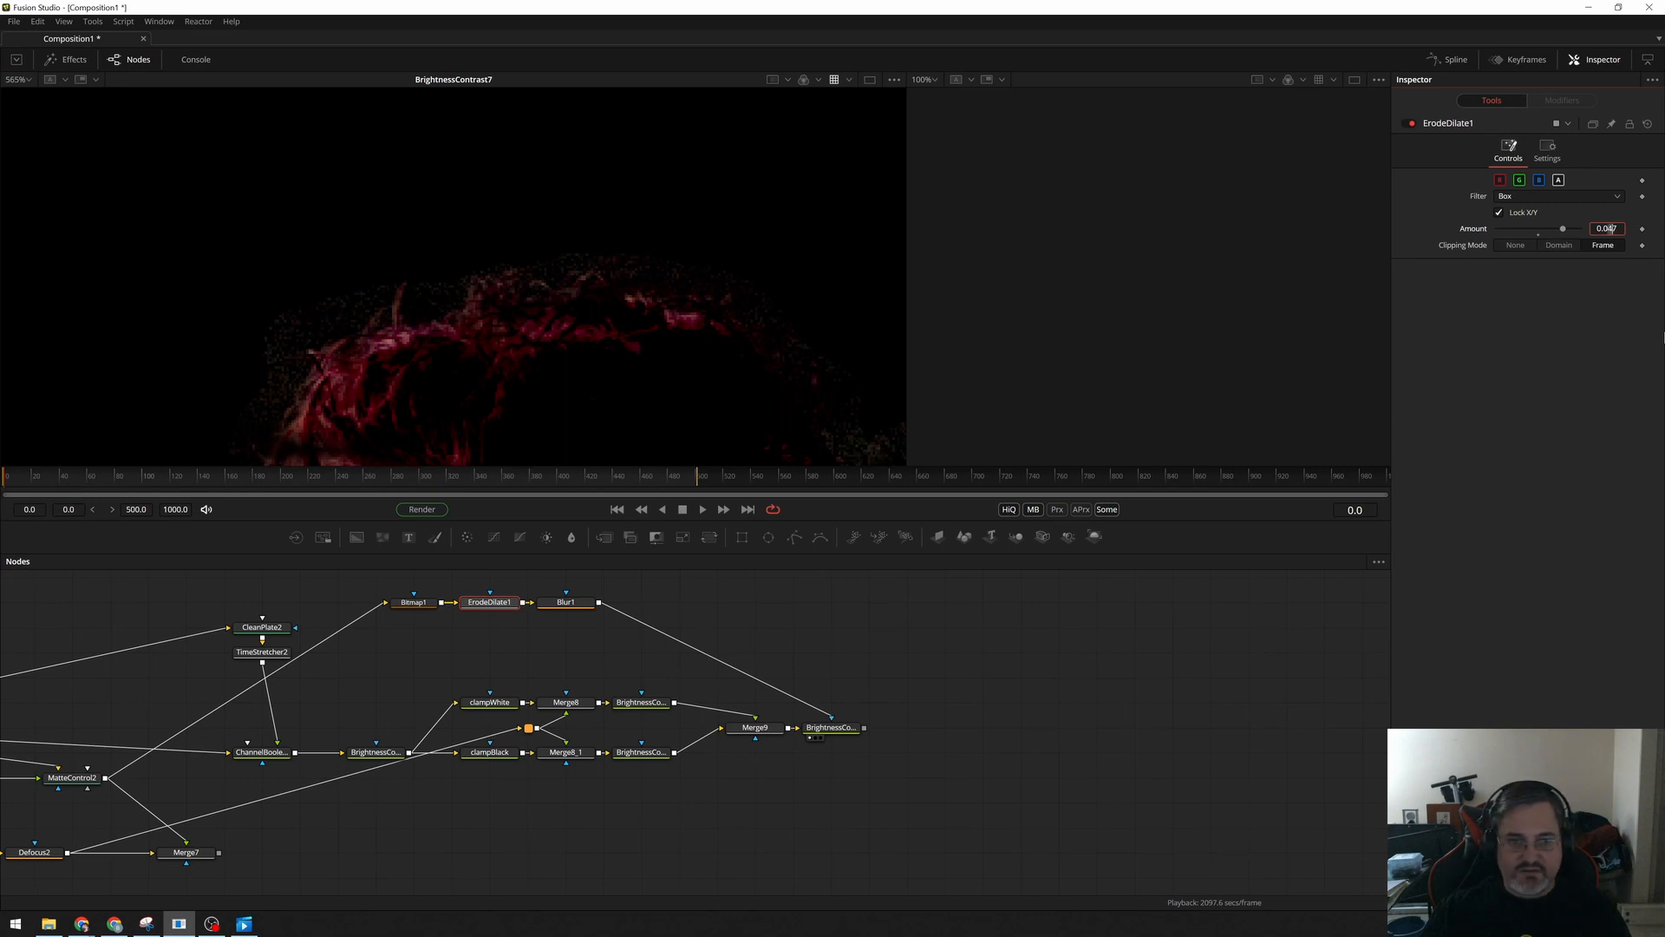
left_click_drag(1562, 228, 1576, 228)
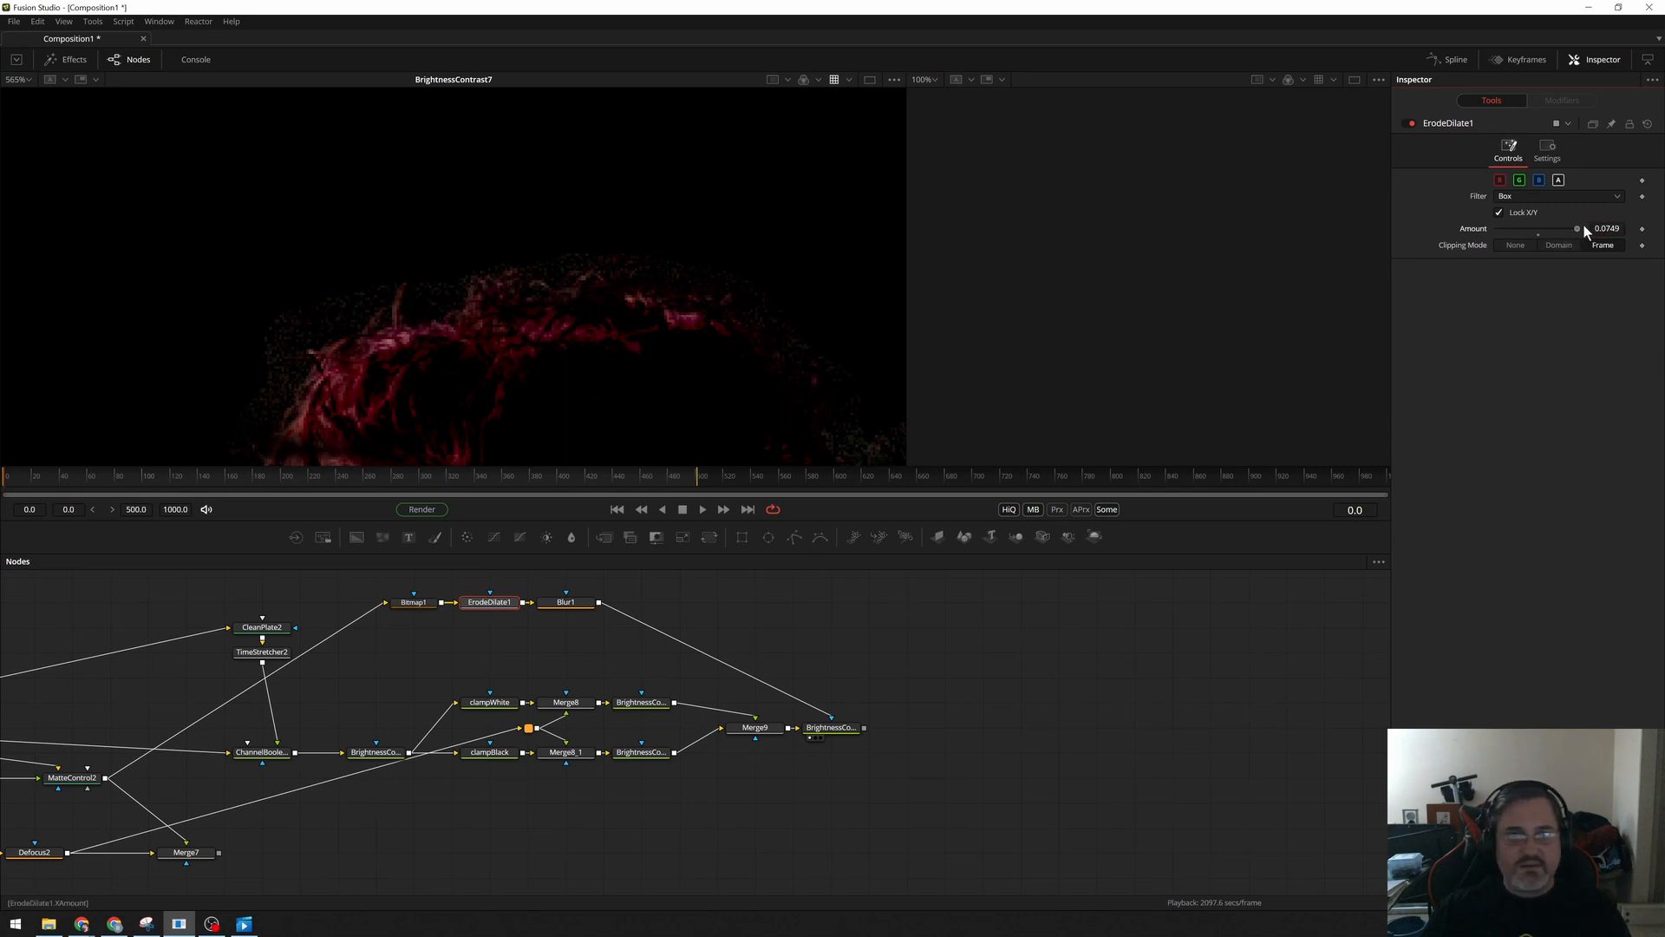
left_click_drag(1576, 229, 1546, 228)
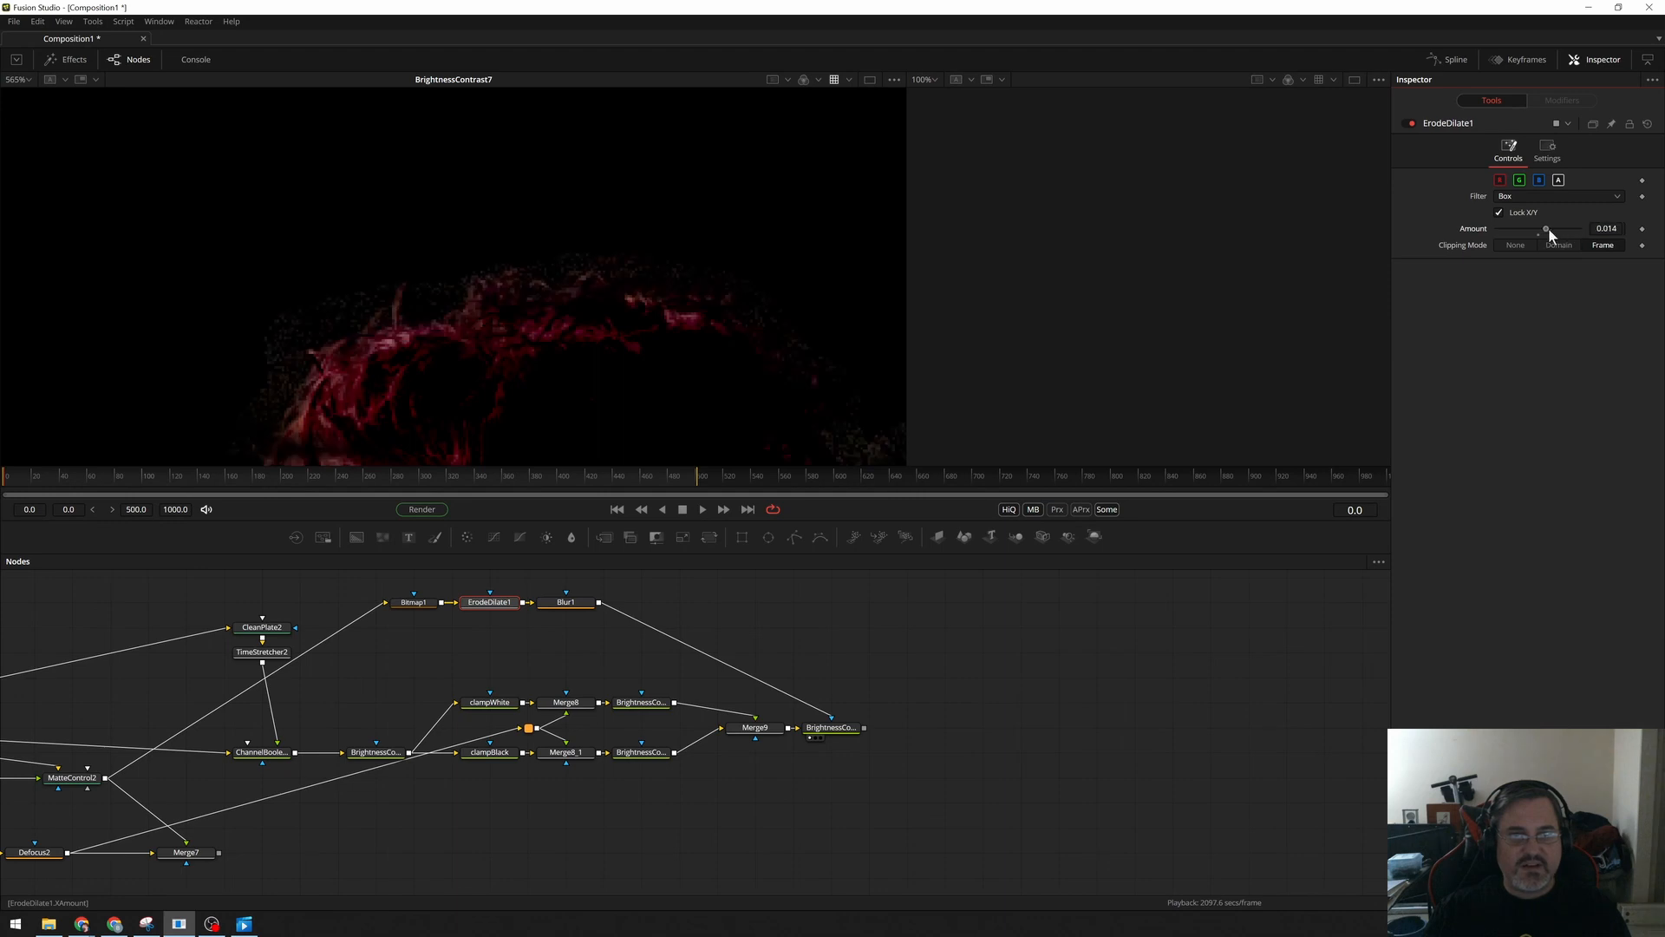
left_click_drag(1546, 228, 1543, 228)
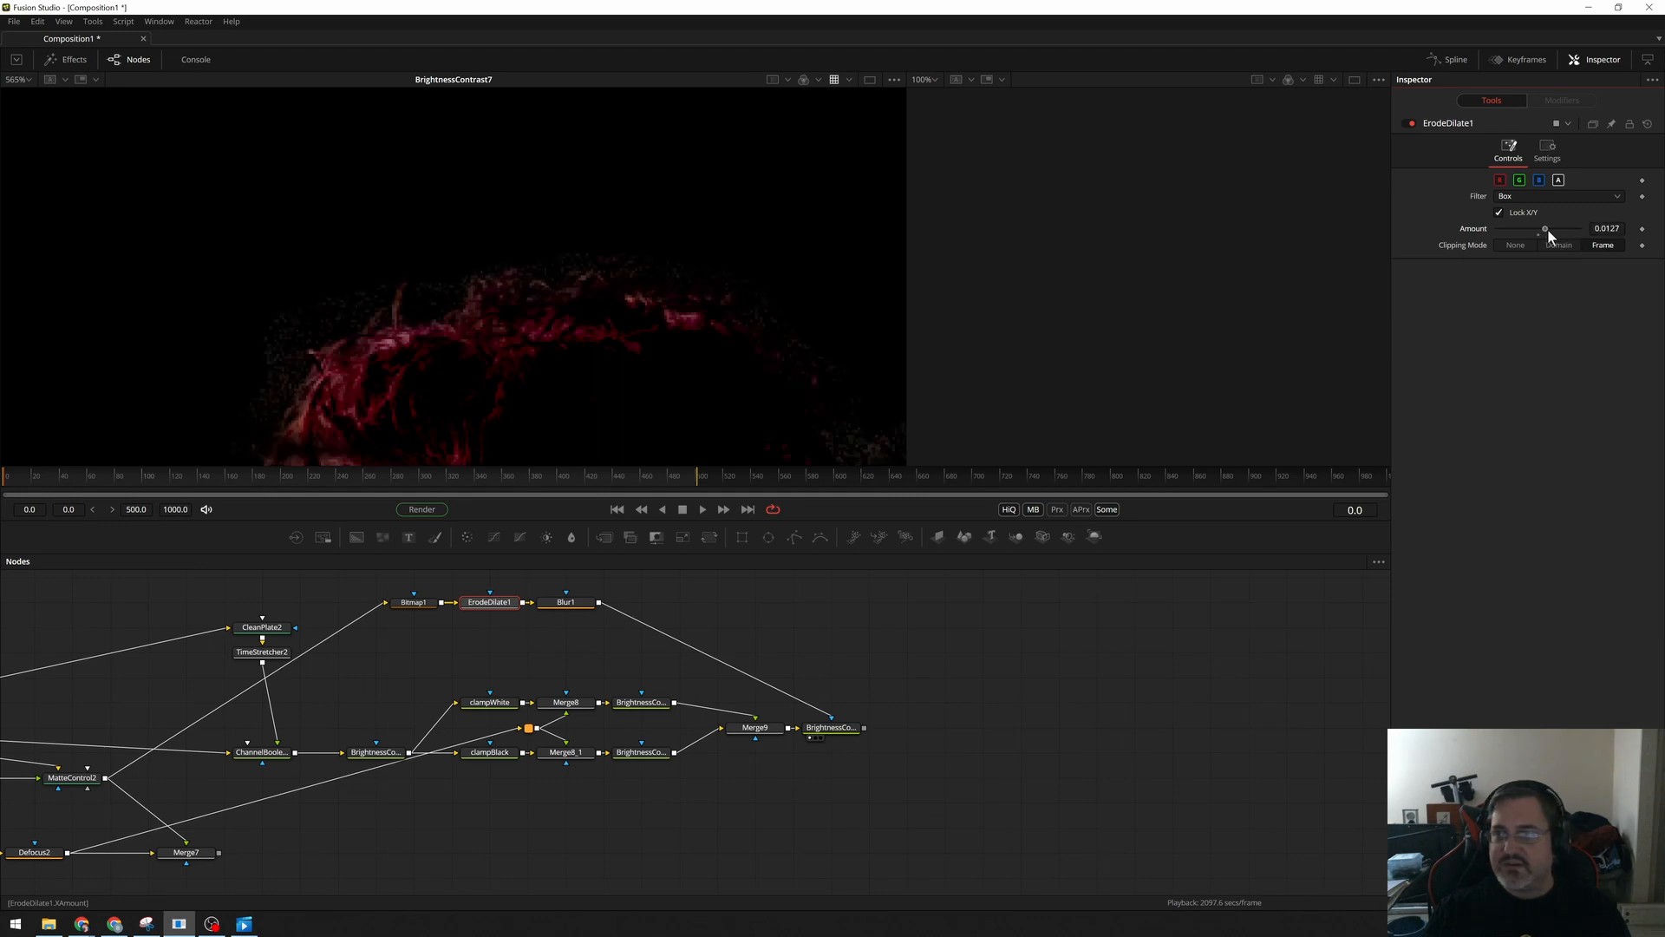
left_click_drag(1545, 228, 1548, 228)
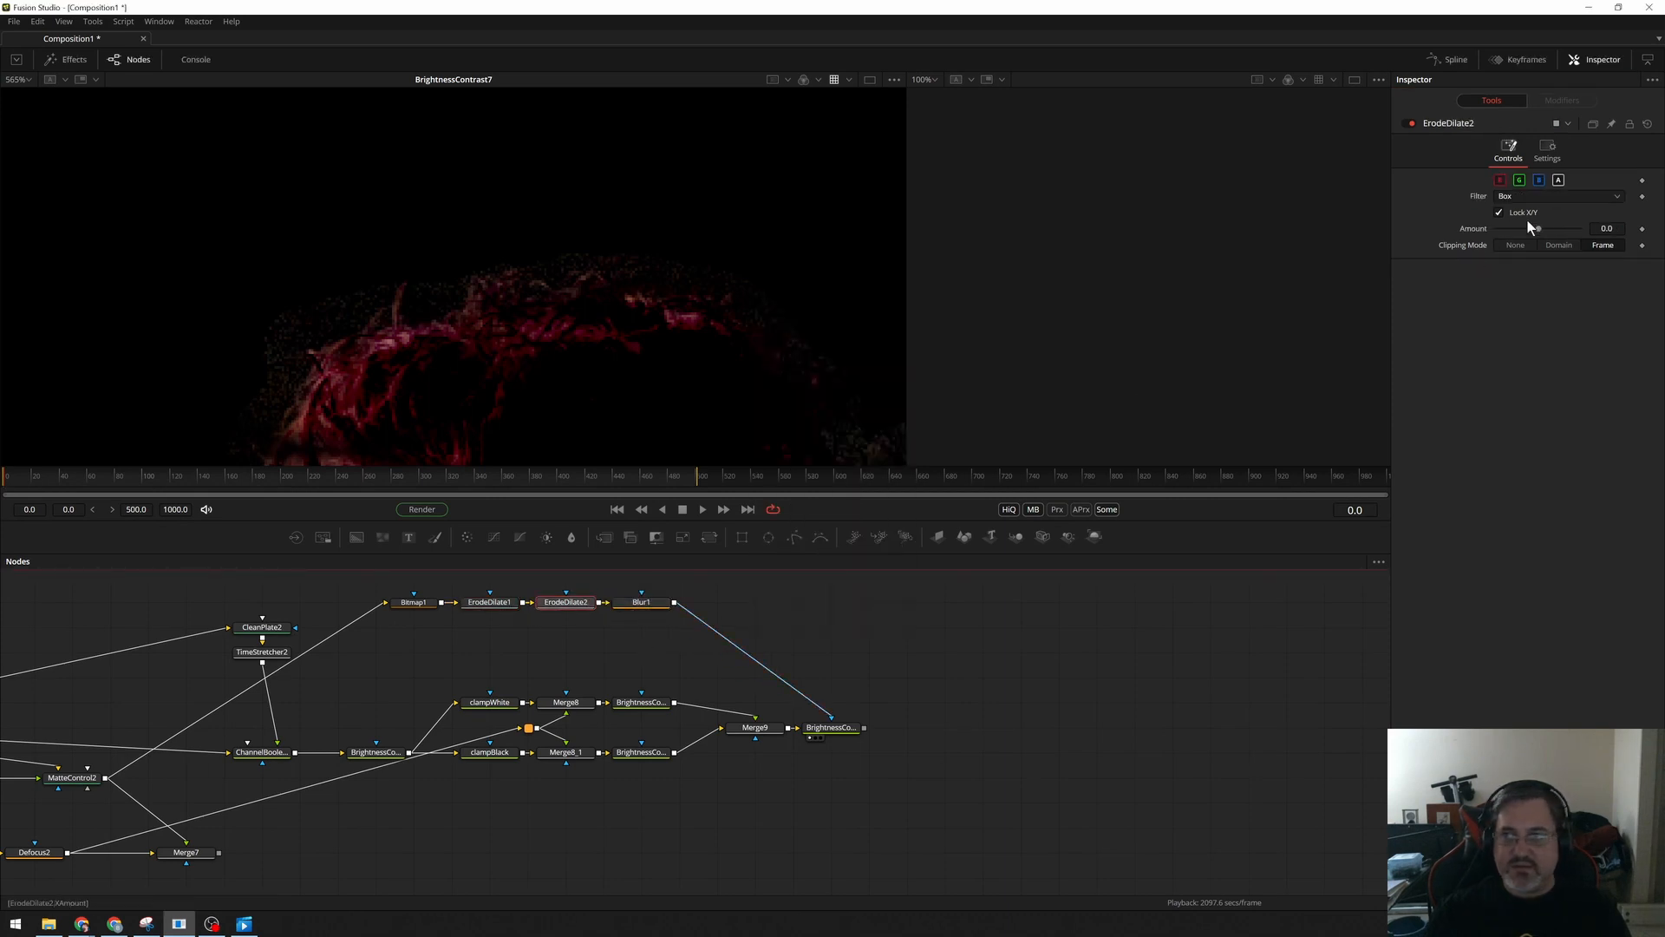
left_click_drag(1535, 228, 1551, 228)
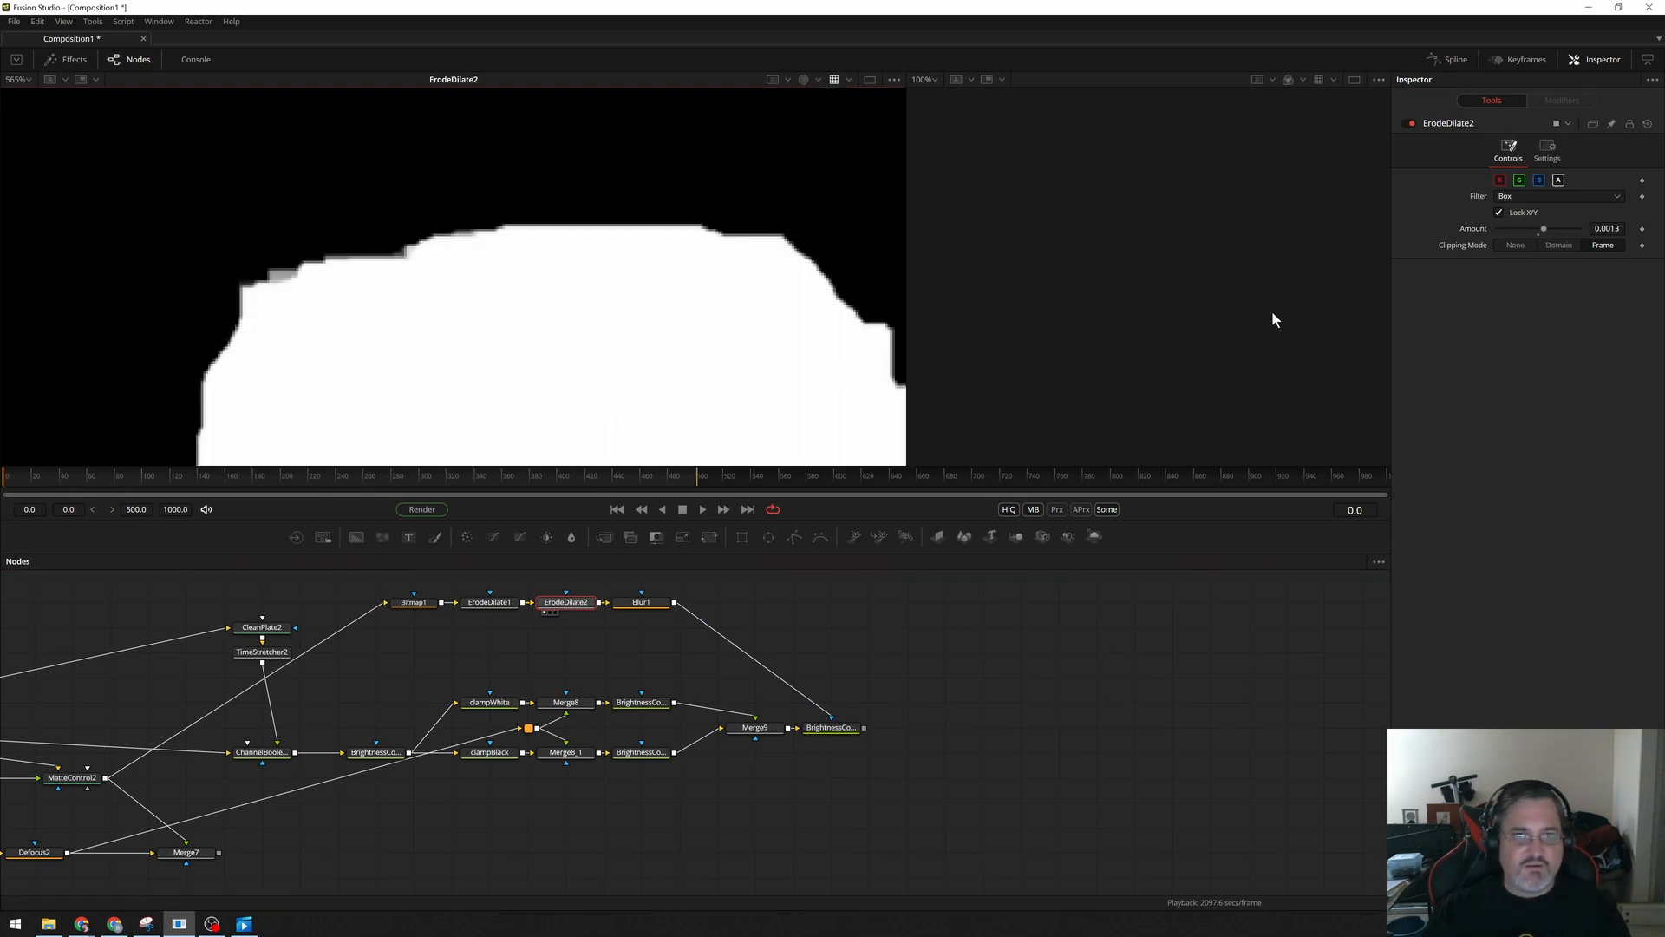
left_click_drag(1543, 228, 1572, 228)
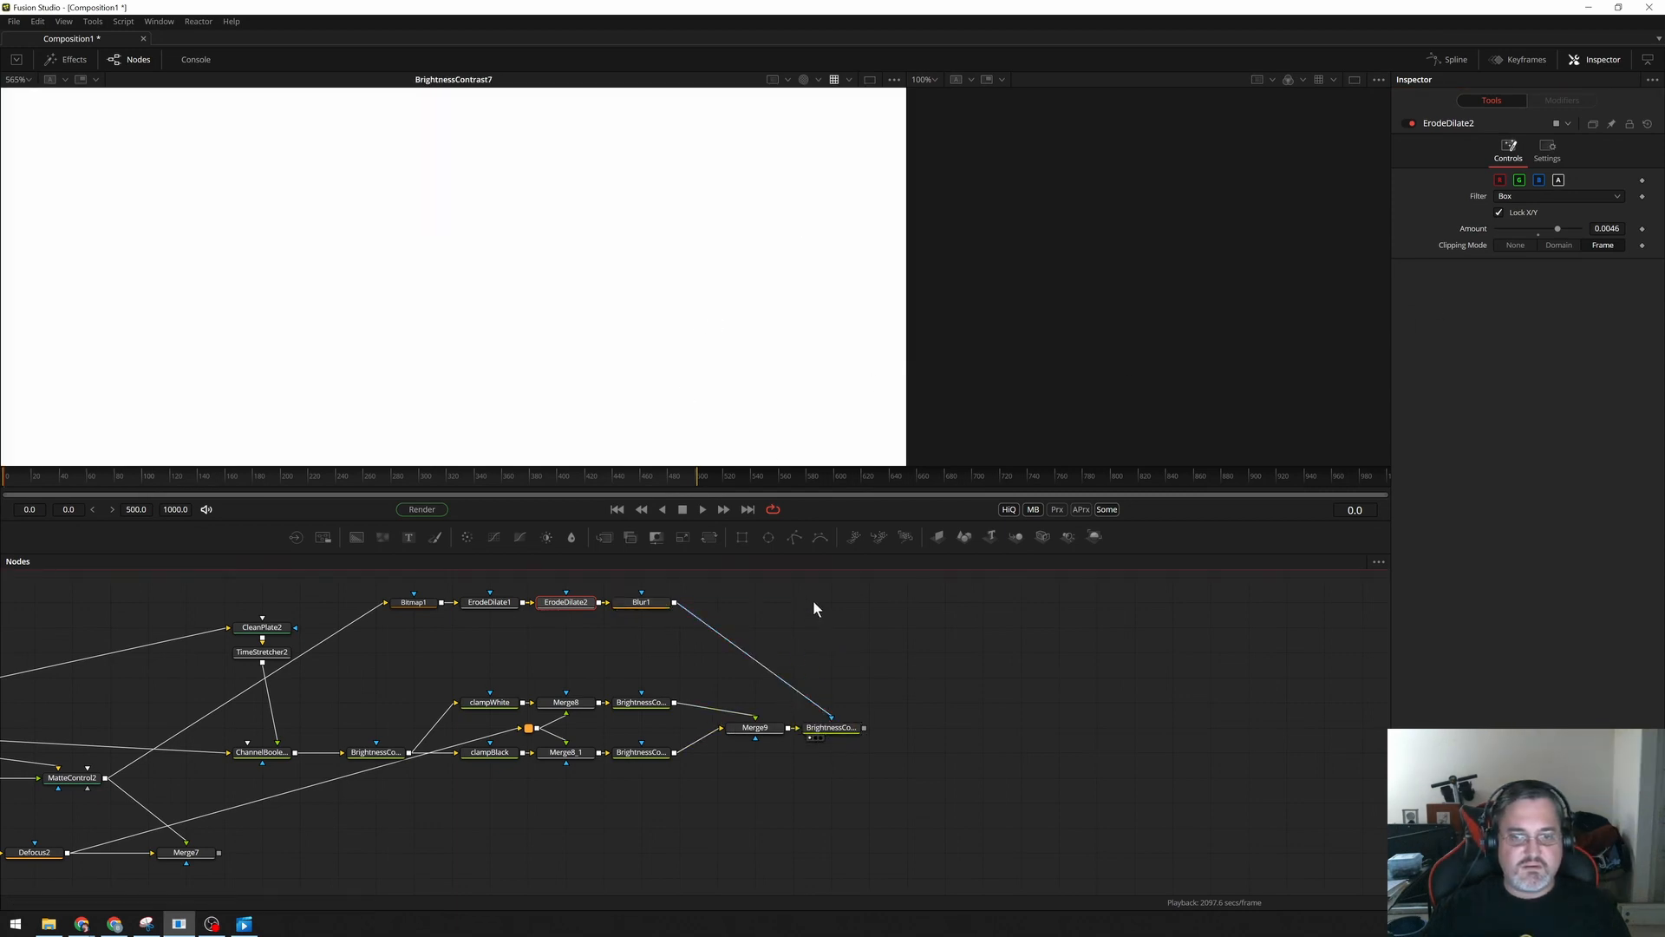
Fine-tune the gain on the detail Brightness Contrast node.
left_click(831, 727)
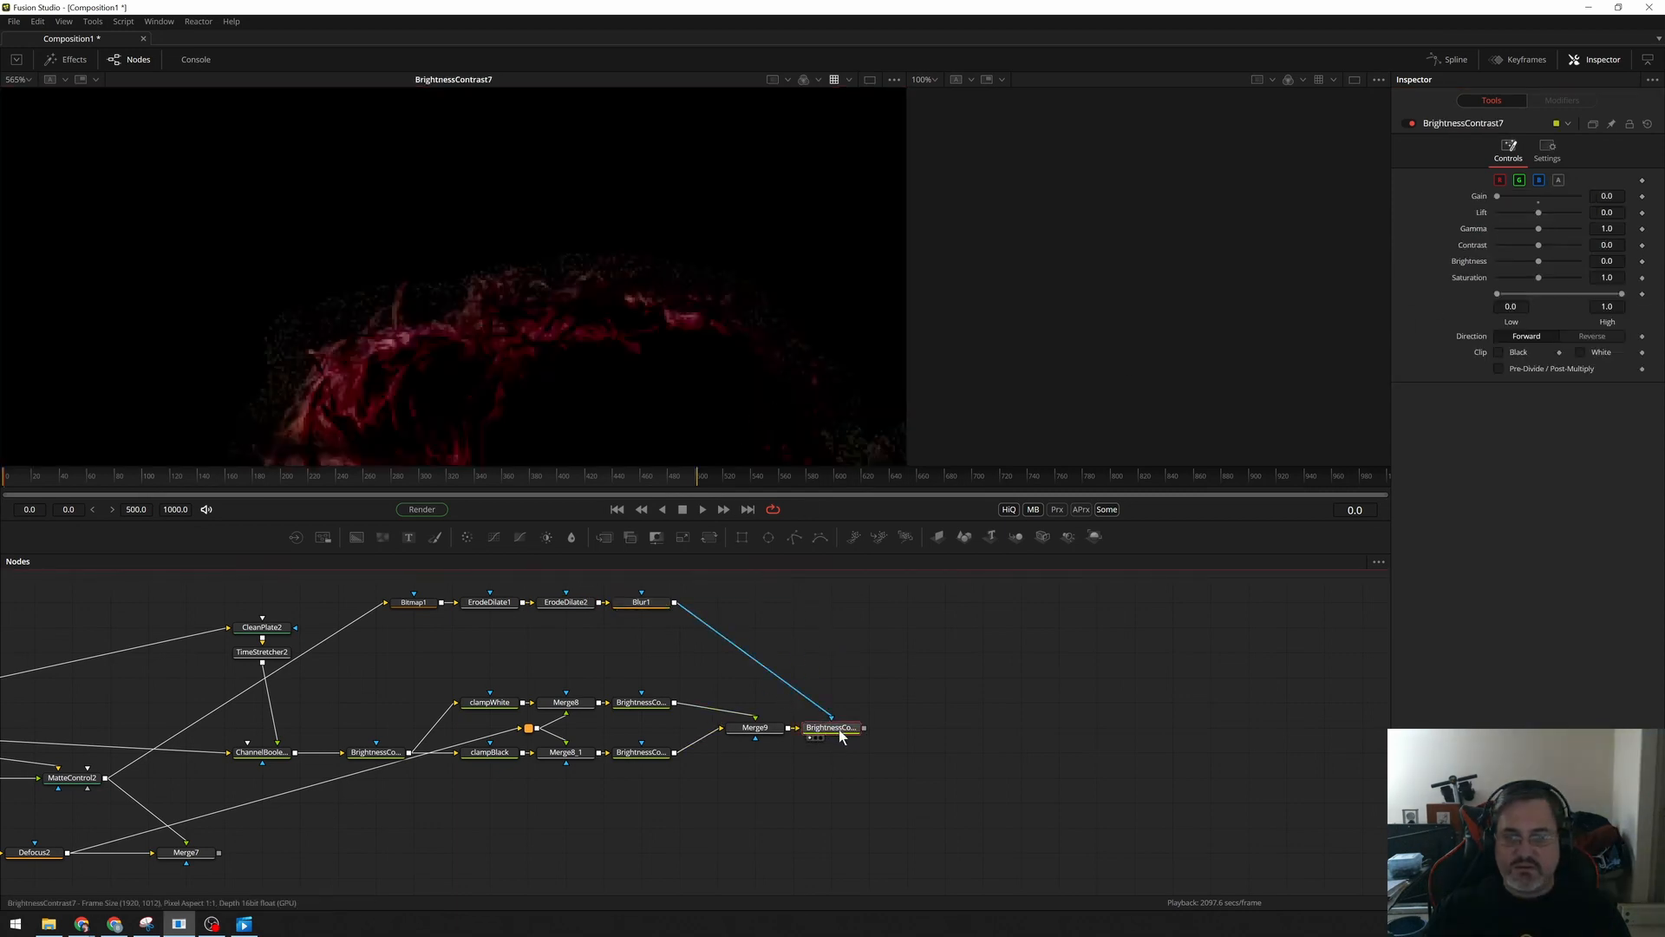
left_click_drag(1498, 195, 1546, 195)
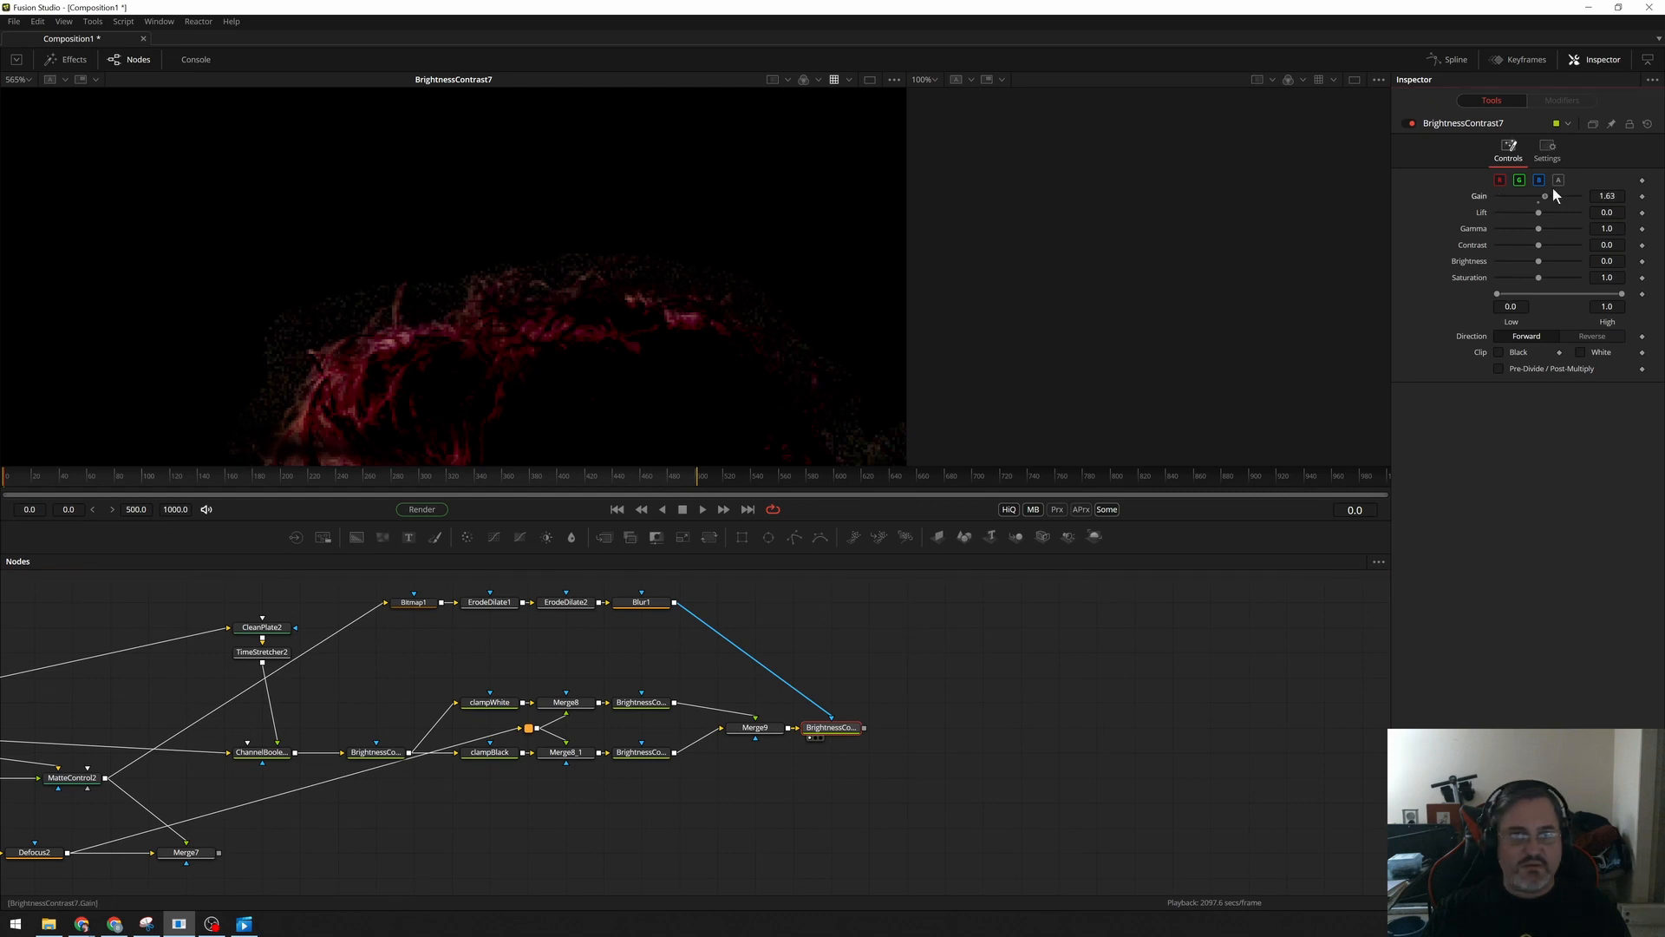
left_click_drag(1544, 195, 1532, 201)
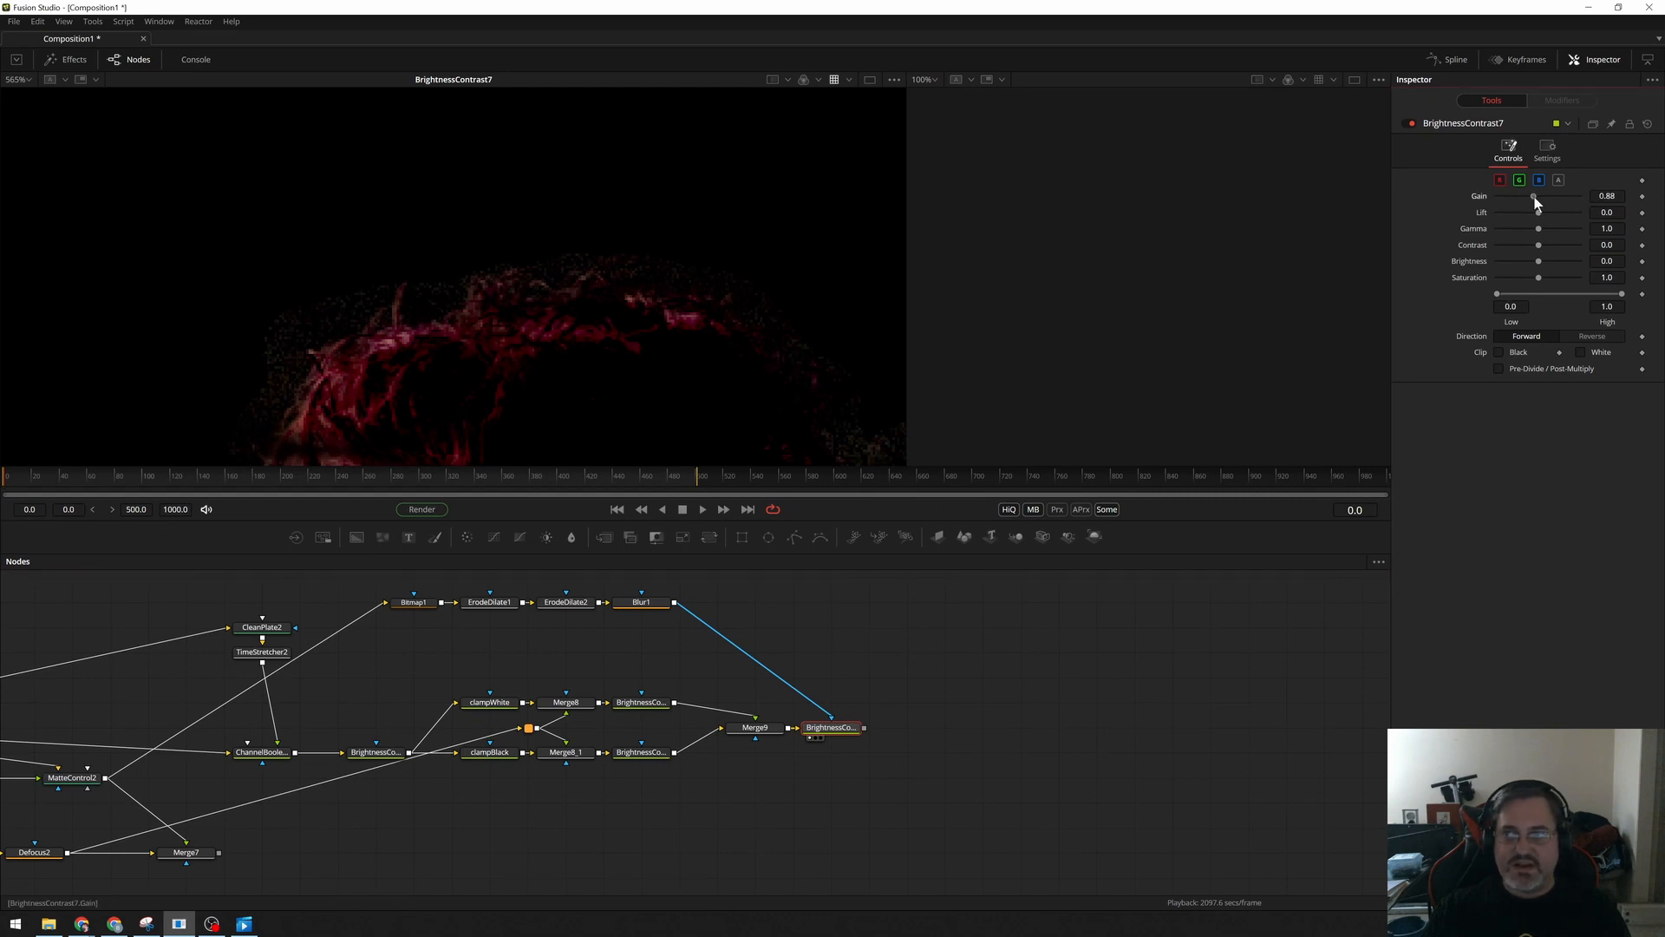
left_click_drag(1532, 197, 1538, 197)
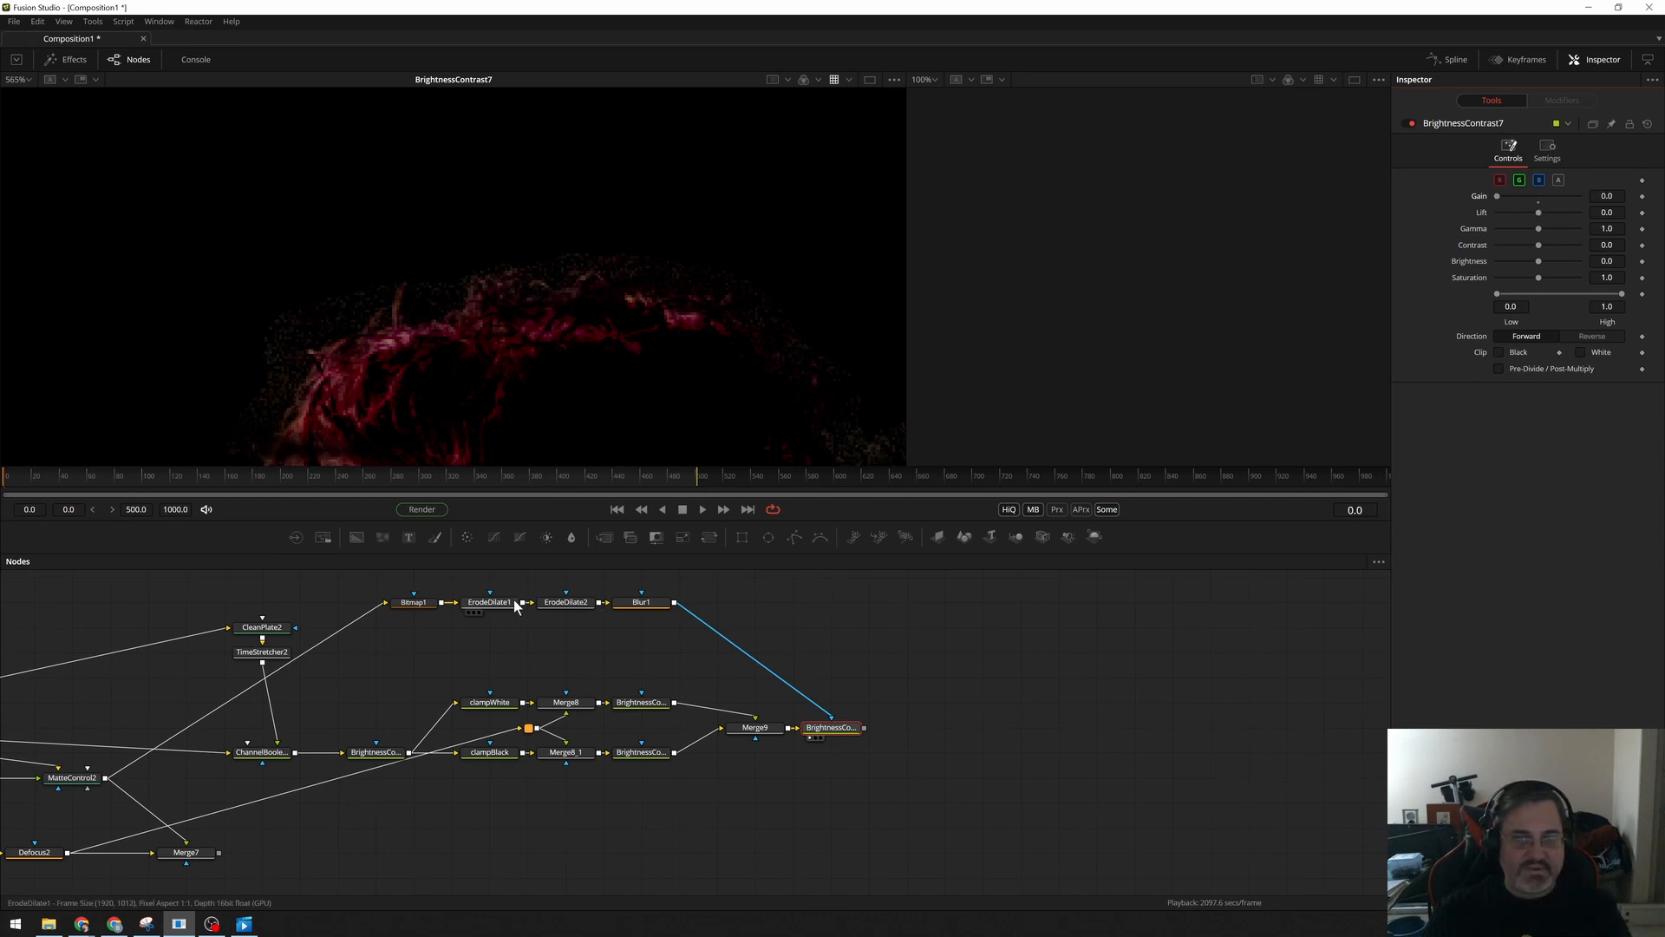
Remove ErodeDilate2 and set the CleanPlate2 erode to about 0.011.
left_click(487, 602)
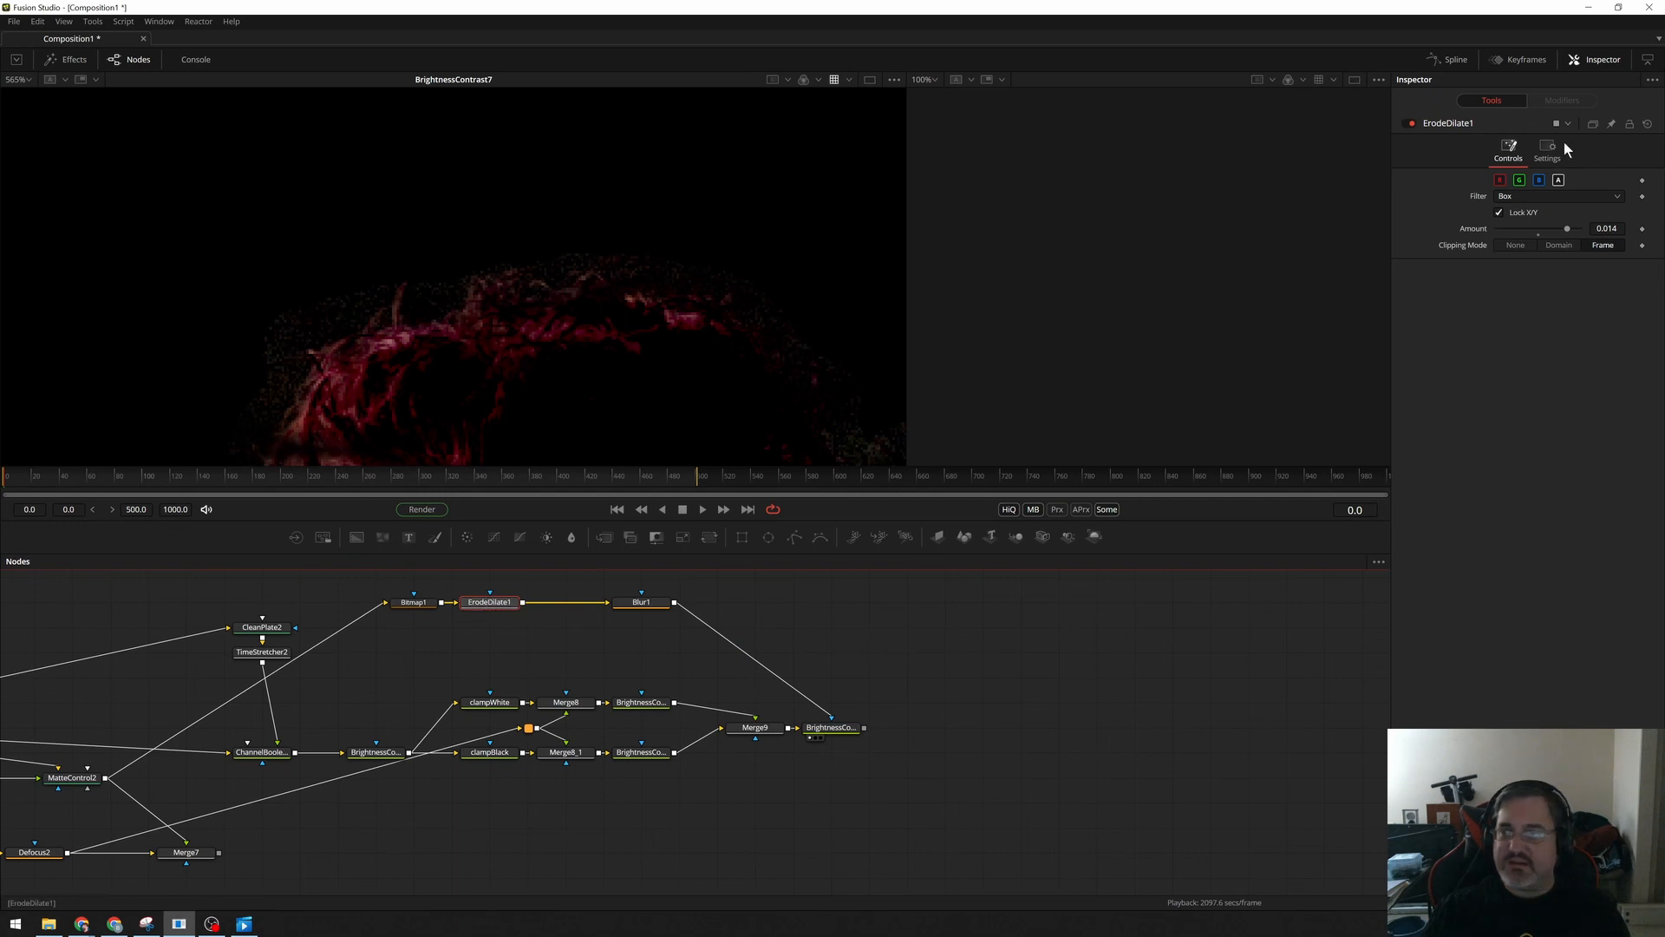
left_click_drag(1566, 228, 1561, 228)
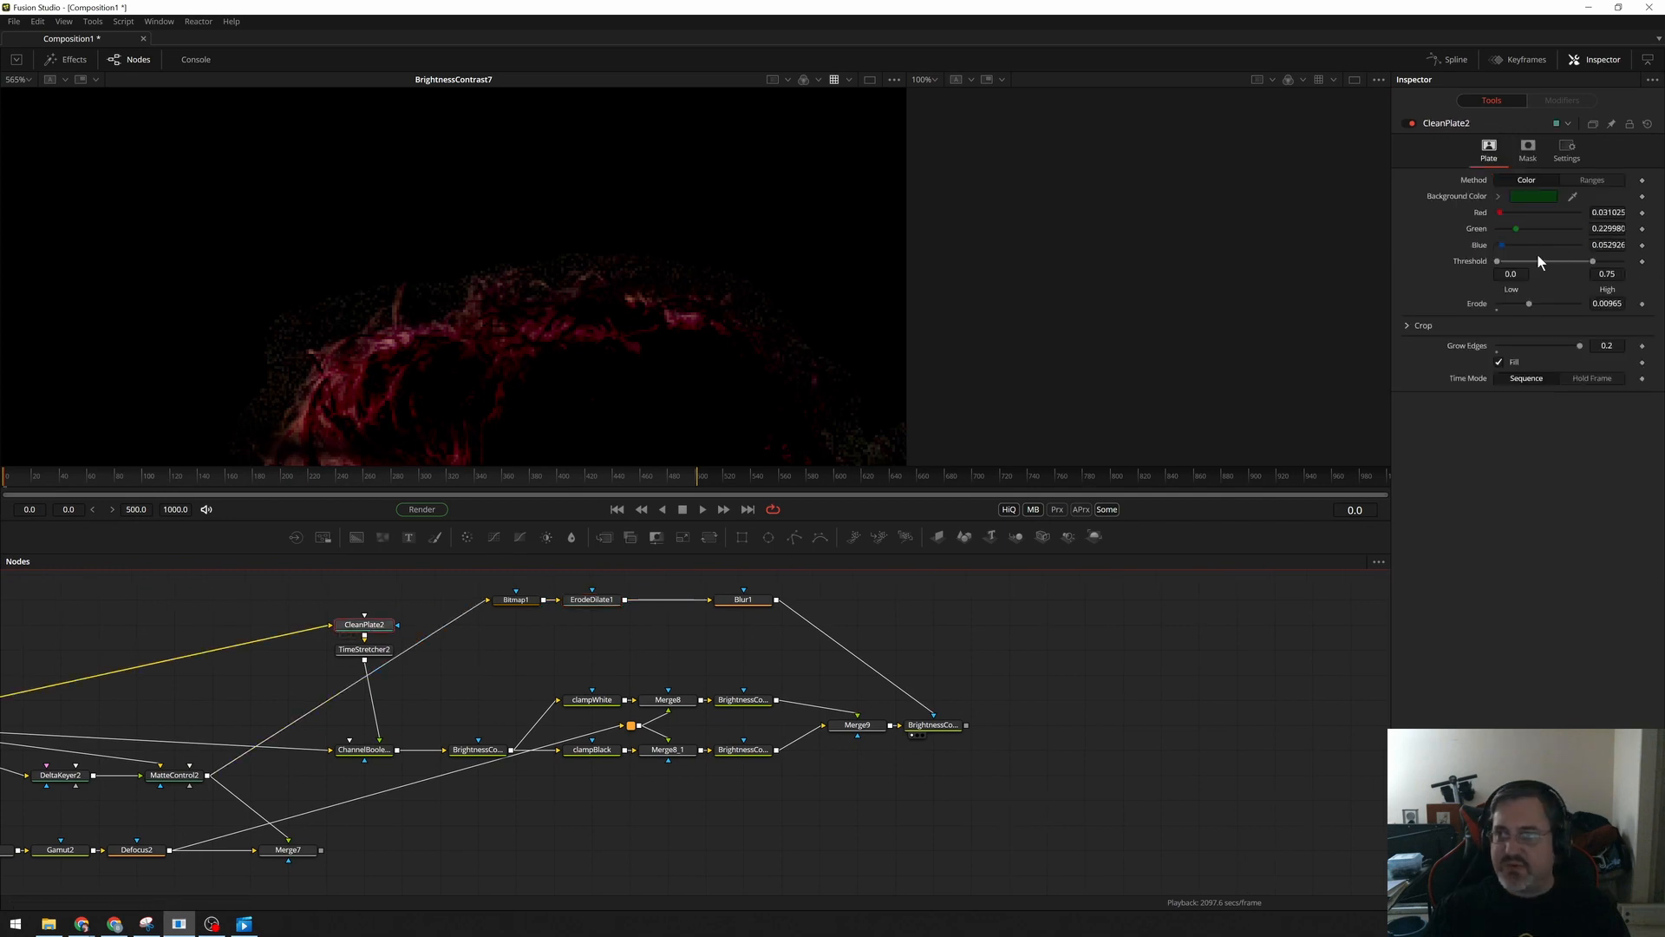
left_click_drag(1528, 303, 1543, 303)
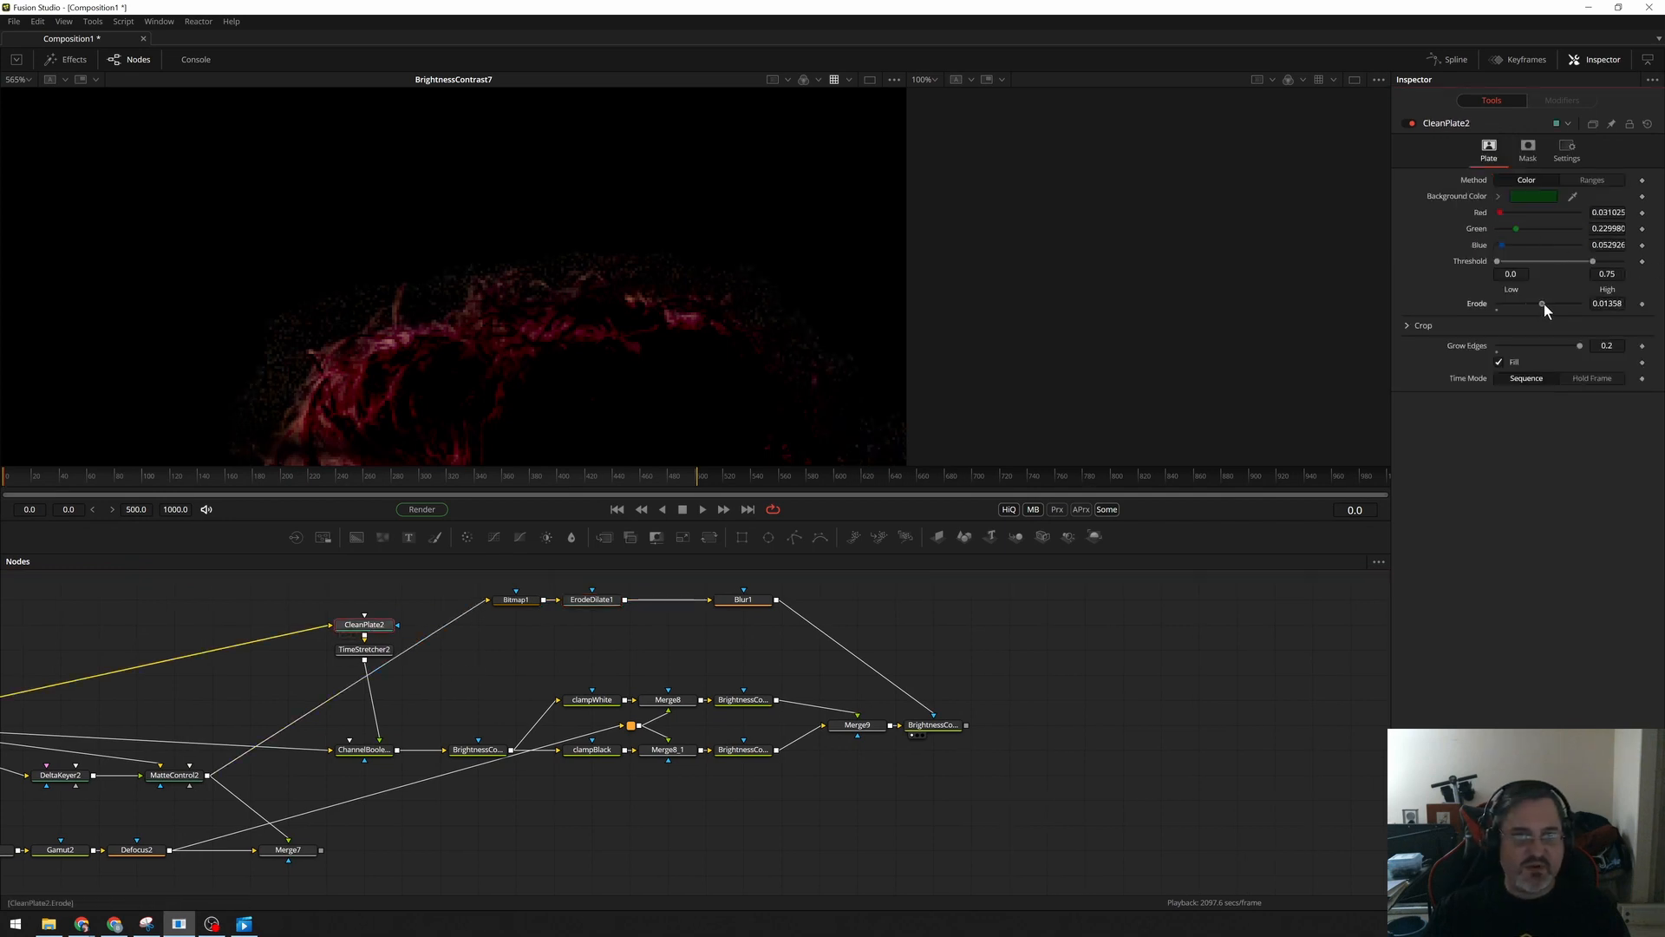
left_click_drag(1543, 304, 1532, 304)
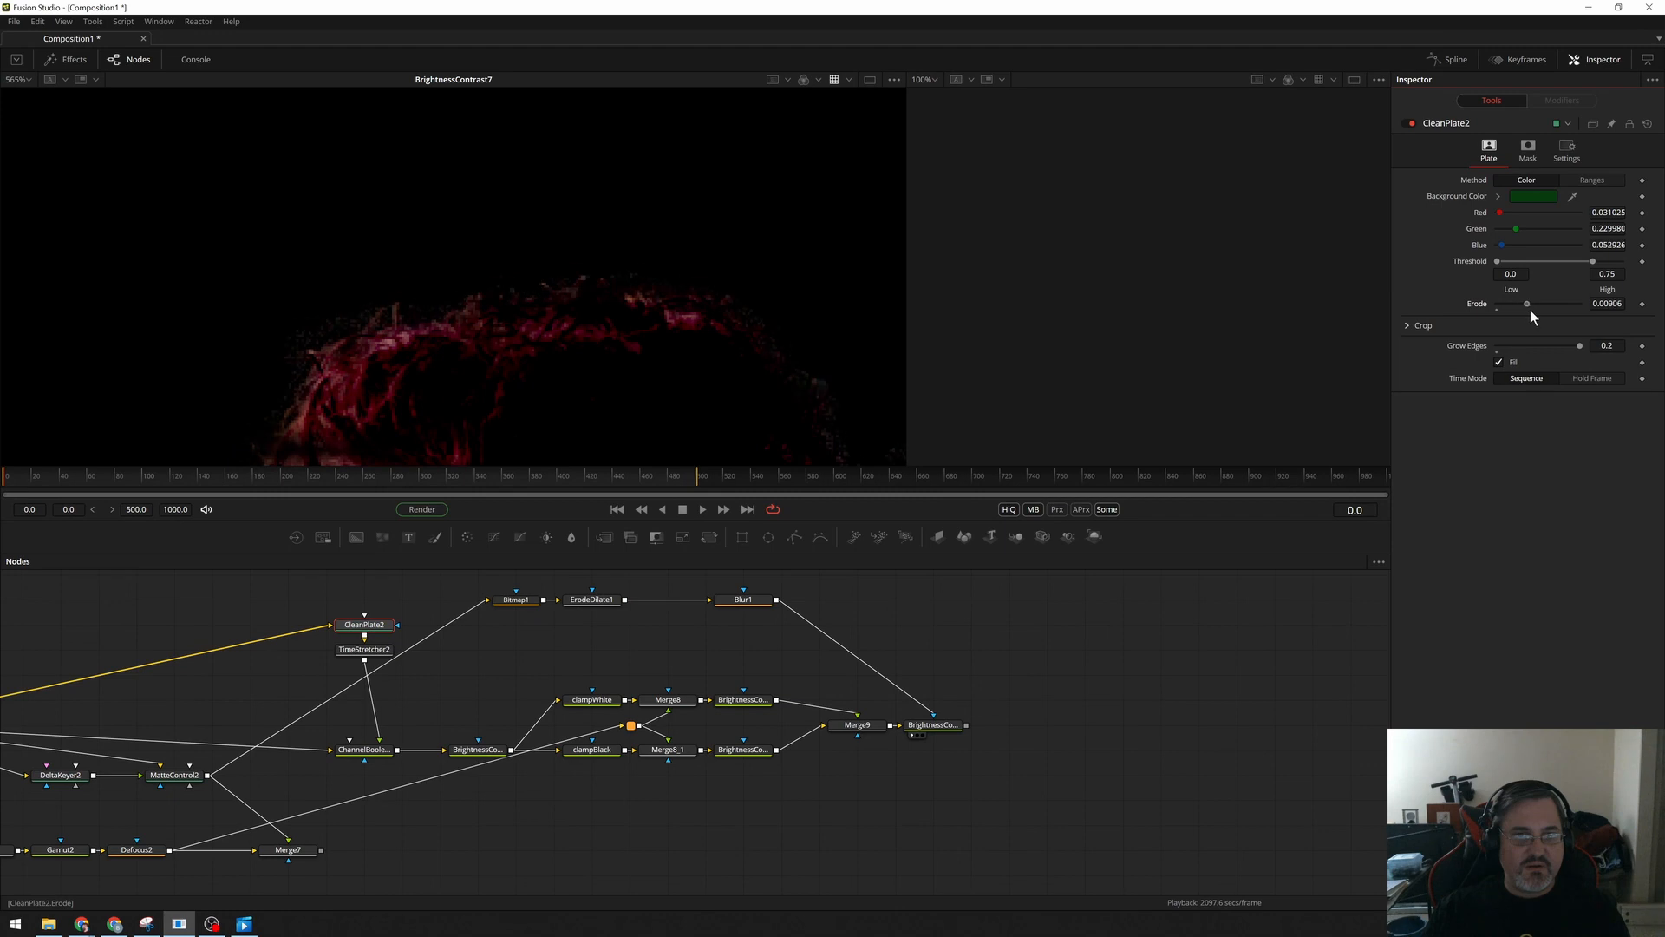
left_click_drag(1529, 304, 1536, 305)
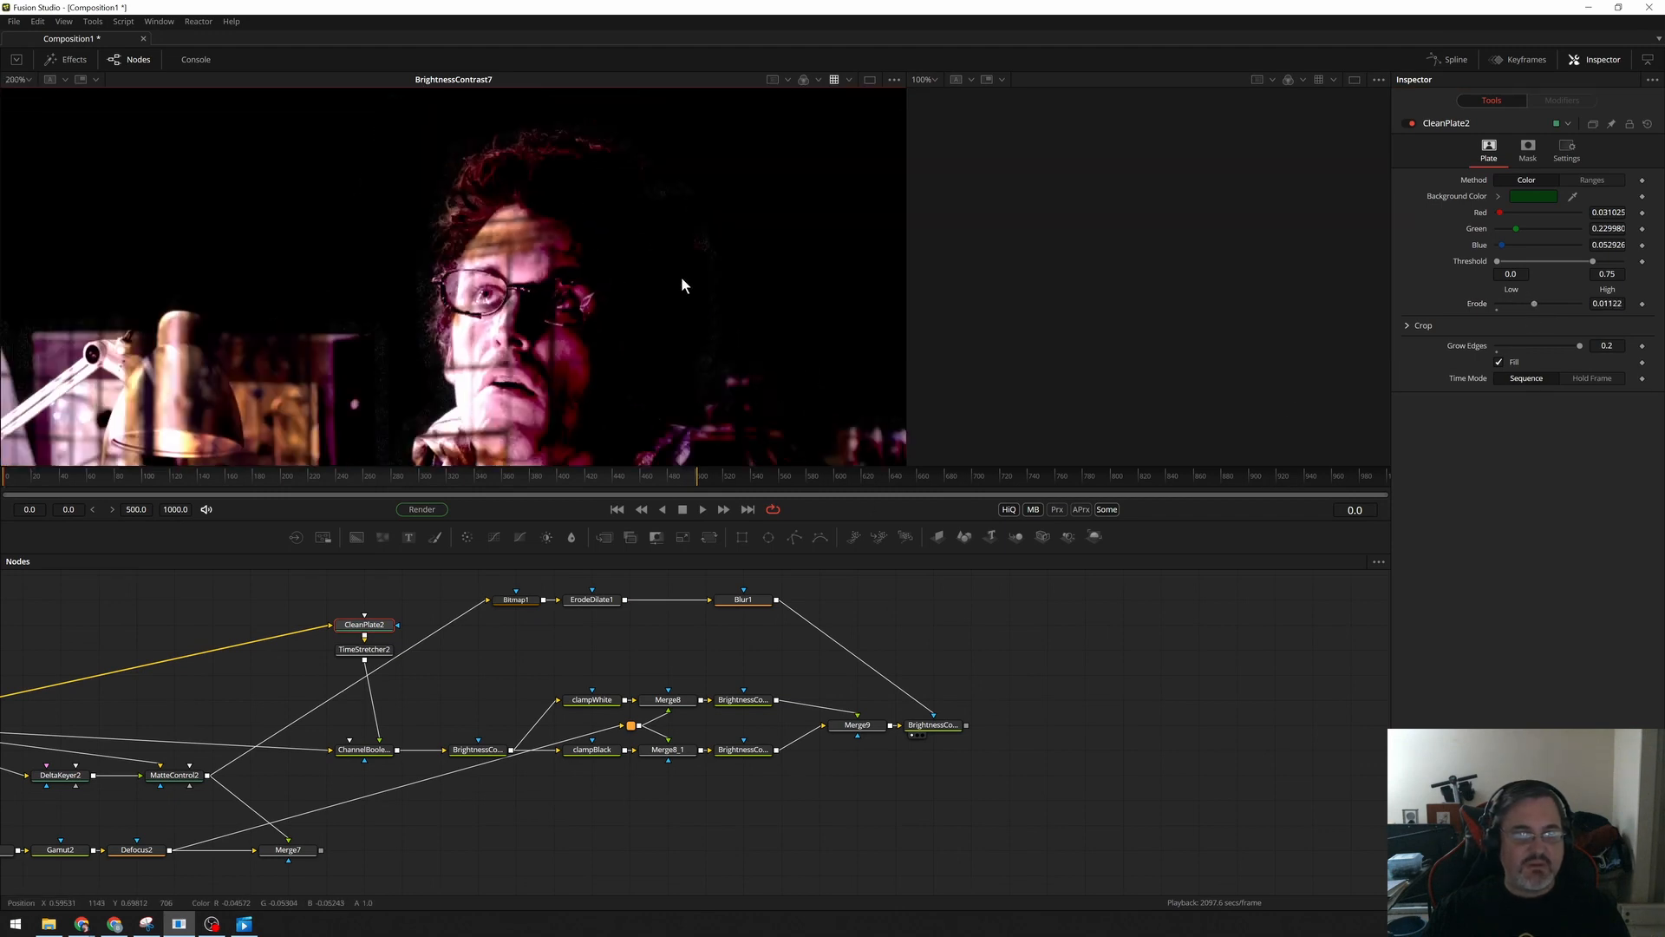
Add Merge10 after BrightnessContrast7 over the Defocus2 background and view its result.
left_click(932, 724)
type("m")
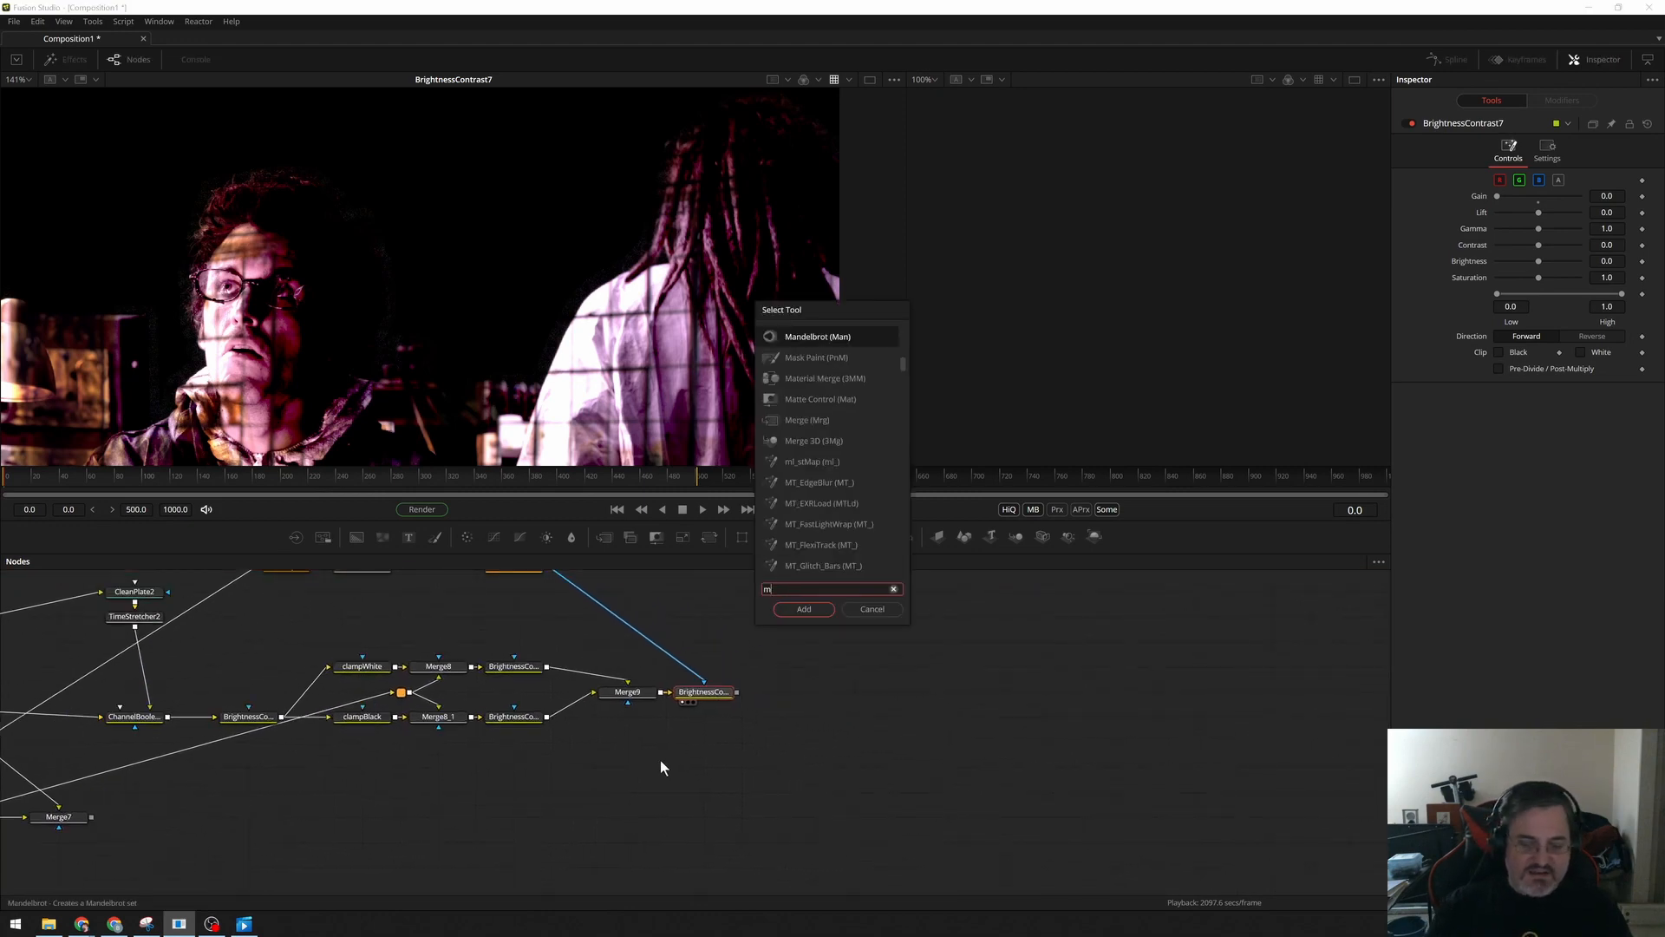
left_click(803, 609)
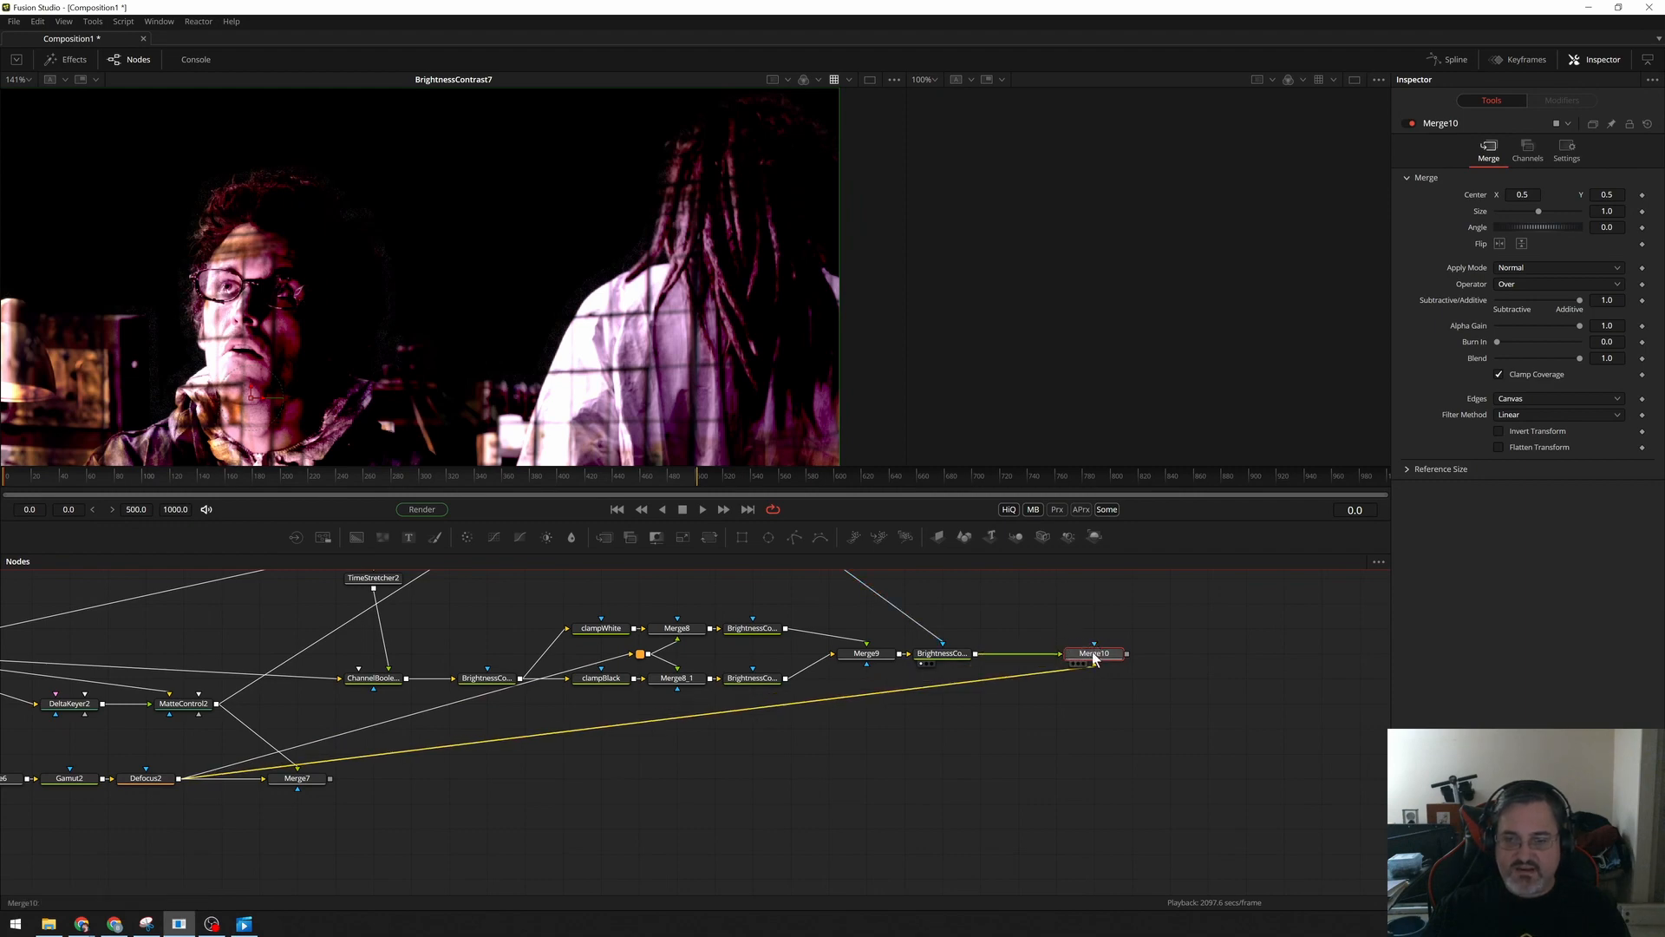
left_click(941, 653)
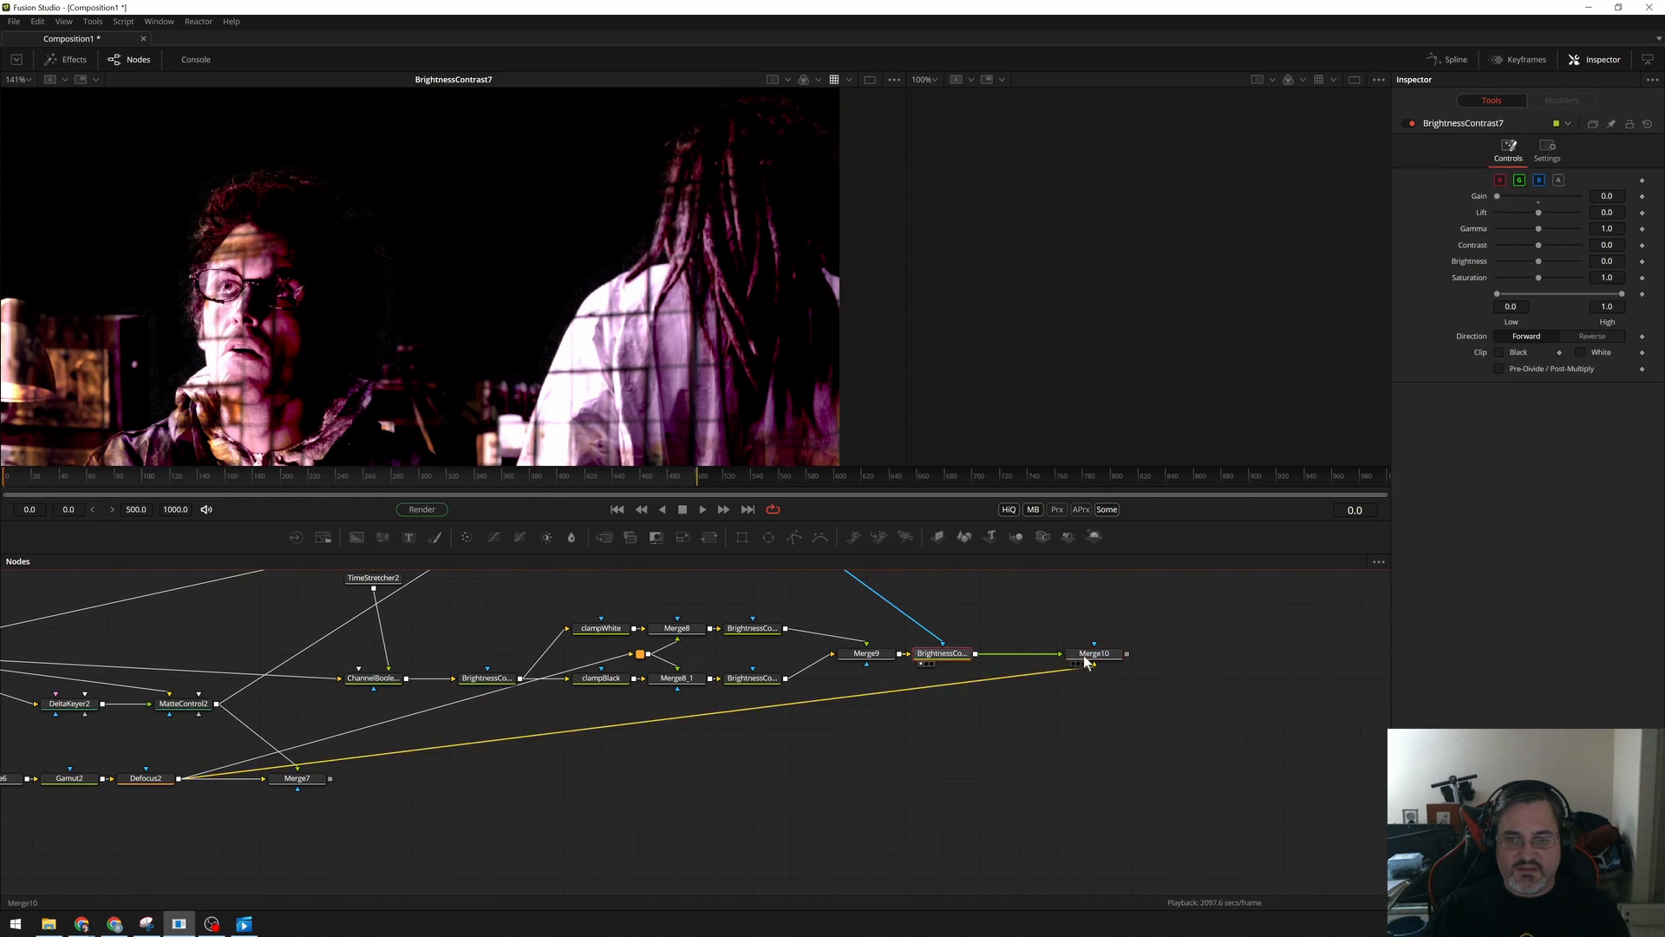
left_click(1093, 653)
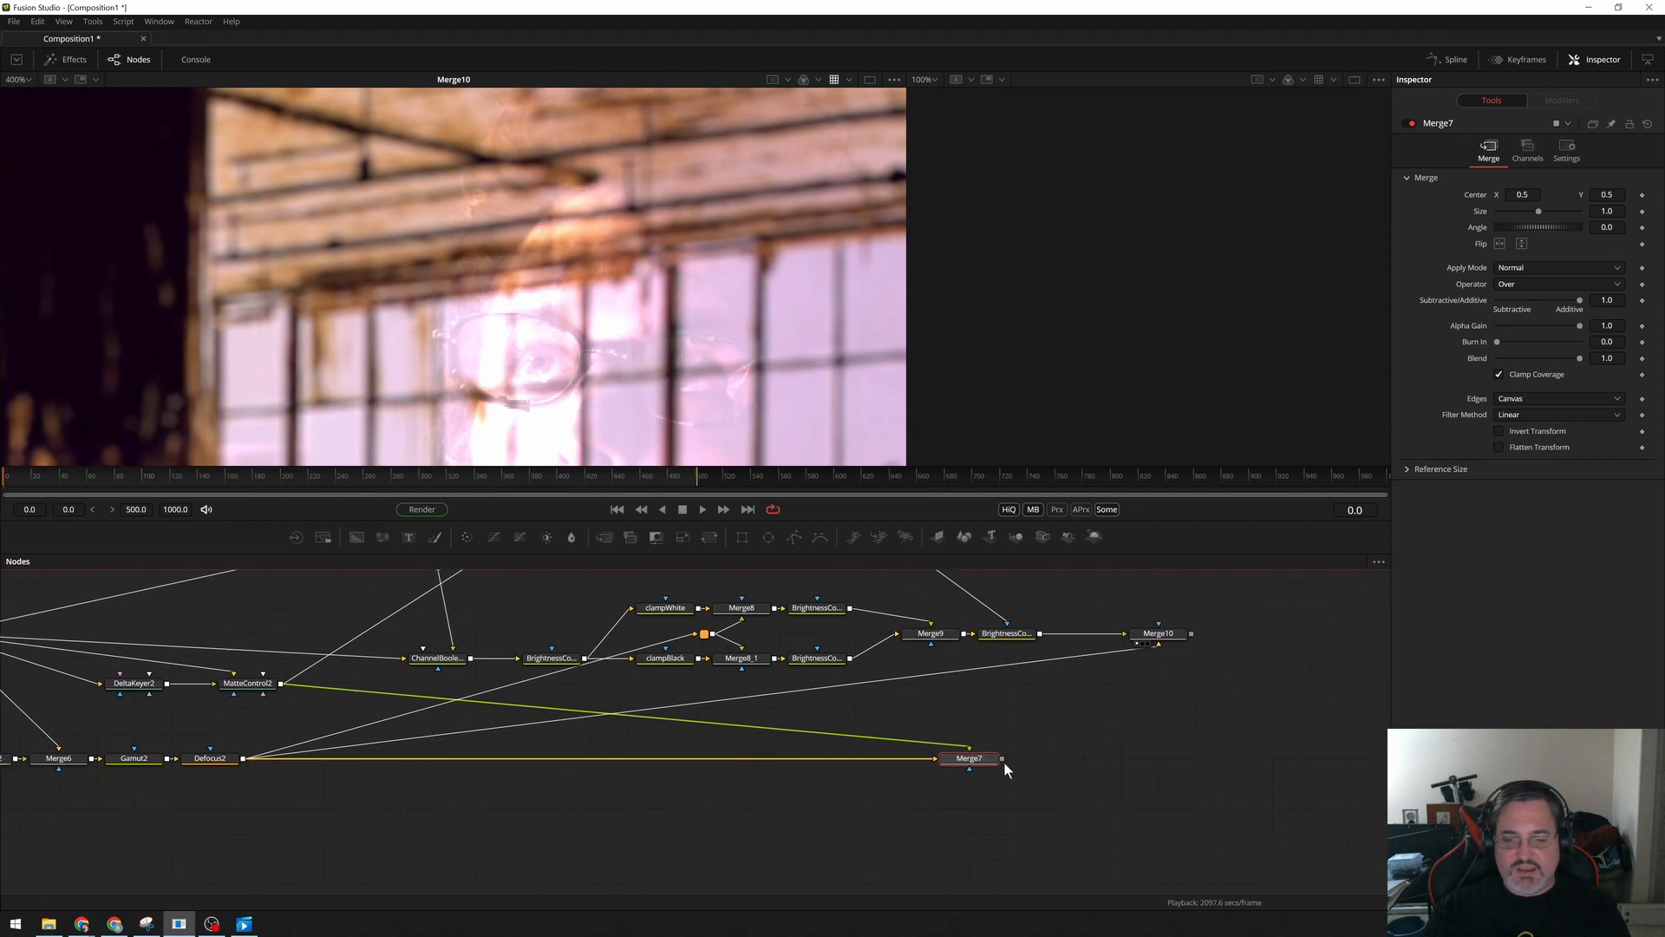
mouse_move(701, 753)
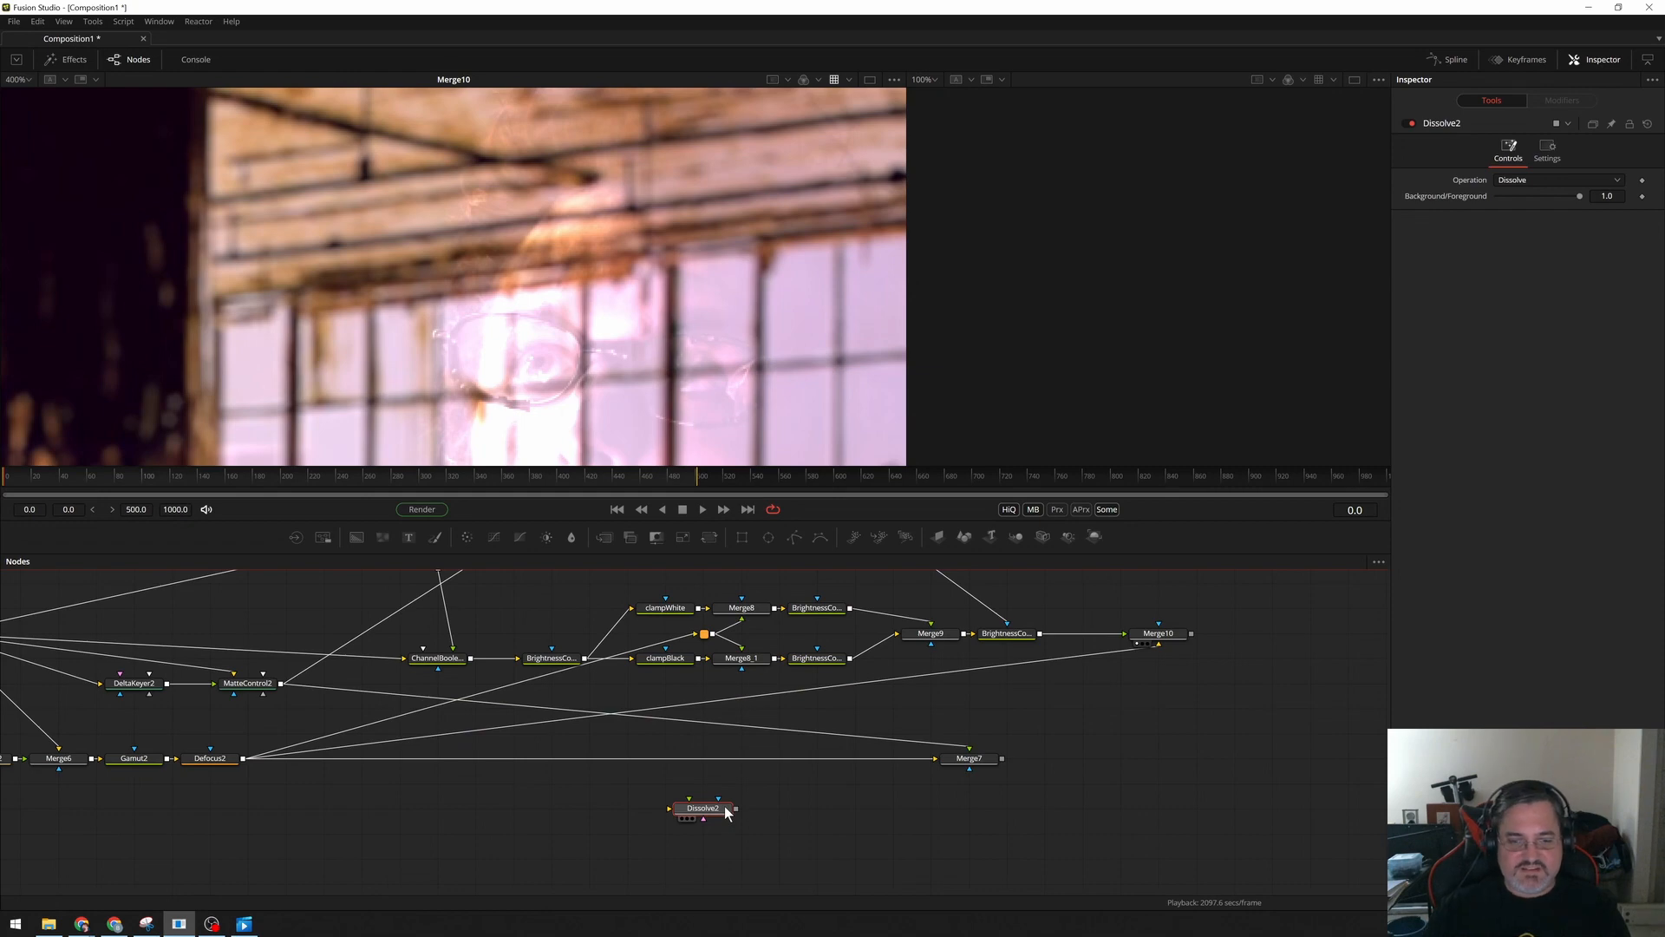
Place Dissolve2 on the background line into Merge7, and move Merge7 beside it.
left_click_drag(700, 808, 779, 758)
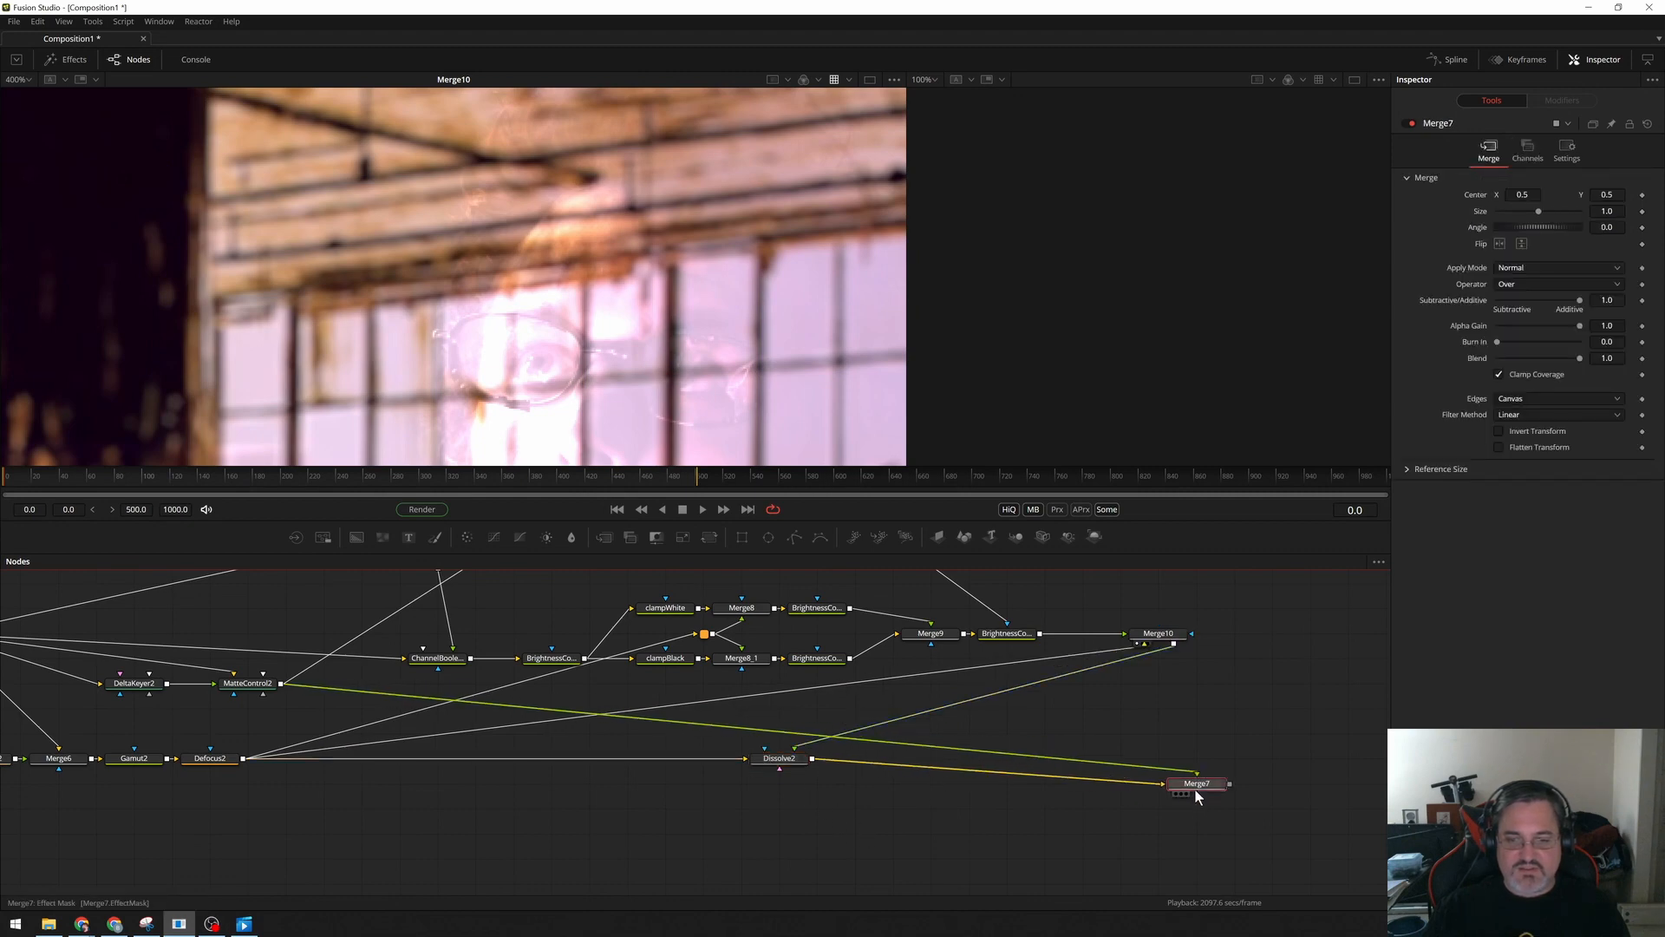
left_click_drag(1198, 782, 1309, 757)
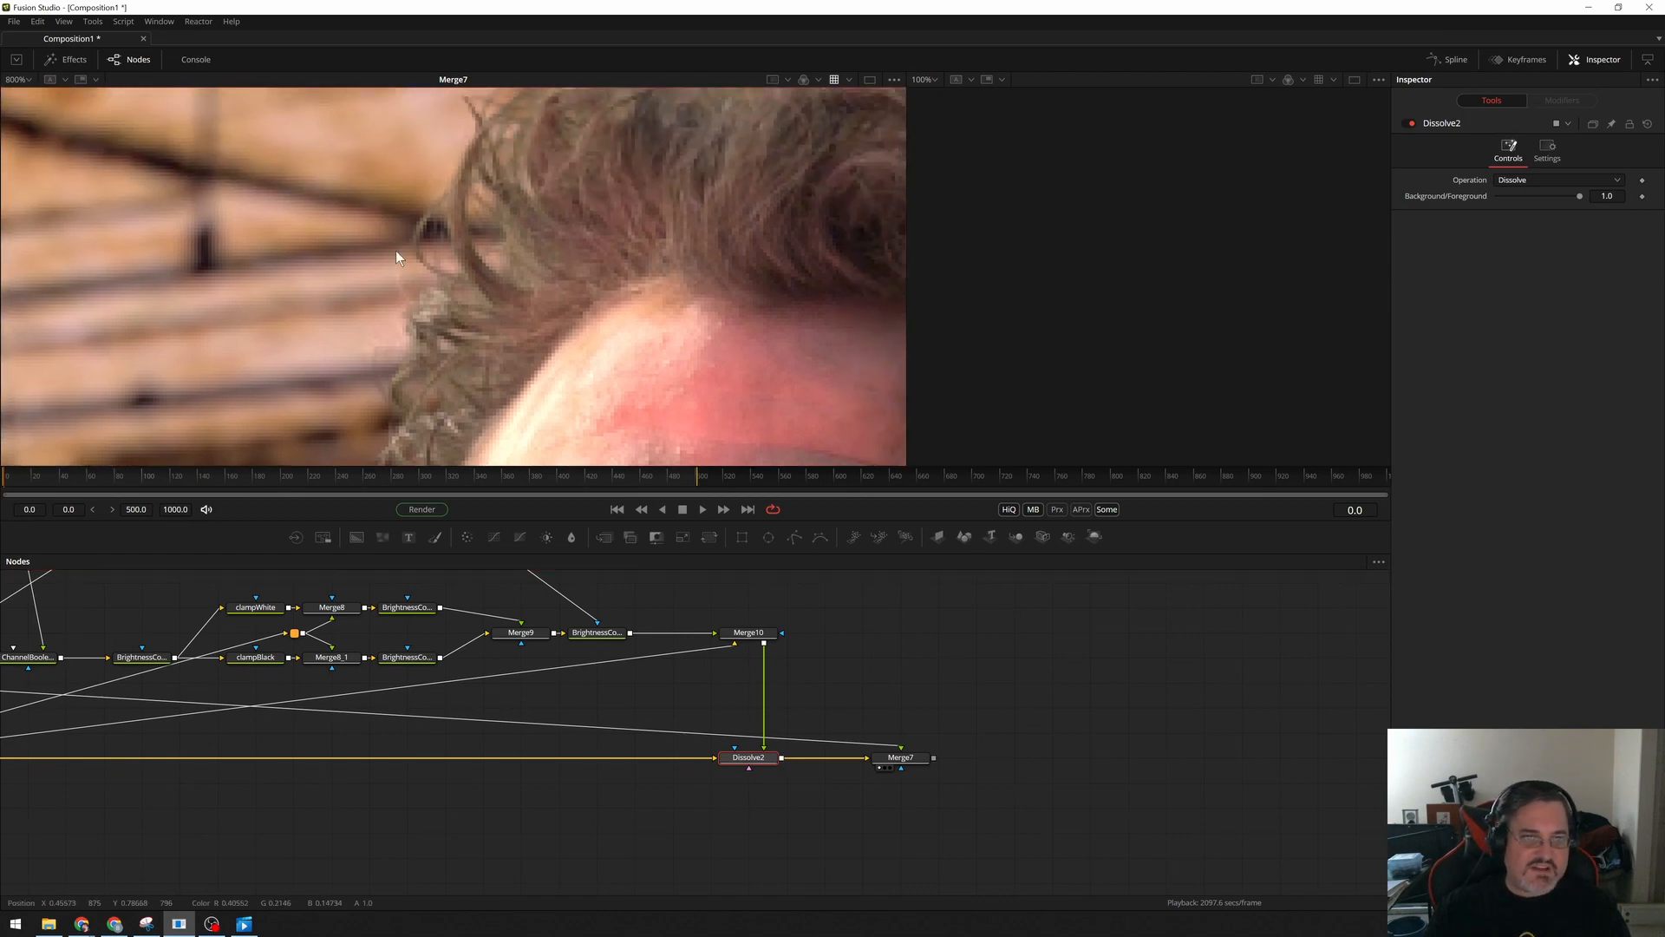
mouse_move(405, 308)
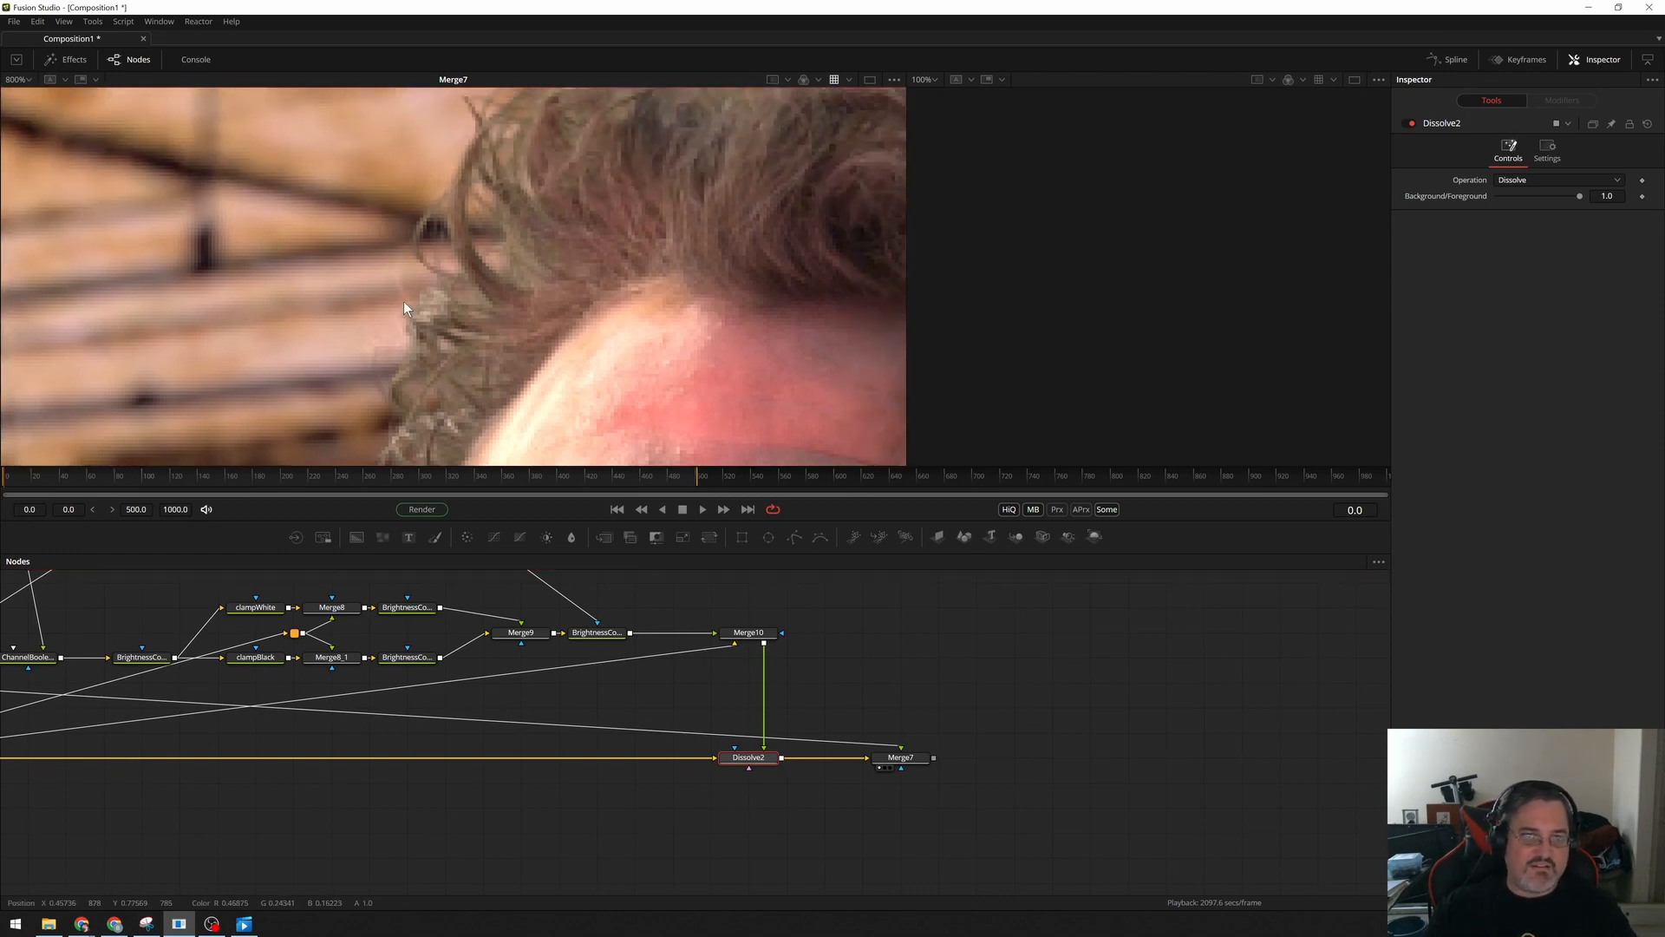
mouse_move(573, 378)
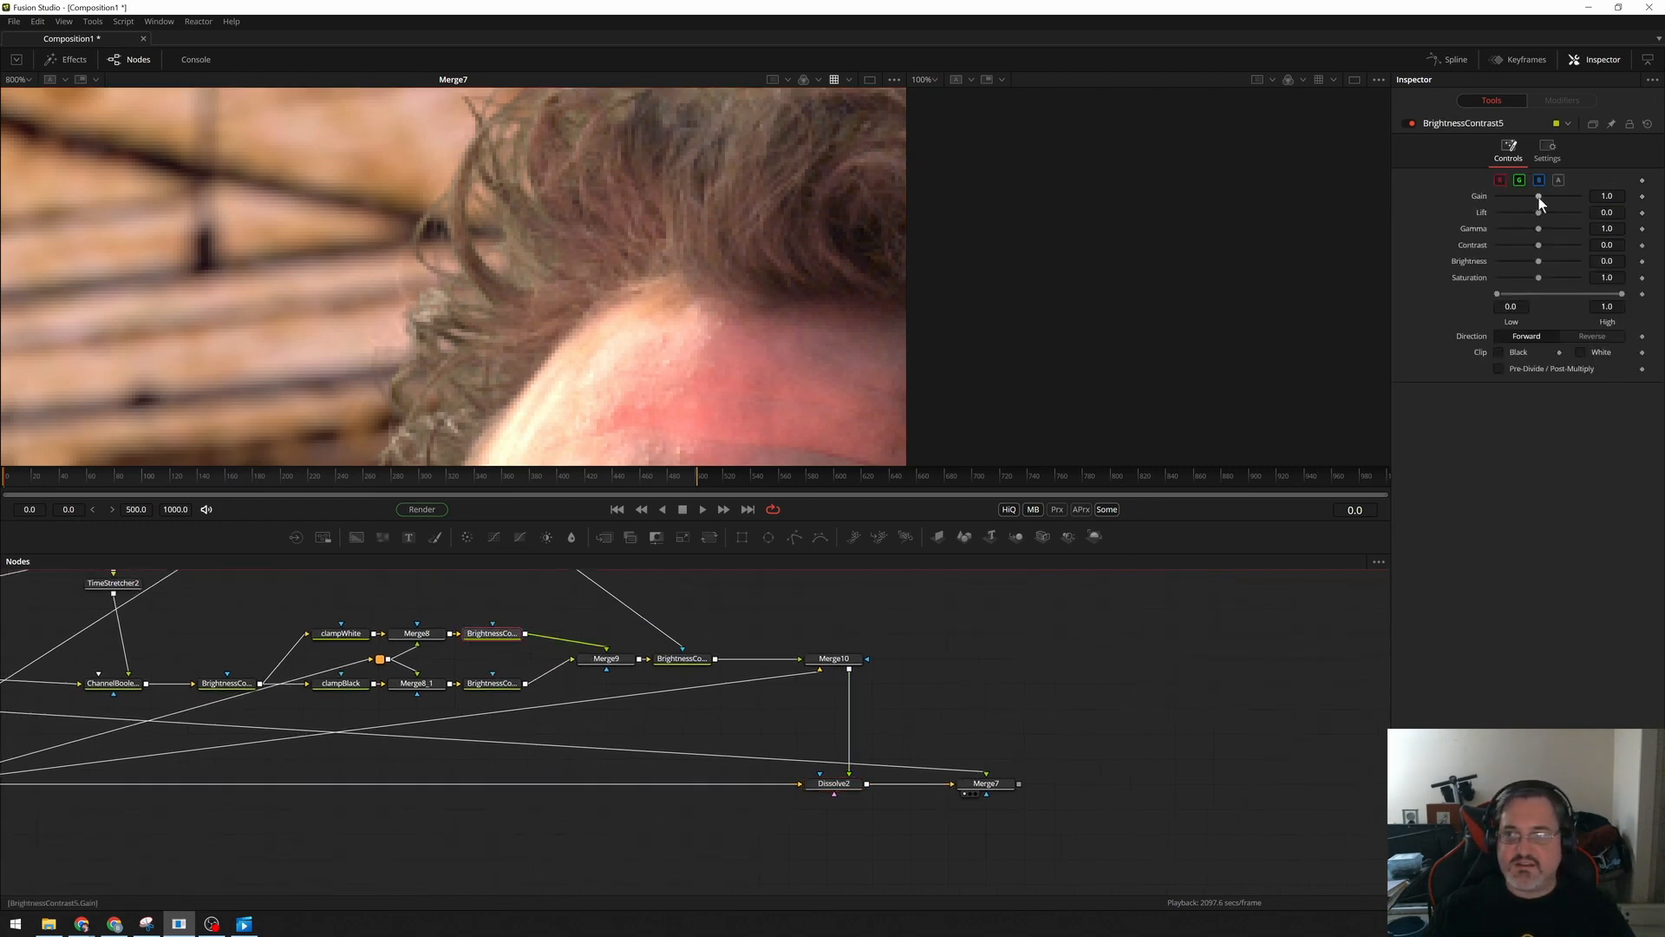
Set the clamp-white branch BrightnessContrast5 gain to about 2.14.
left_click_drag(1538, 202, 1561, 202)
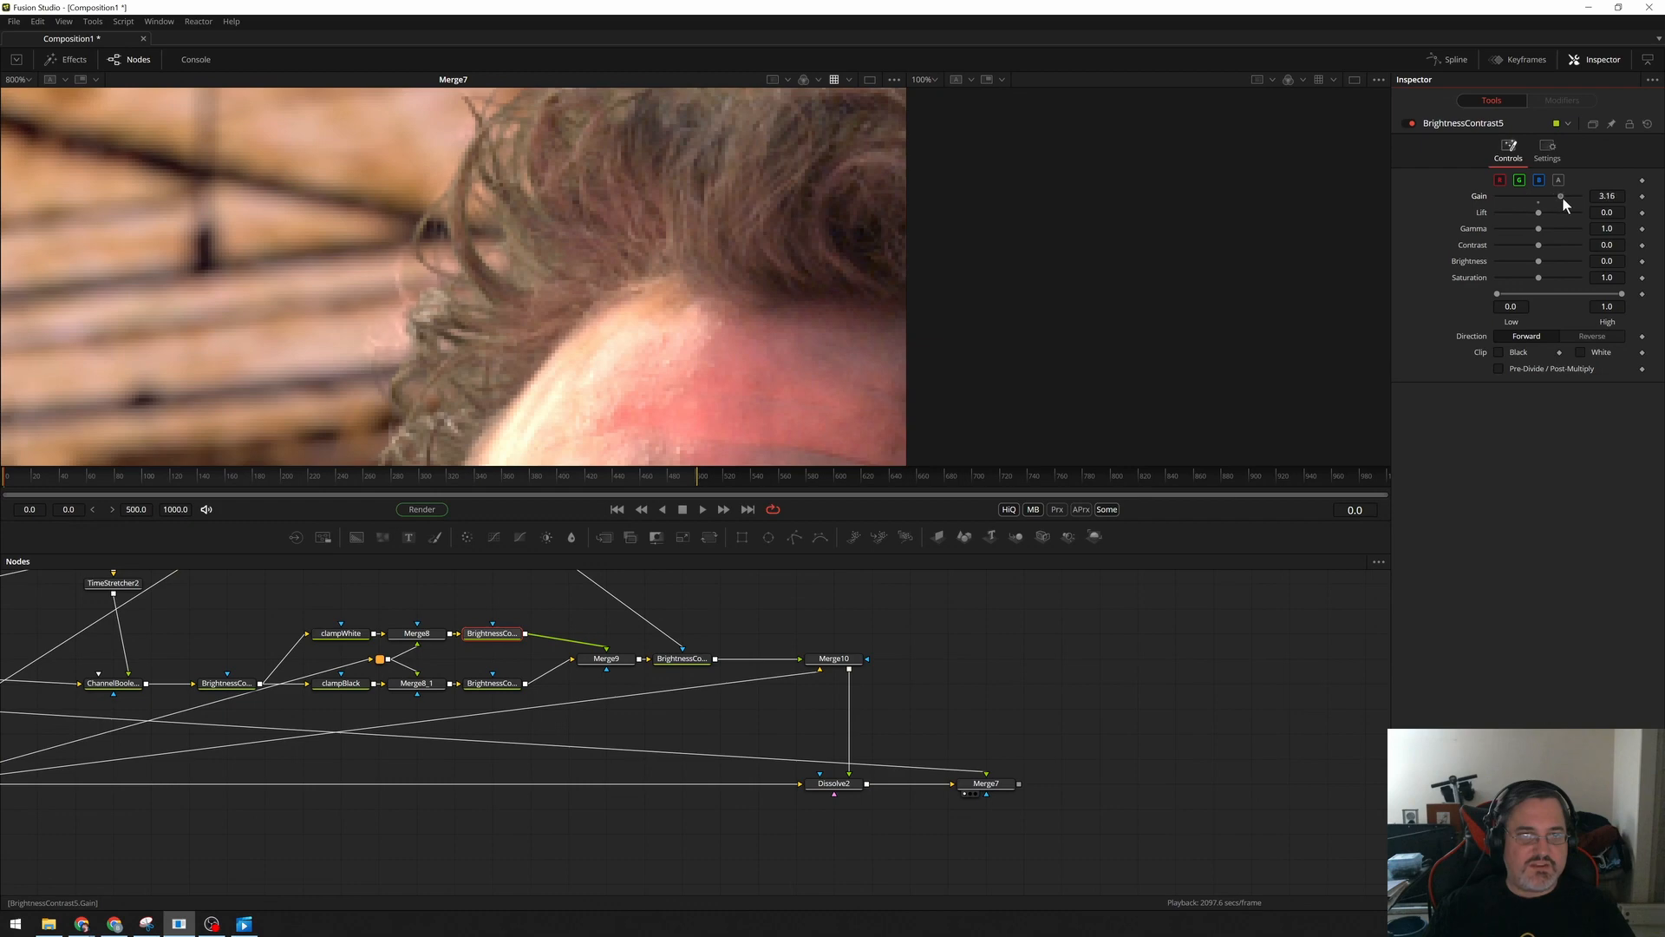
left_click_drag(1561, 196, 1540, 196)
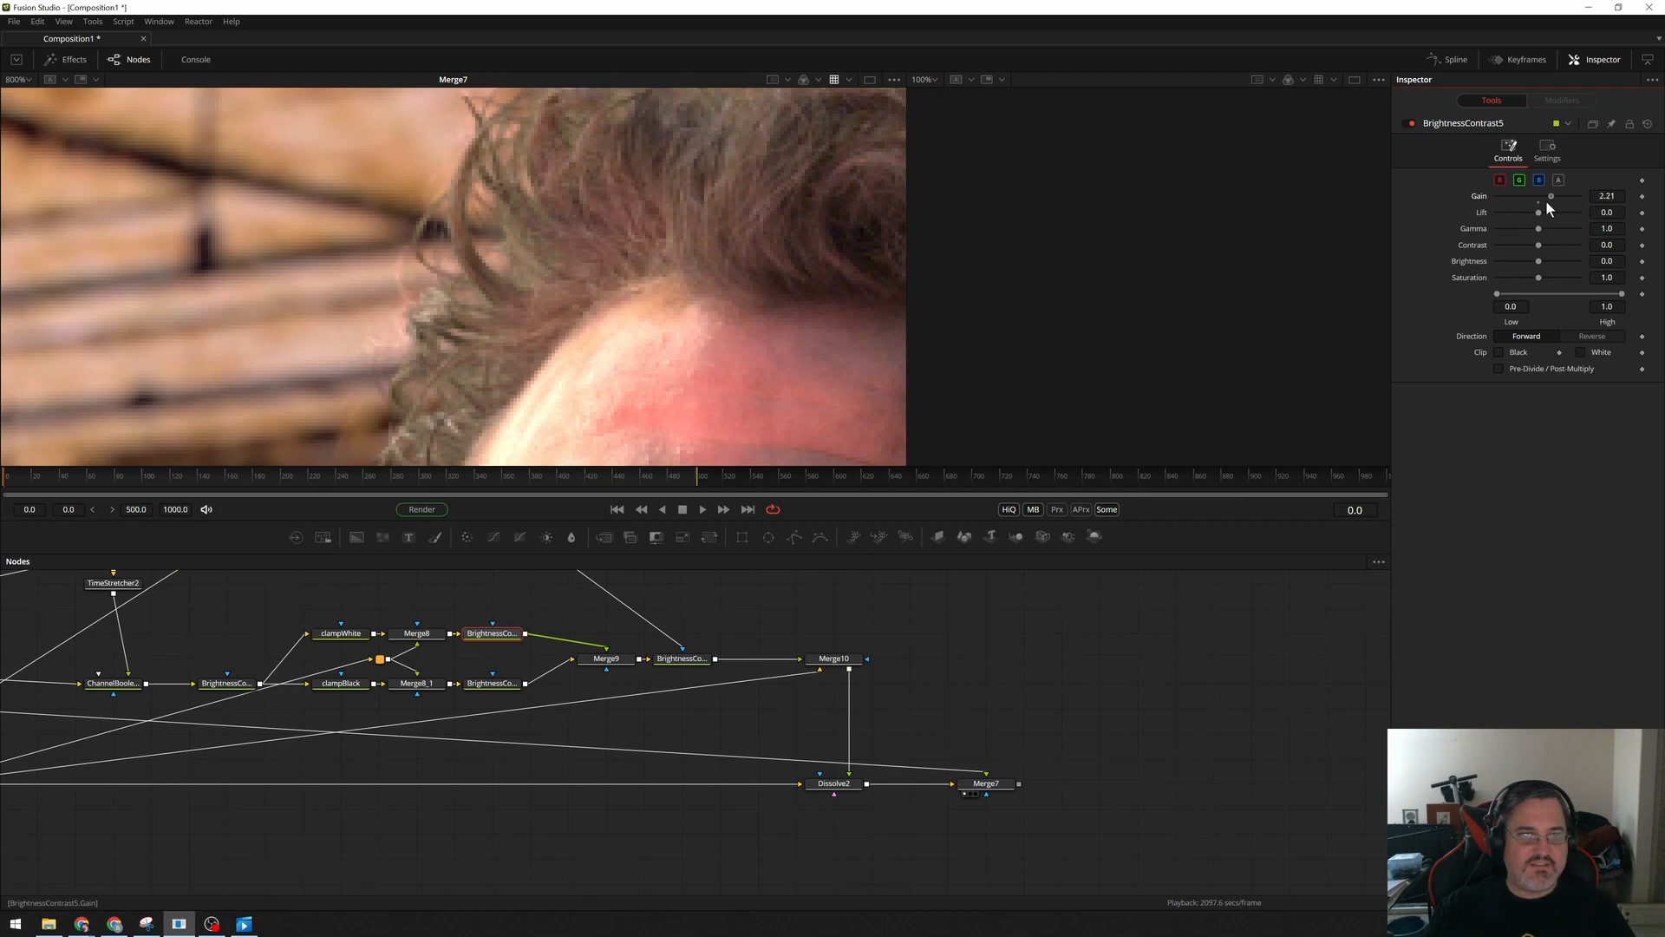
left_click_drag(1576, 197, 1543, 197)
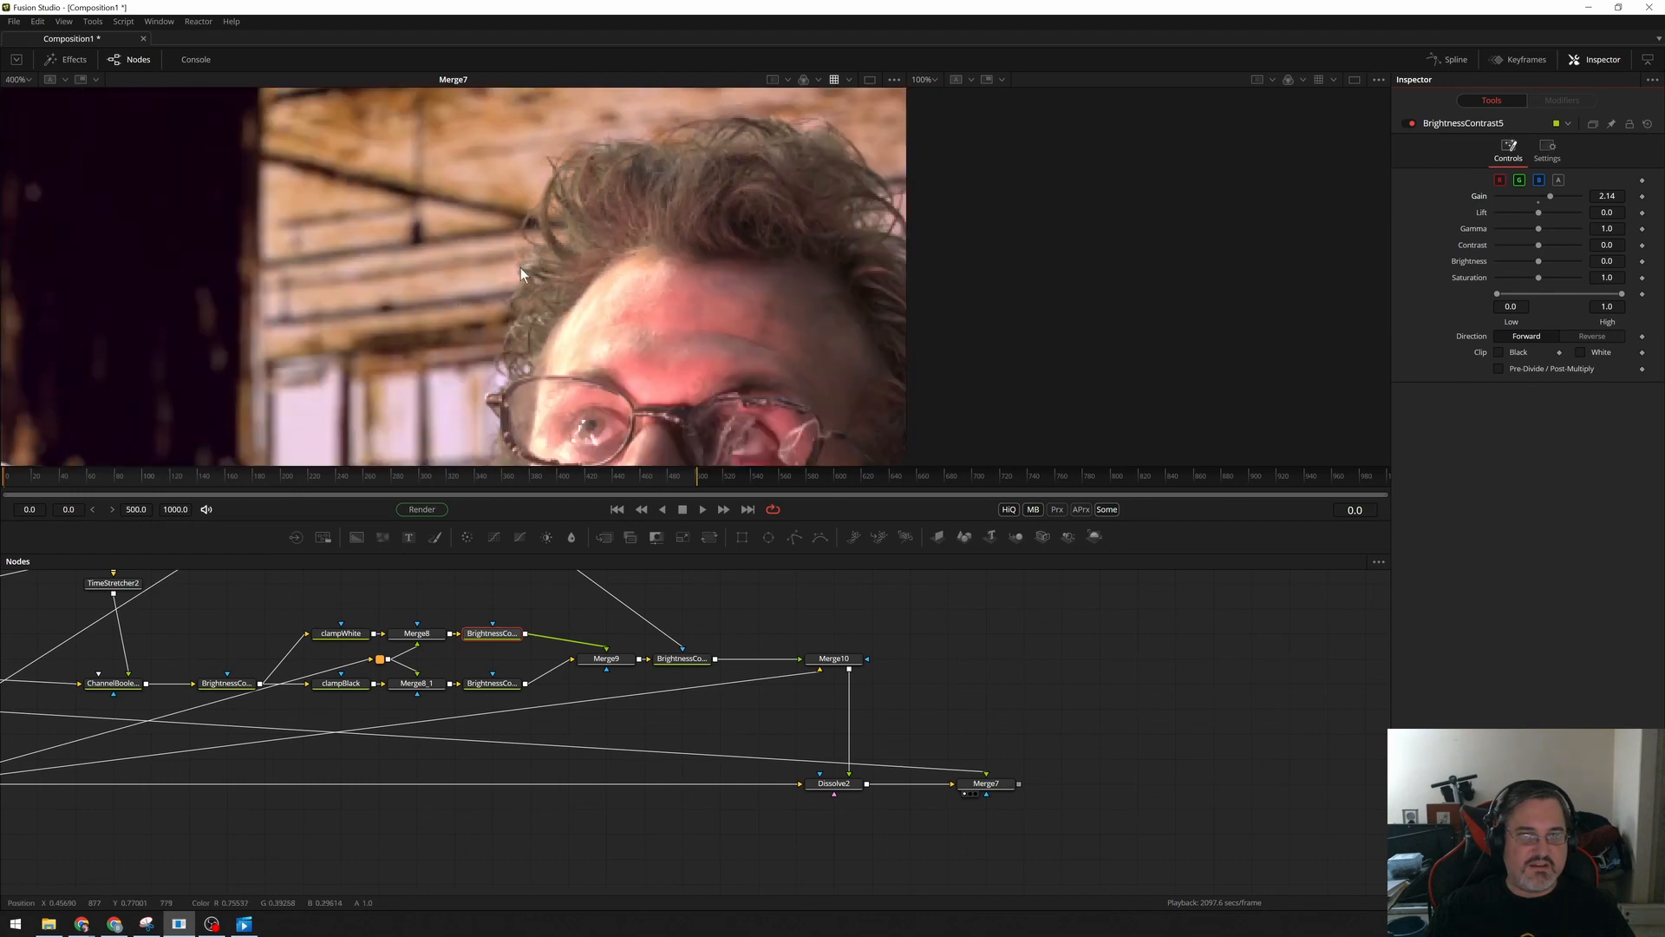
Set BrightnessContrast6's clamp-black detail gain near 3.96, then check the blend on Dissolve2.
left_click(492, 682)
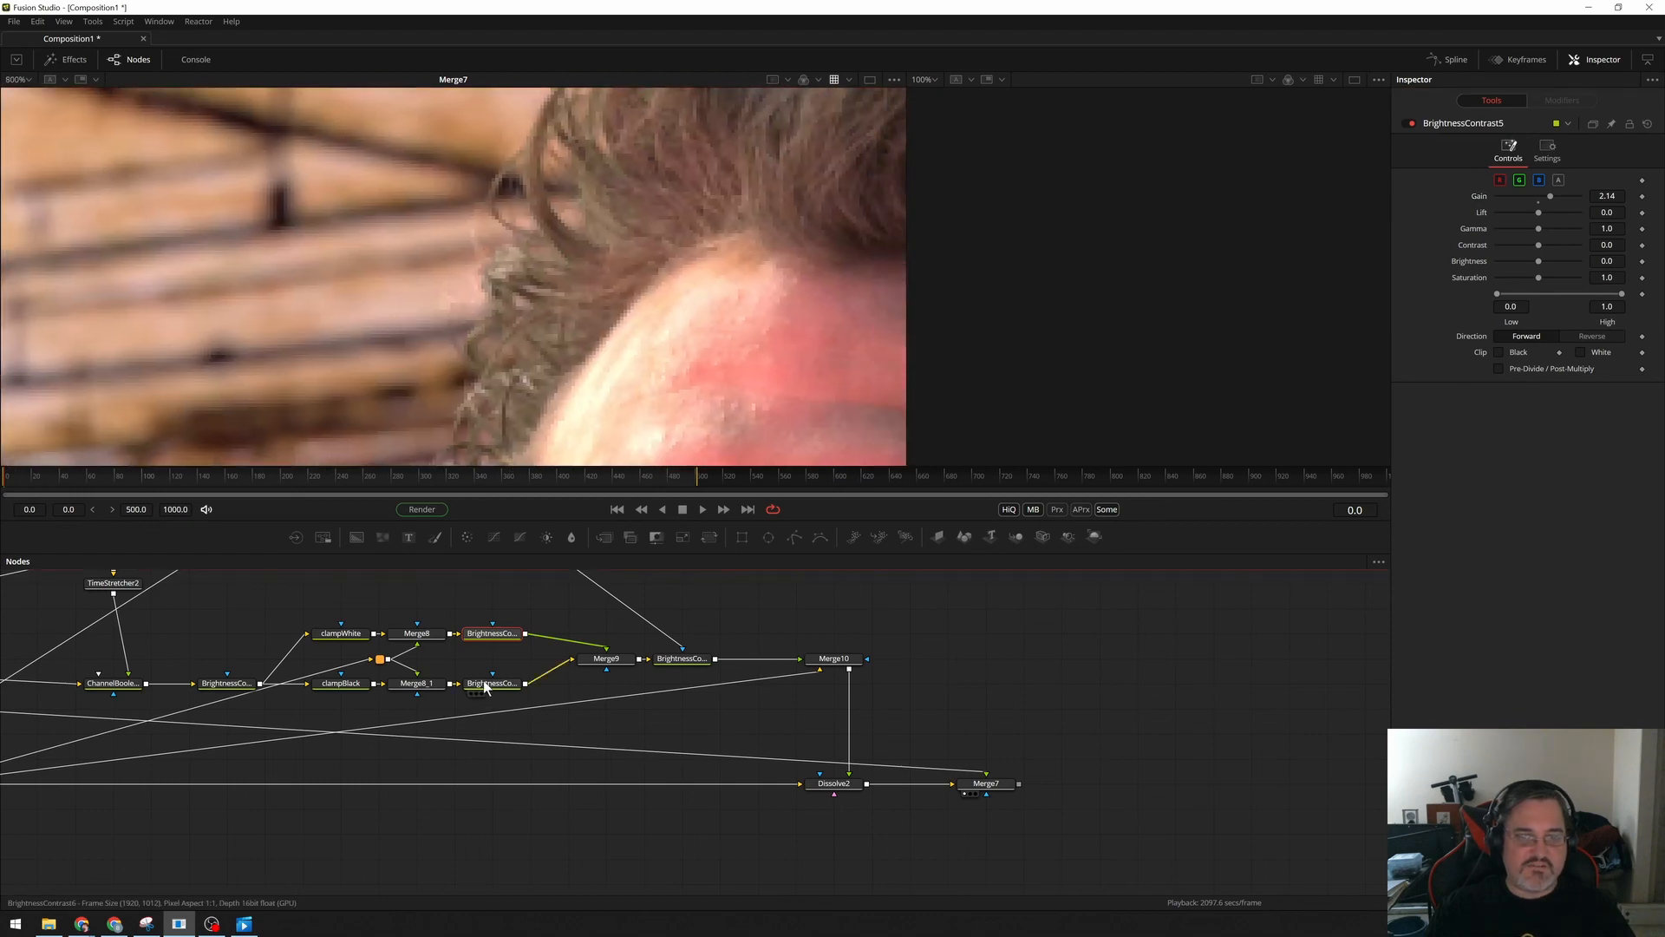
left_click(492, 682)
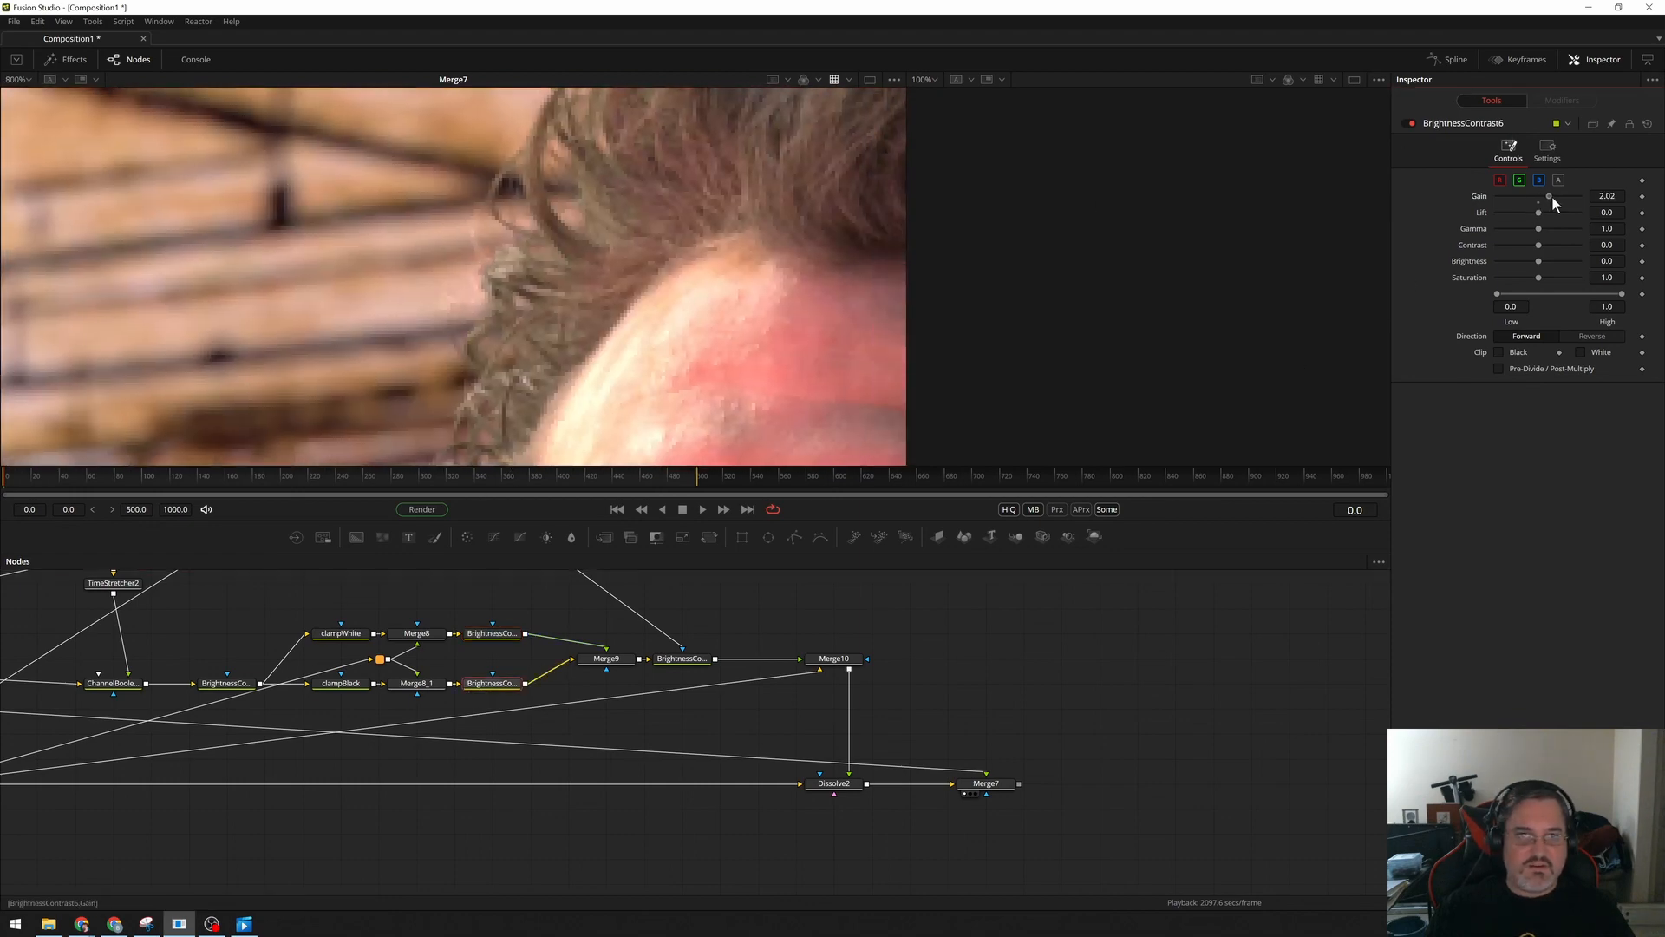
left_click_drag(1550, 195, 1542, 195)
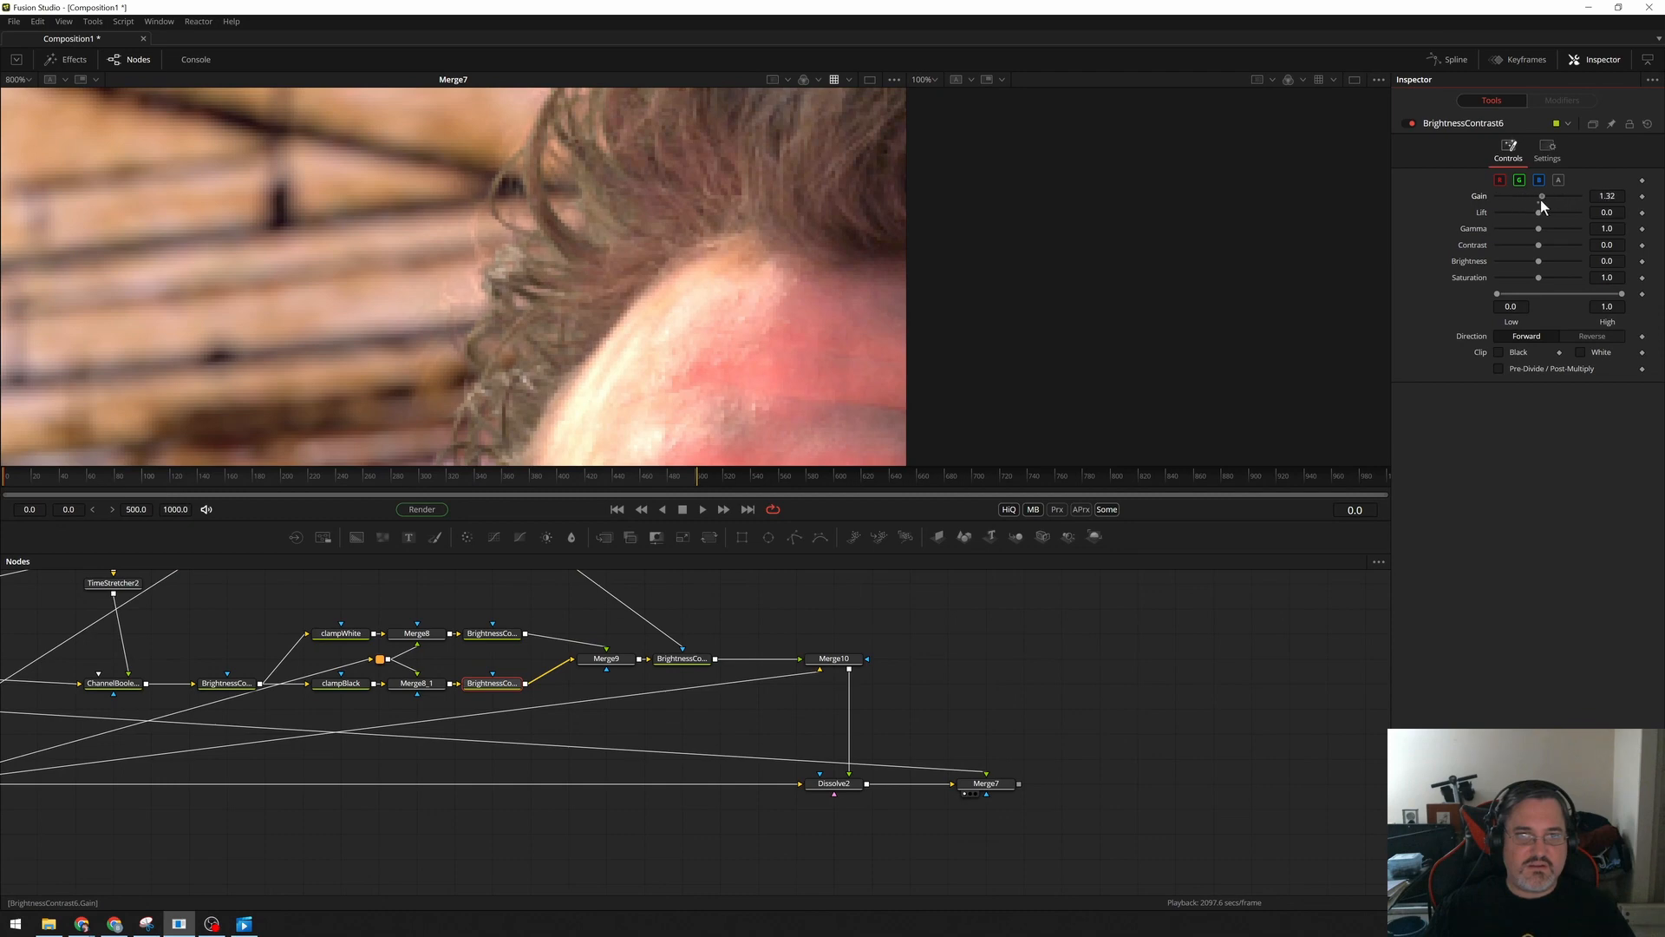
left_click_drag(1541, 197, 1512, 197)
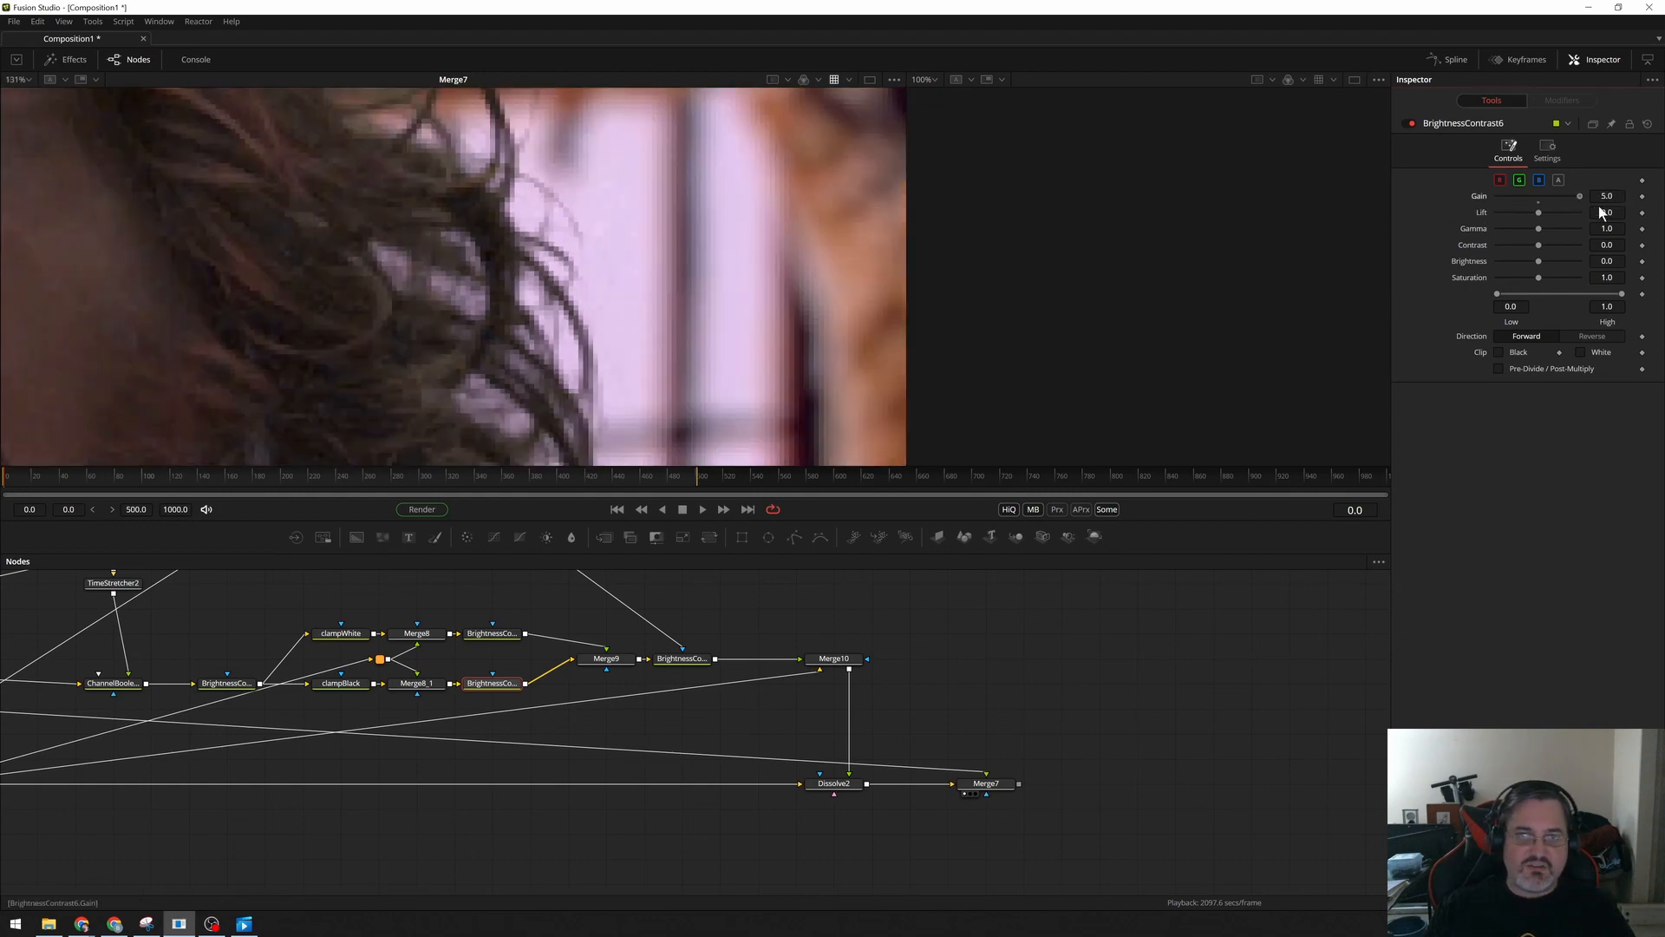
left_click_drag(1579, 203, 1561, 203)
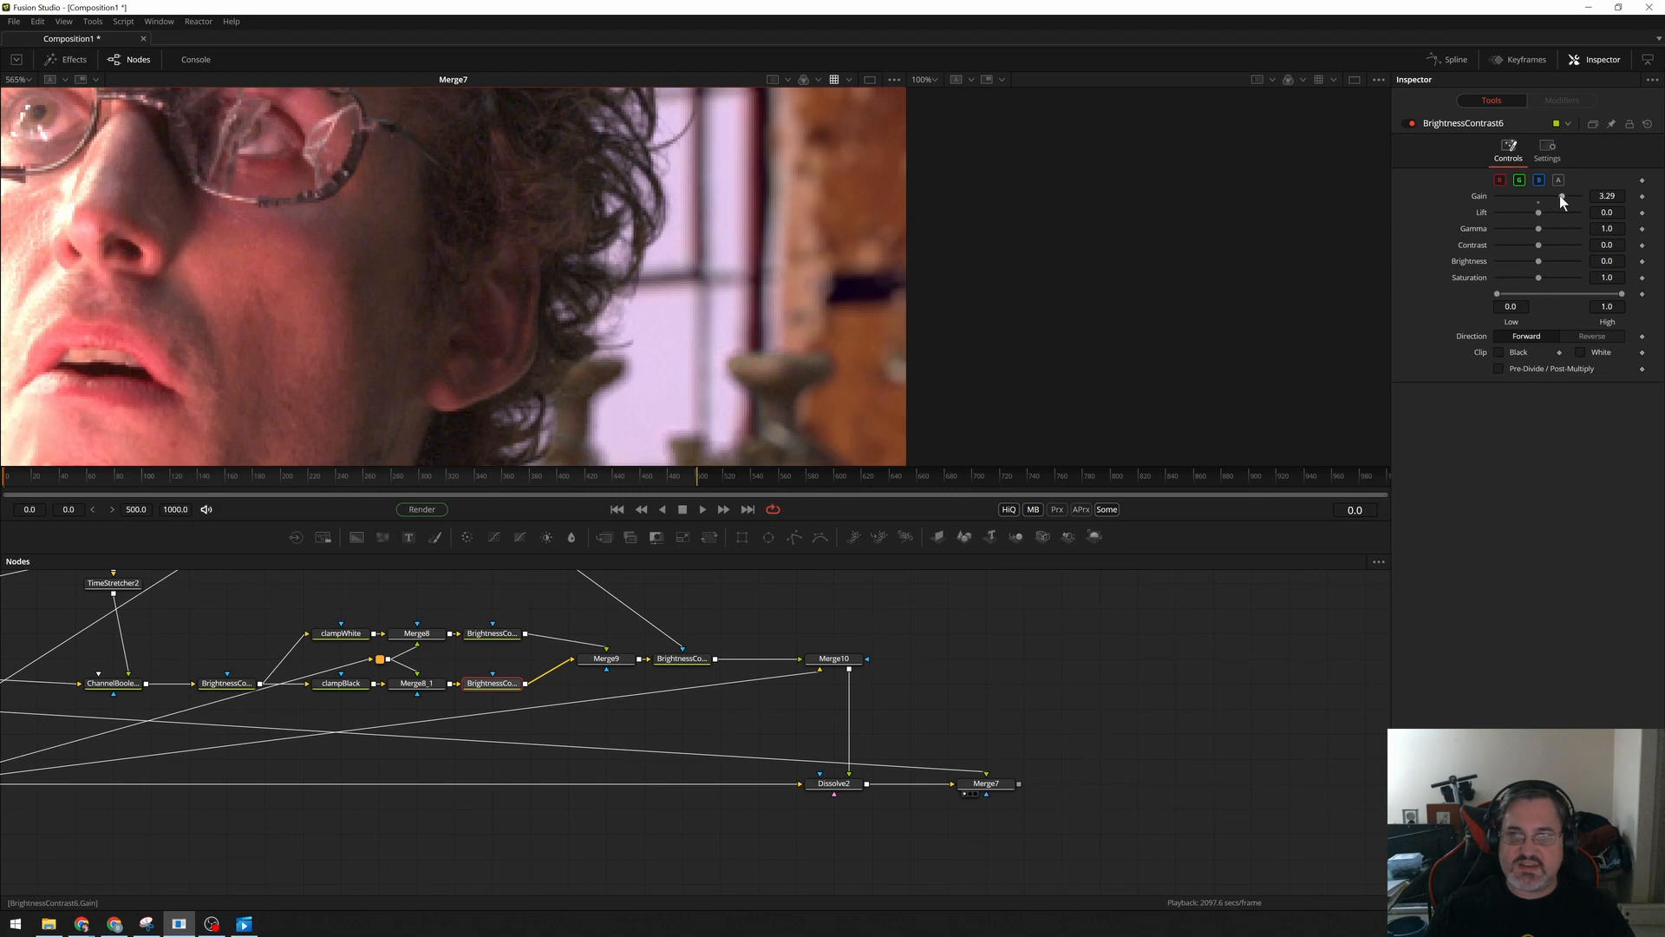
left_click_drag(1537, 202, 1571, 195)
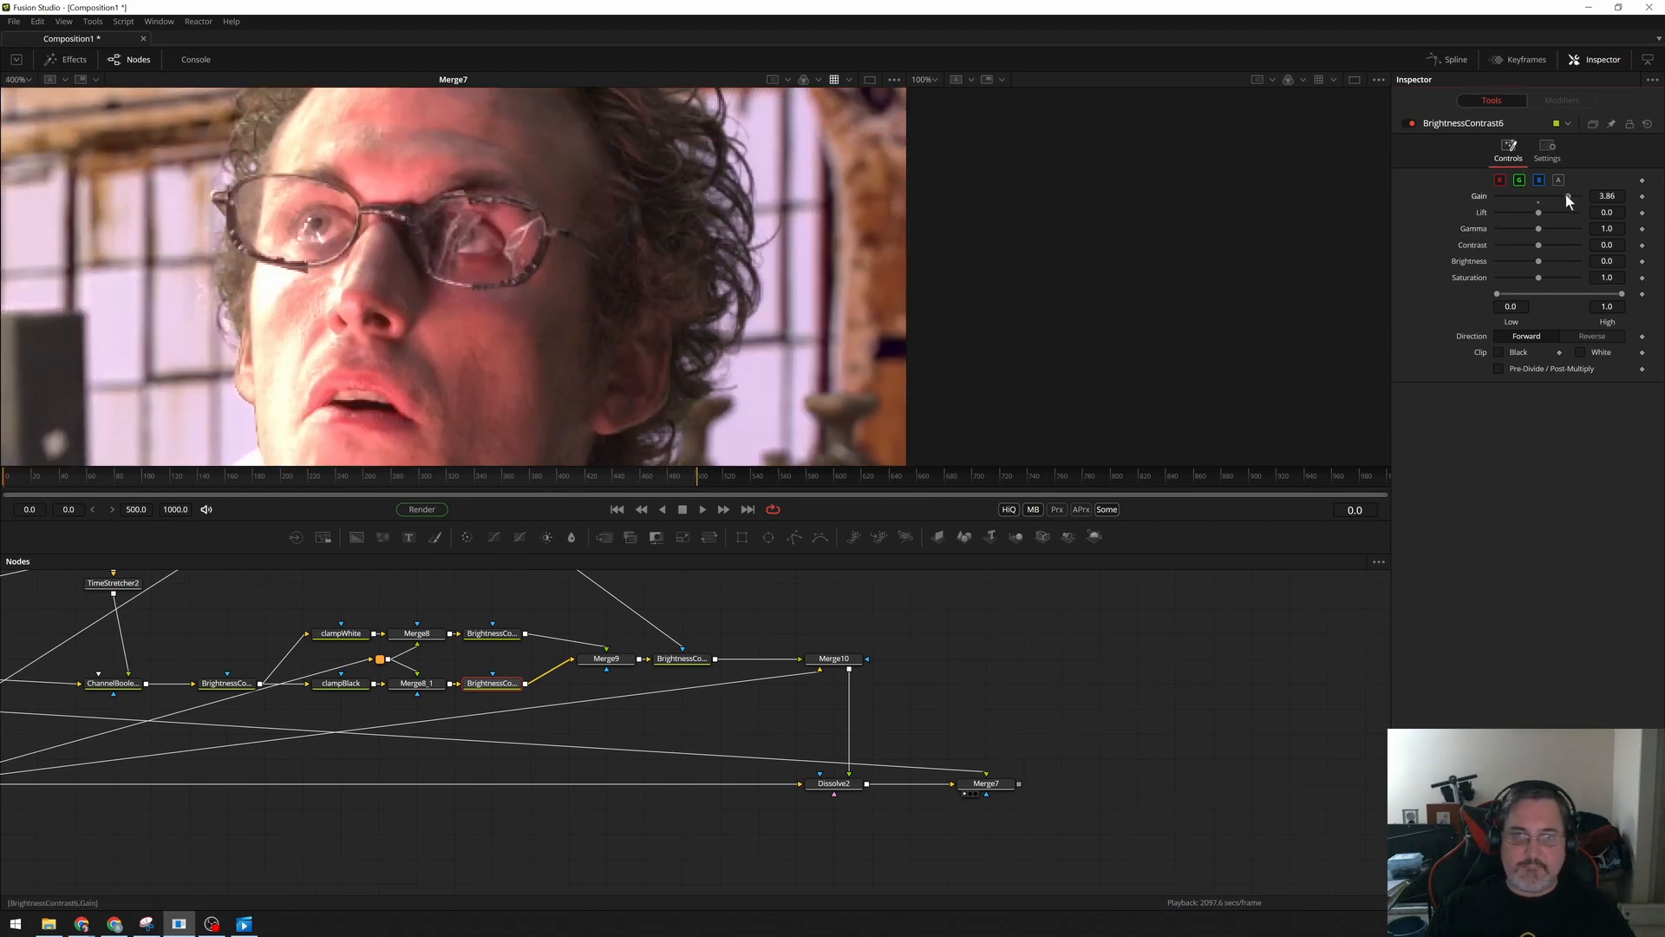
left_click(834, 783)
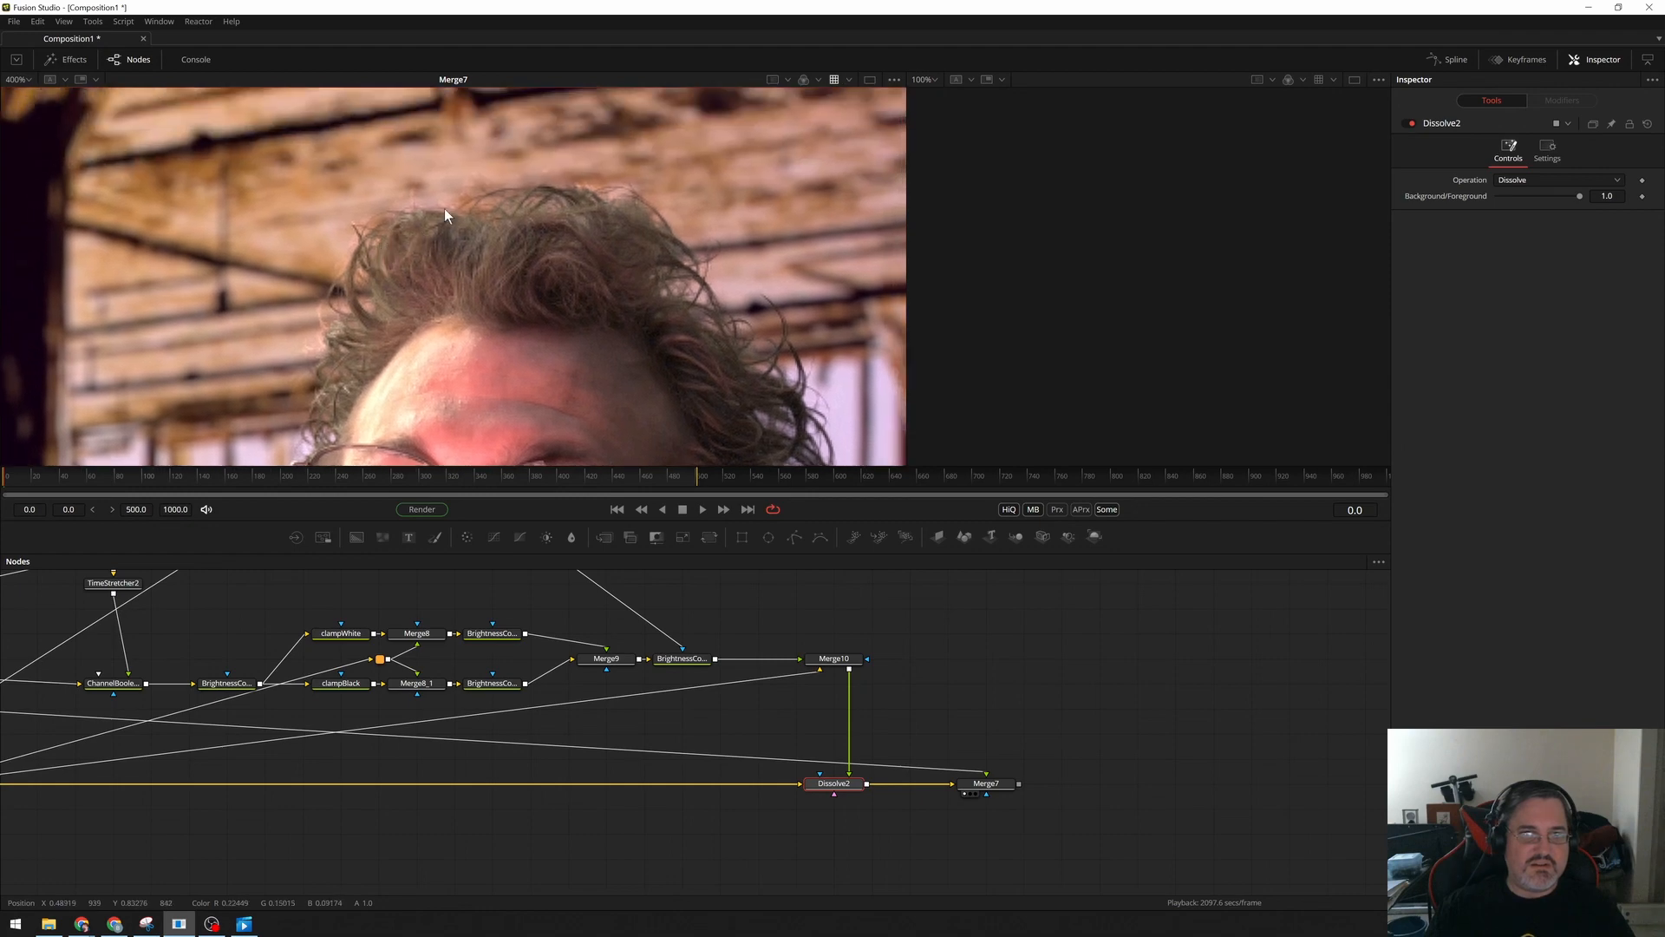
Drag BrightnessContrast4's saturation, after ChannelBooleans, down to 0.0.
left_click(226, 683)
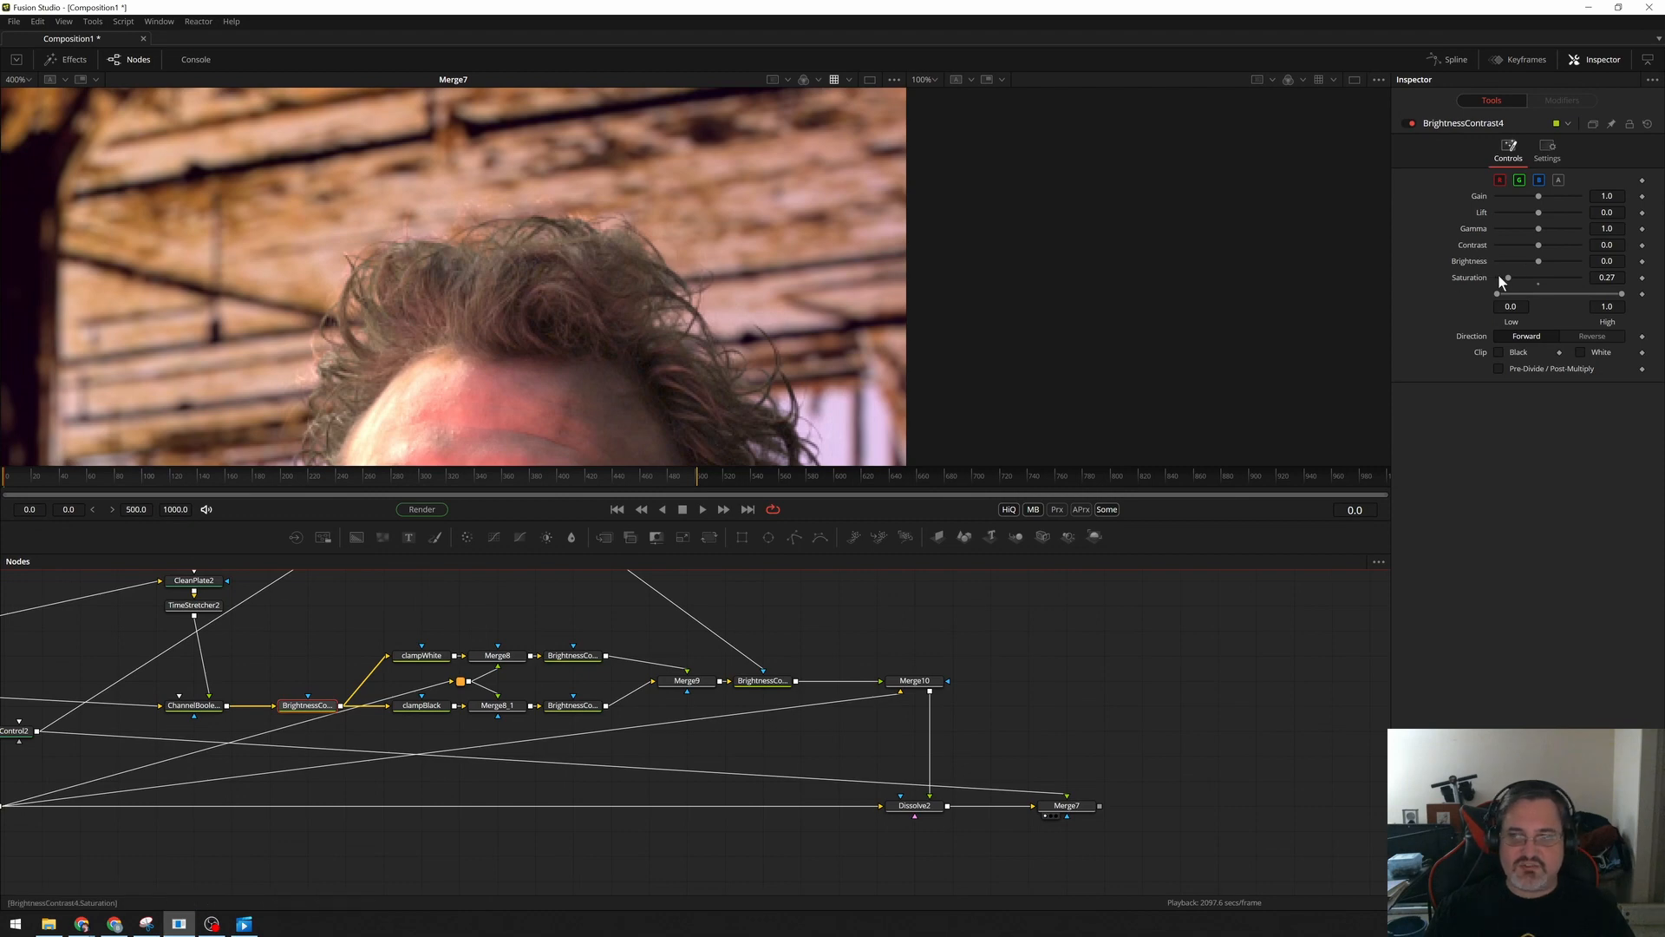
left_click_drag(1506, 277, 1513, 277)
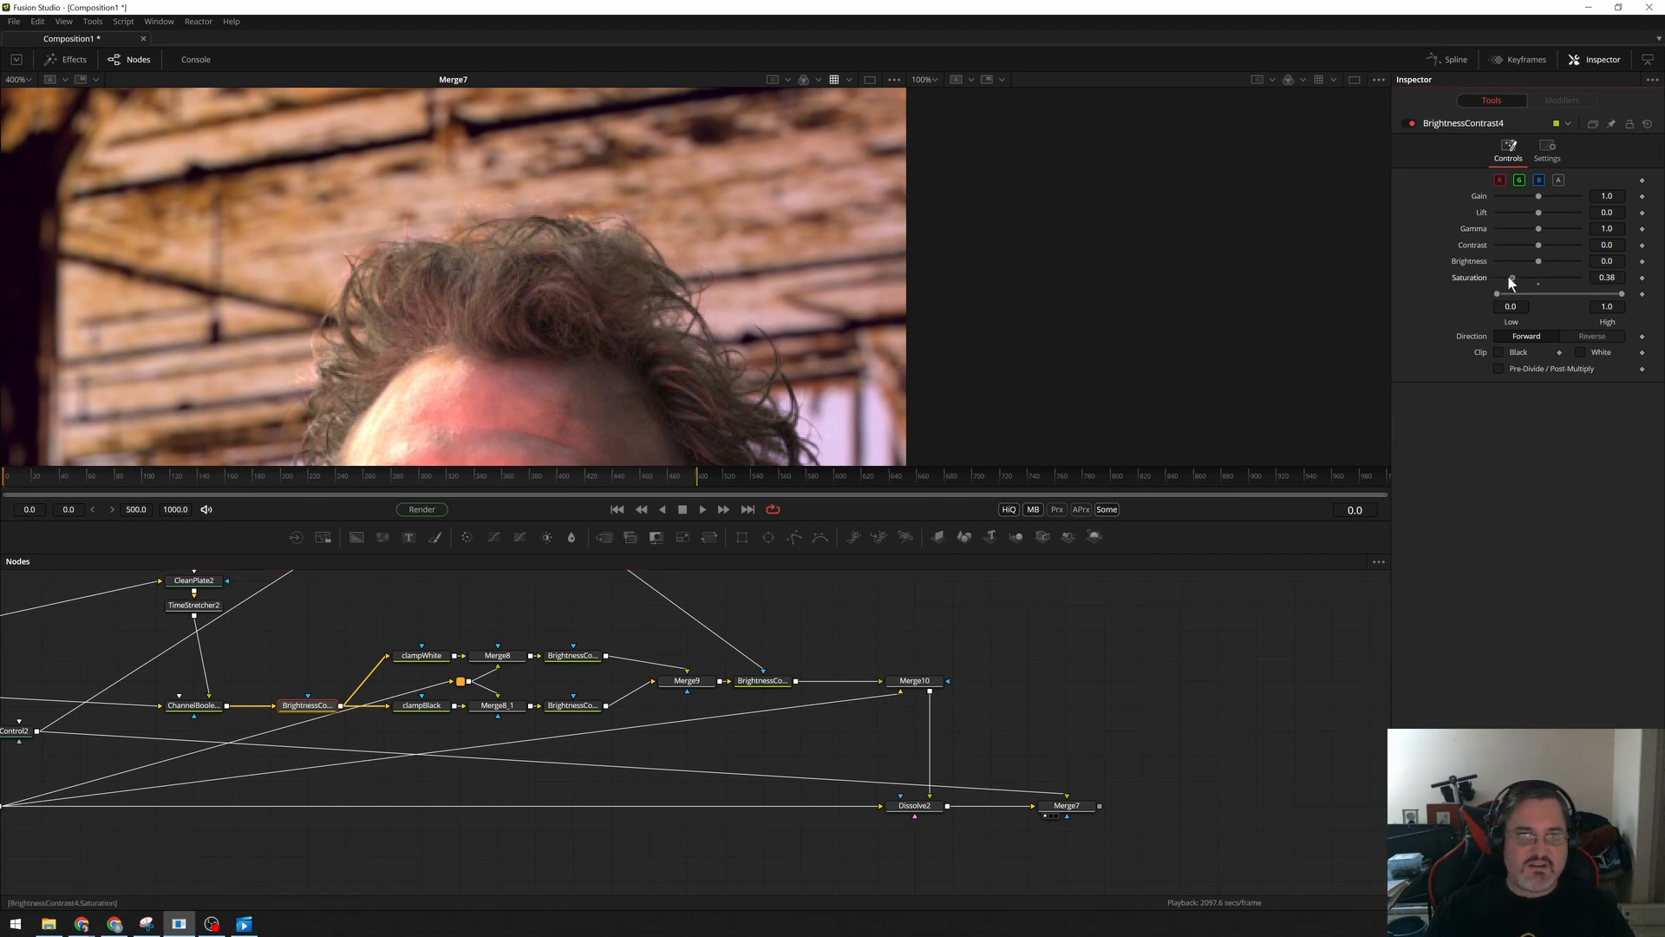
left_click_drag(1510, 279, 1496, 278)
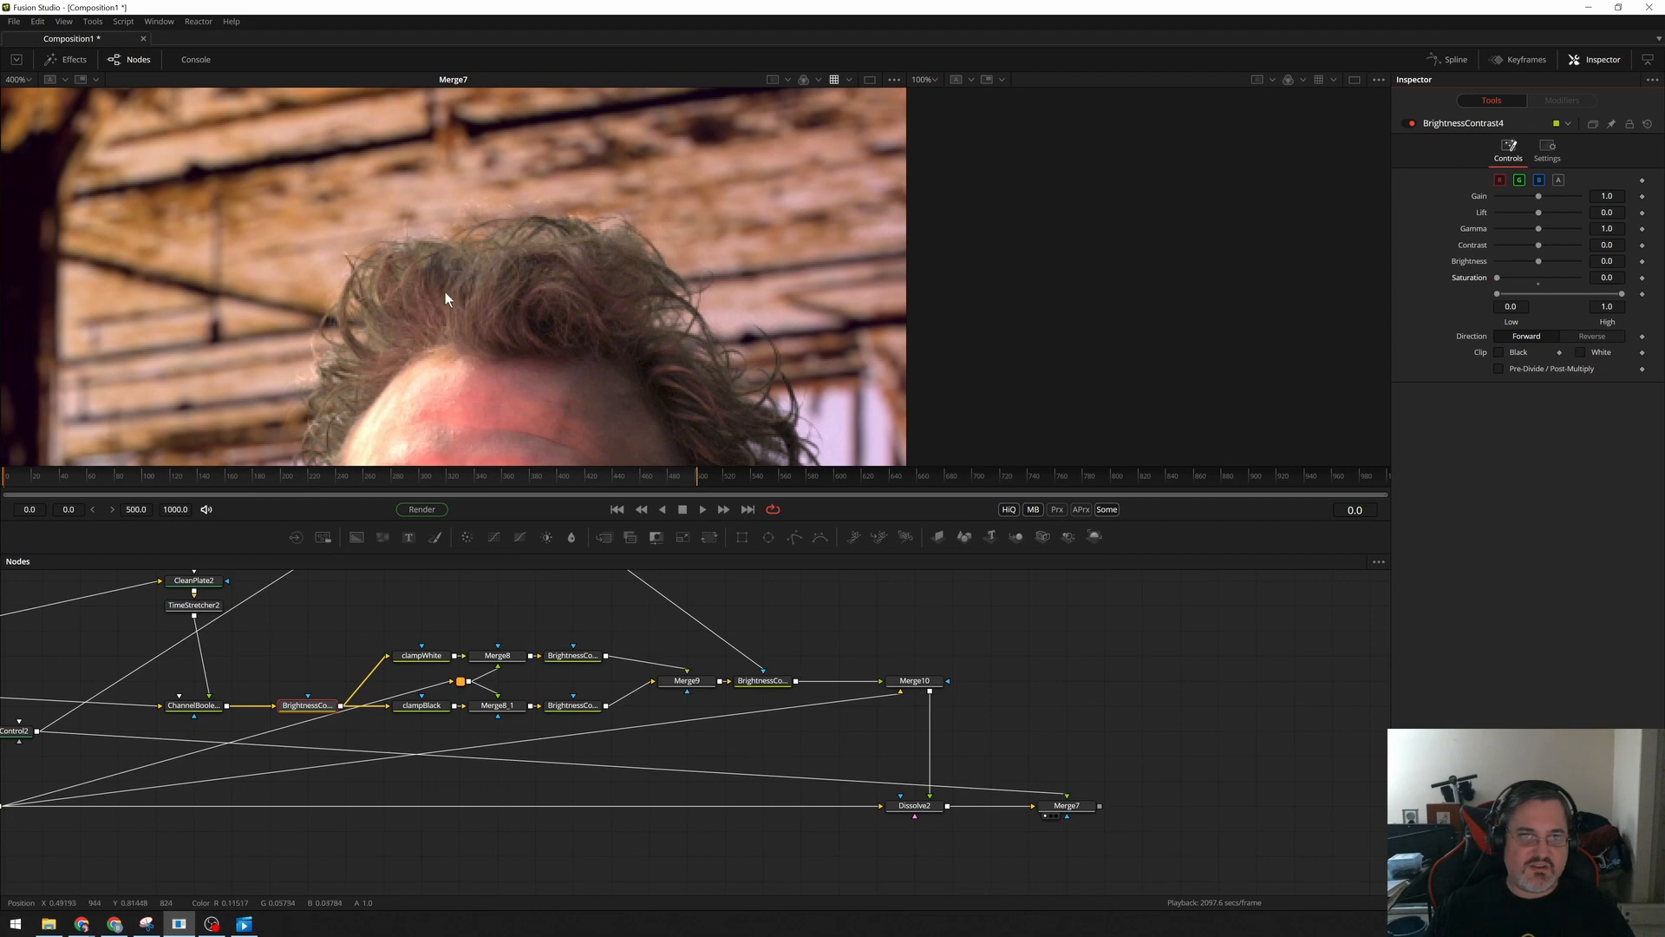